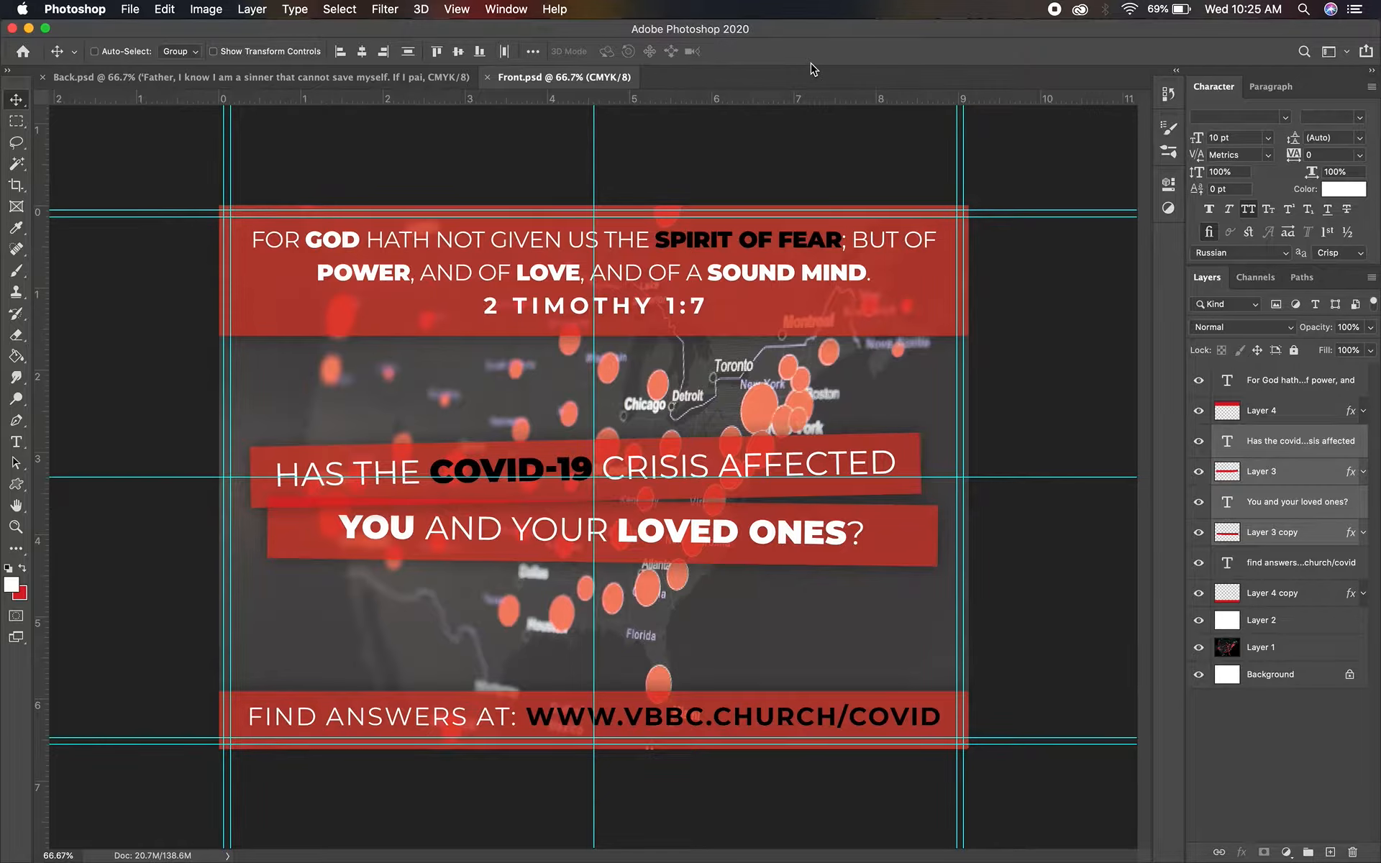
mouse_move(302, 345)
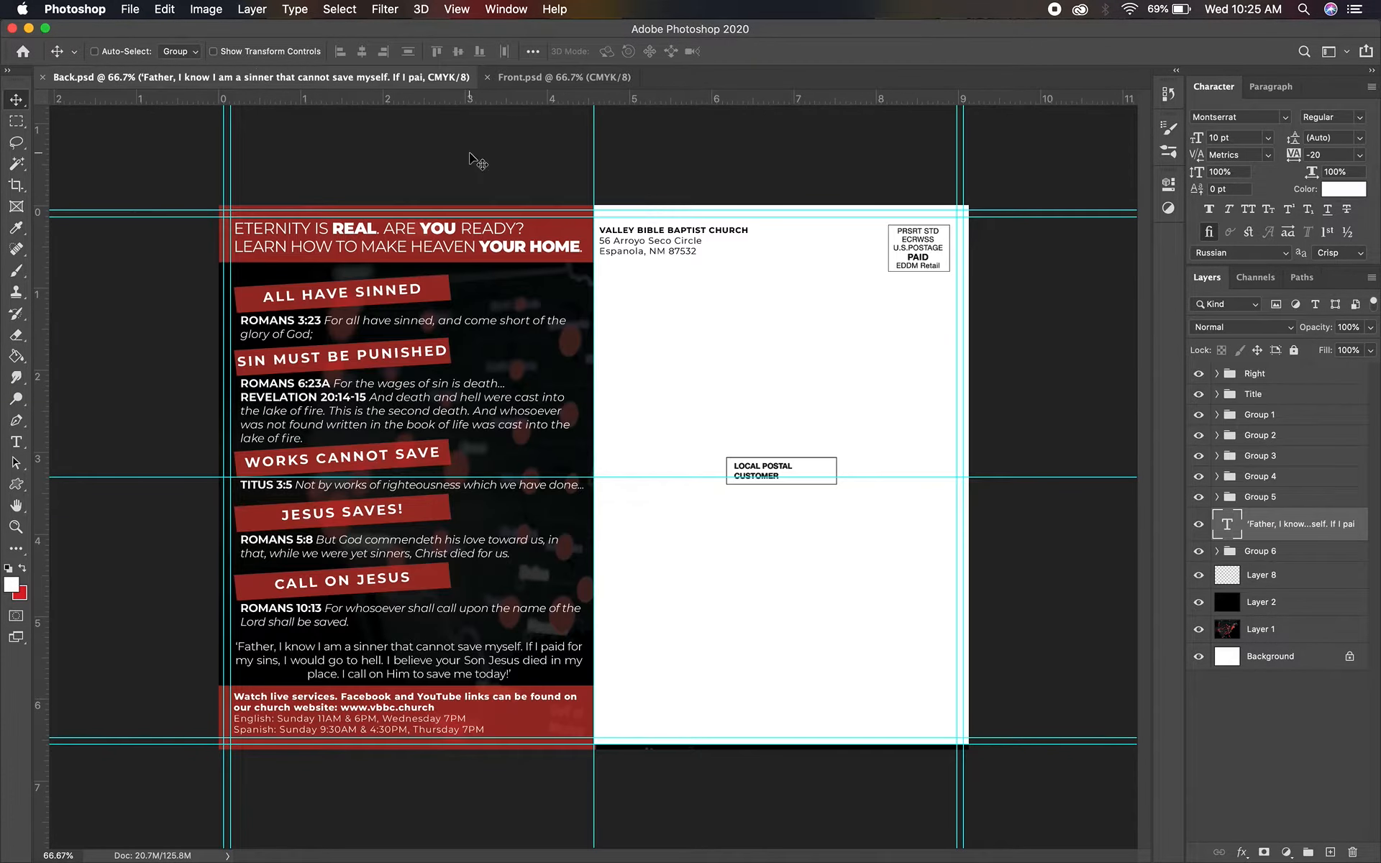
Switch to the Back.psd postcard file with the scripture panel and mailing side.
left_click(556, 77)
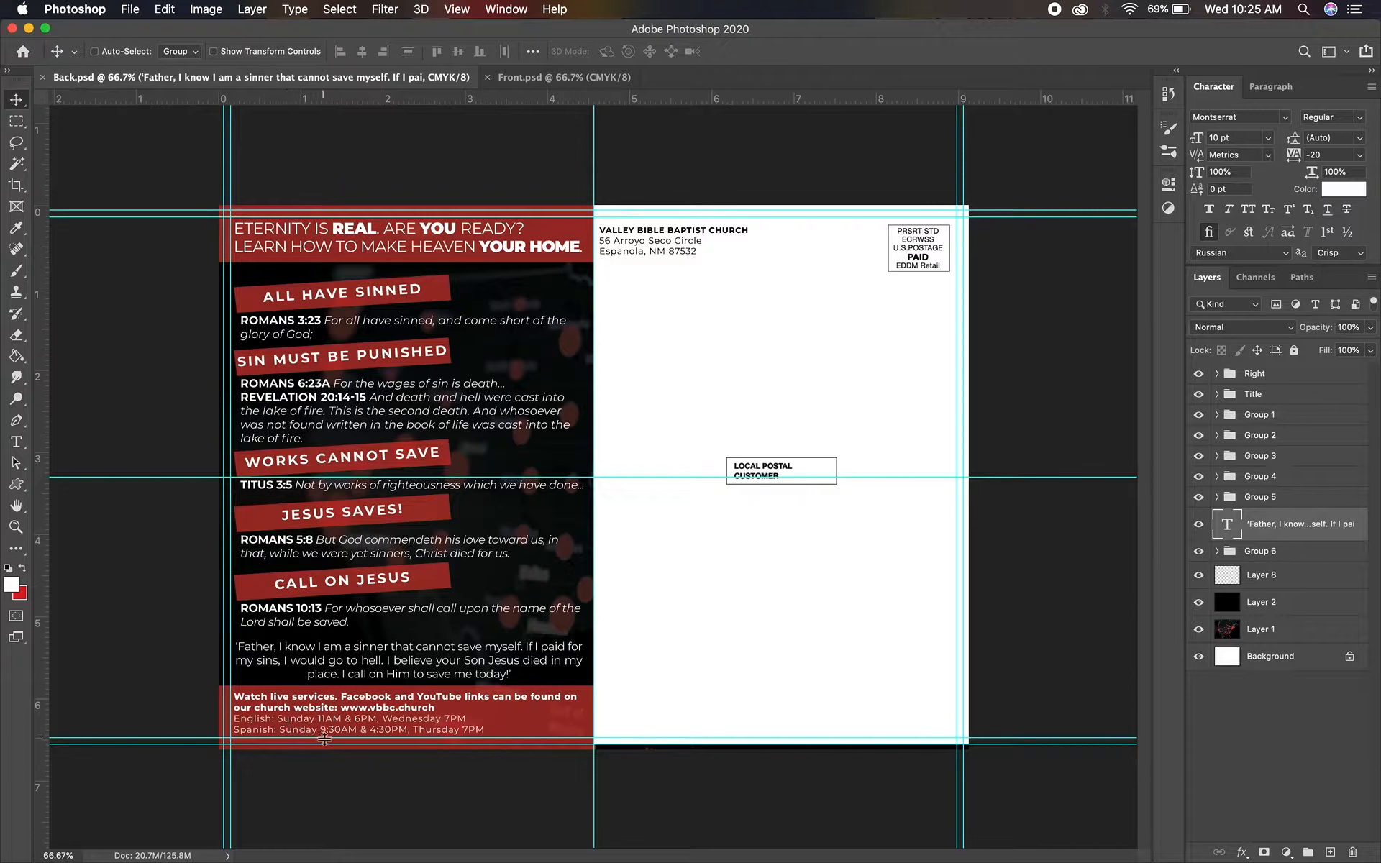
mouse_move(615, 269)
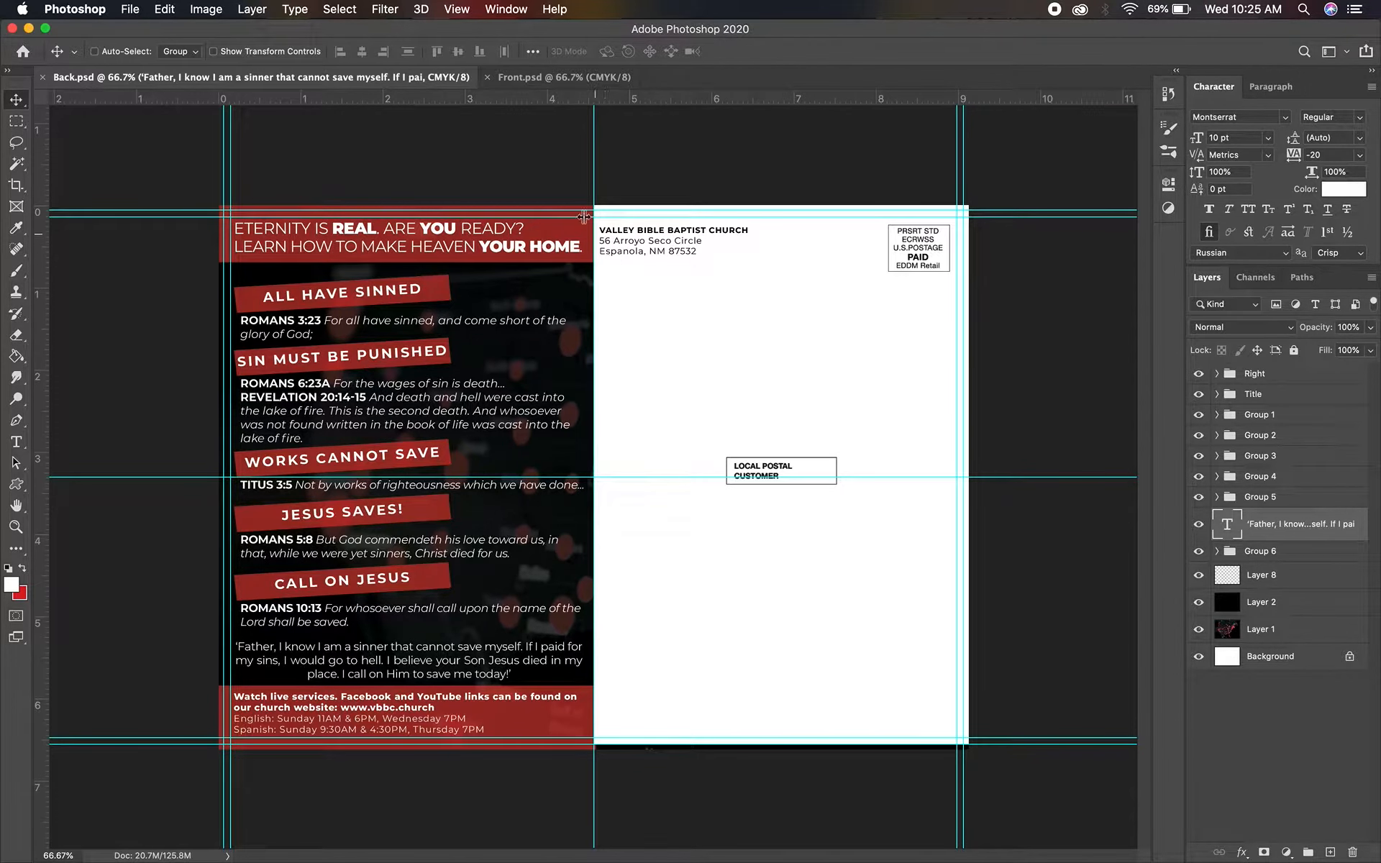
Switch back to the Front.psd design with the COVID-19 headline and website address.
left_click(562, 77)
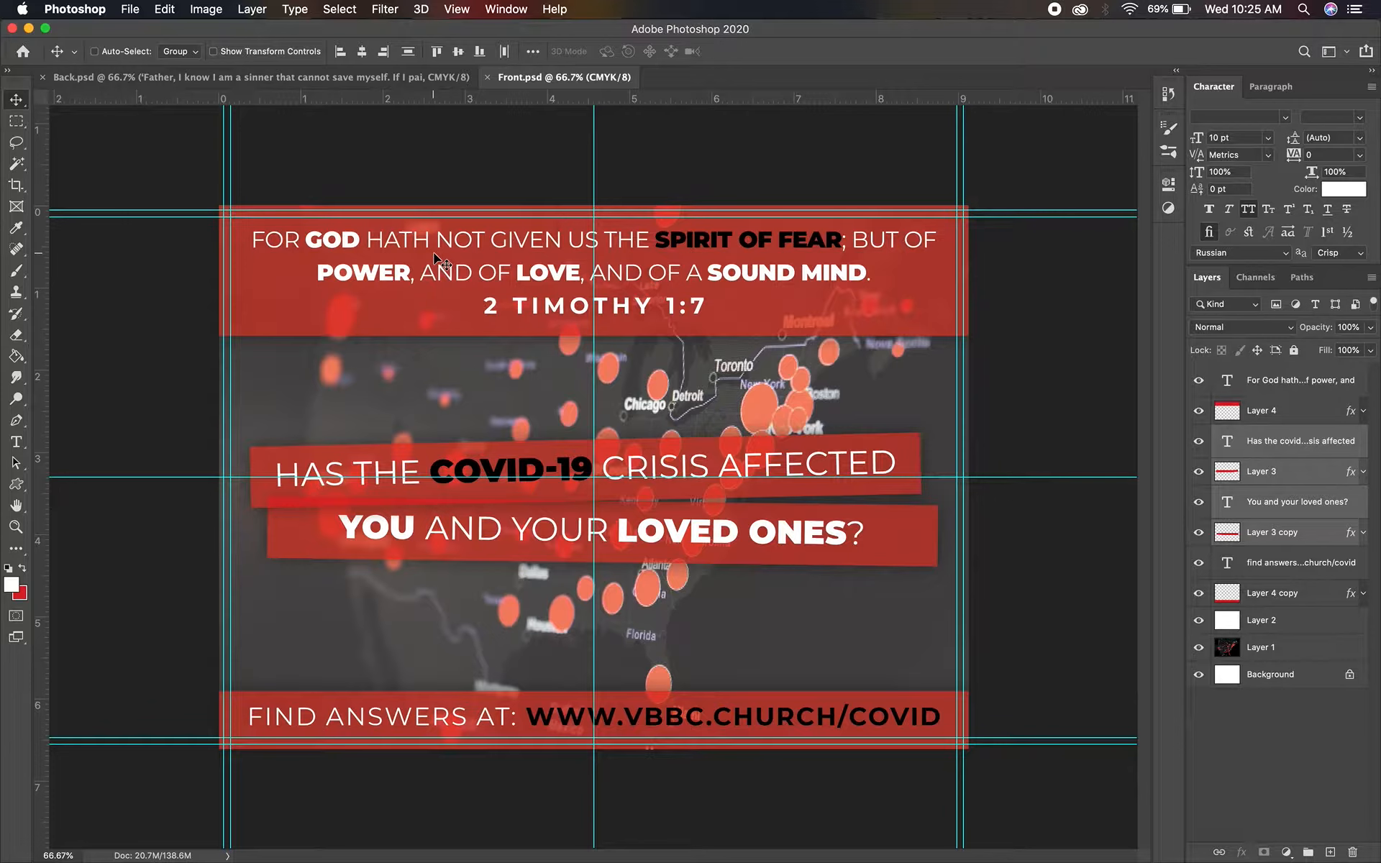
mouse_move(205, 526)
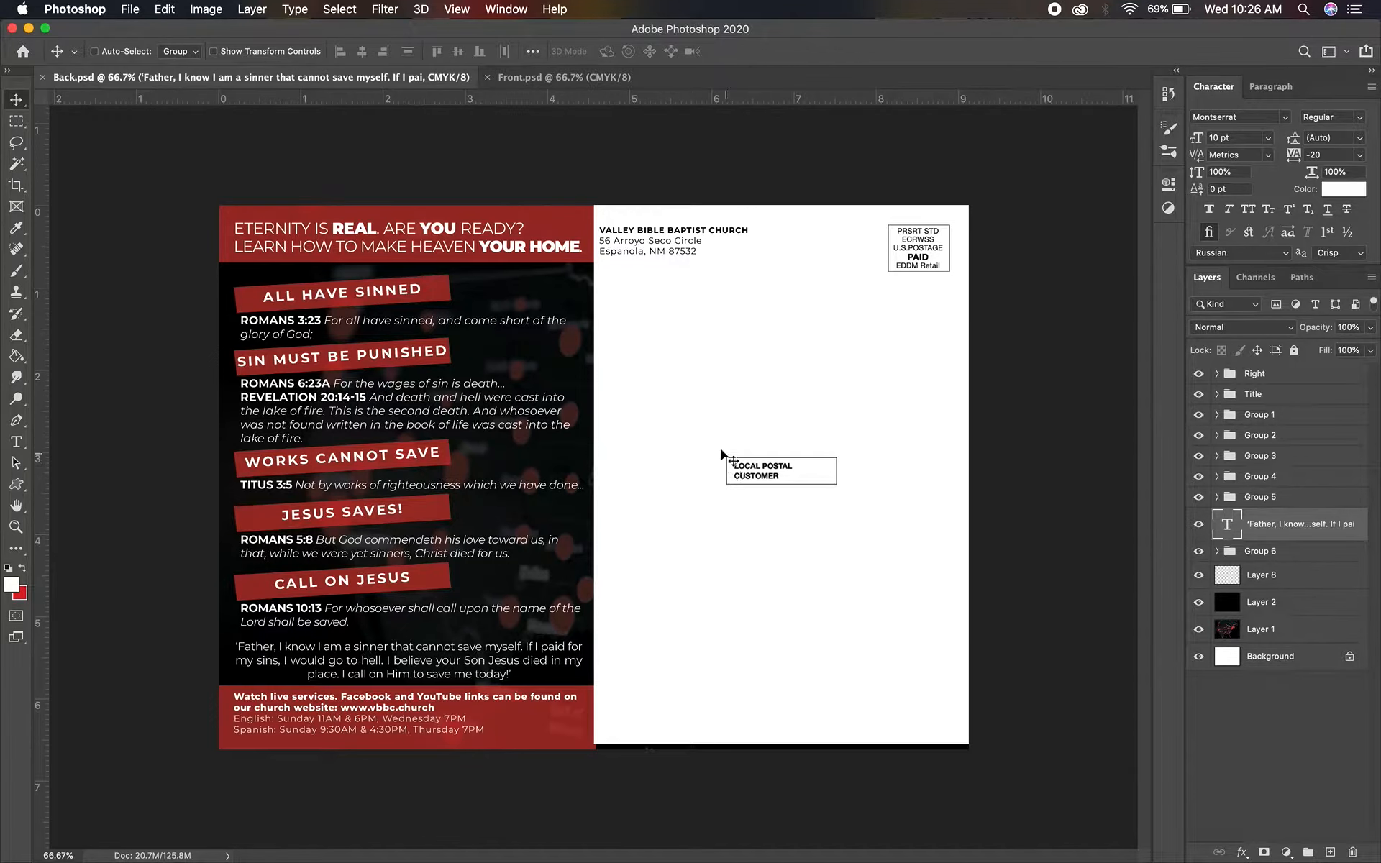
mouse_move(724, 430)
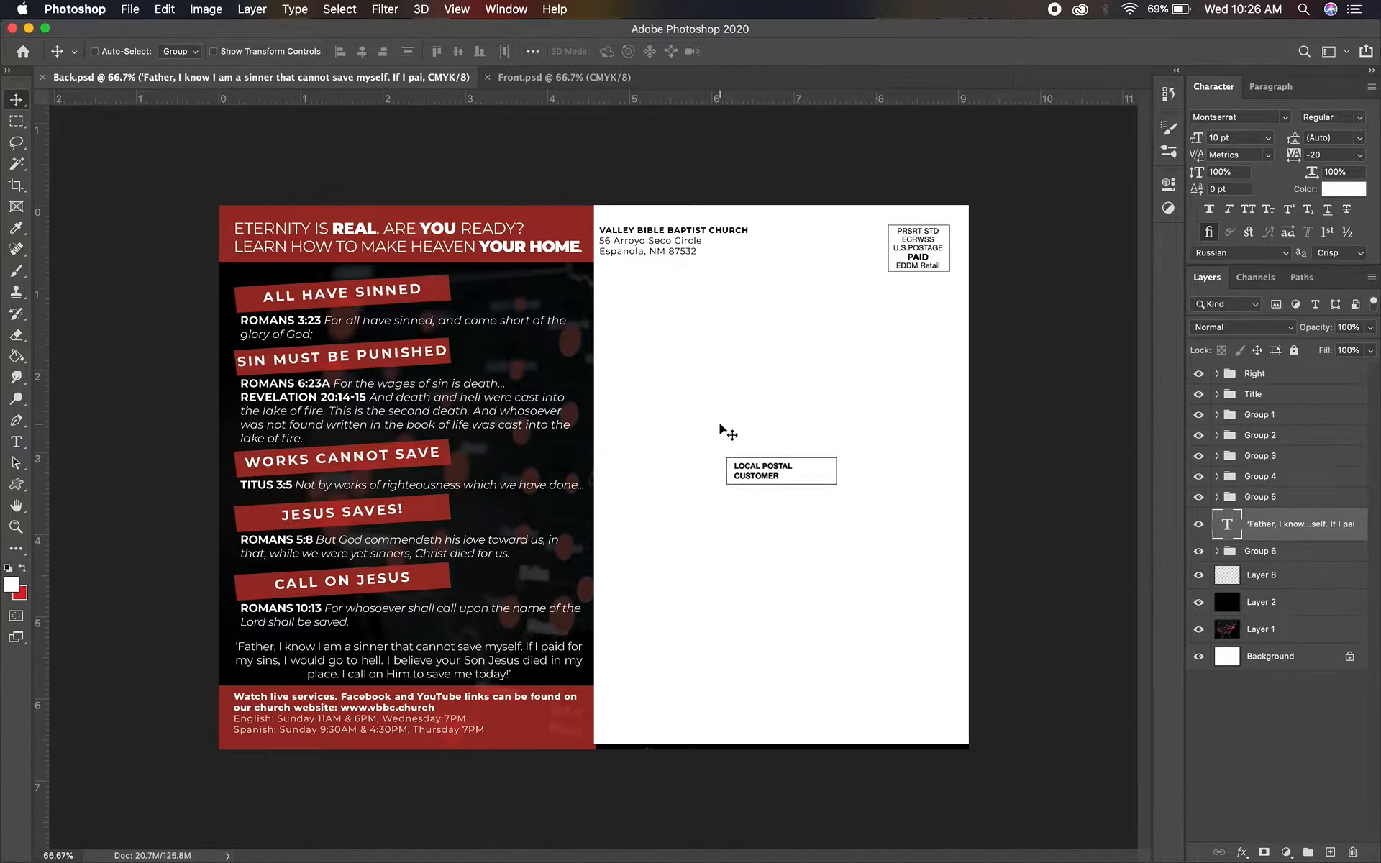
mouse_move(719, 478)
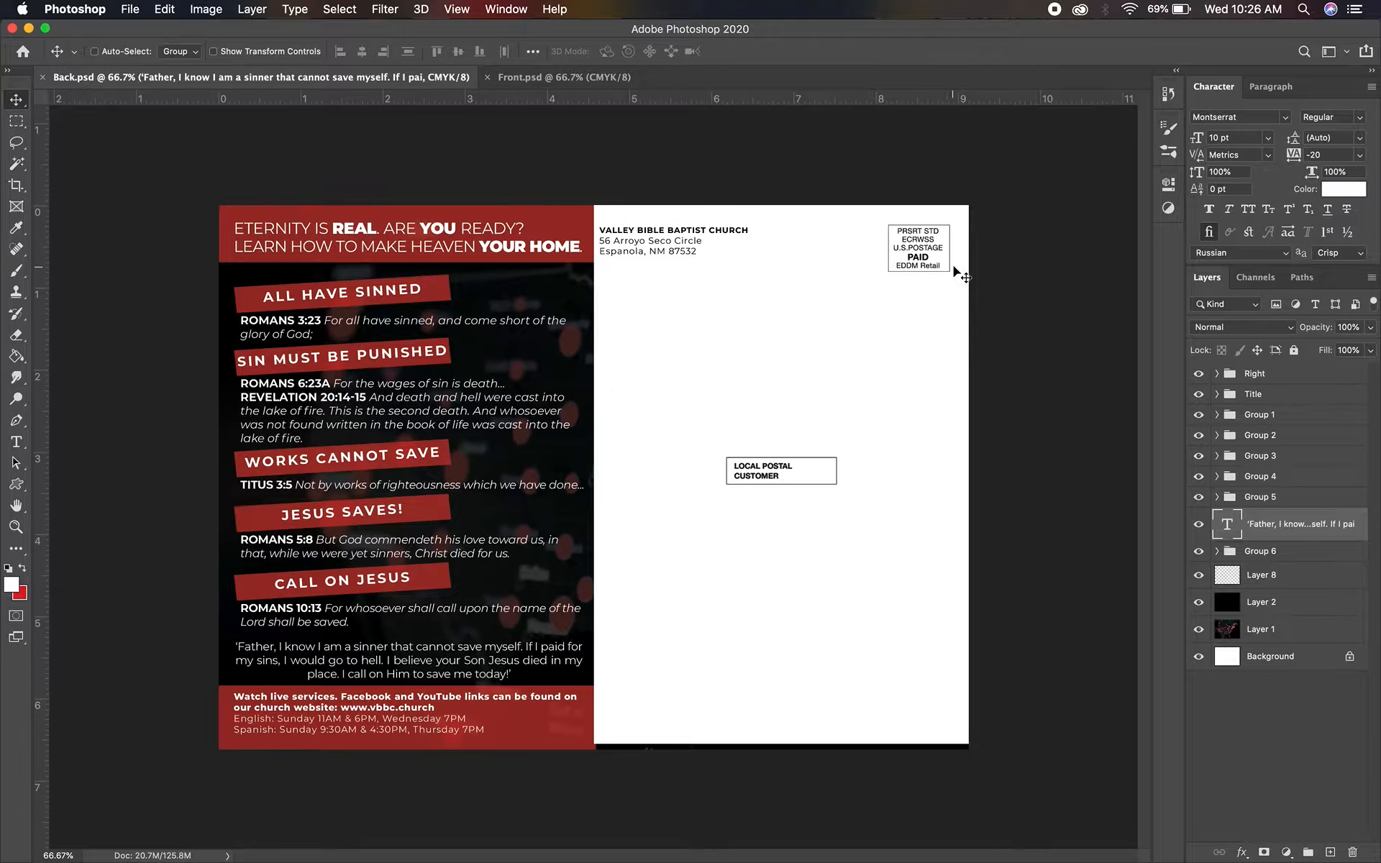
mouse_move(912, 279)
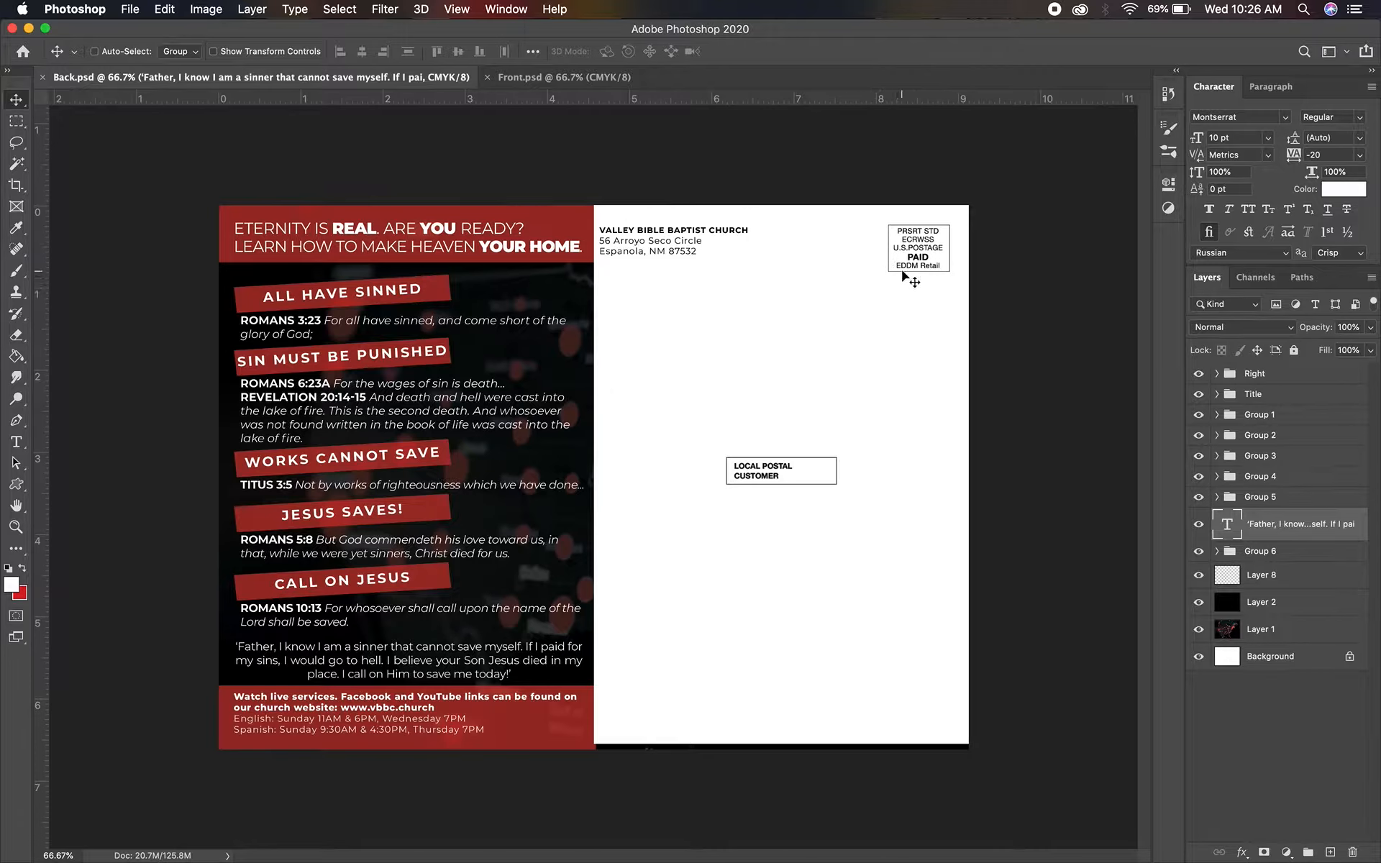
mouse_move(917, 277)
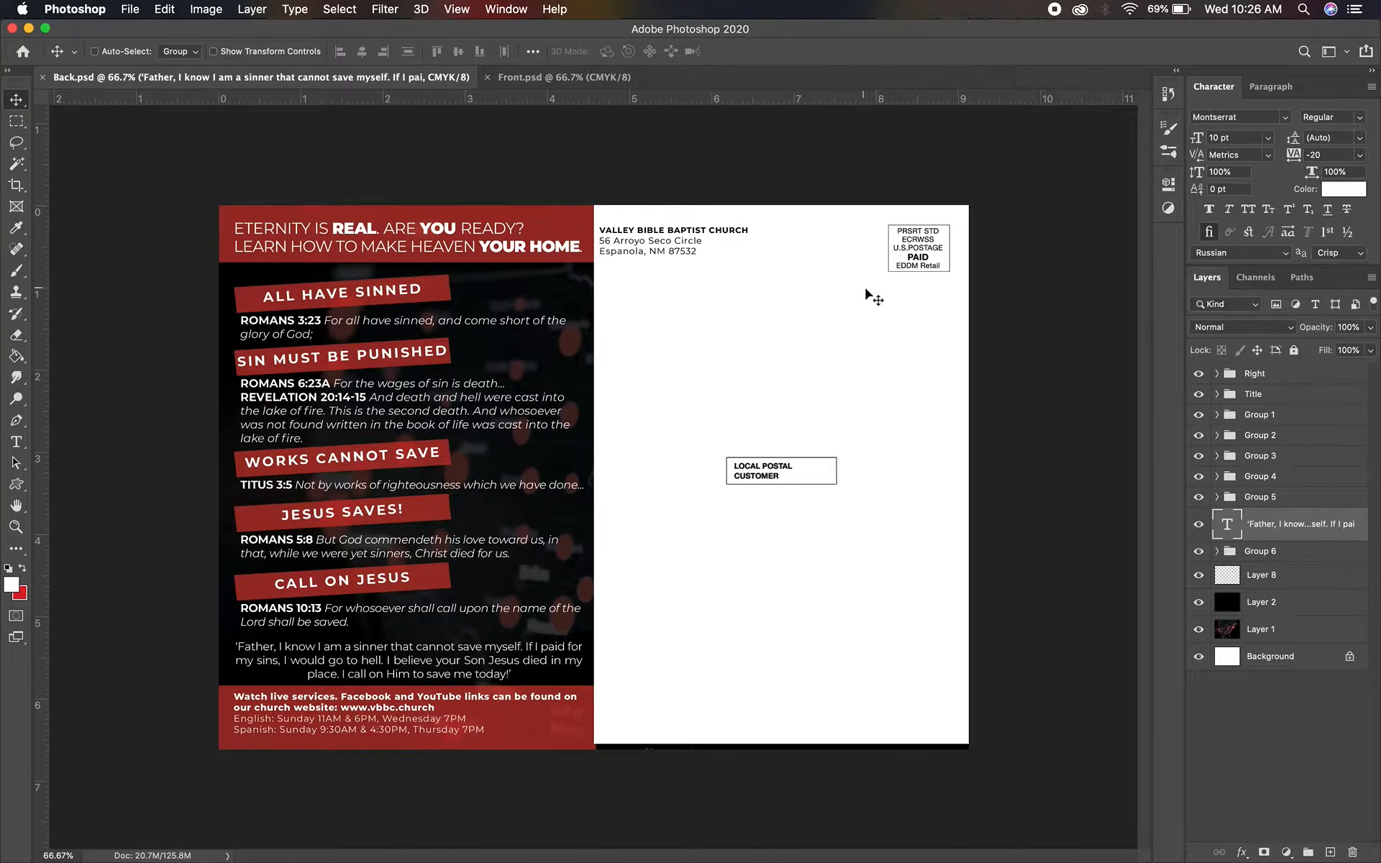
mouse_move(902, 315)
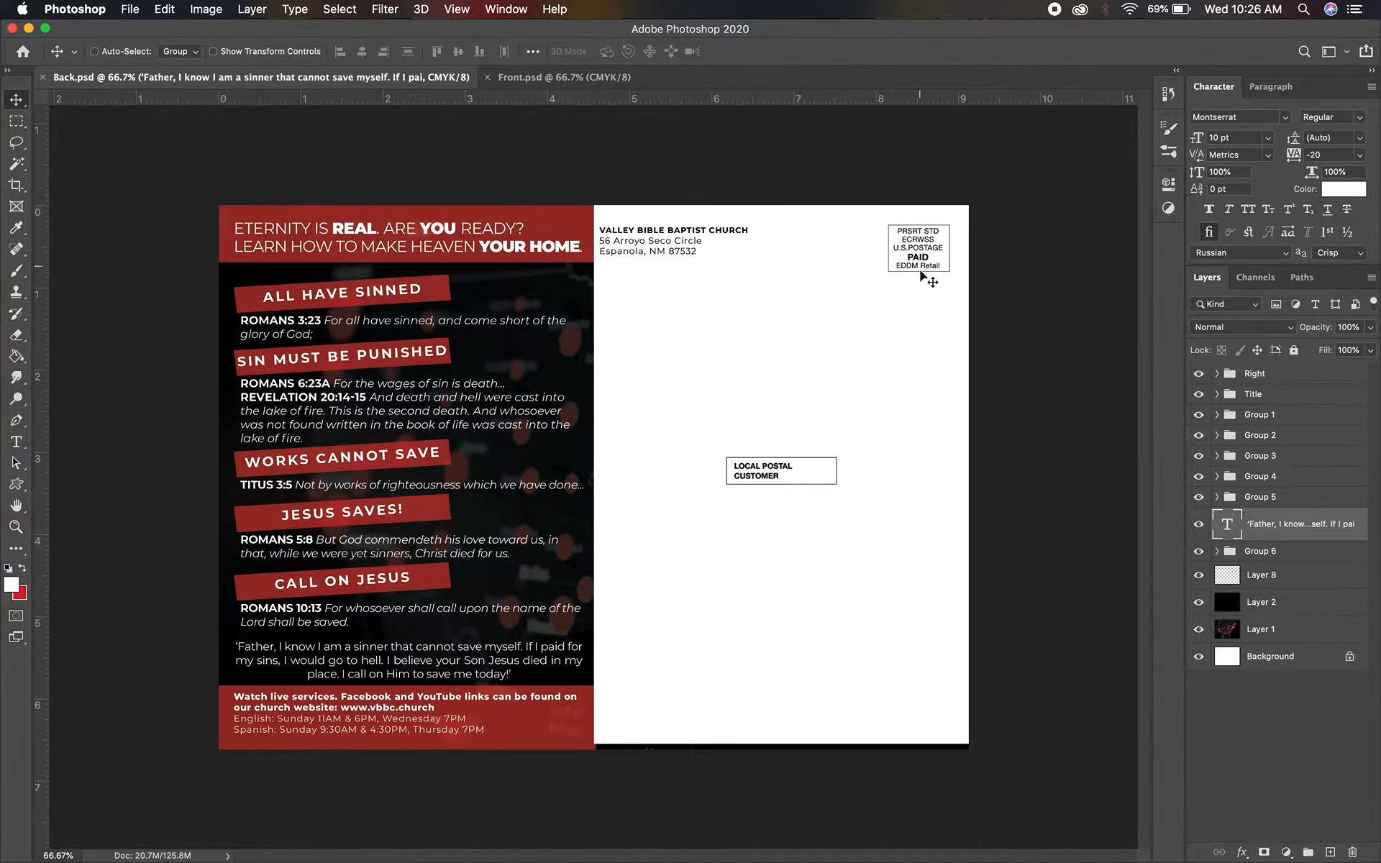
mouse_move(897, 252)
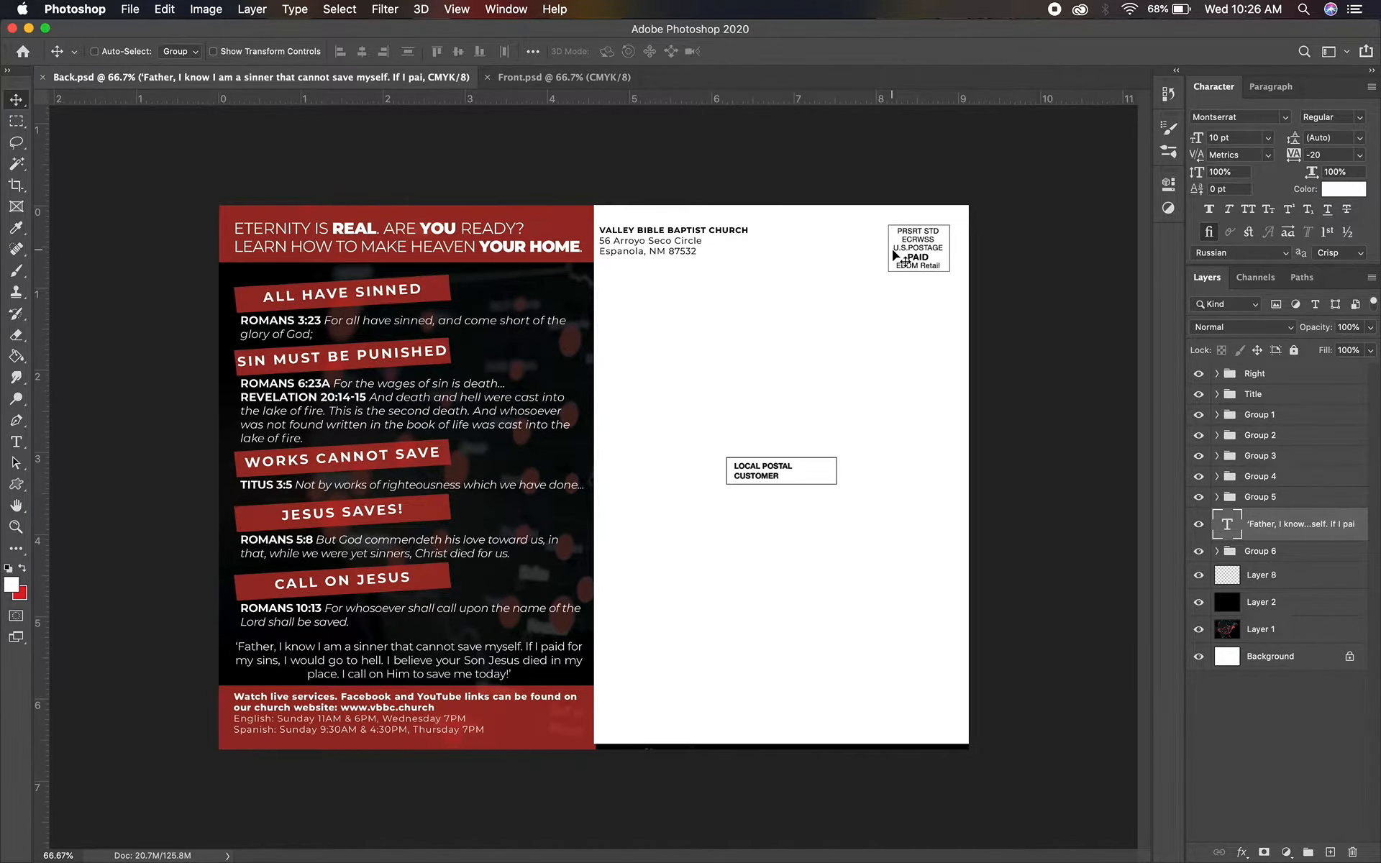
mouse_move(320, 451)
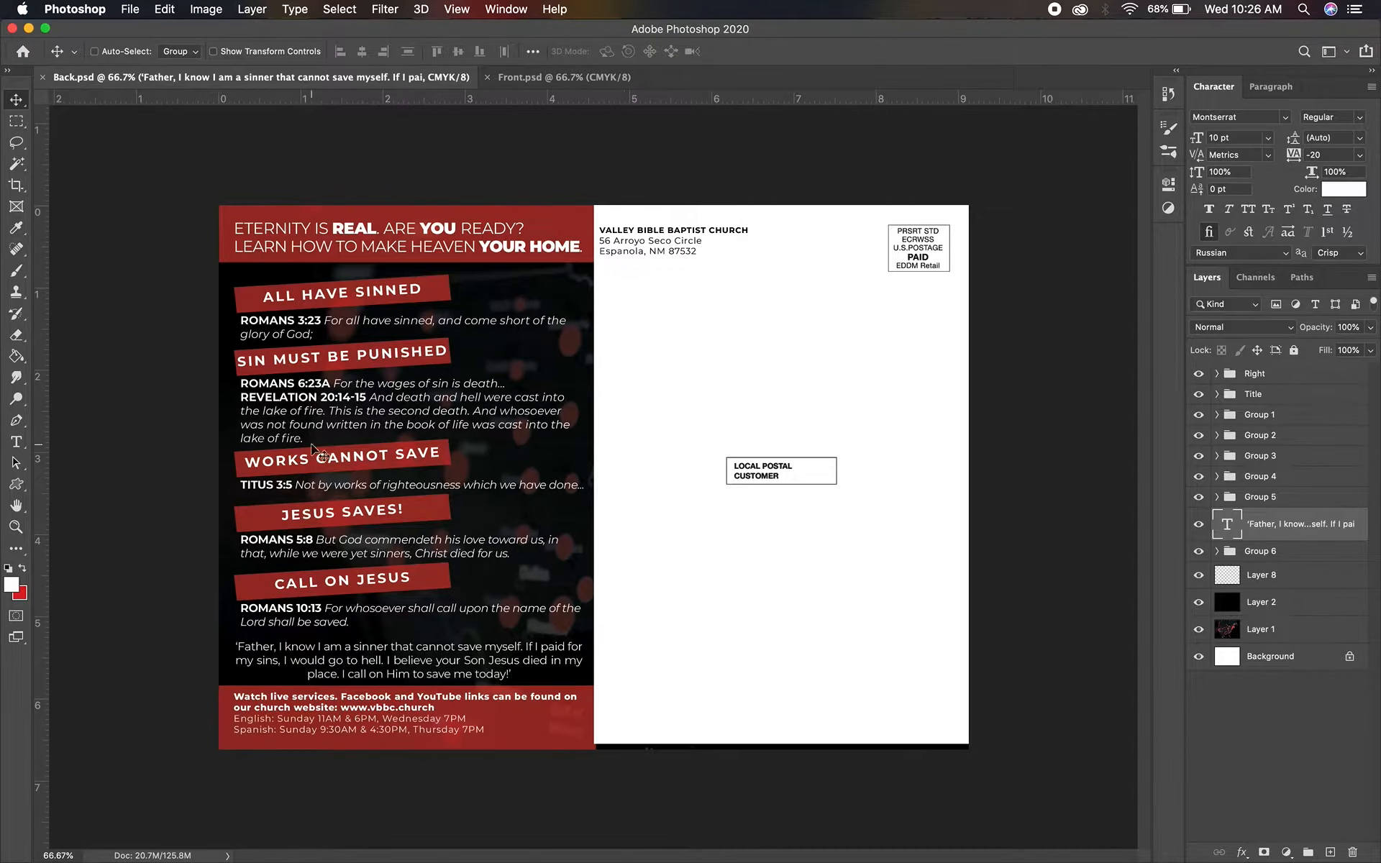
mouse_move(181, 511)
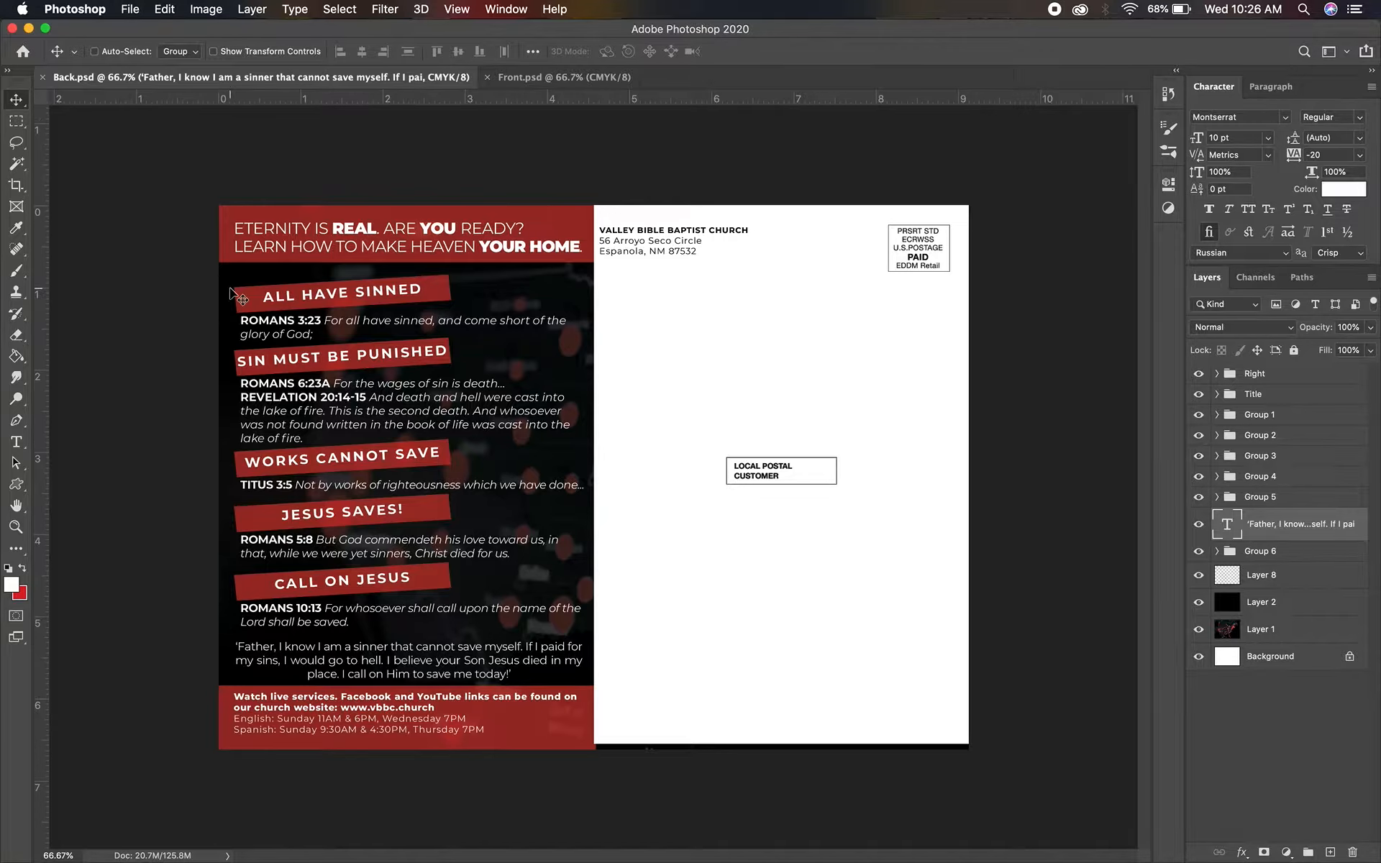
mouse_move(558, 443)
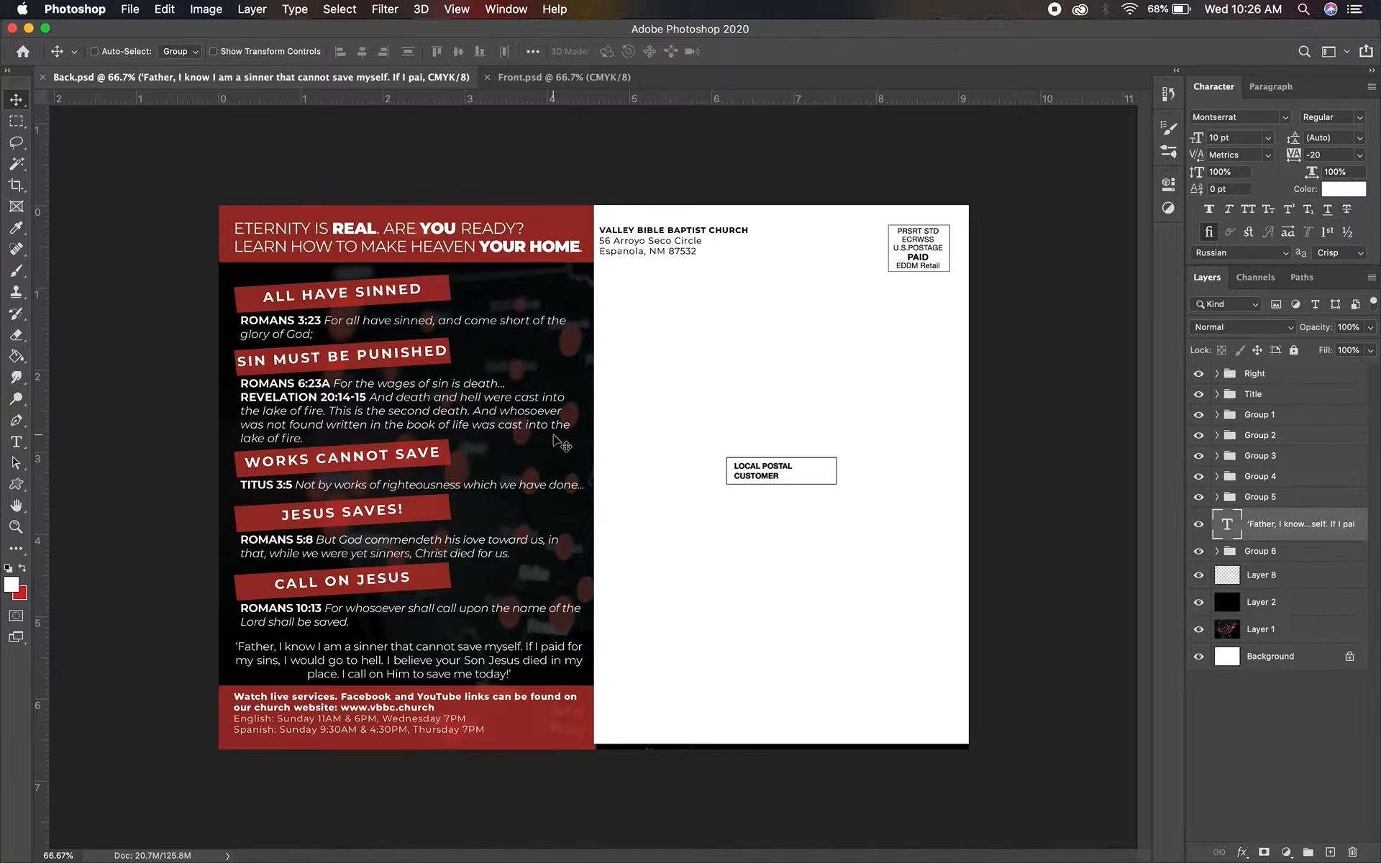
mouse_move(585, 429)
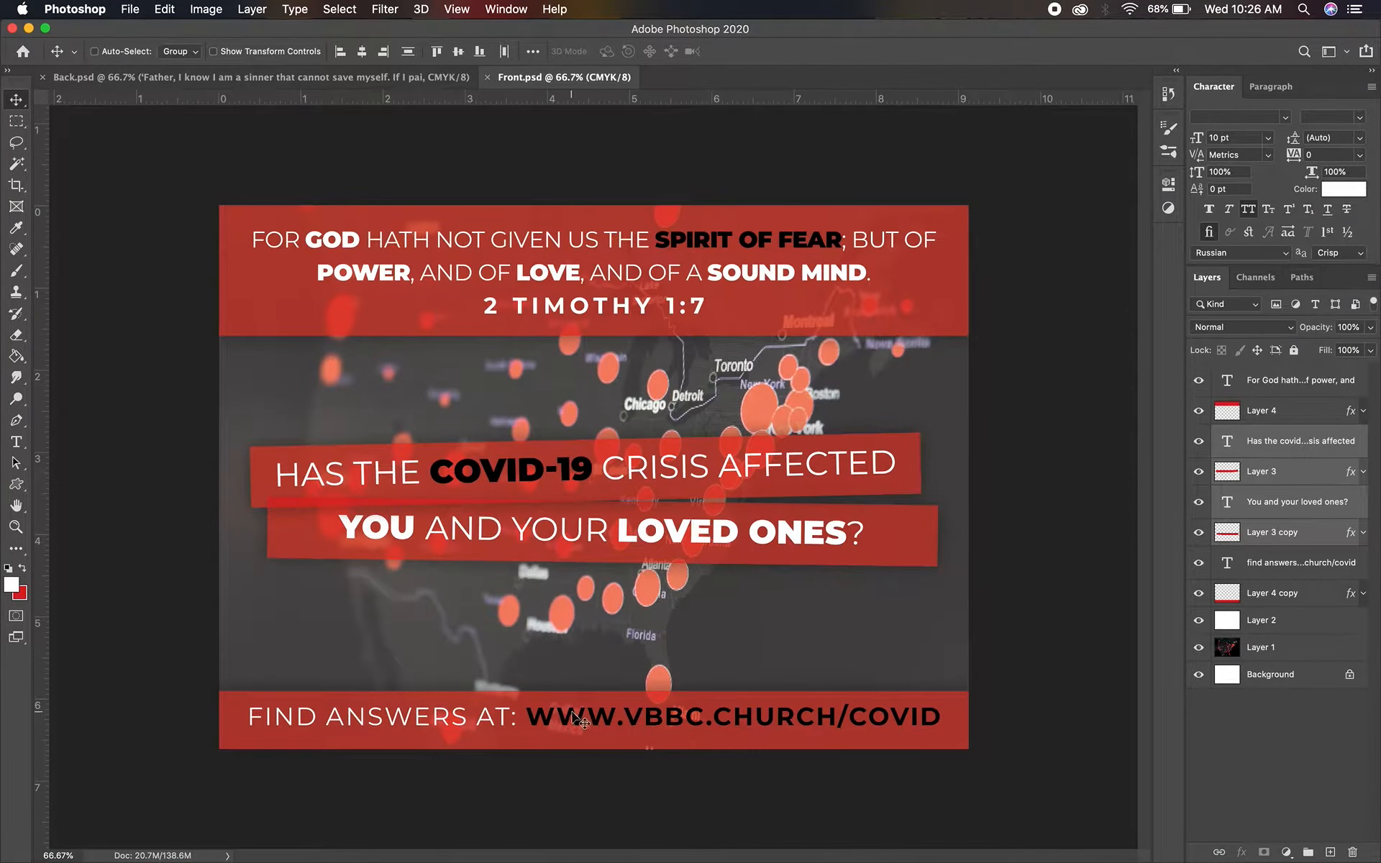
mouse_move(846, 722)
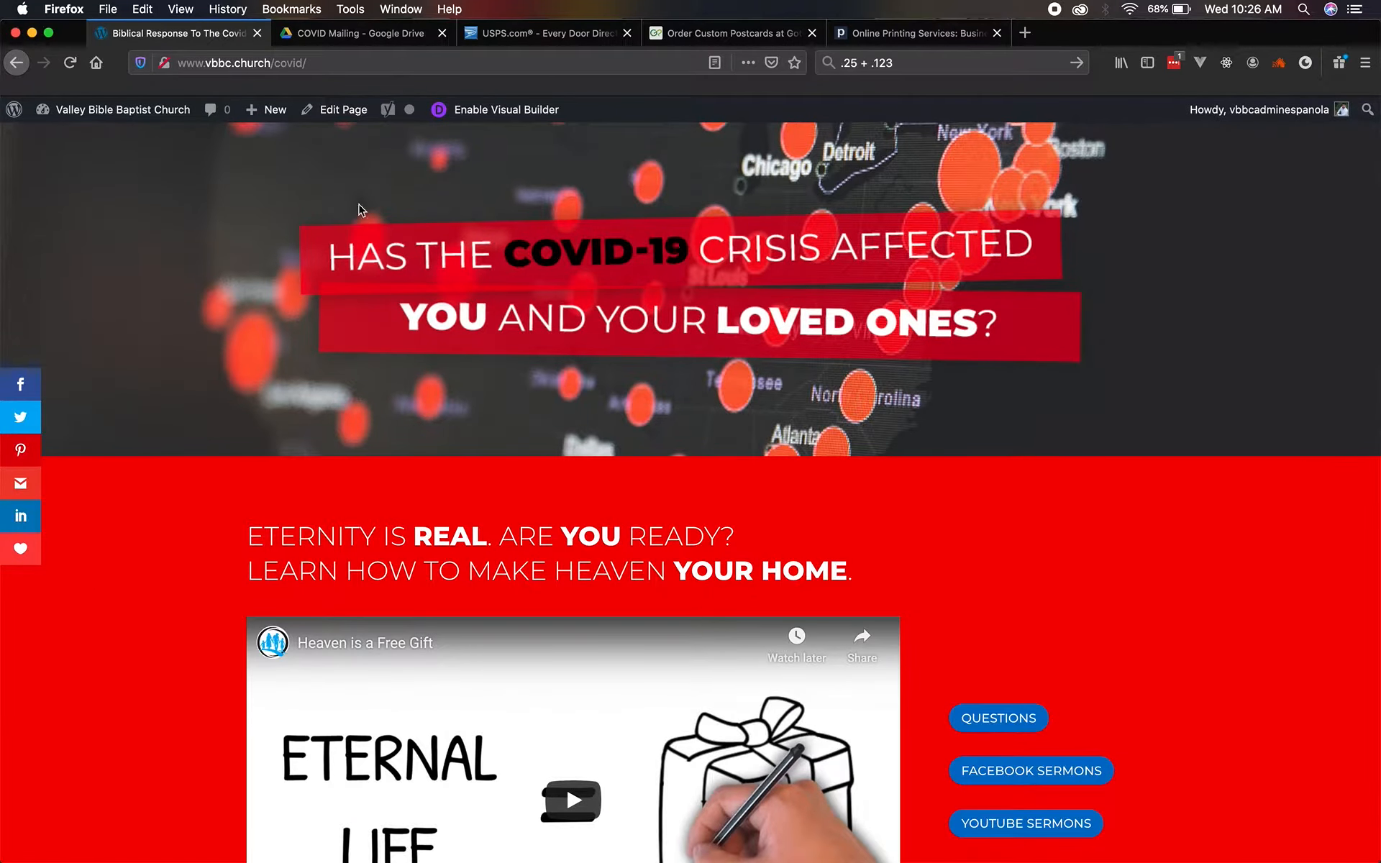
Scroll through the vbbc.church/covid landing page and return to the USPS website.
scroll("down", 3)
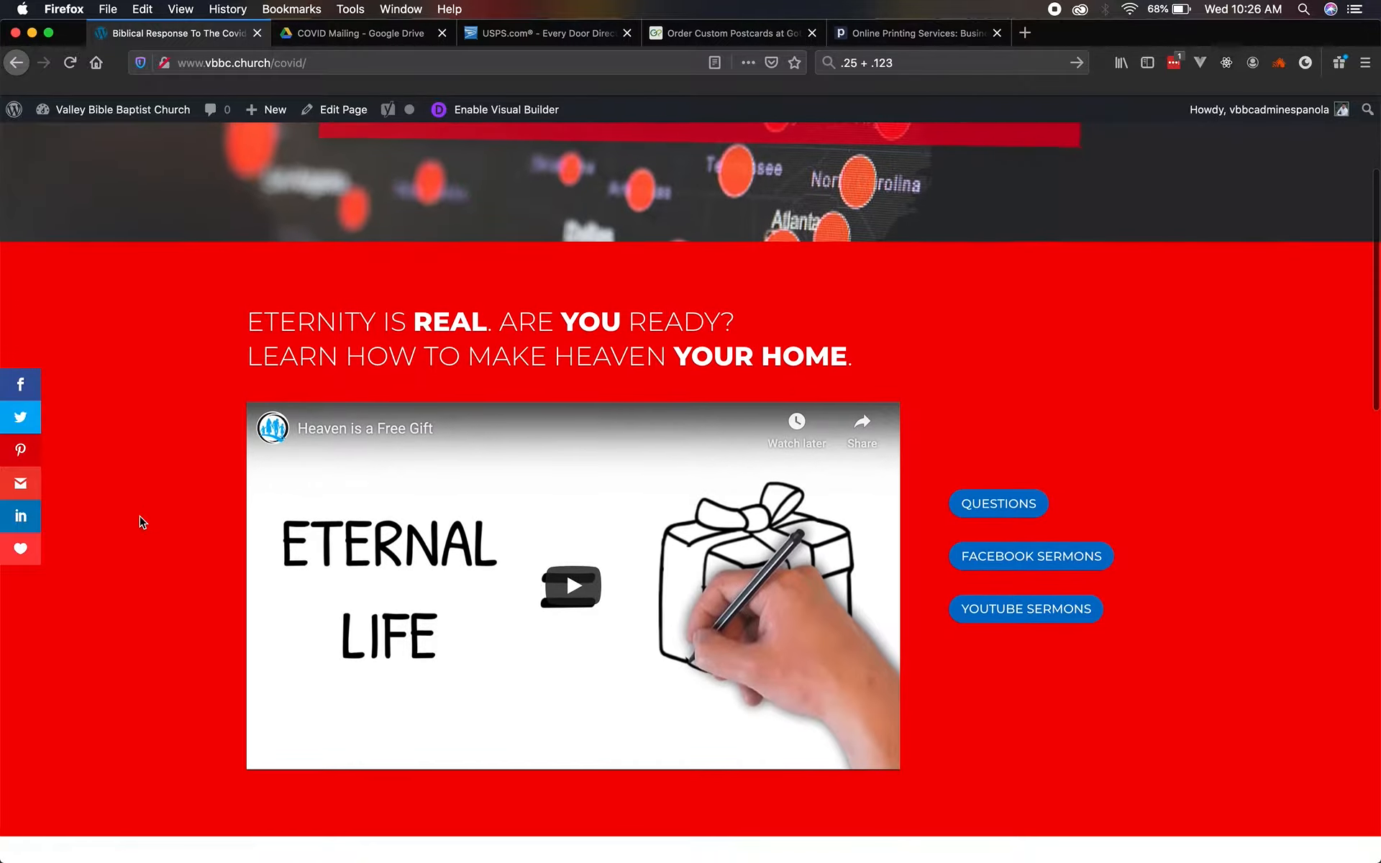
mouse_move(210, 589)
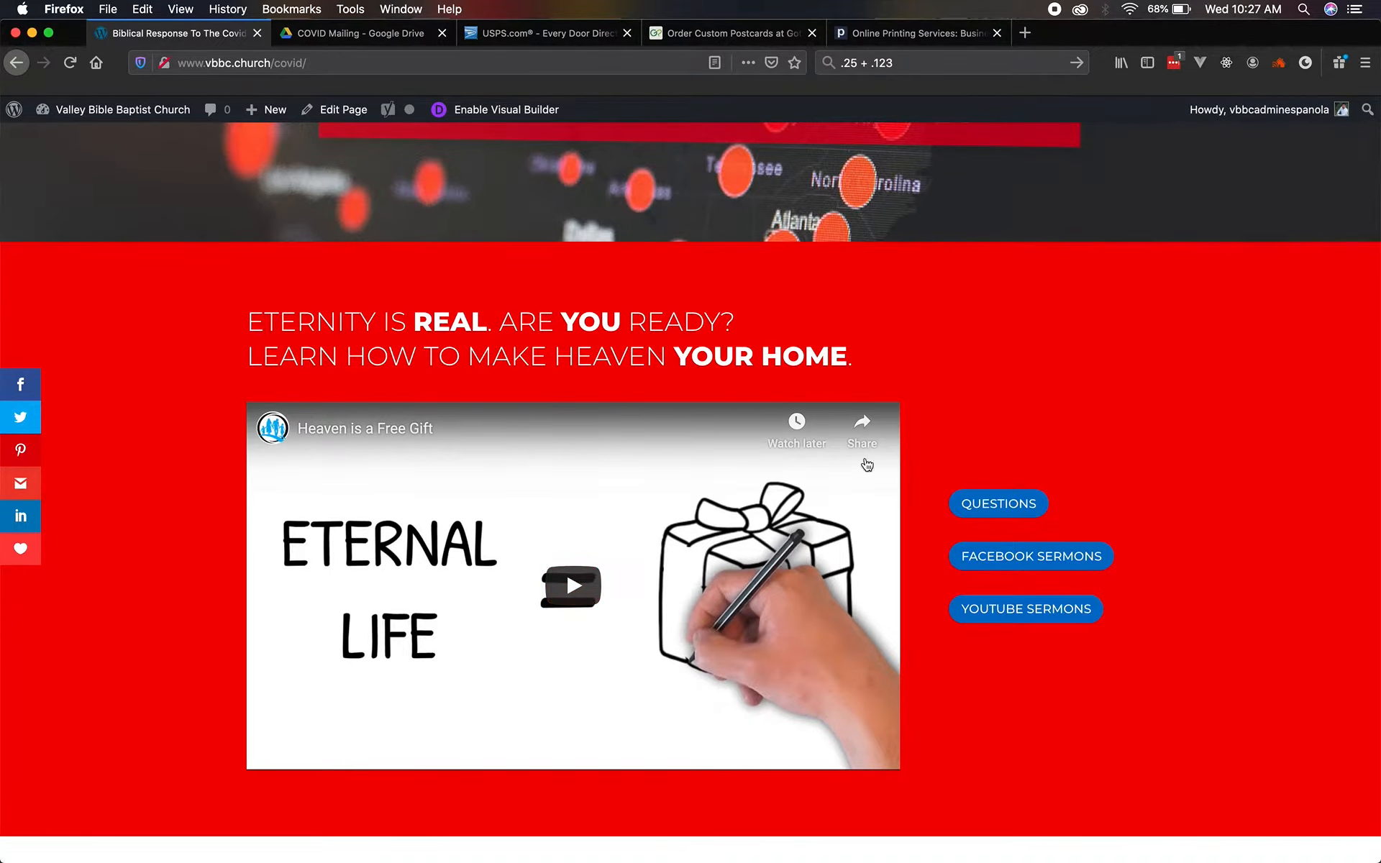
scroll("down", 3)
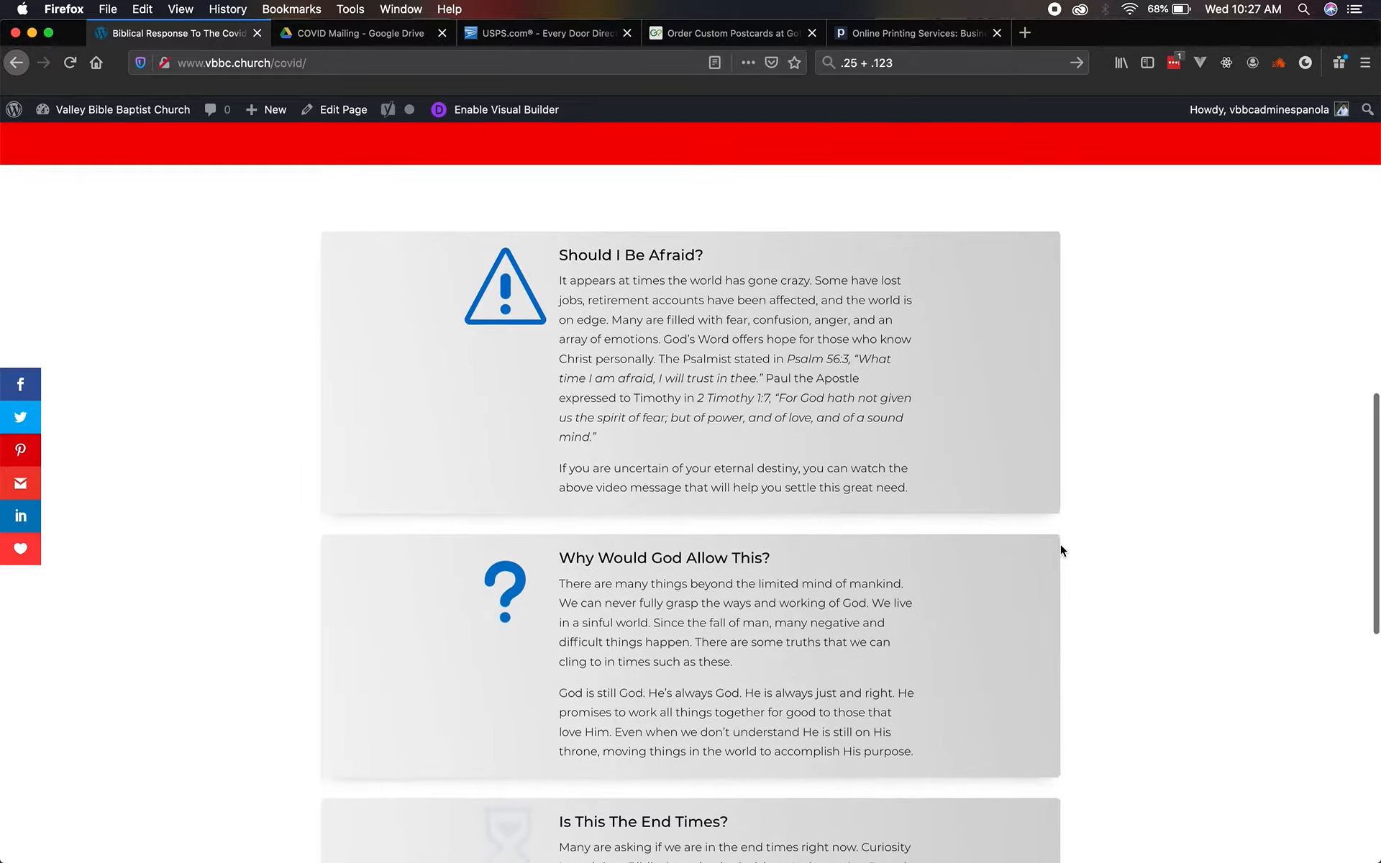
scroll("down", 3)
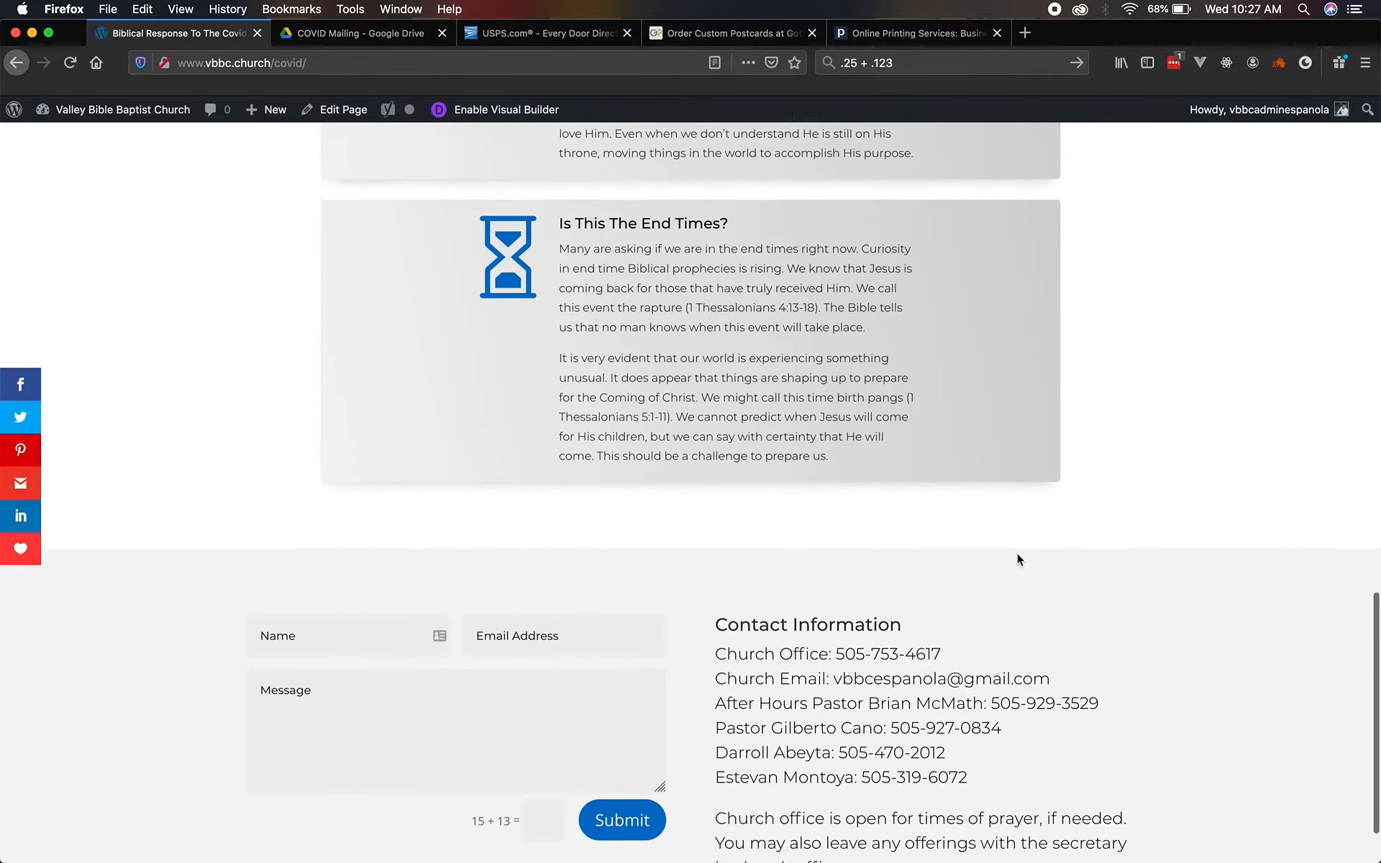
scroll("up", 3)
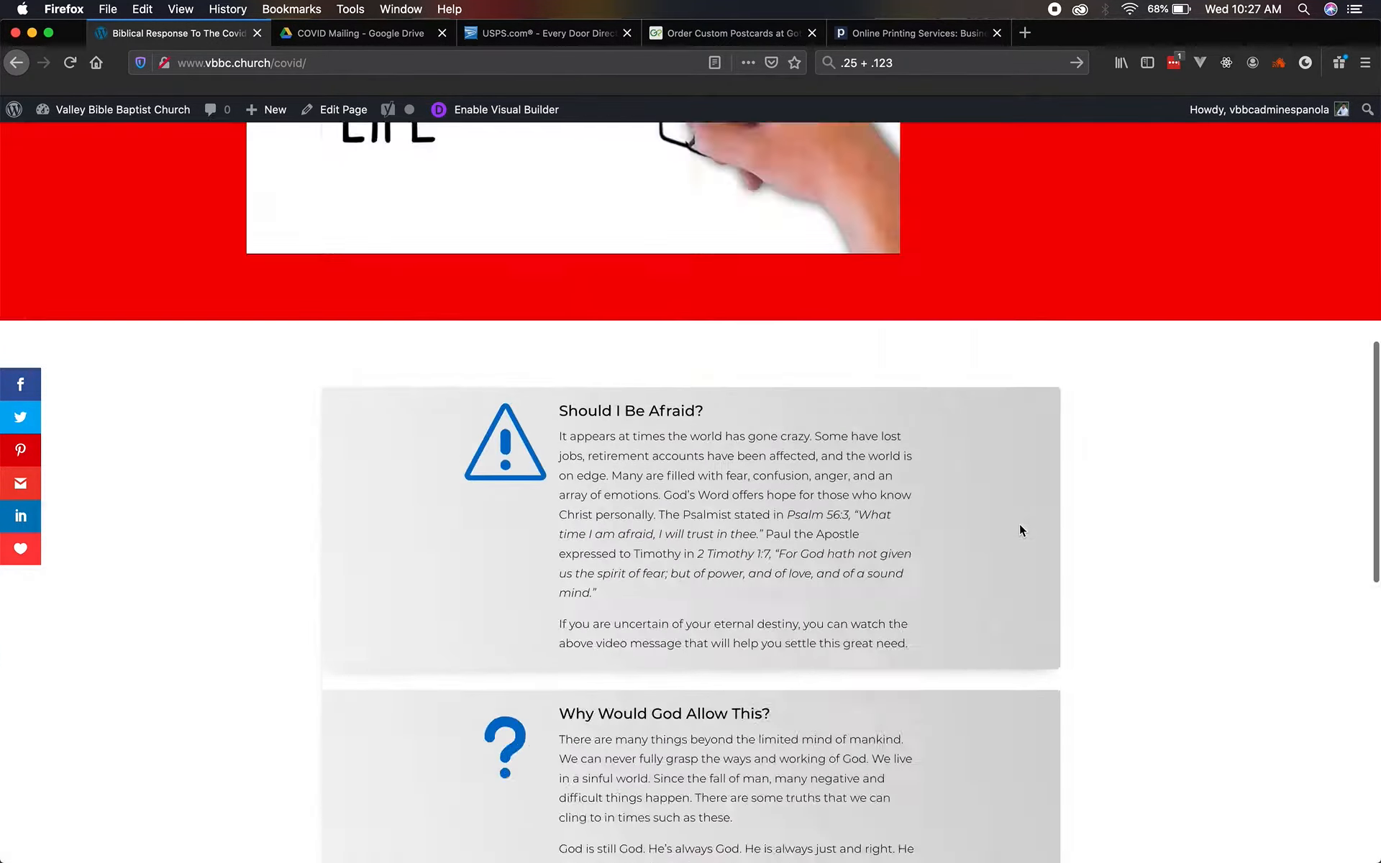
scroll("up", 3)
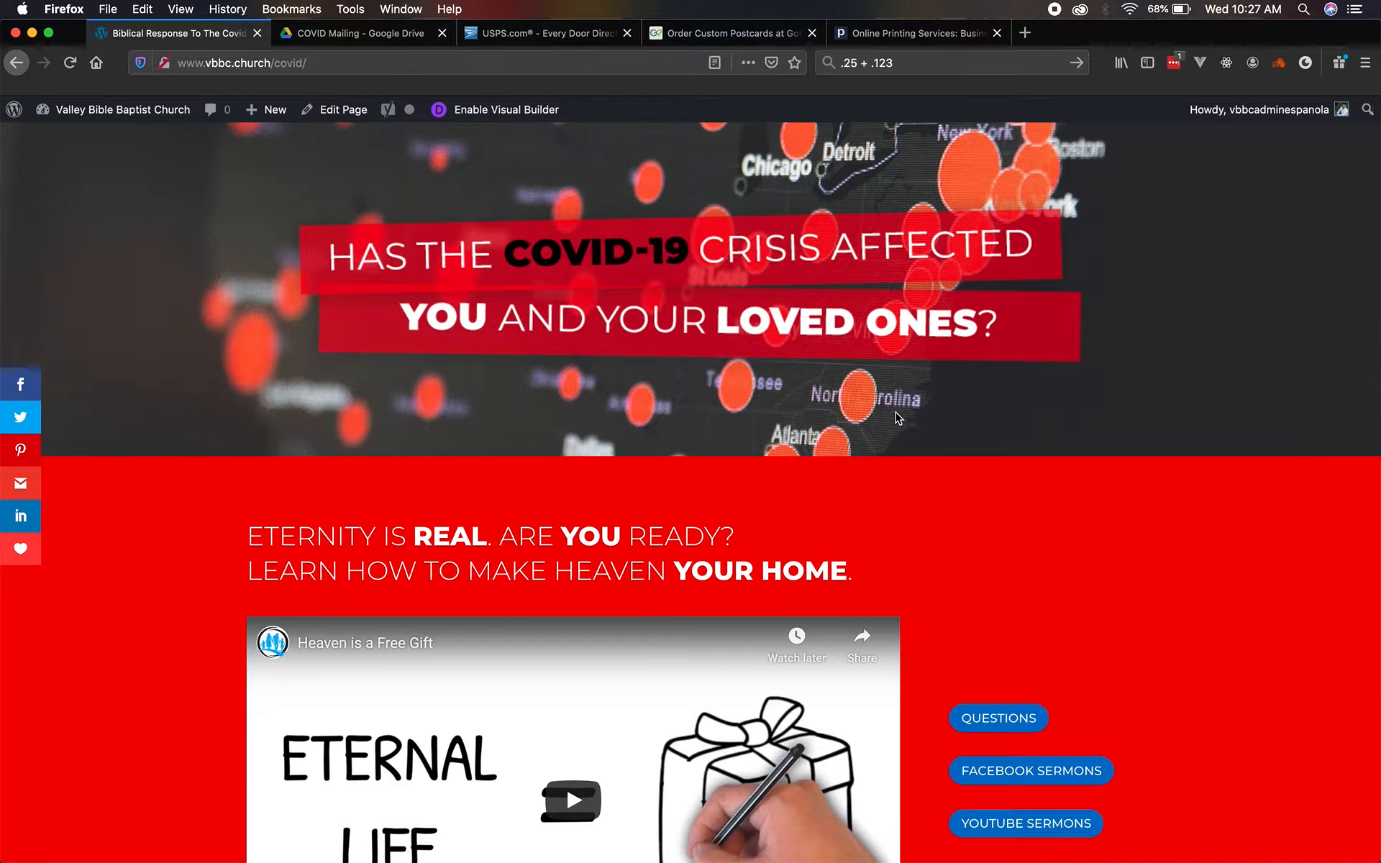
mouse_move(505, 110)
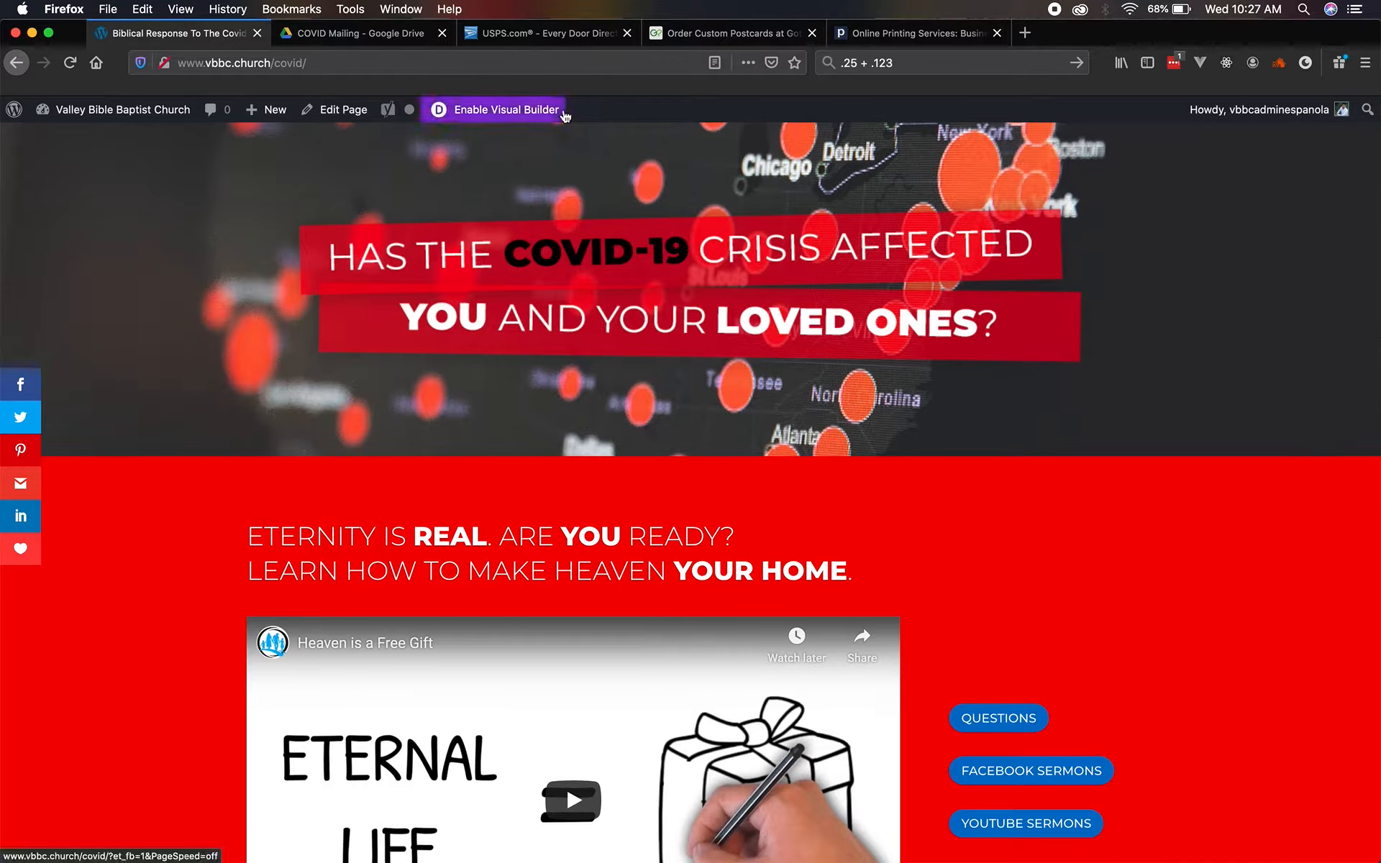
mouse_move(524, 7)
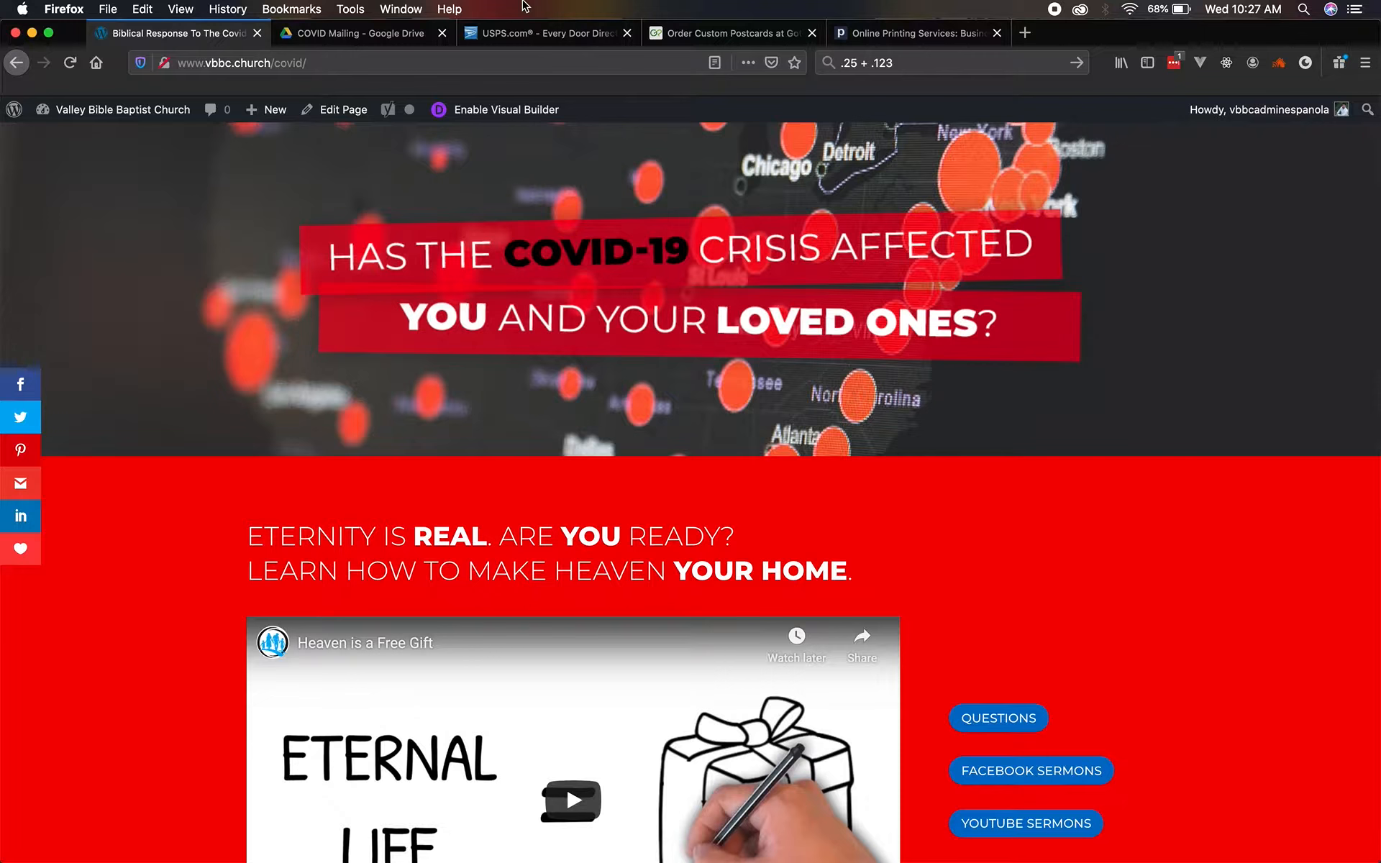
left_click(546, 33)
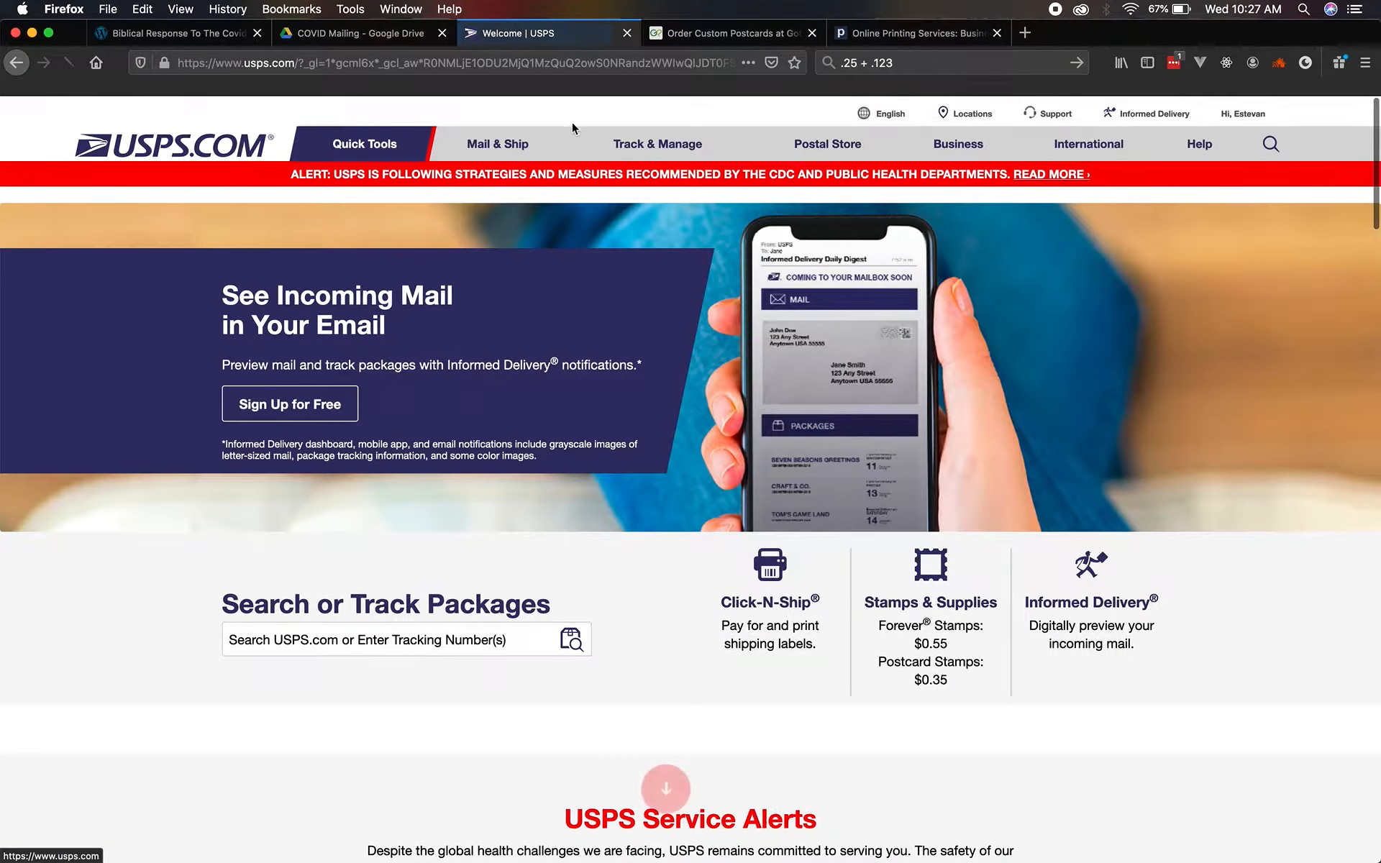
Search the EDDM route finder for carrier routes in ZIP 87532.
left_click(958, 144)
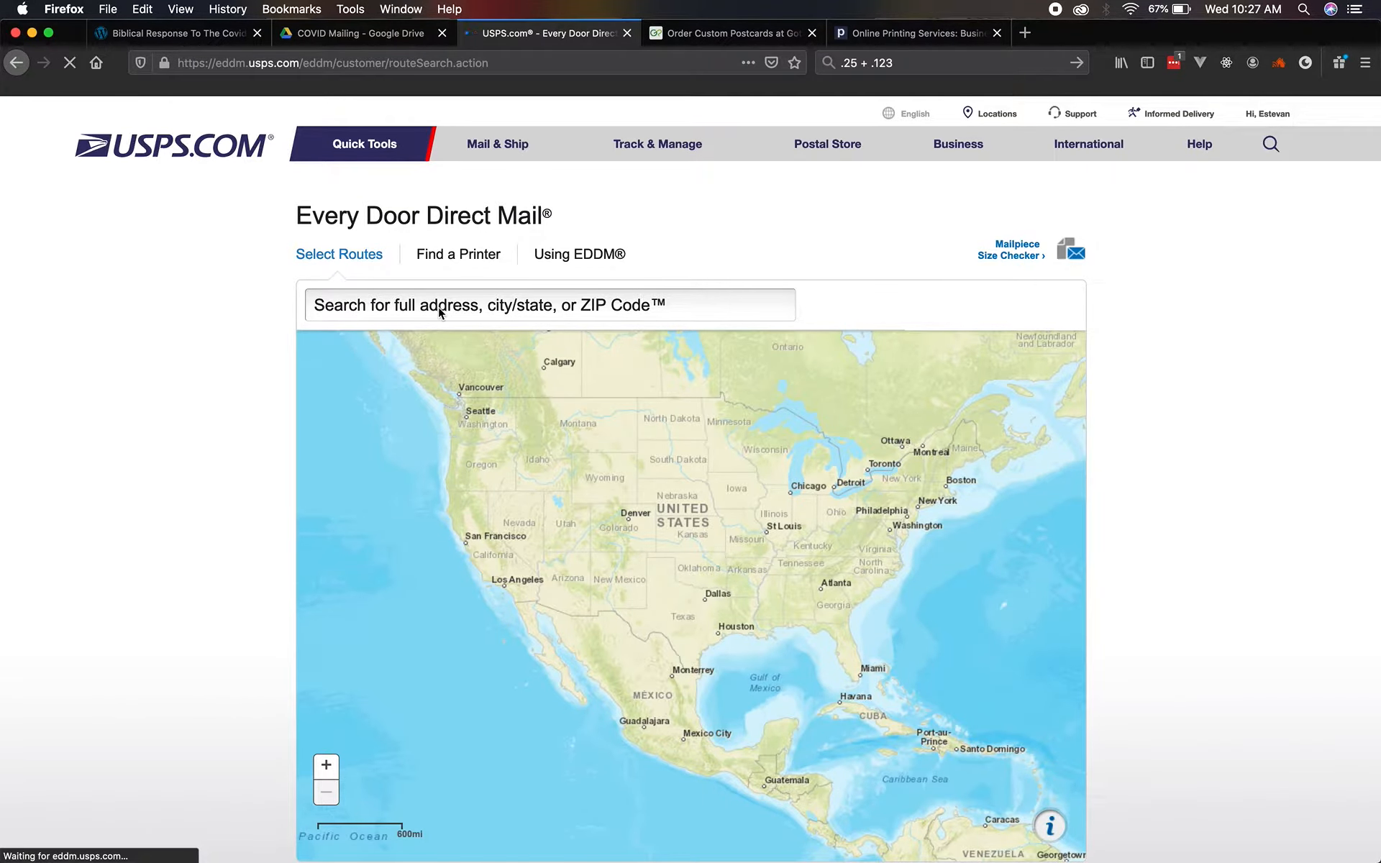
mouse_move(246, 367)
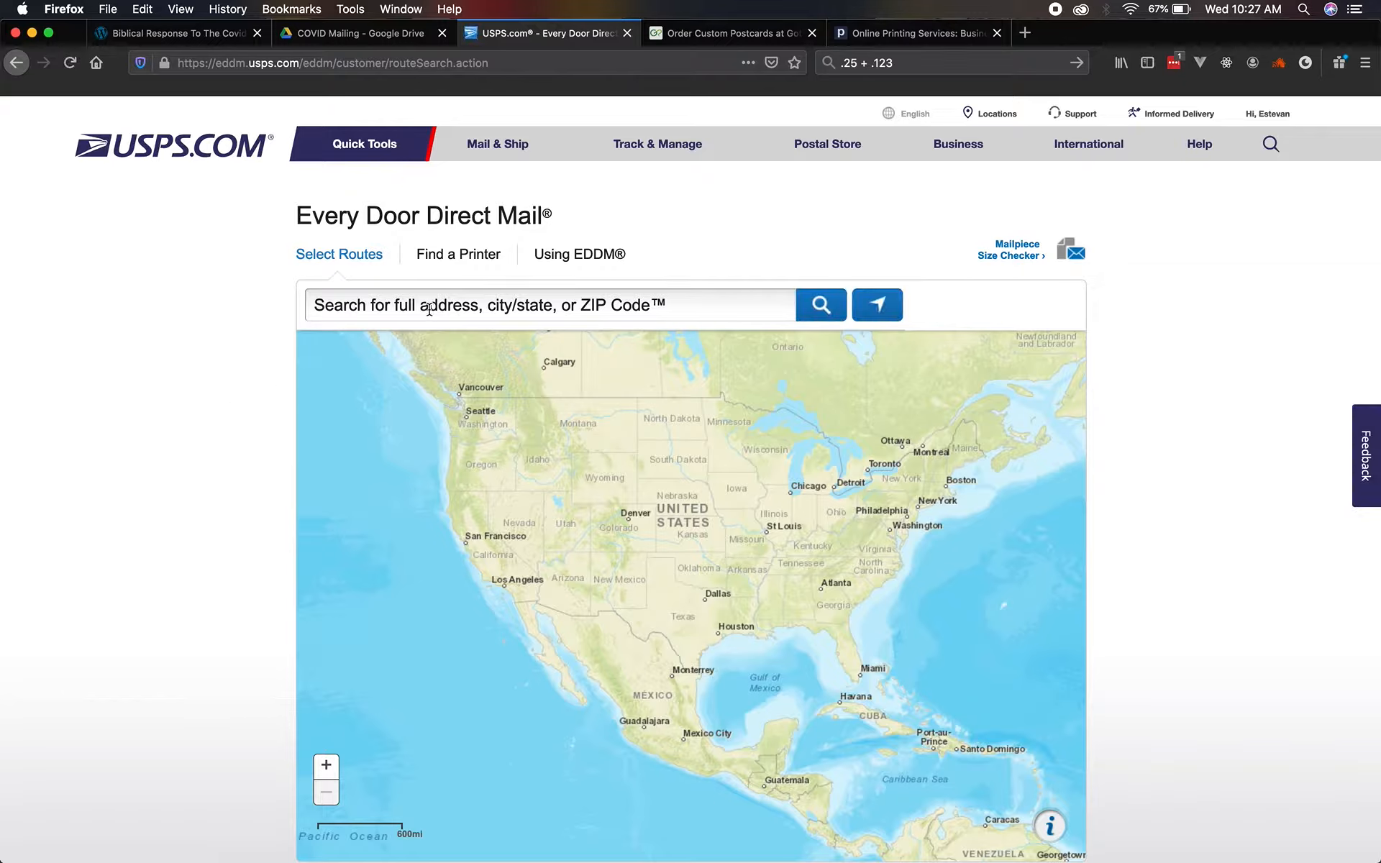
type("87532")
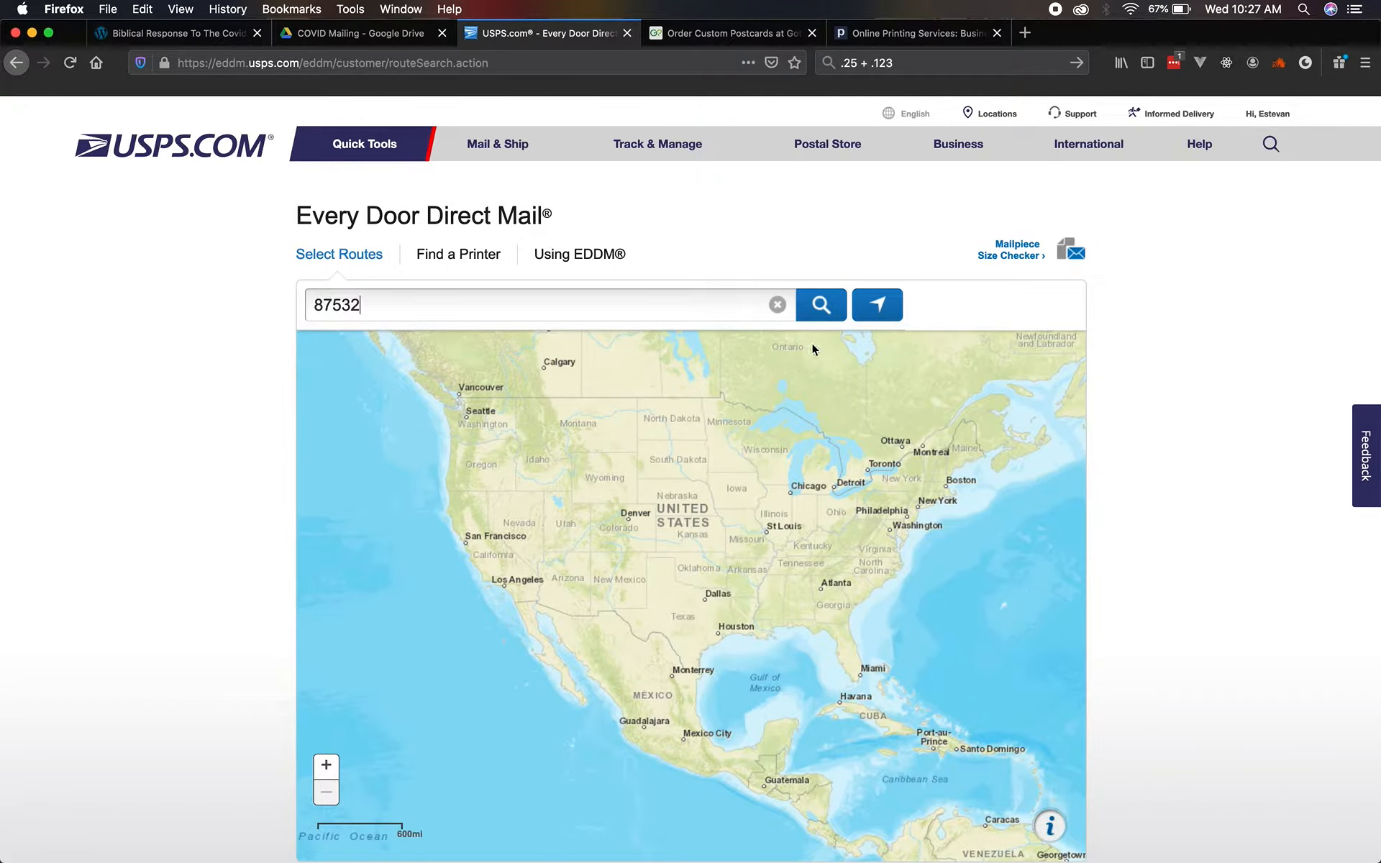
left_click(820, 305)
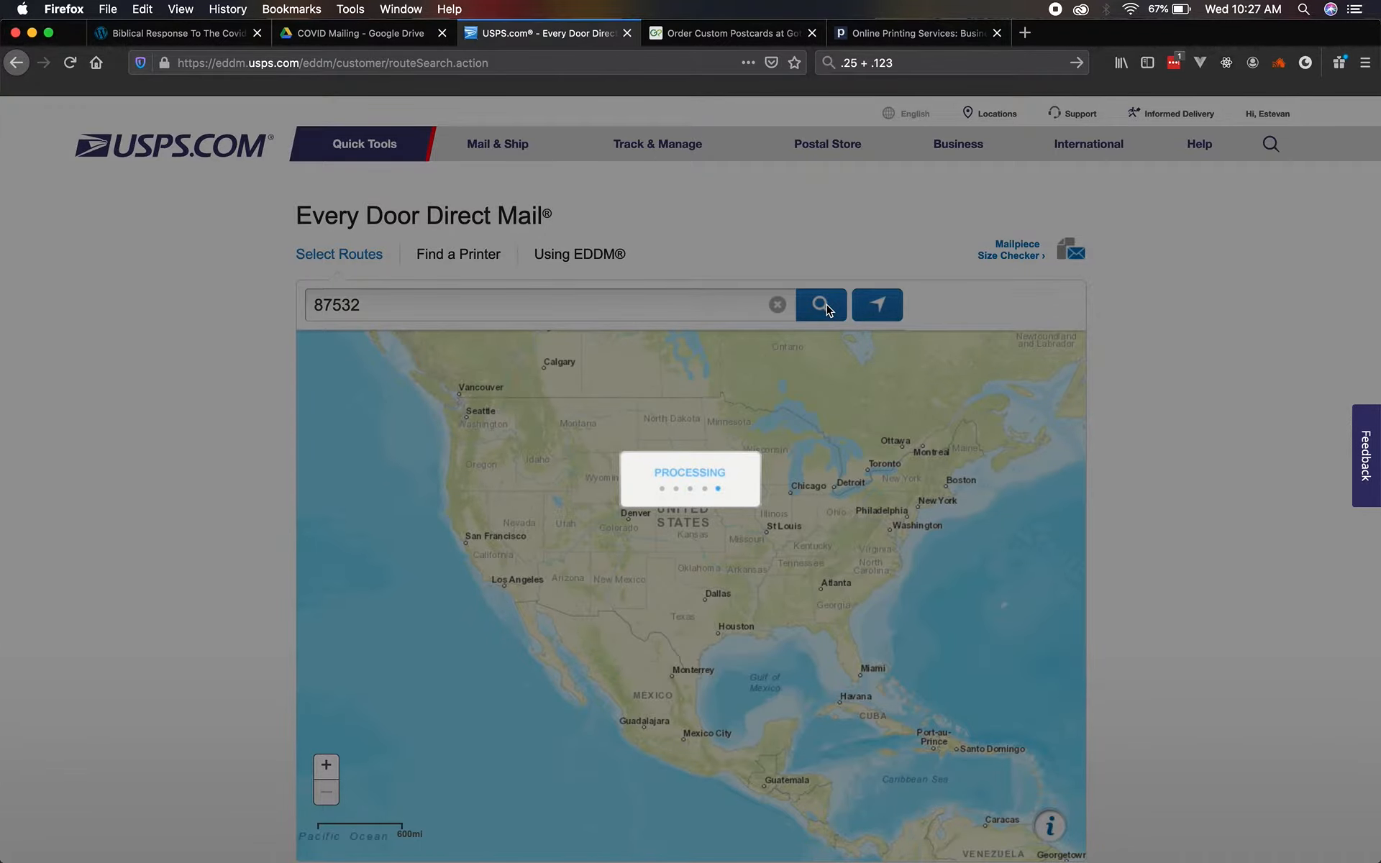
left_click(819, 305)
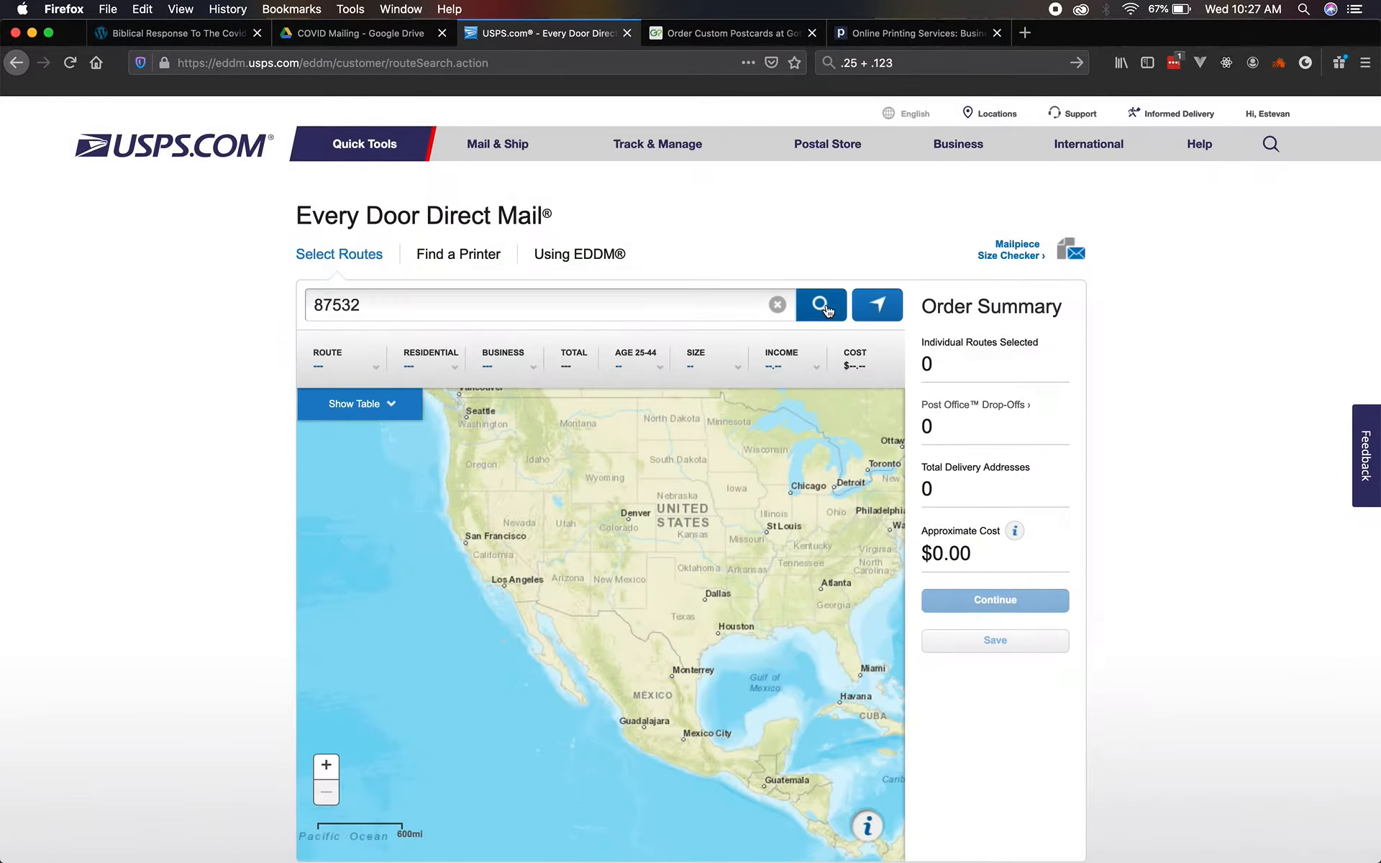
Show the route table and deselect 87532-R004, leaving 4,900 addresses at $935.90.
left_click(818, 305)
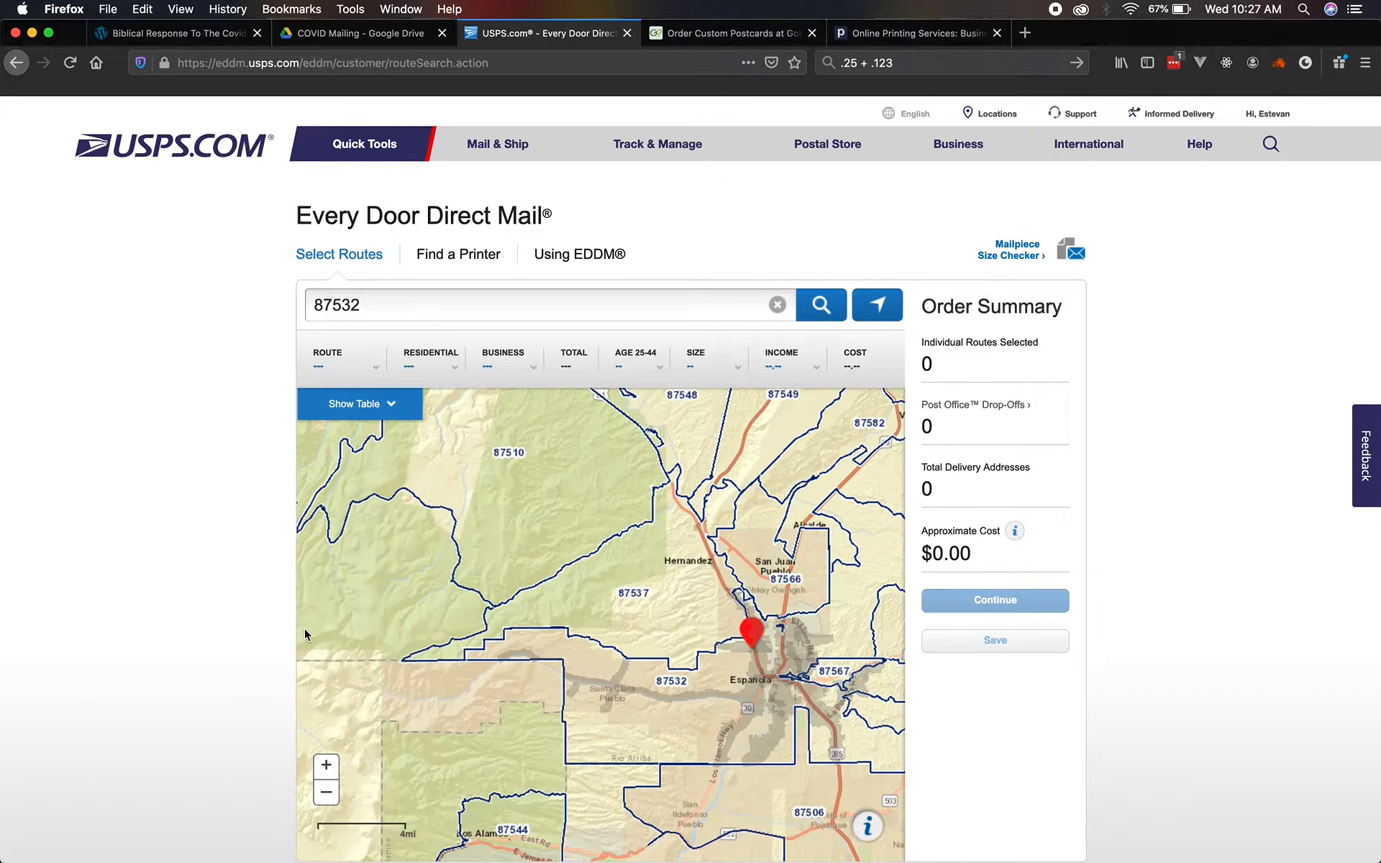
scroll("down", 3)
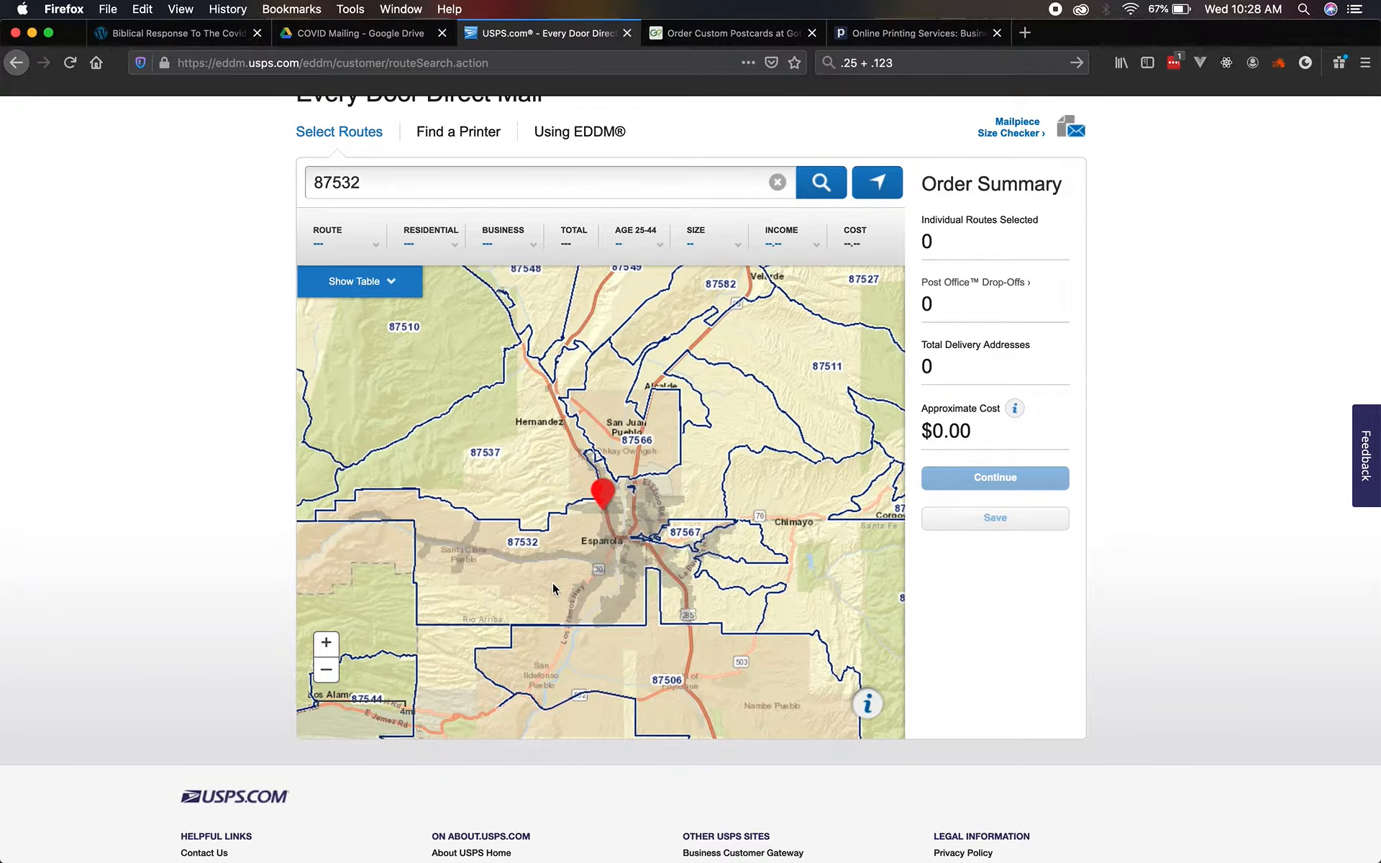
left_click(354, 280)
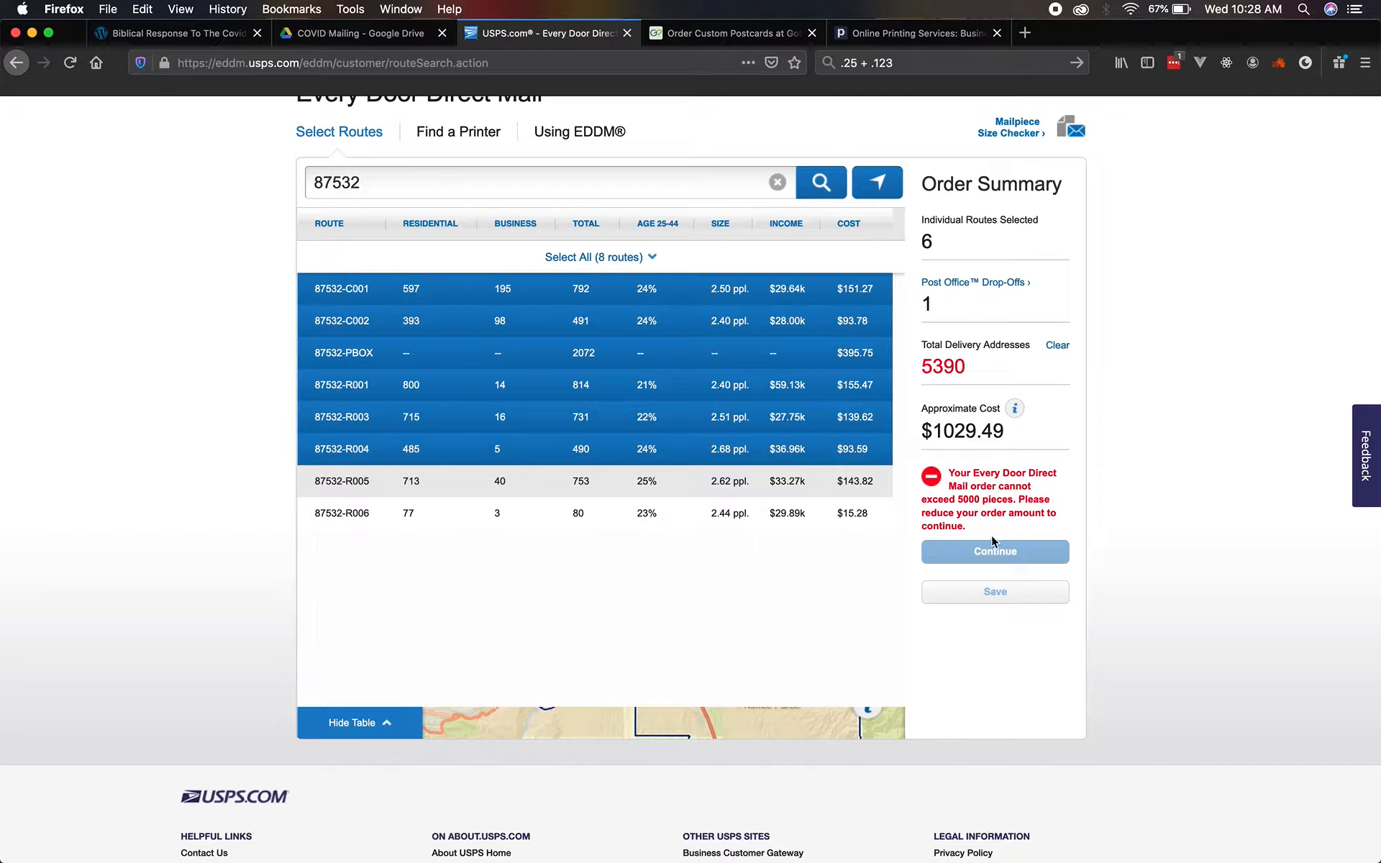
mouse_move(926, 492)
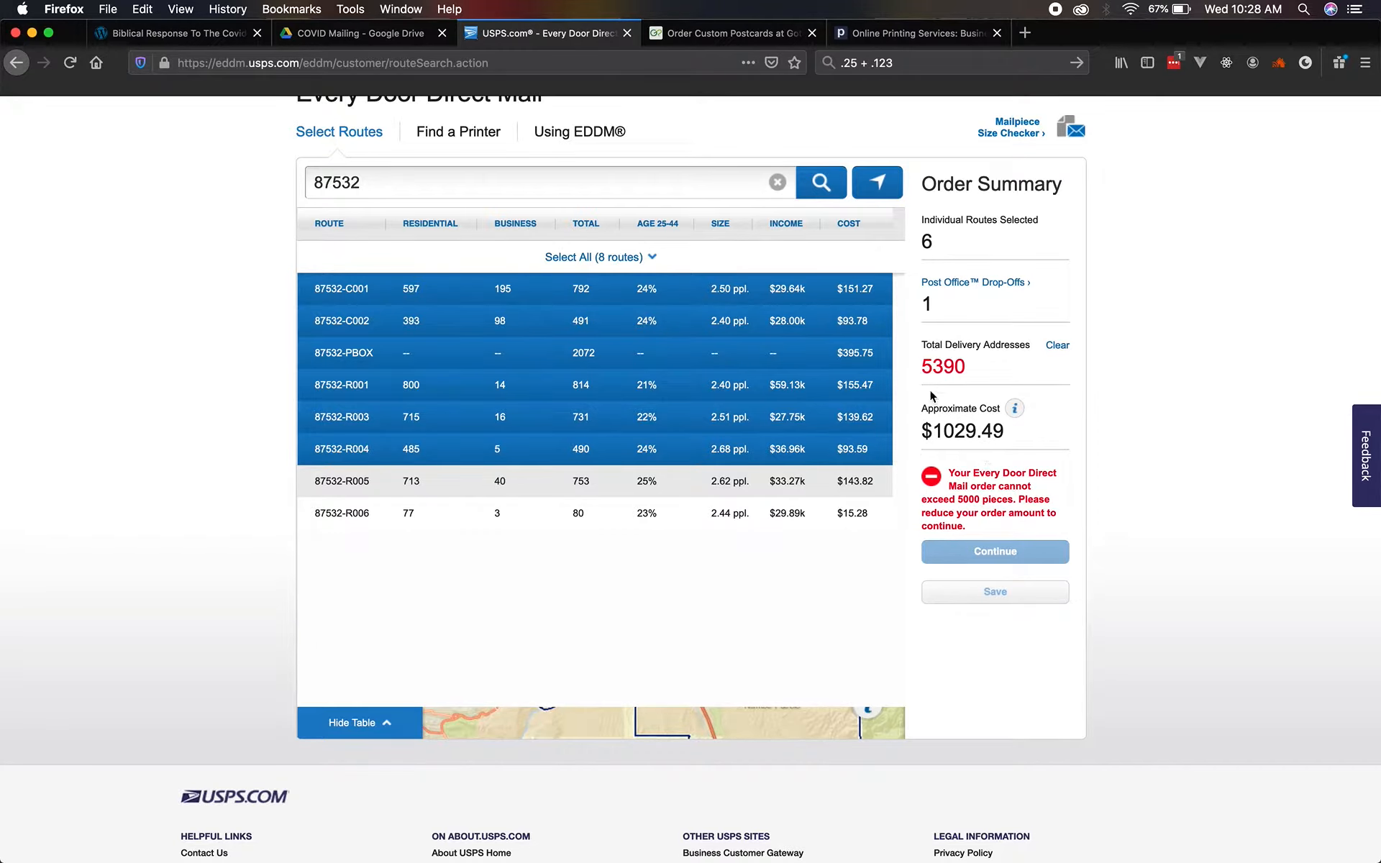
mouse_move(970, 335)
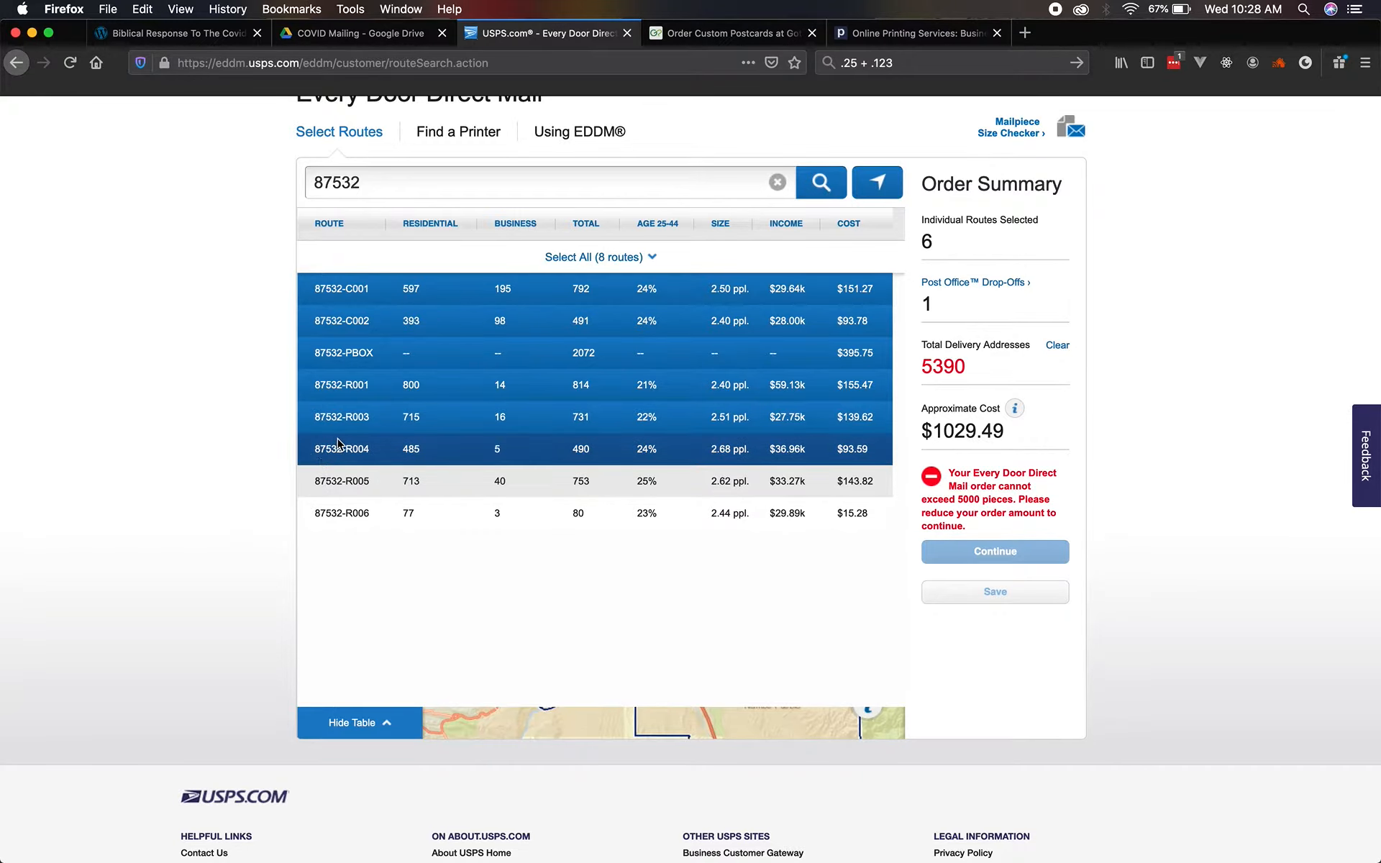
left_click(341, 449)
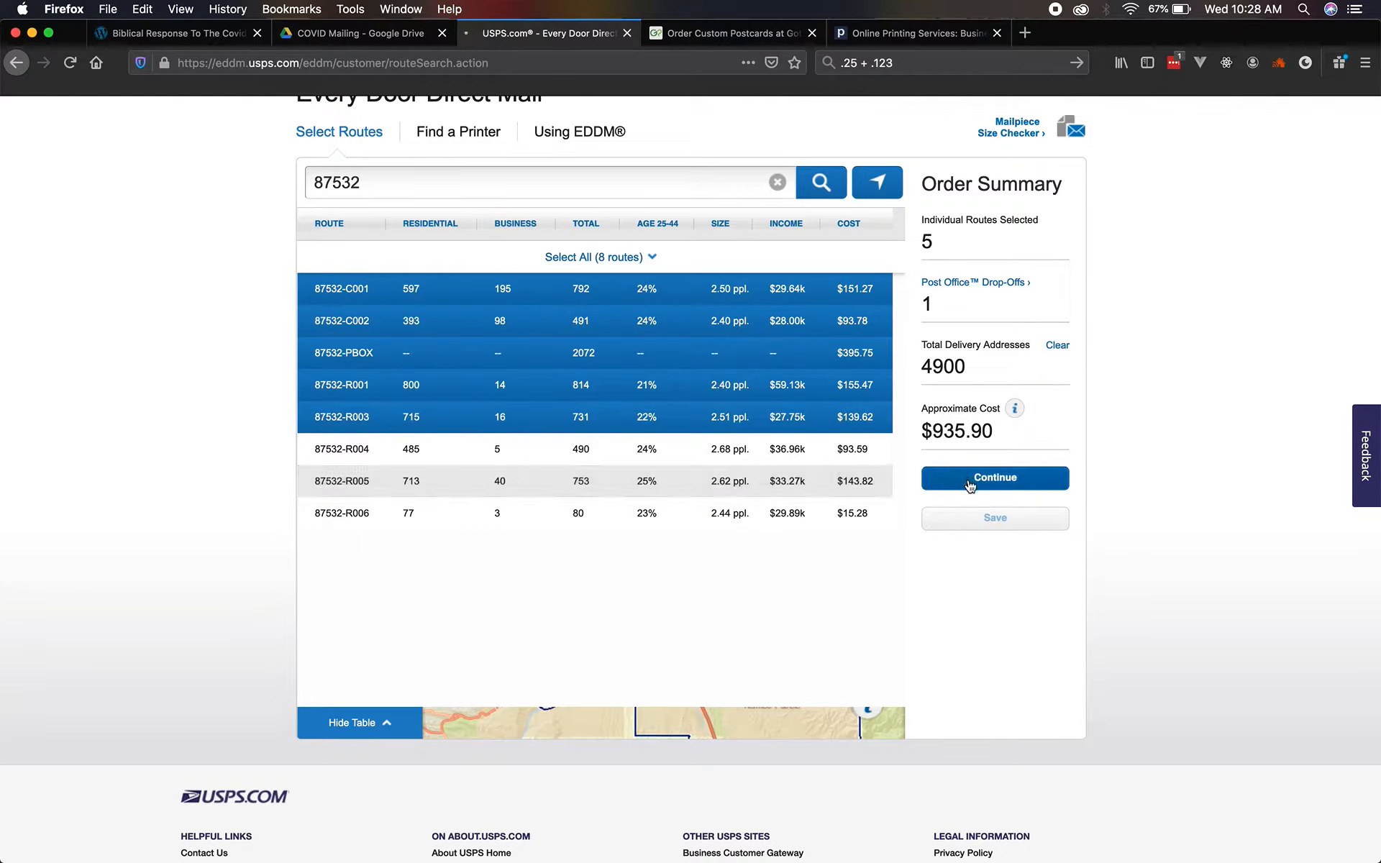
Continue the order, sign in to the USPS account, and switch to the Google Drive folder.
left_click(994, 478)
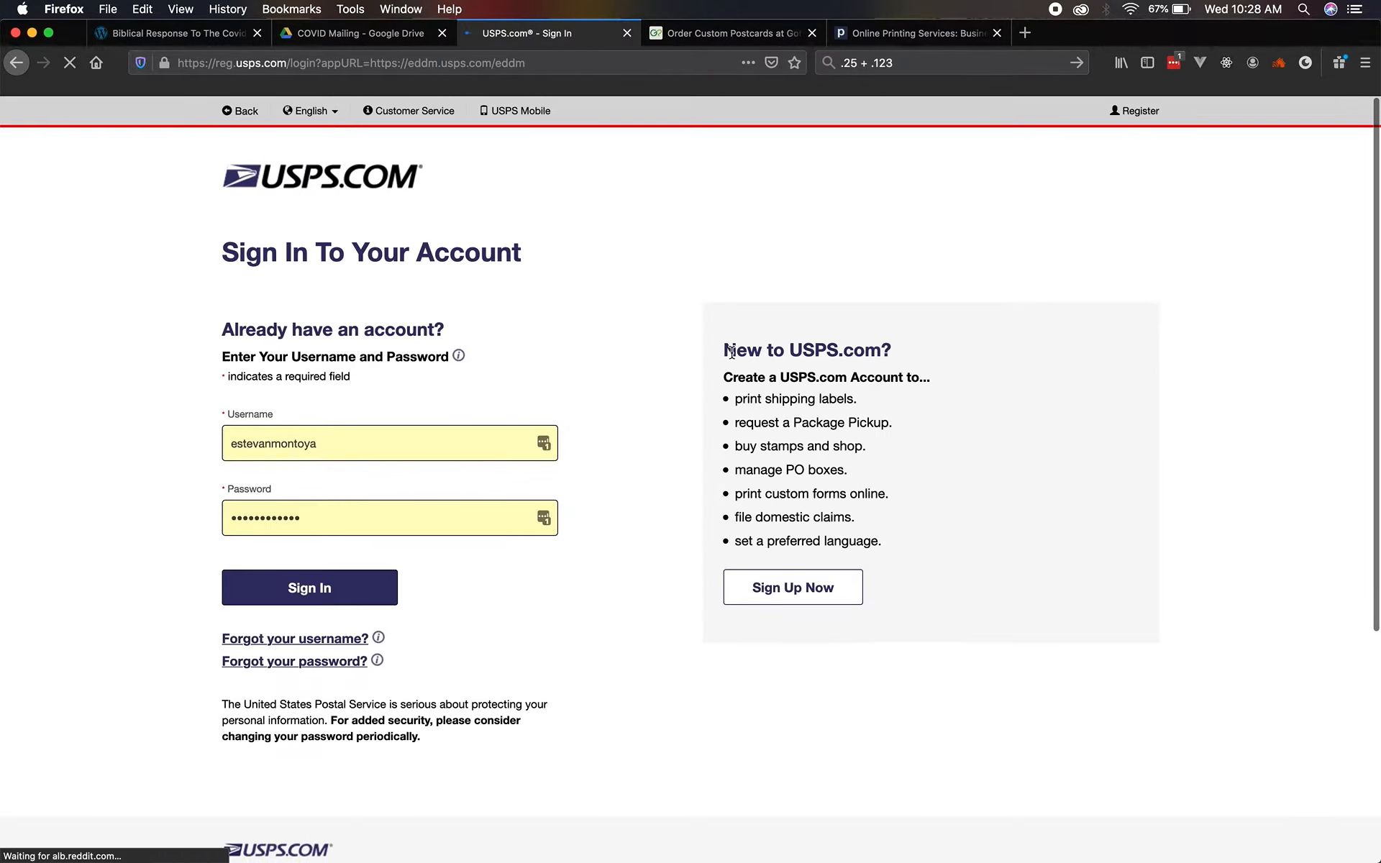
left_click(310, 587)
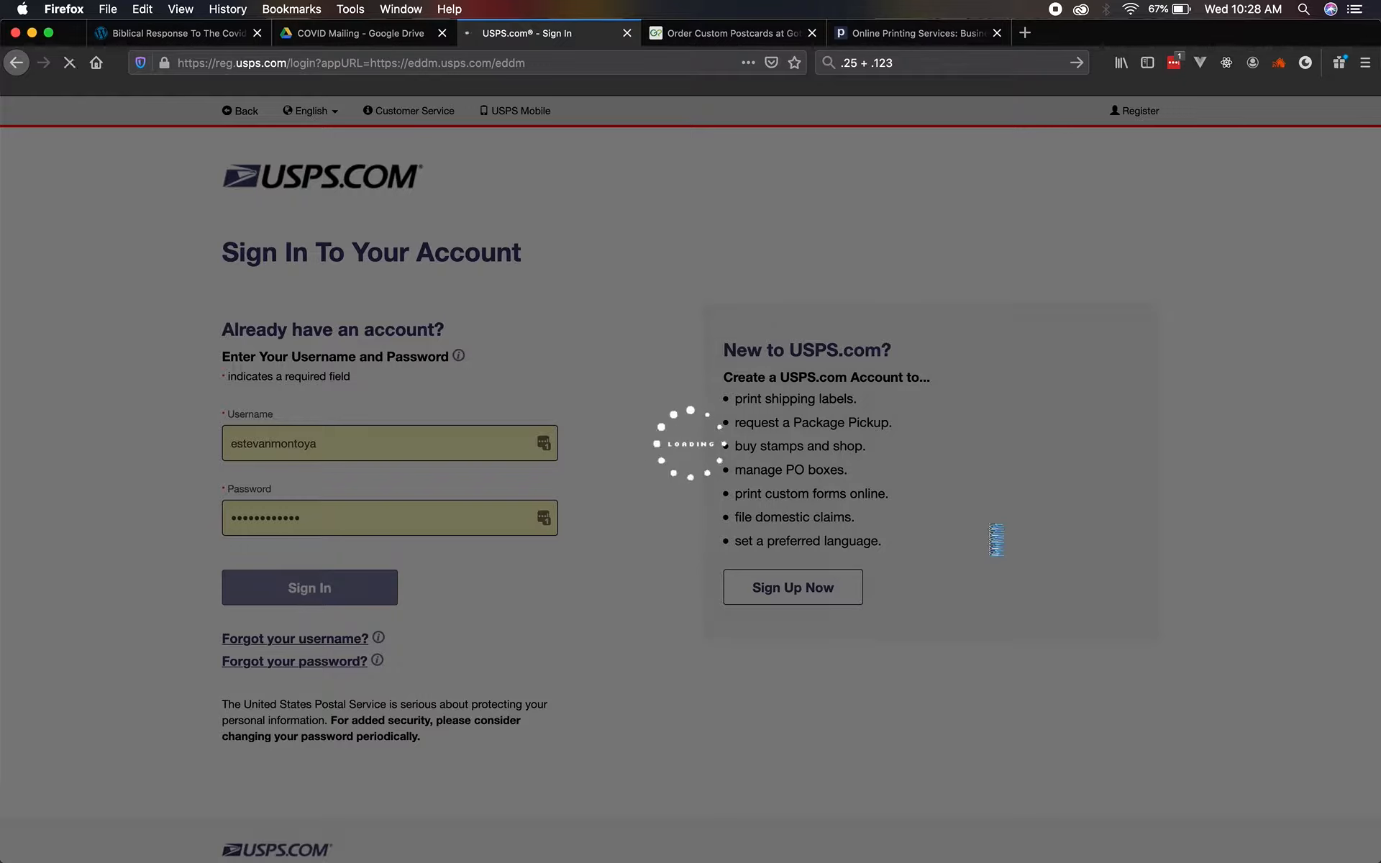
left_click(307, 587)
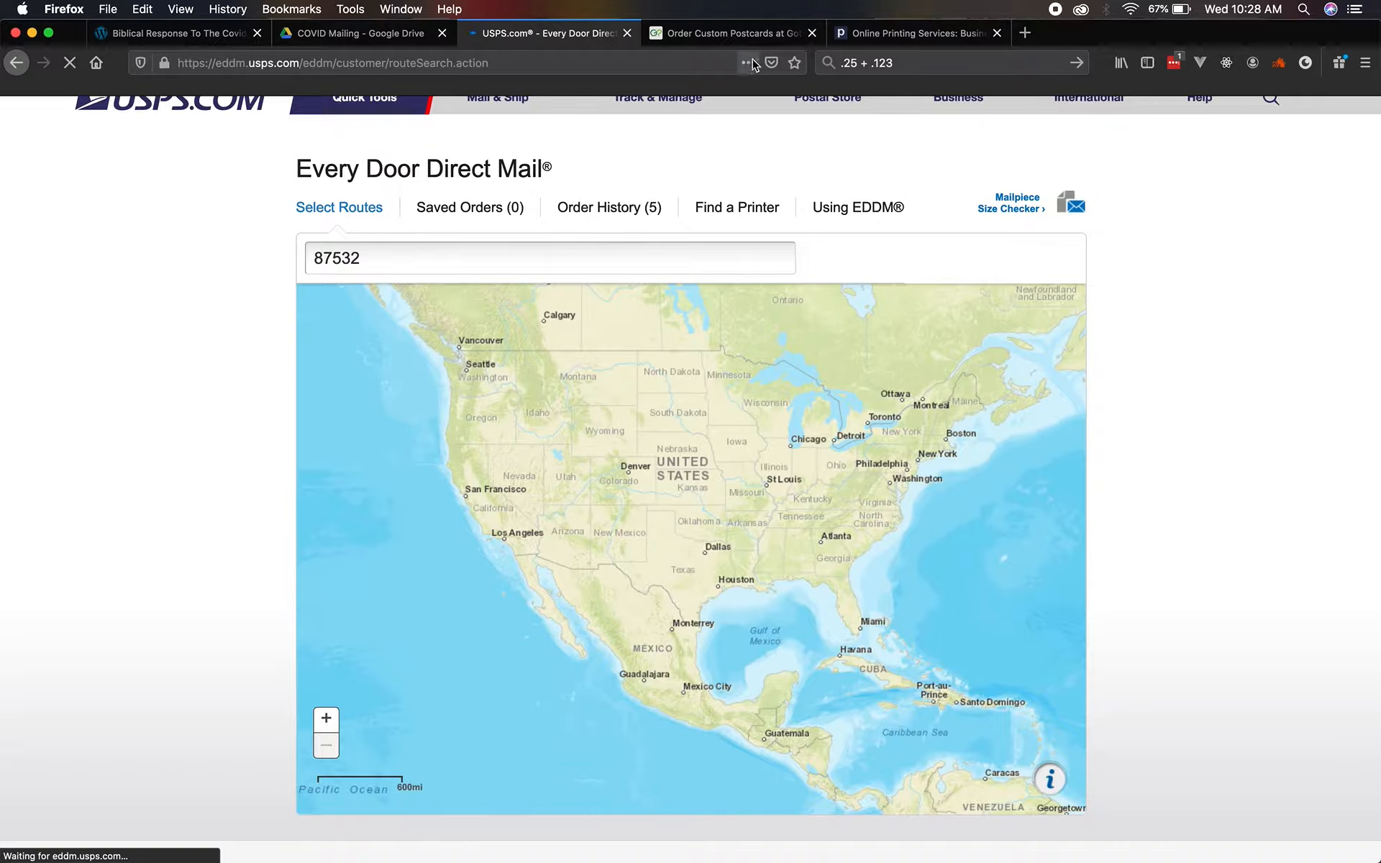
mouse_move(665, 245)
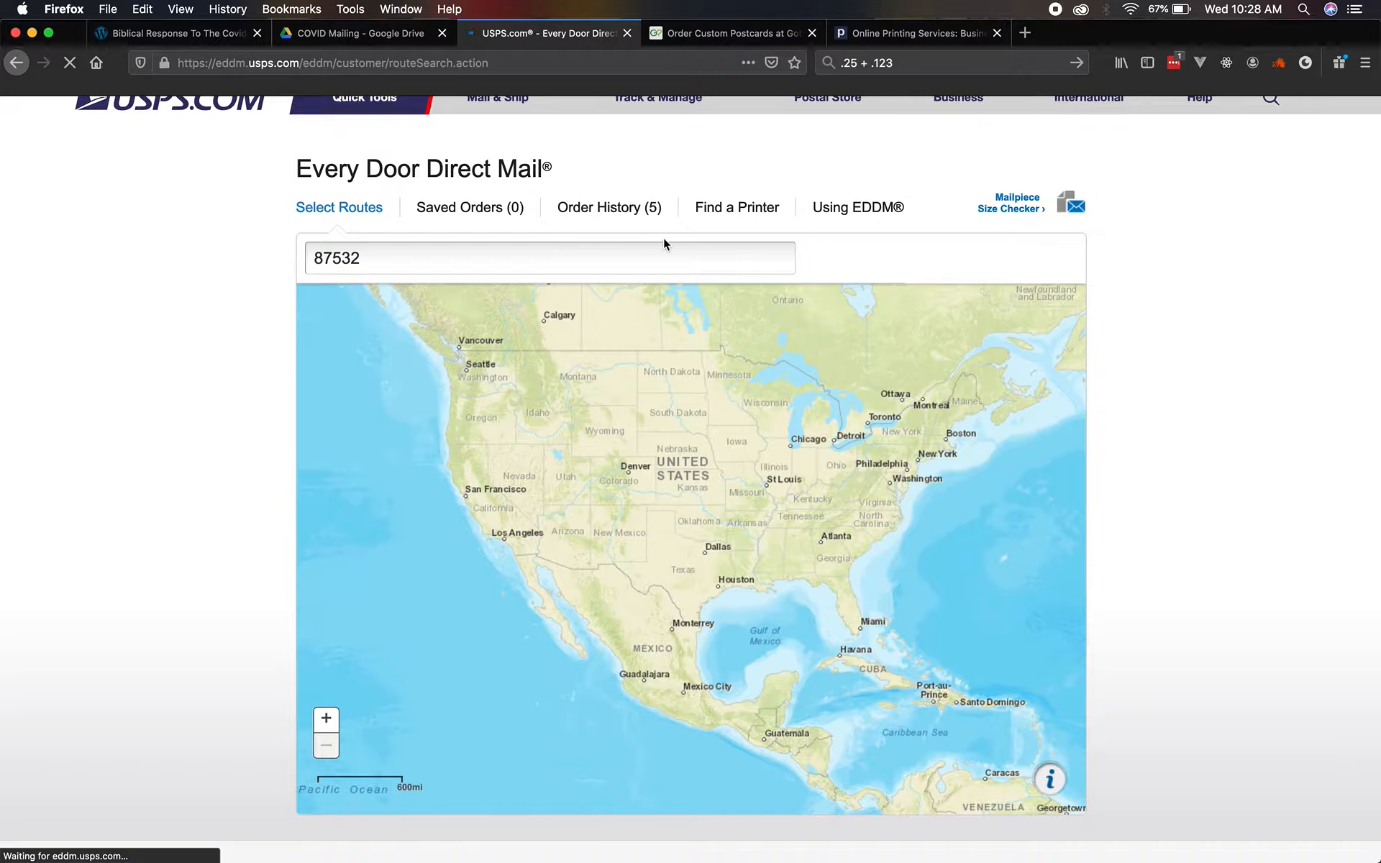
left_click(361, 33)
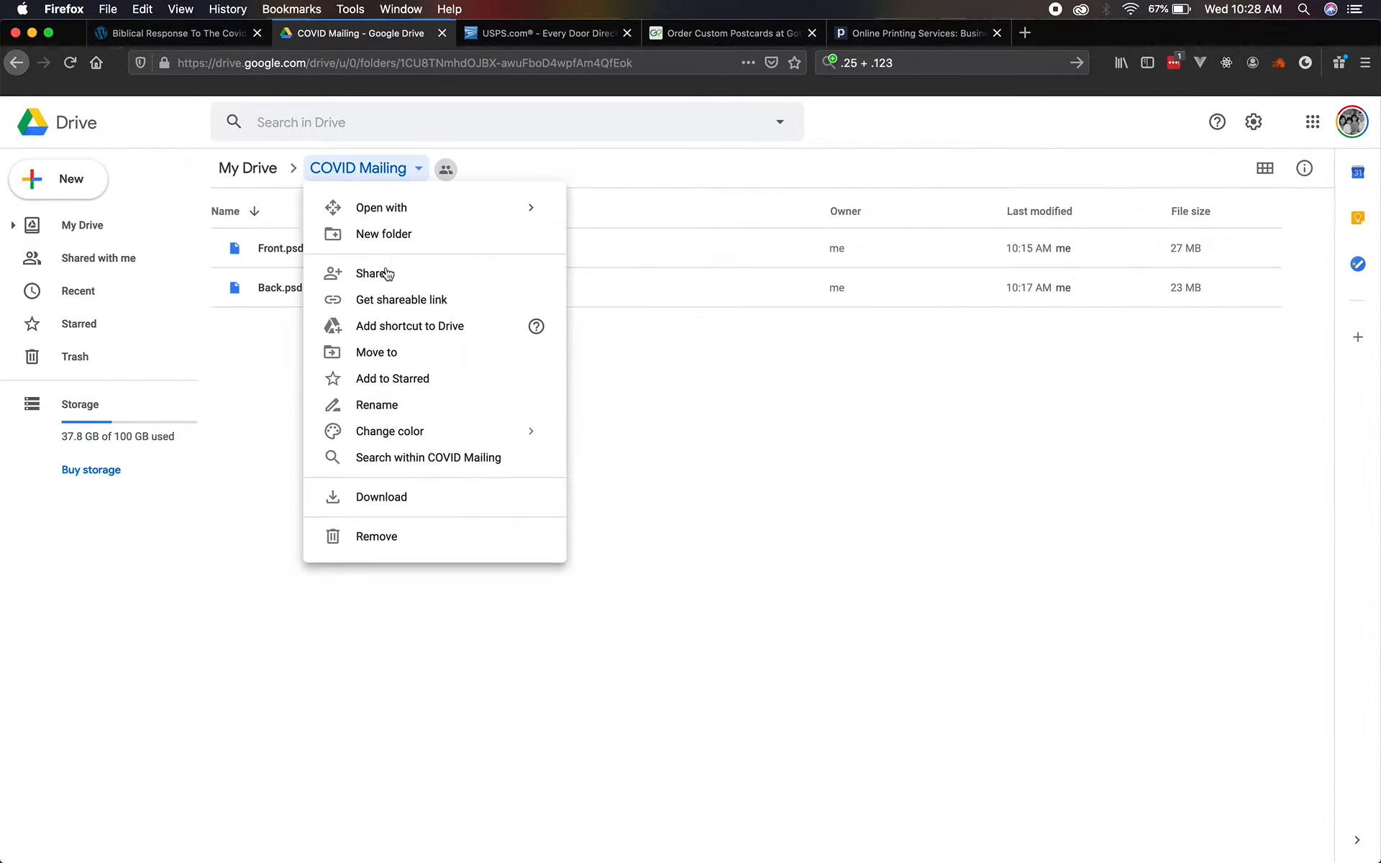
Turn on link sharing for the COVID Mailing folder holding Front.psd and Back.psd.
left_click(402, 300)
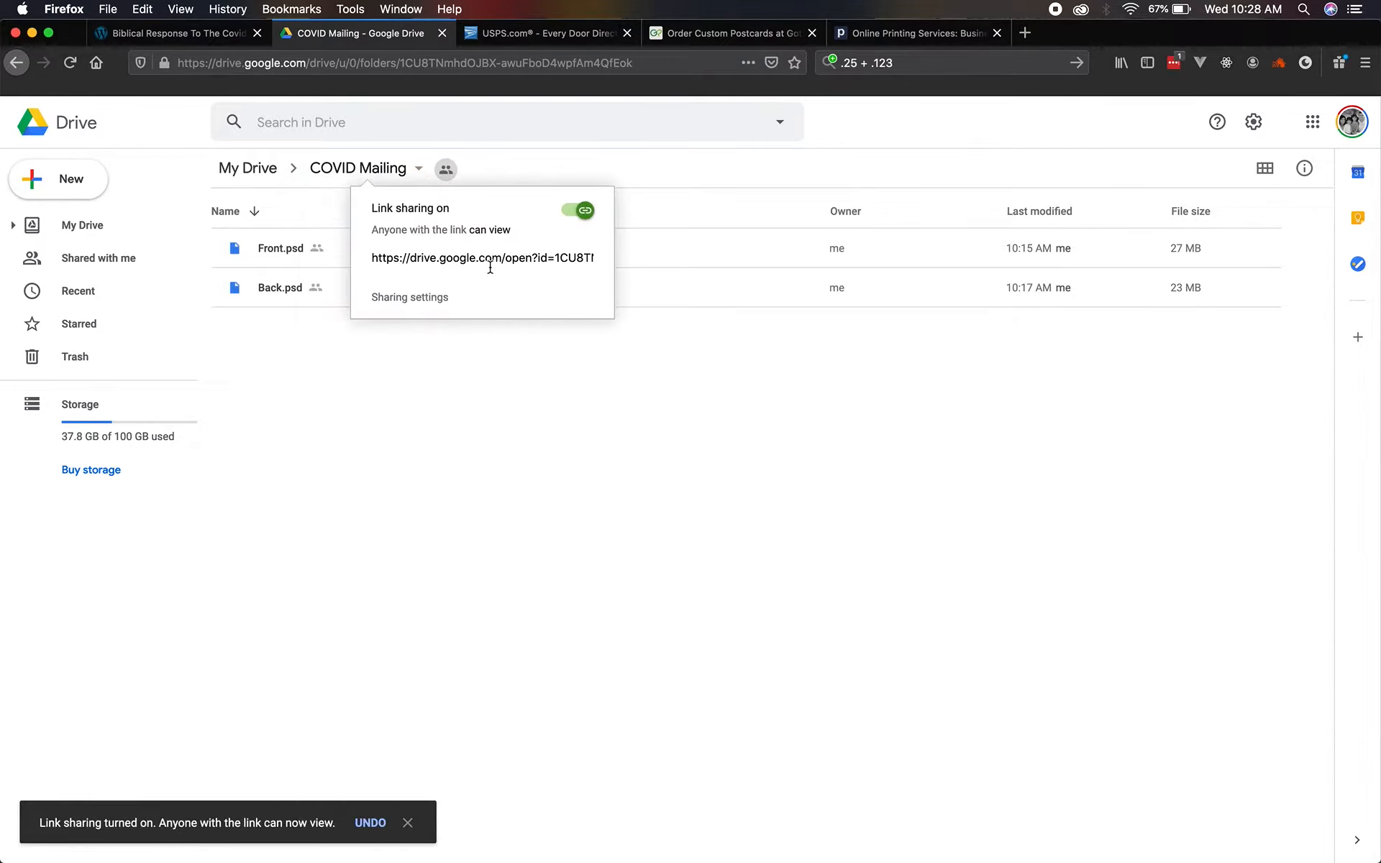
left_click(553, 515)
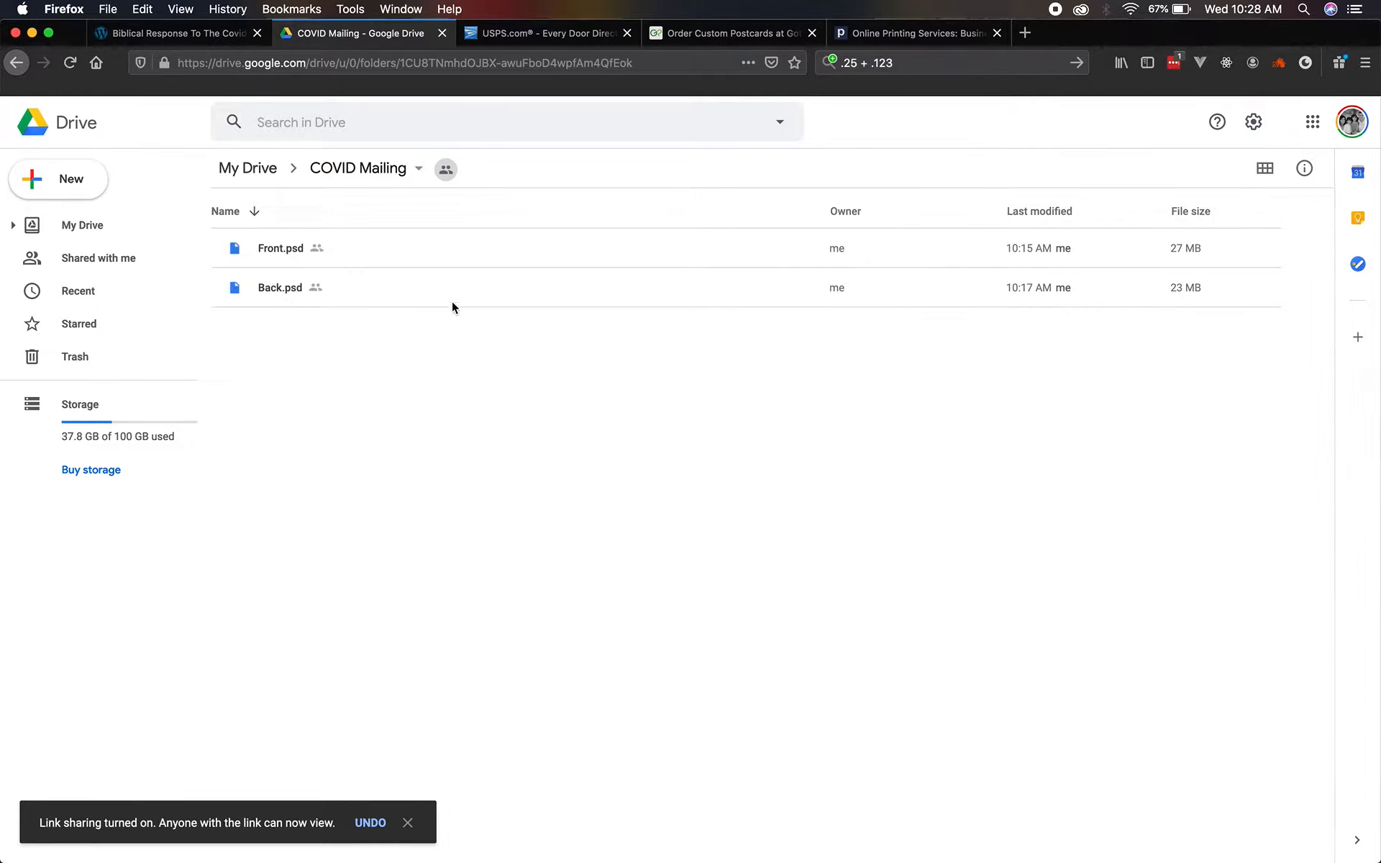
left_click(1039, 210)
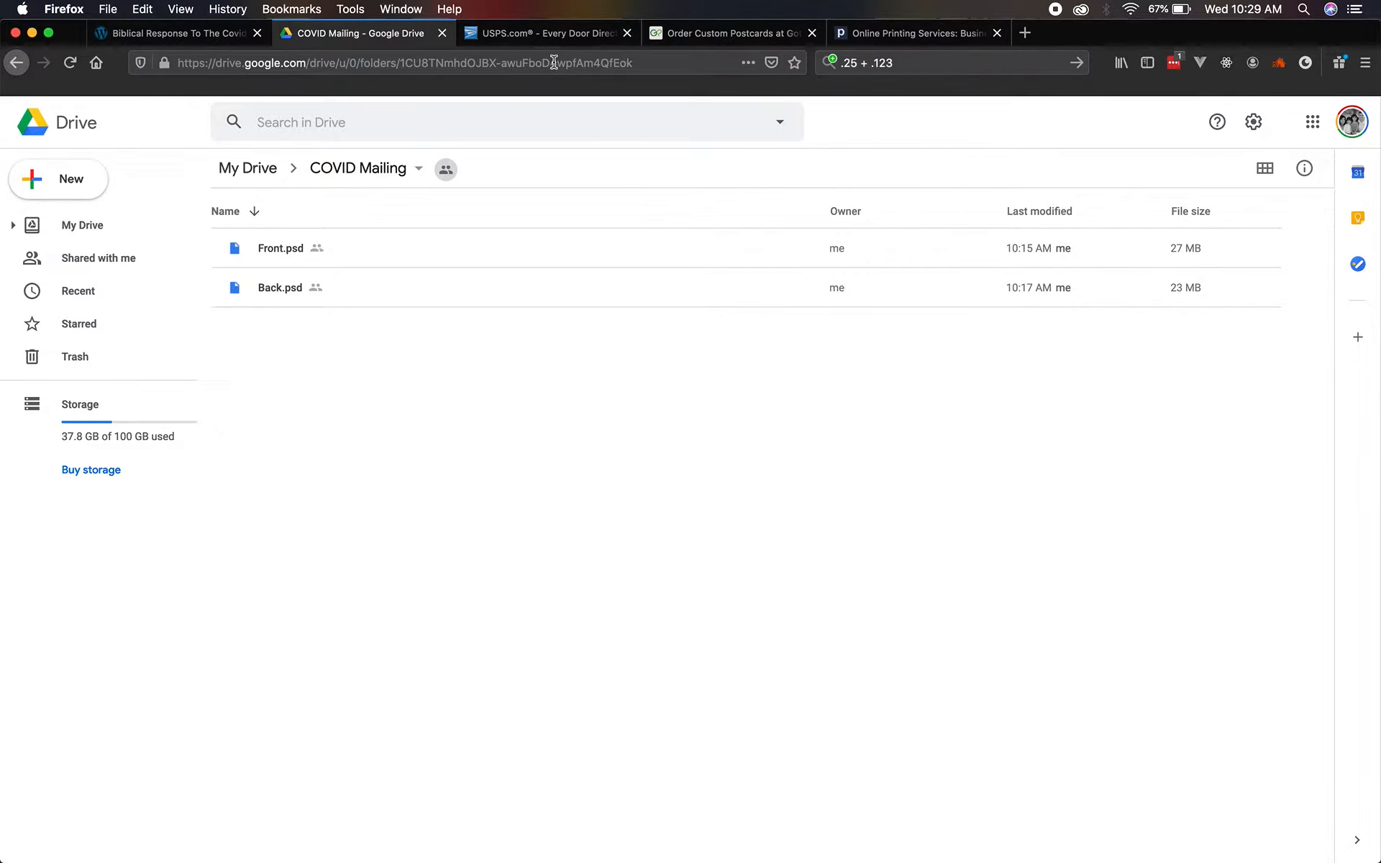
mouse_move(542, 33)
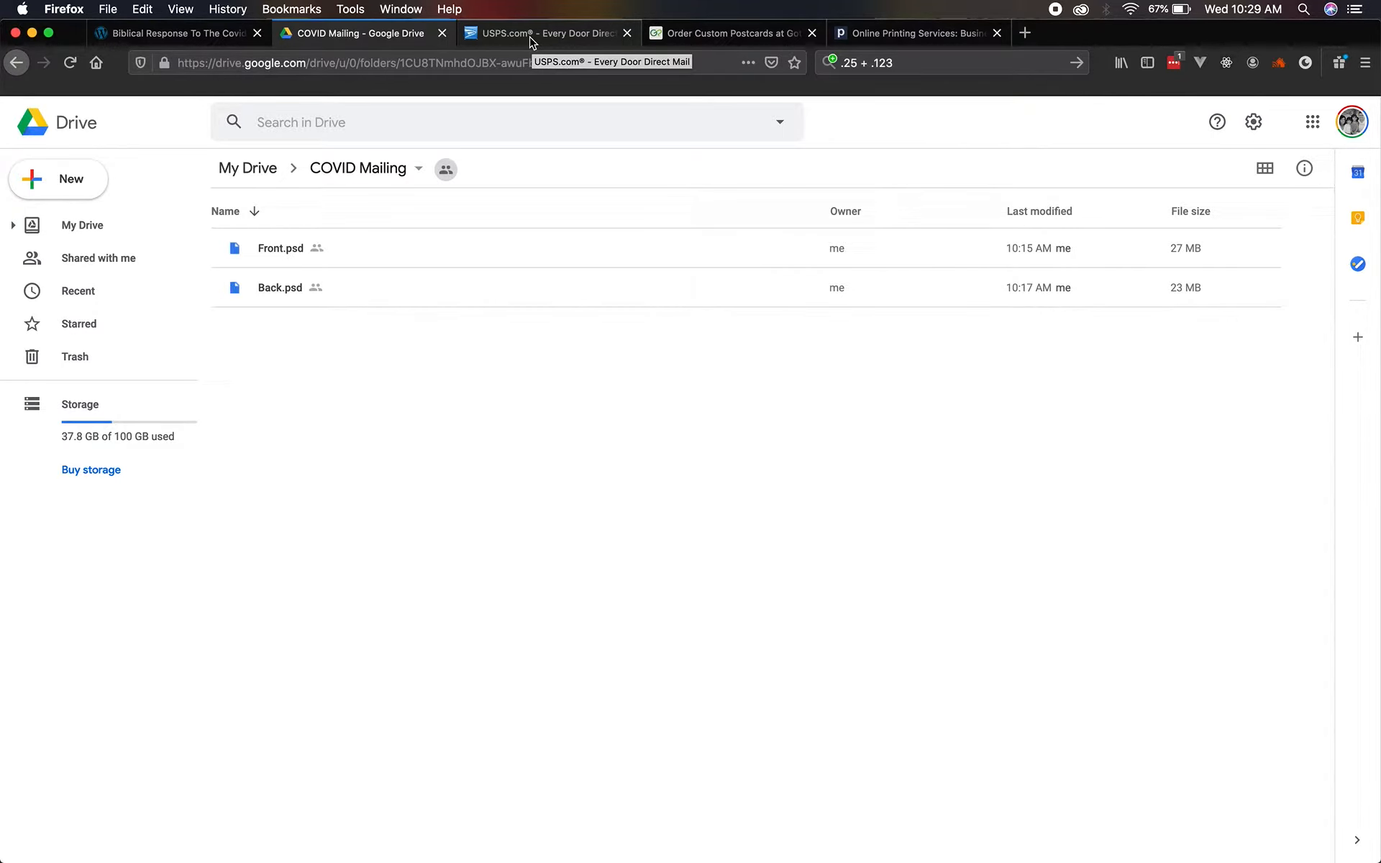
Select routes PBOX, R001, R003 and R004 in 87532, totaling 4,107 addresses at $784.44.
left_click(547, 33)
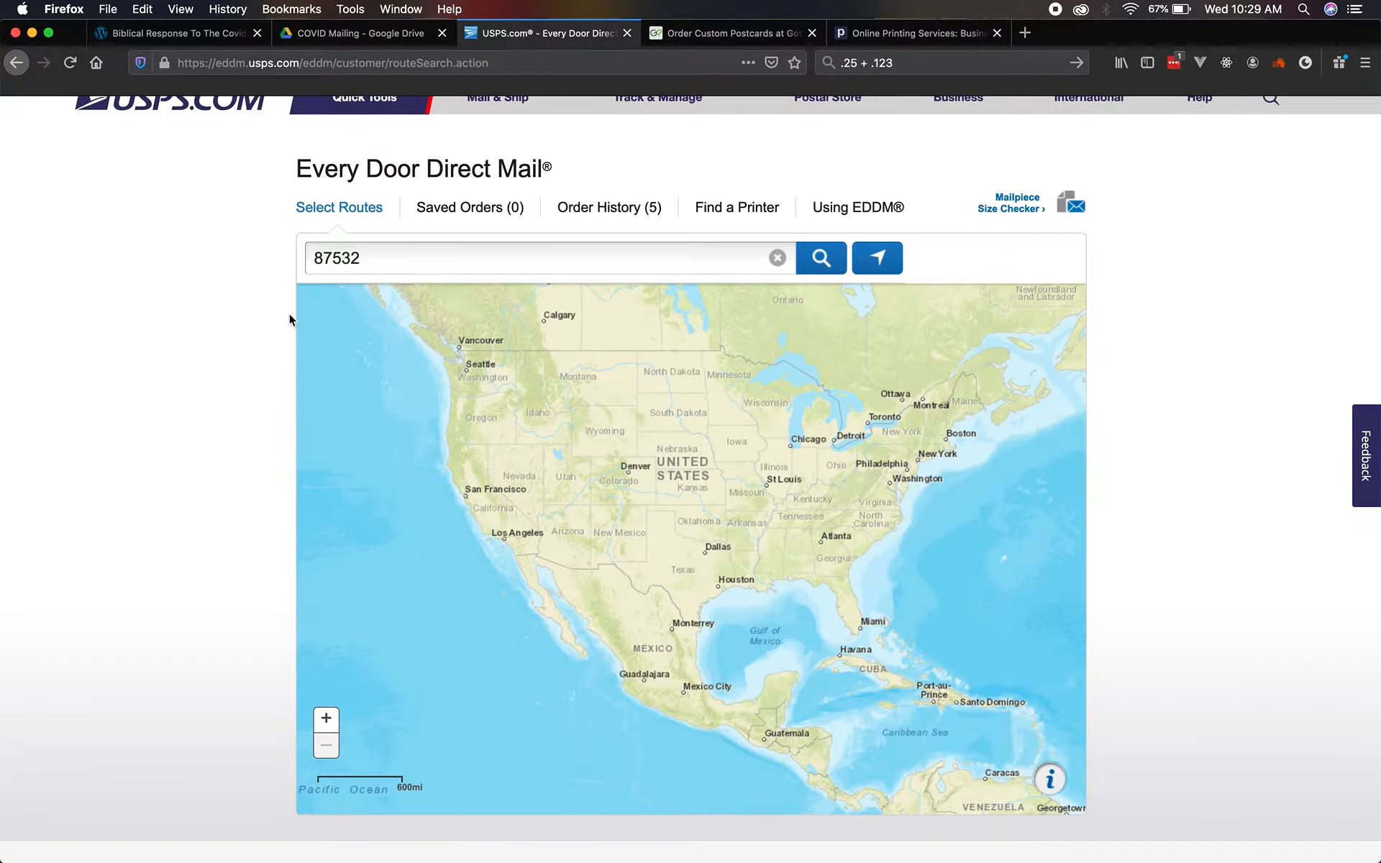
left_click(820, 257)
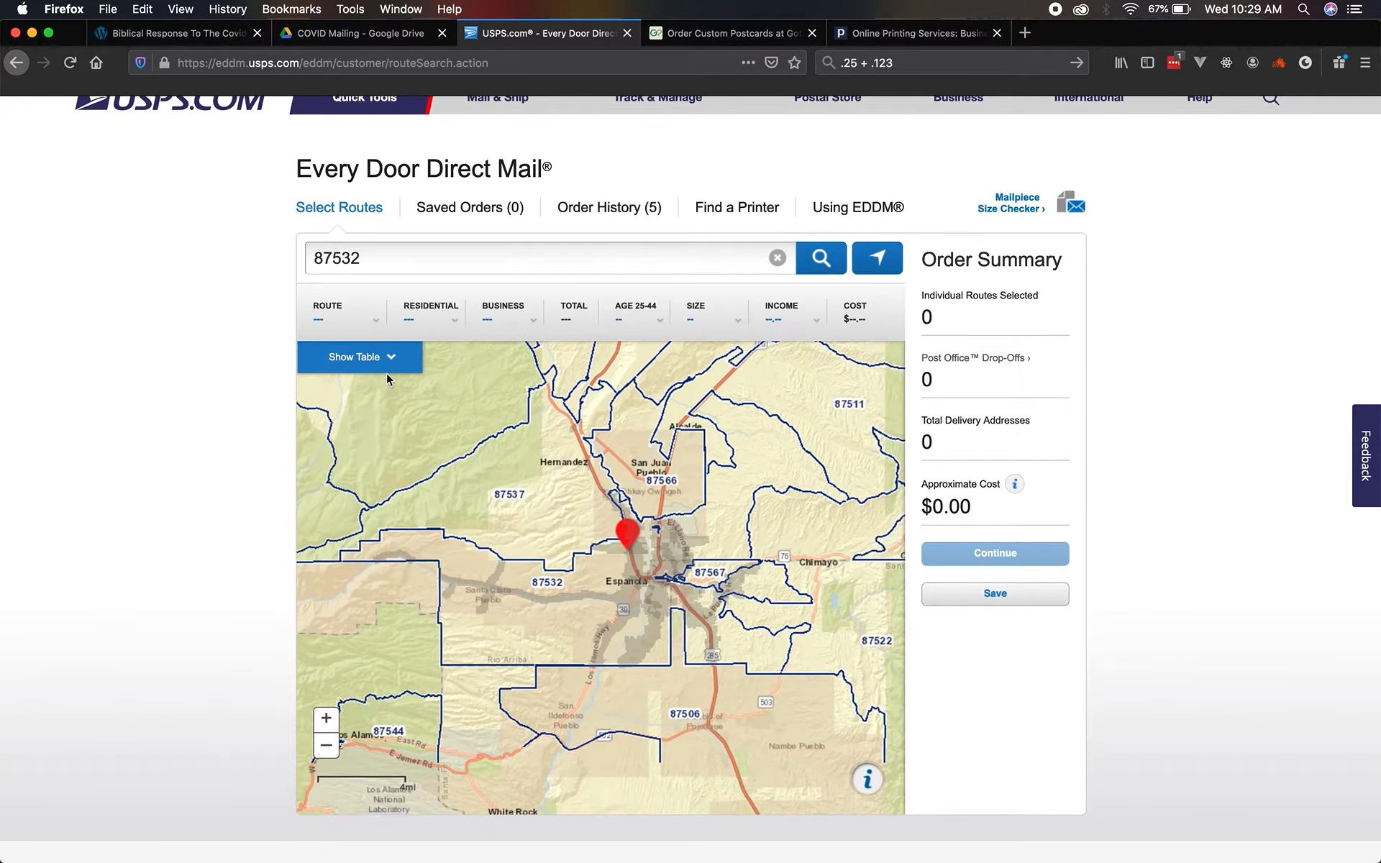
left_click(358, 357)
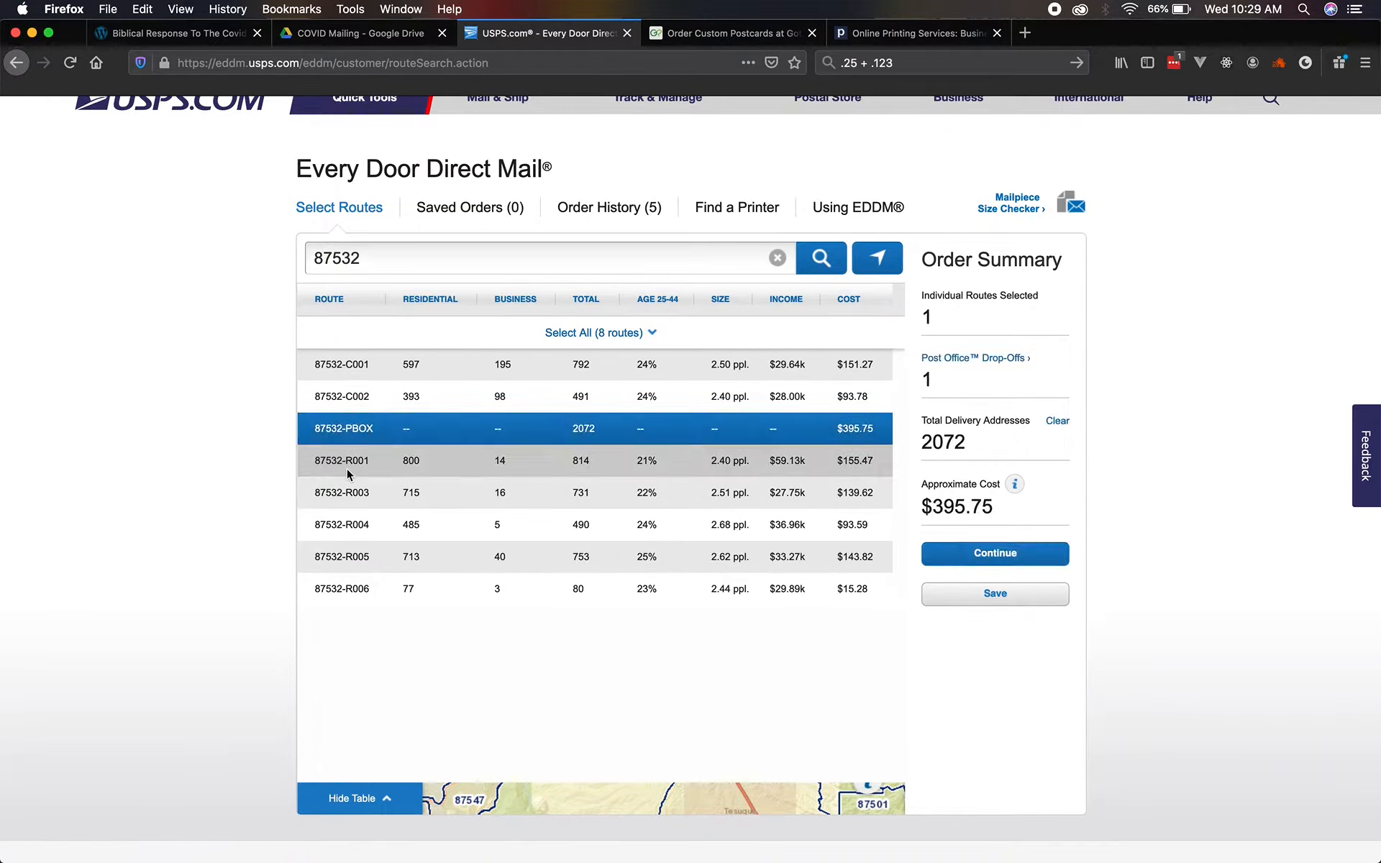
left_click(343, 524)
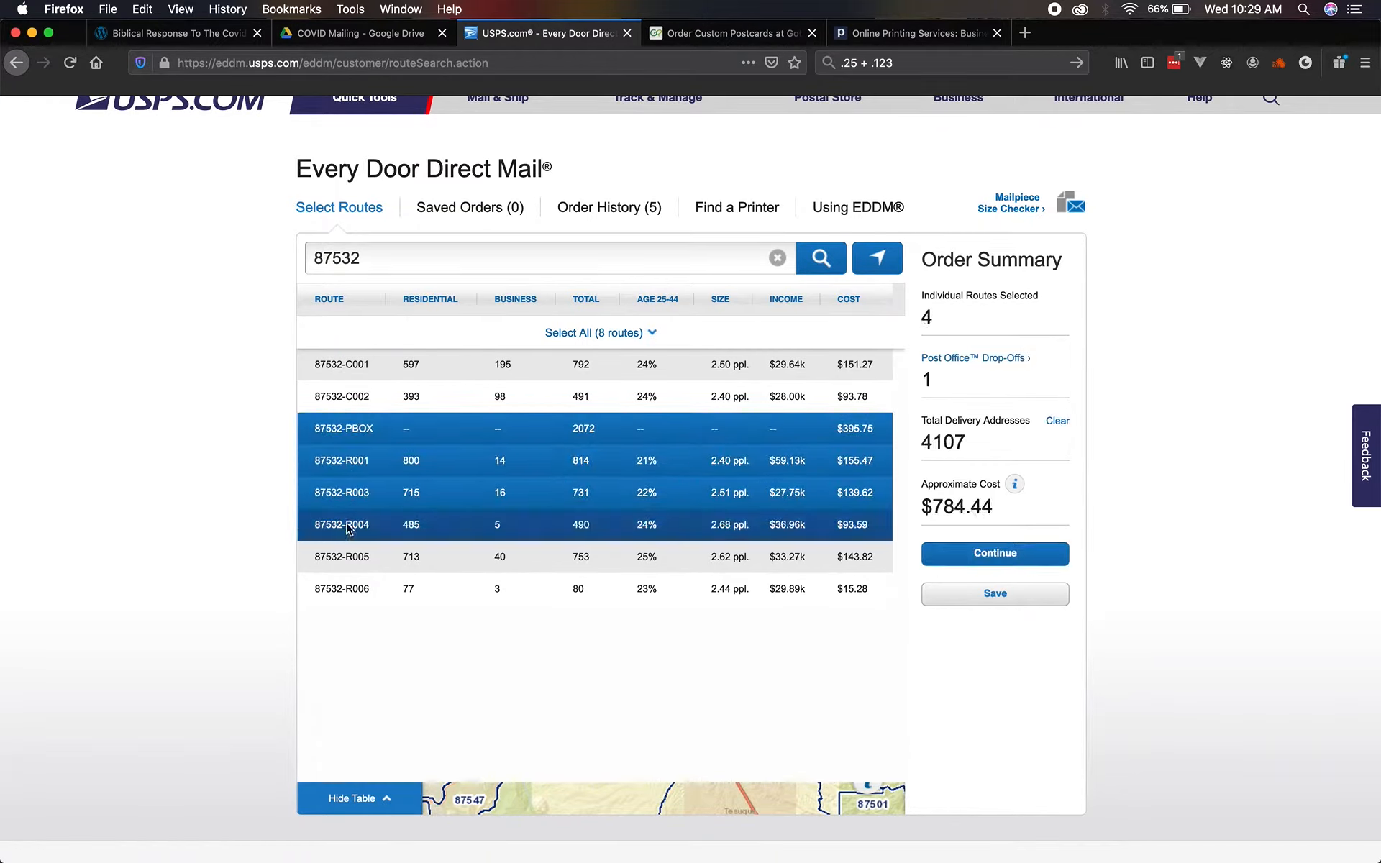
mouse_move(790, 540)
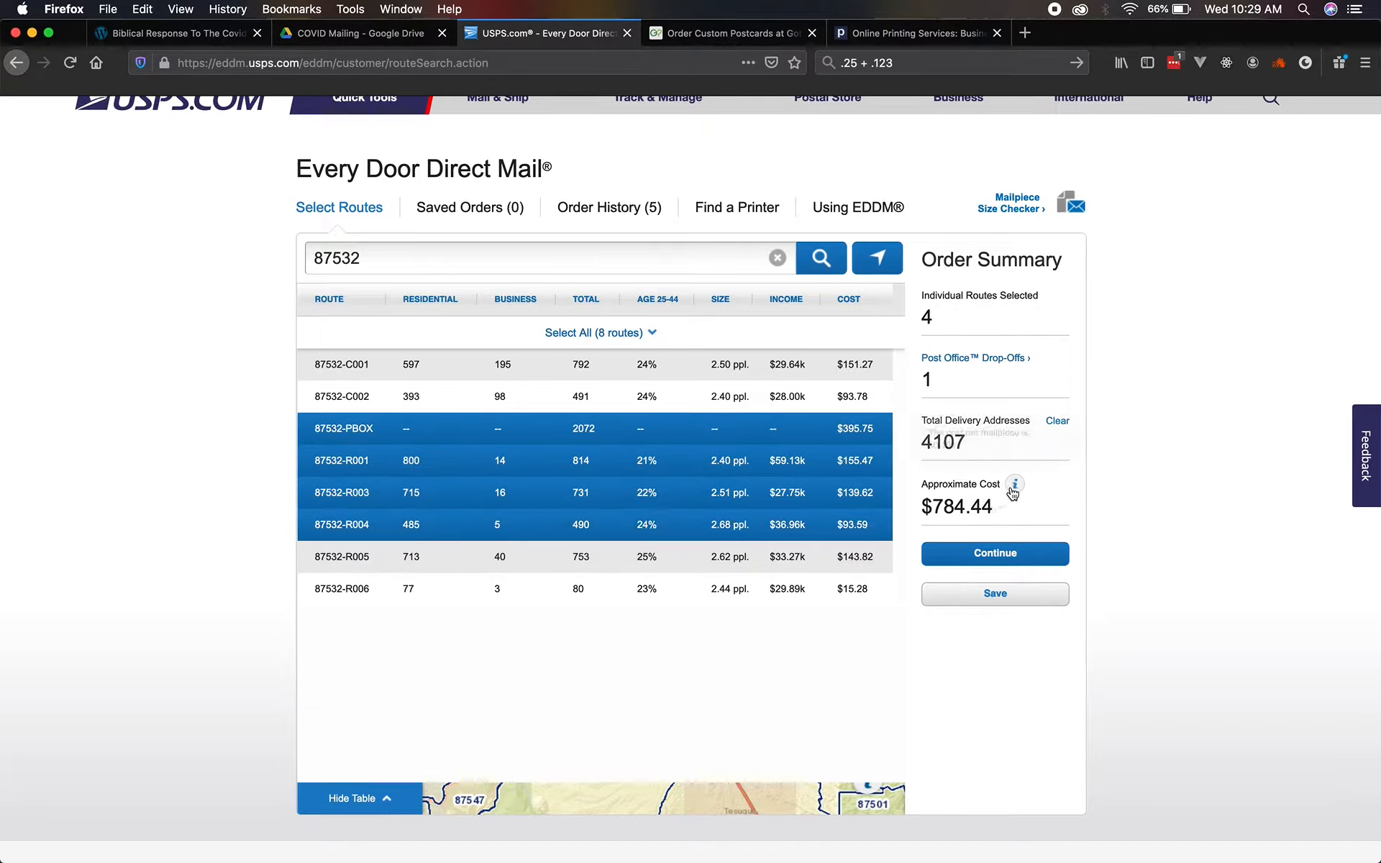
mouse_move(1013, 485)
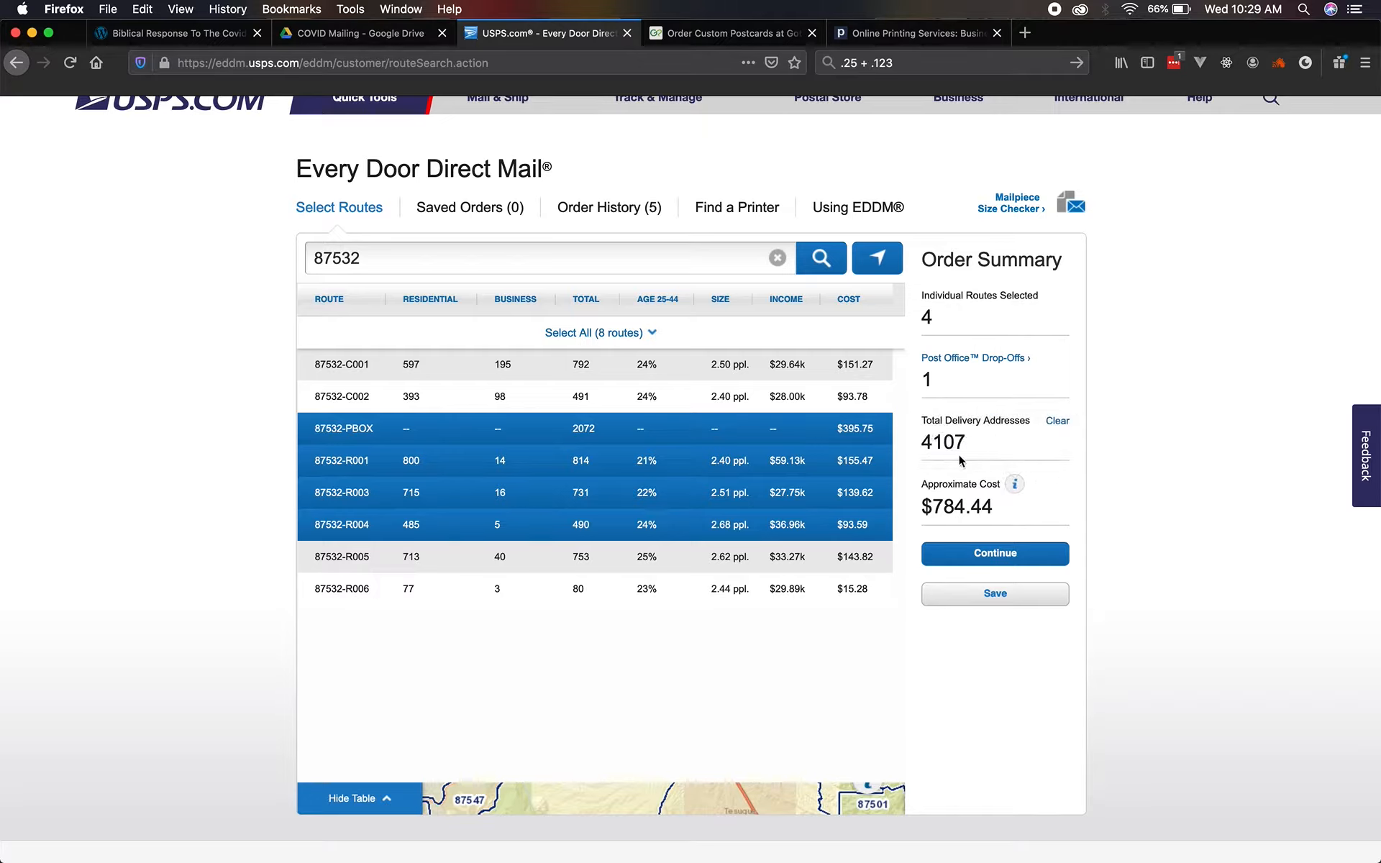
left_click(358, 798)
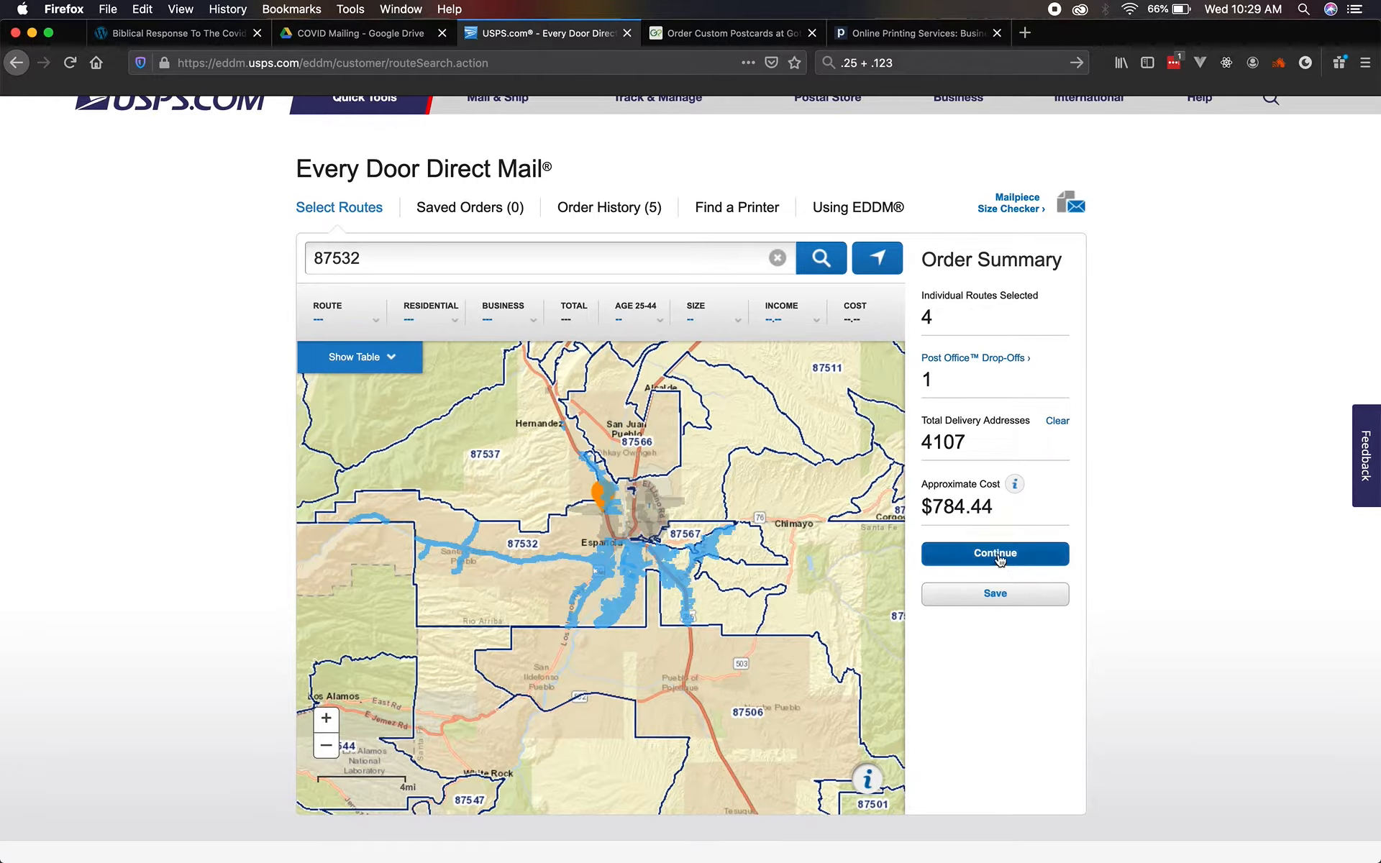
Choose an April 23 drop-off, accept the terms, and send the $784.44 order to Pay Online.
left_click(995, 552)
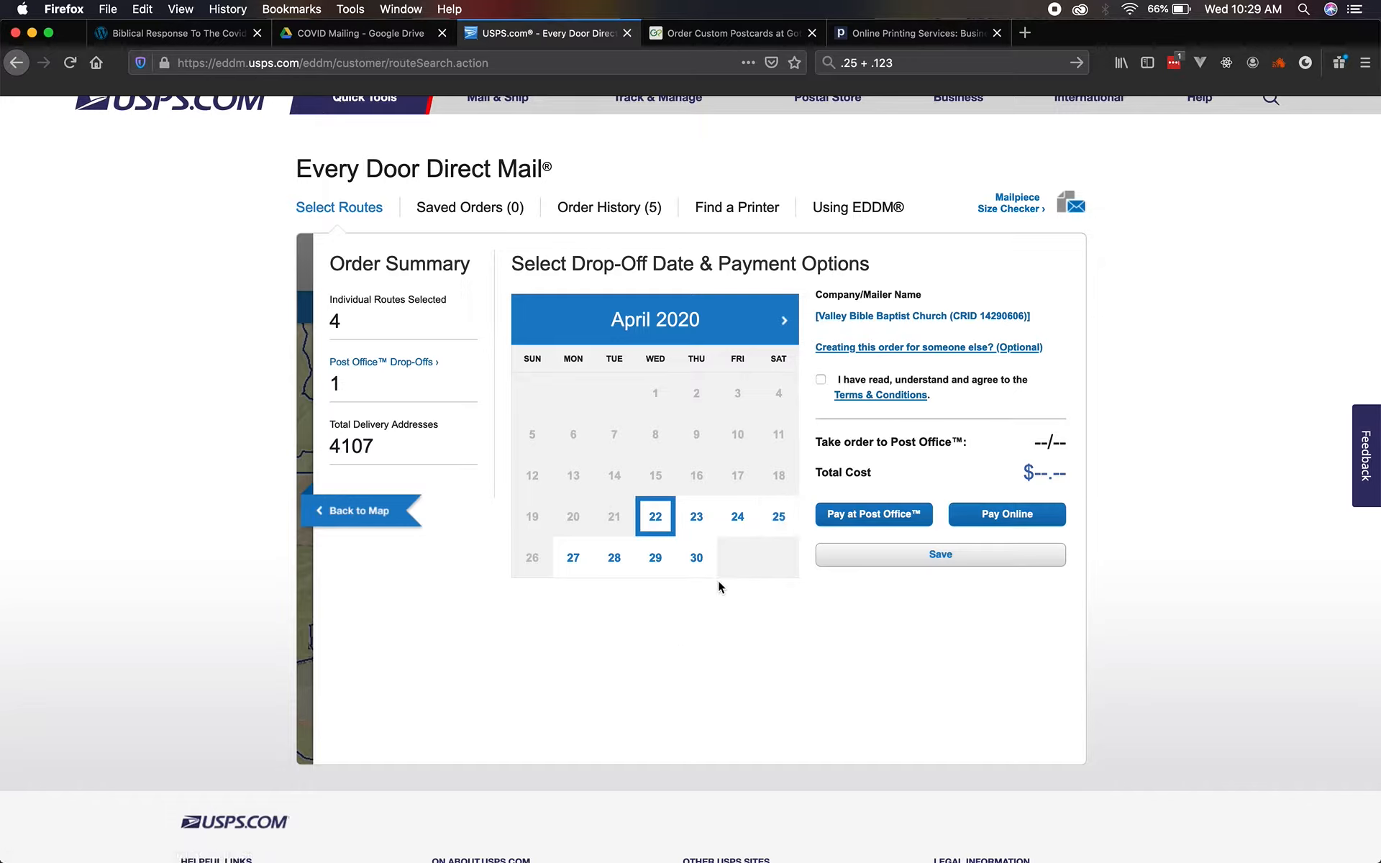
left_click(696, 517)
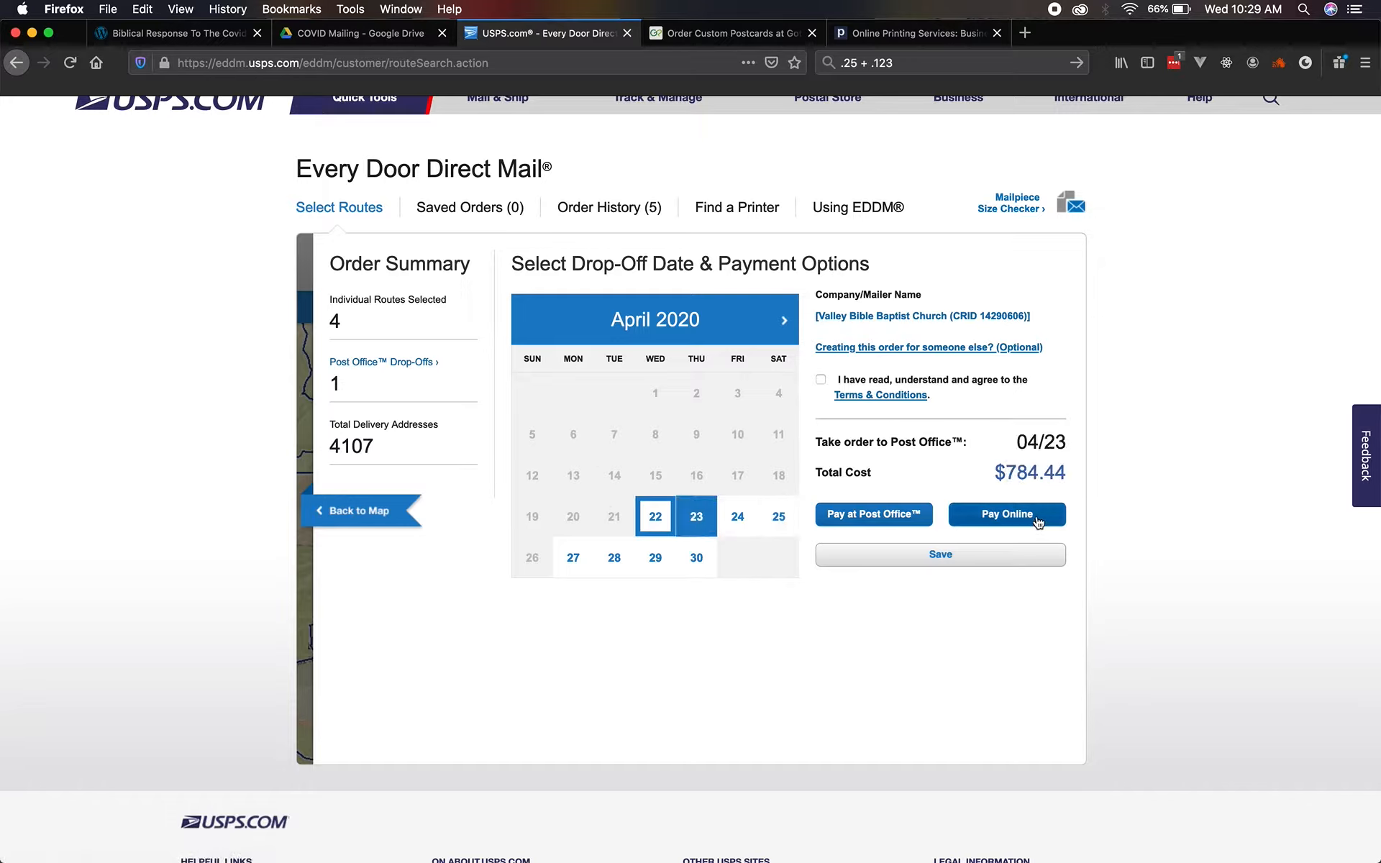
left_click(1006, 516)
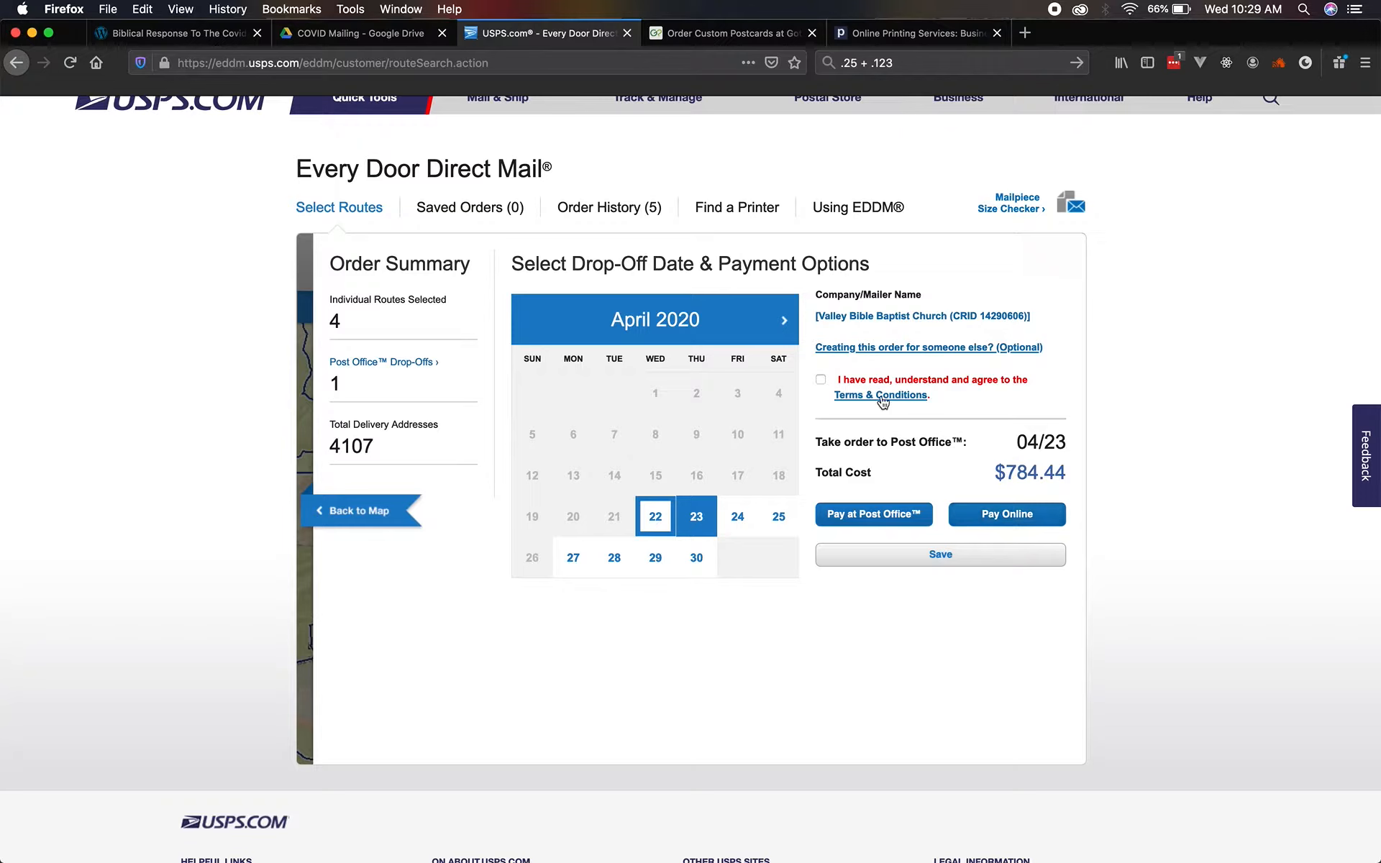
left_click(819, 380)
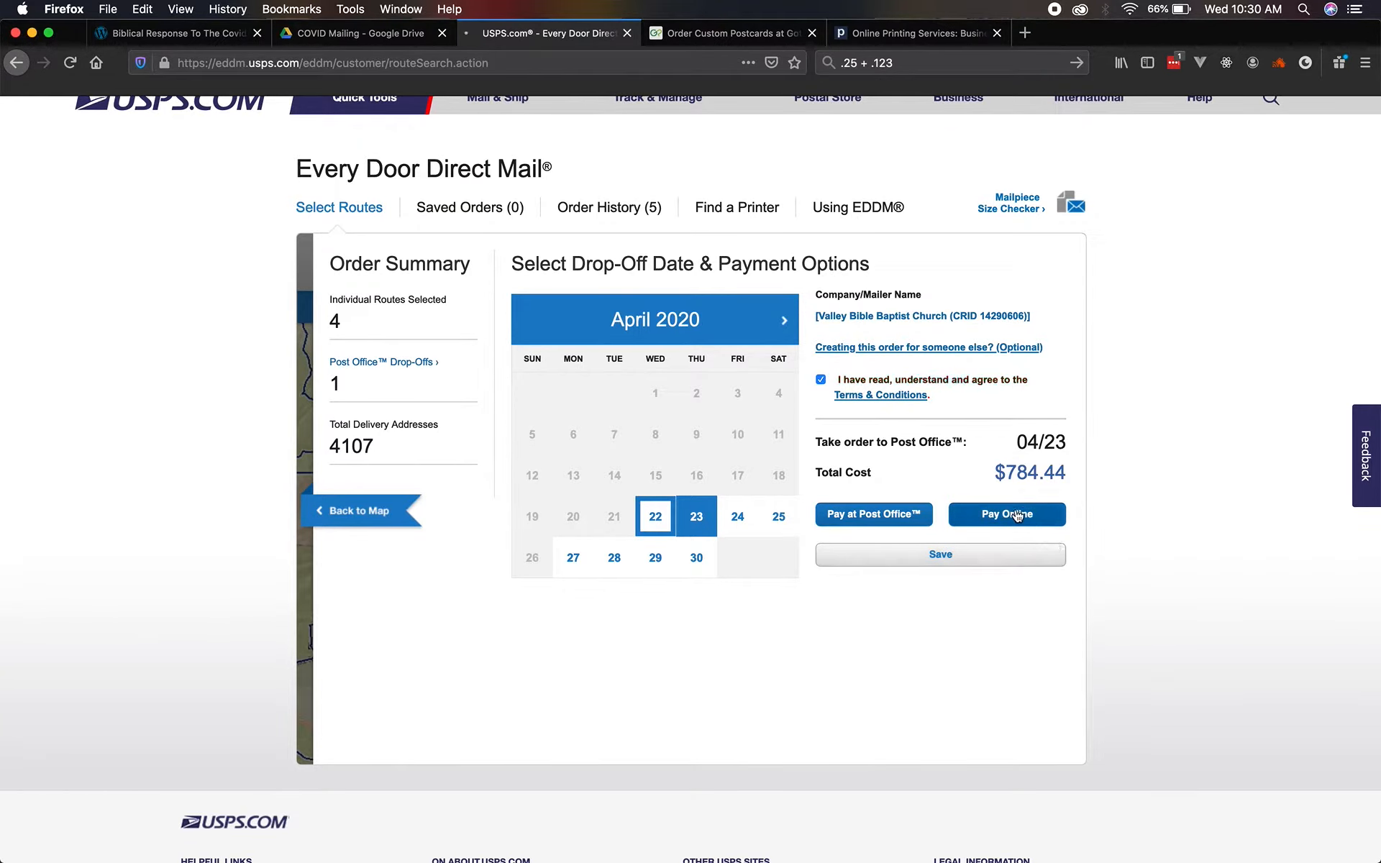
left_click(1008, 515)
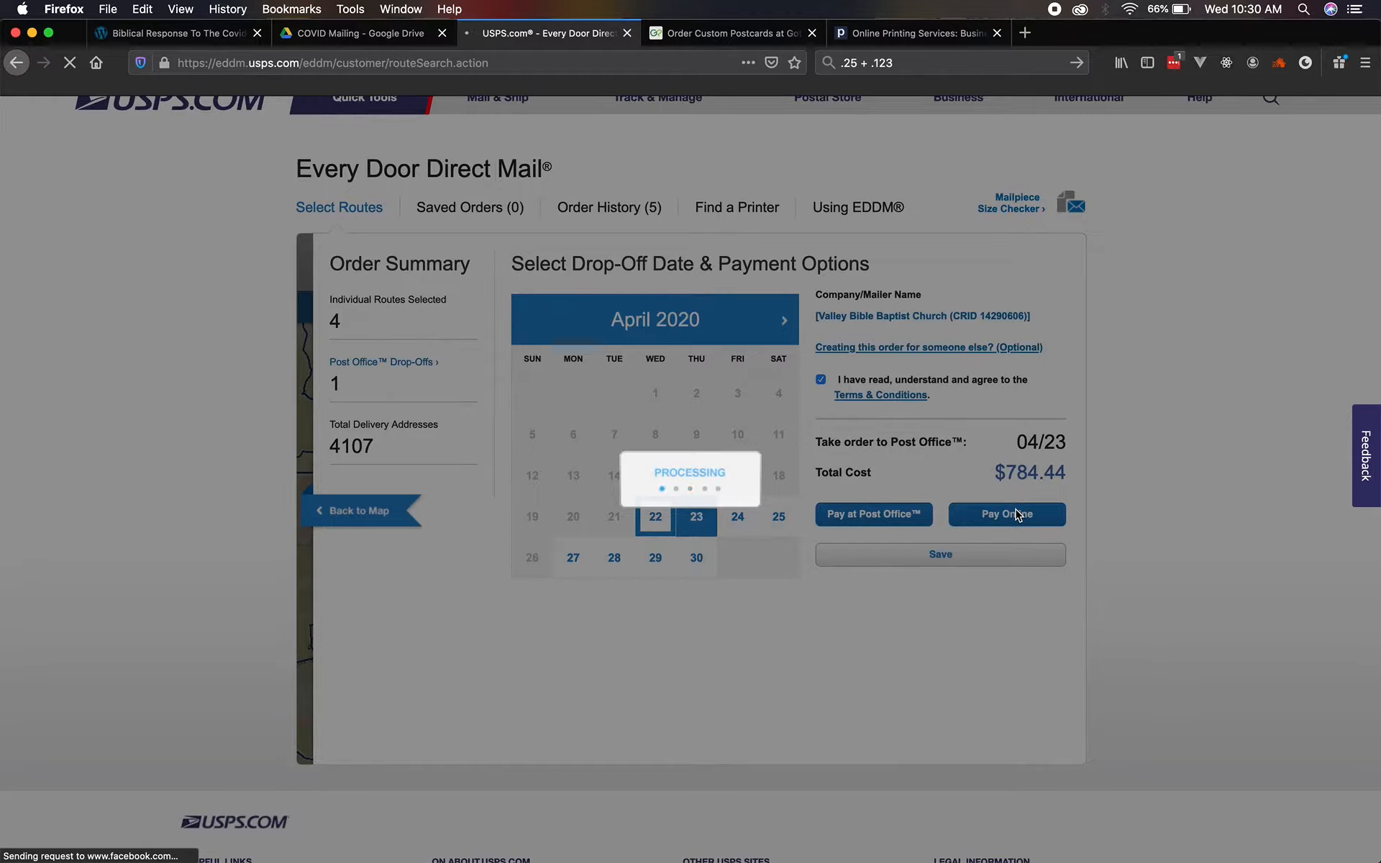
left_click(1007, 515)
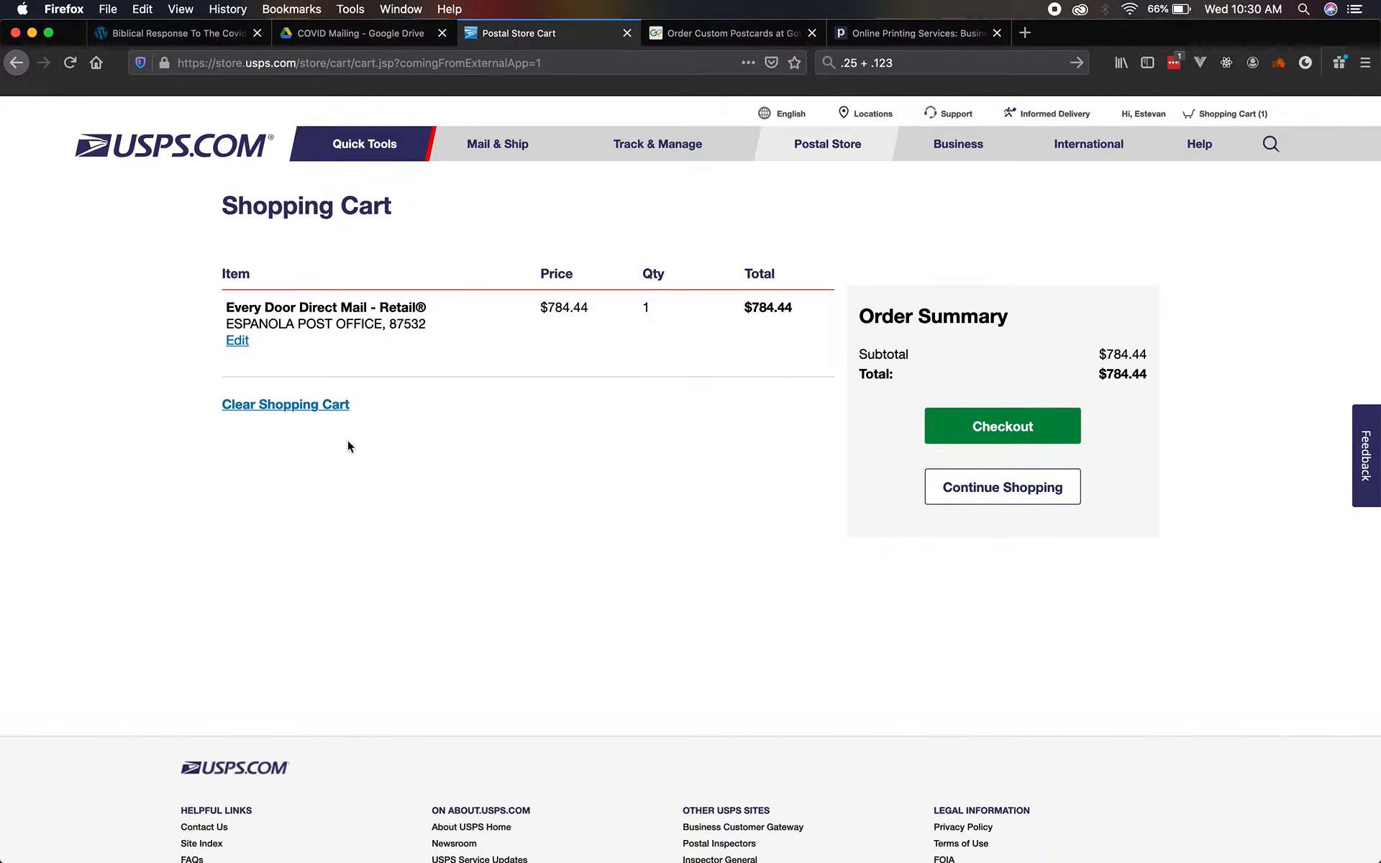
Empty the cart and view Activity History showing the Dixon and Espanola items processing.
left_click(284, 405)
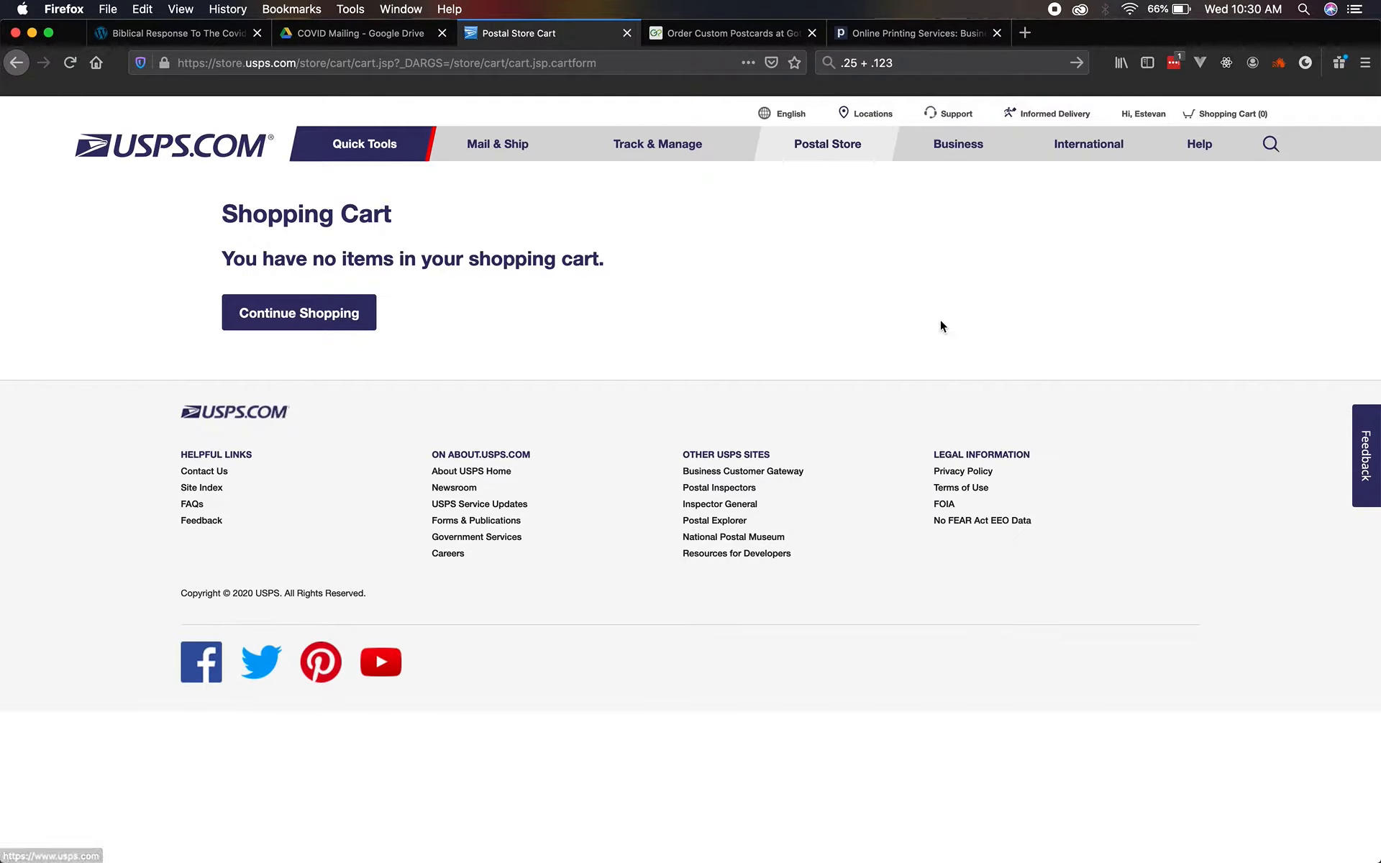
left_click(1143, 114)
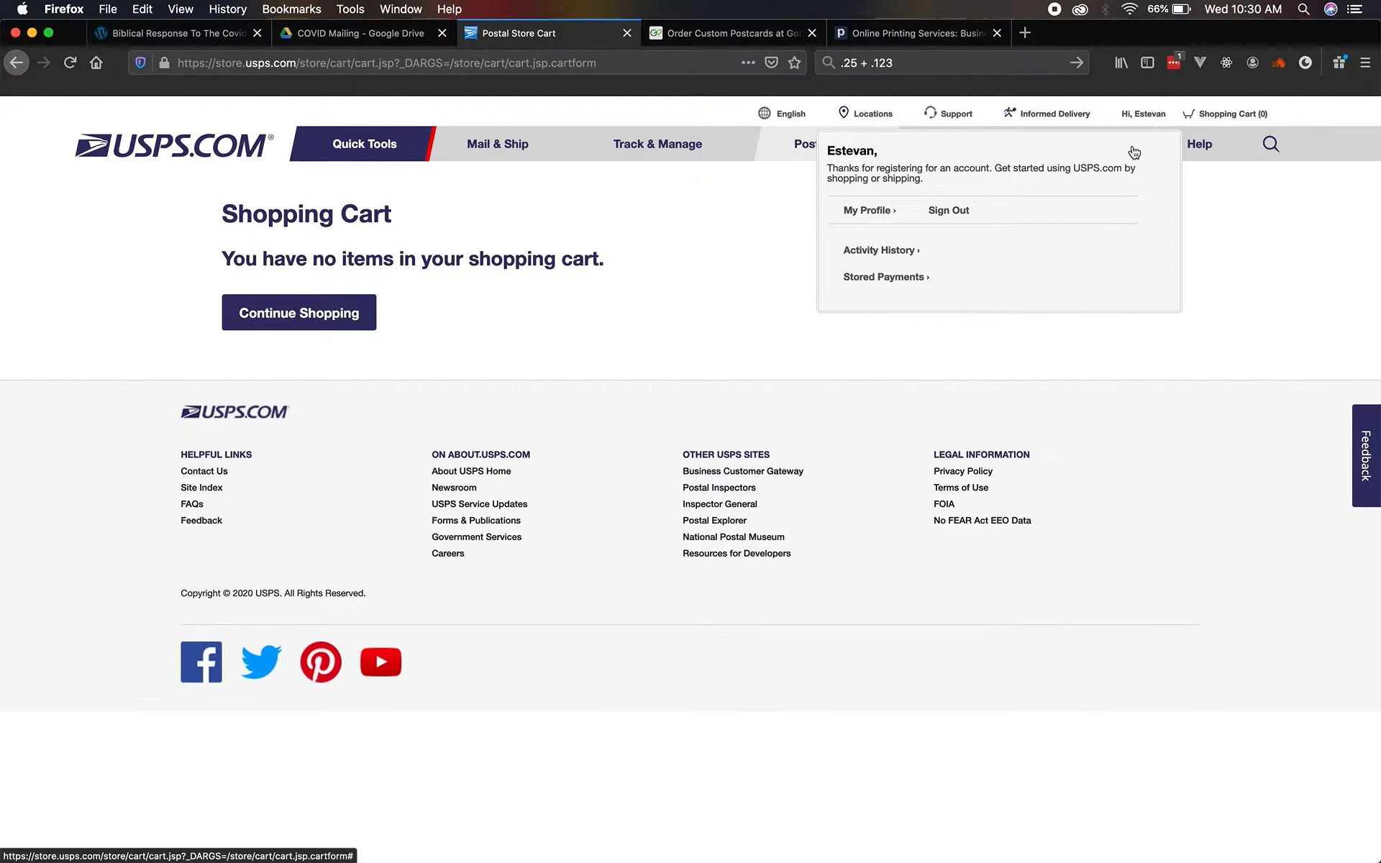
mouse_move(1009, 252)
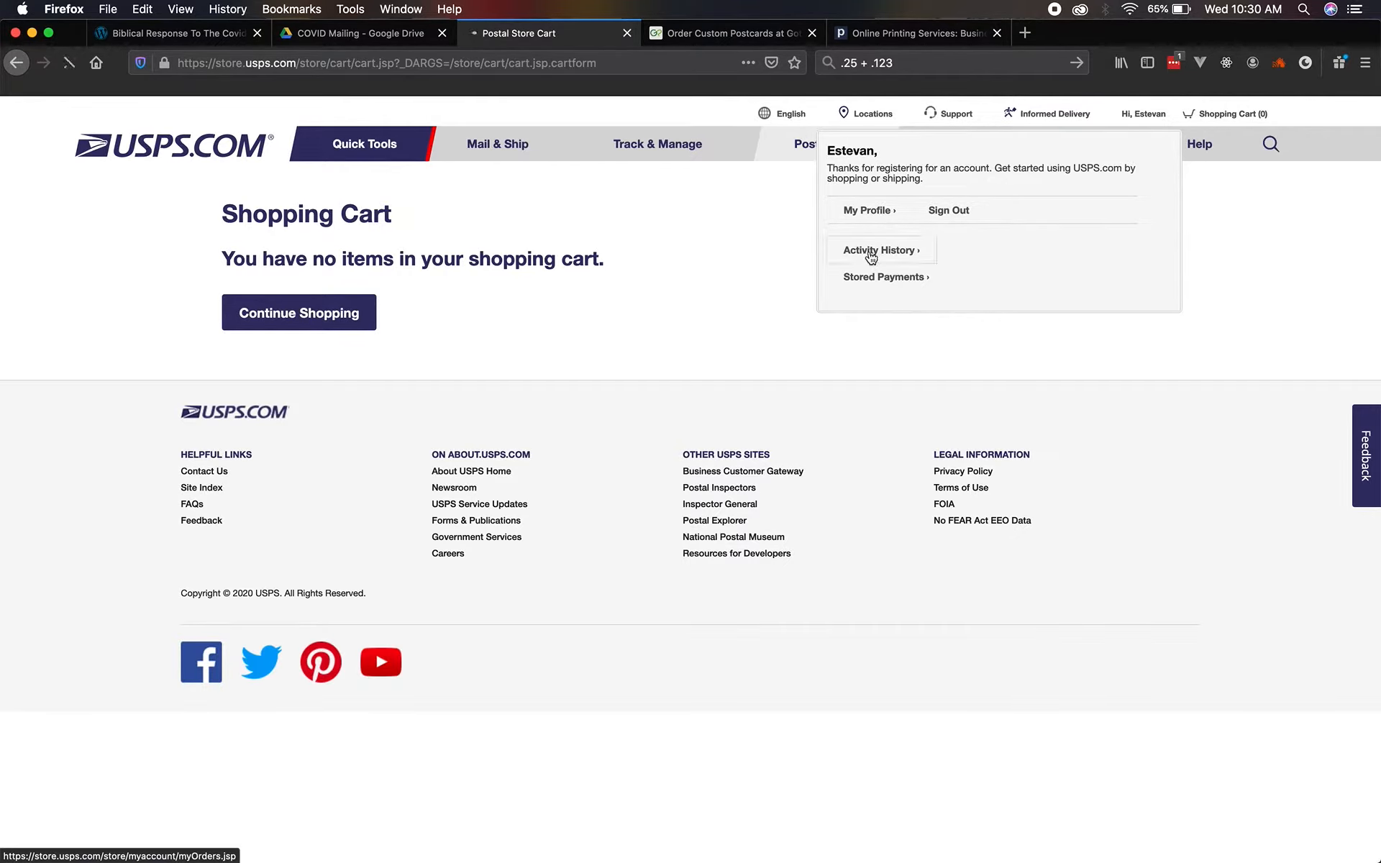
left_click(879, 250)
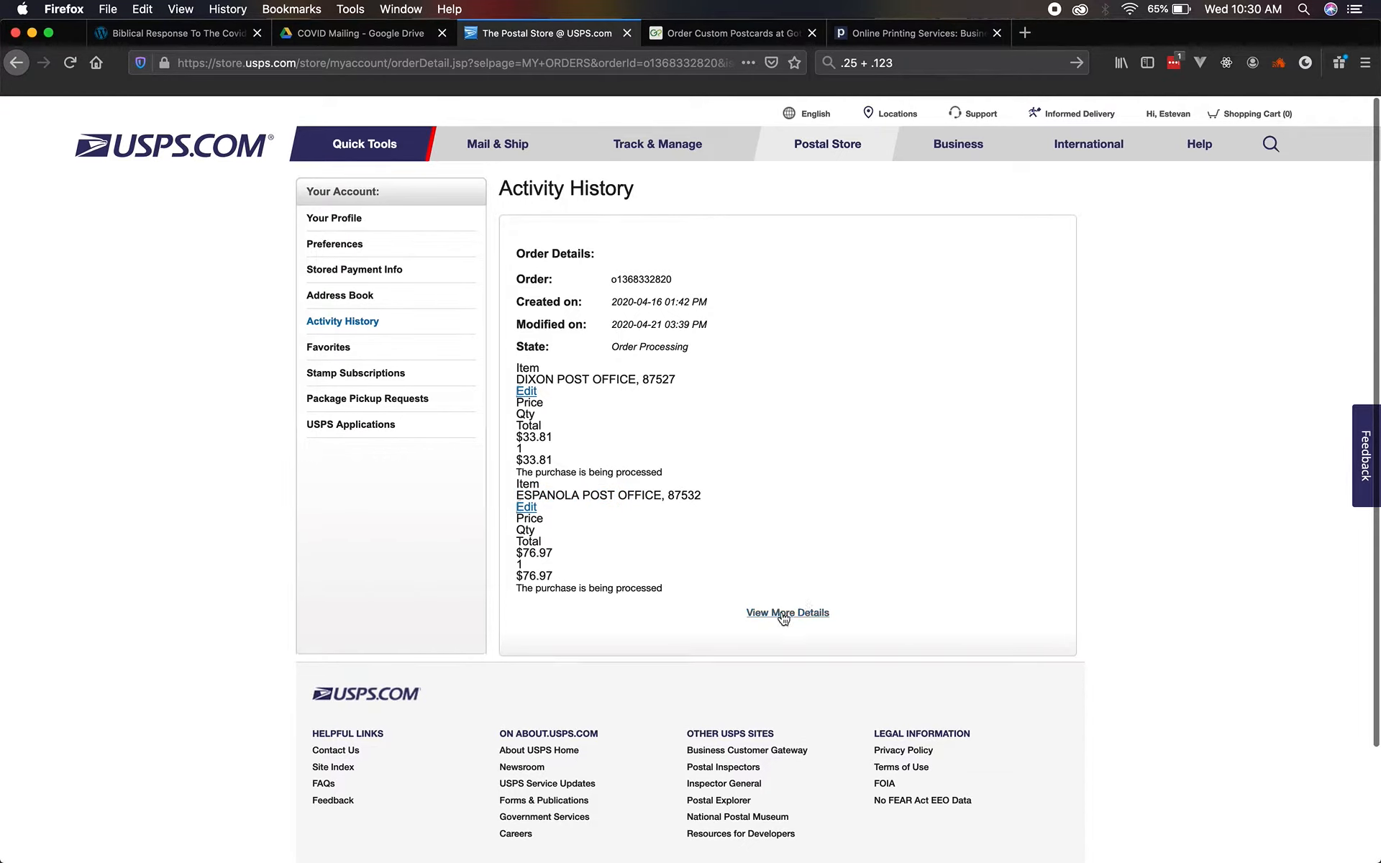
View the full summary for order 6590005 and highlight the Dixon Post Office facility name under processing forms.
left_click(785, 613)
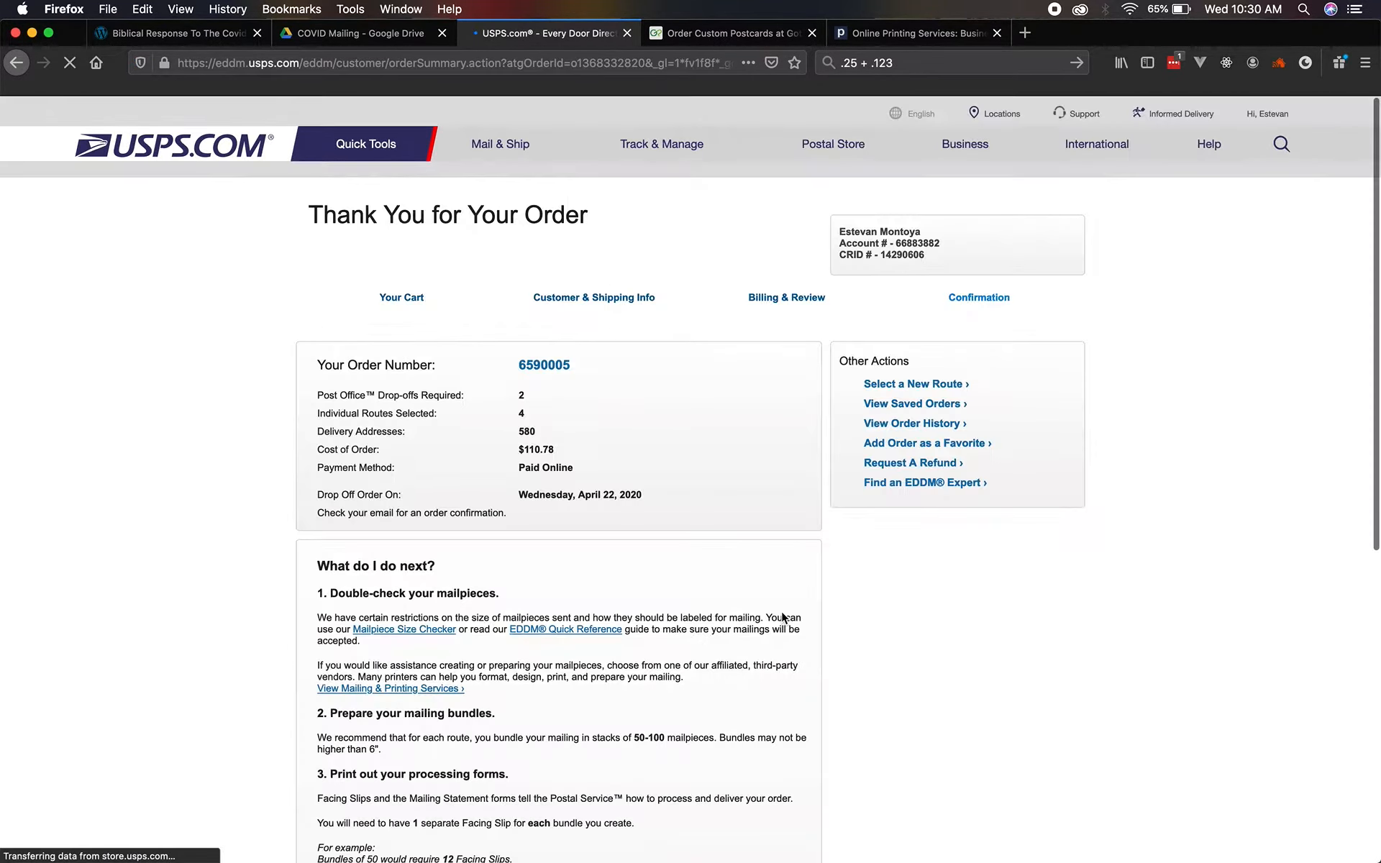
scroll("down", 3)
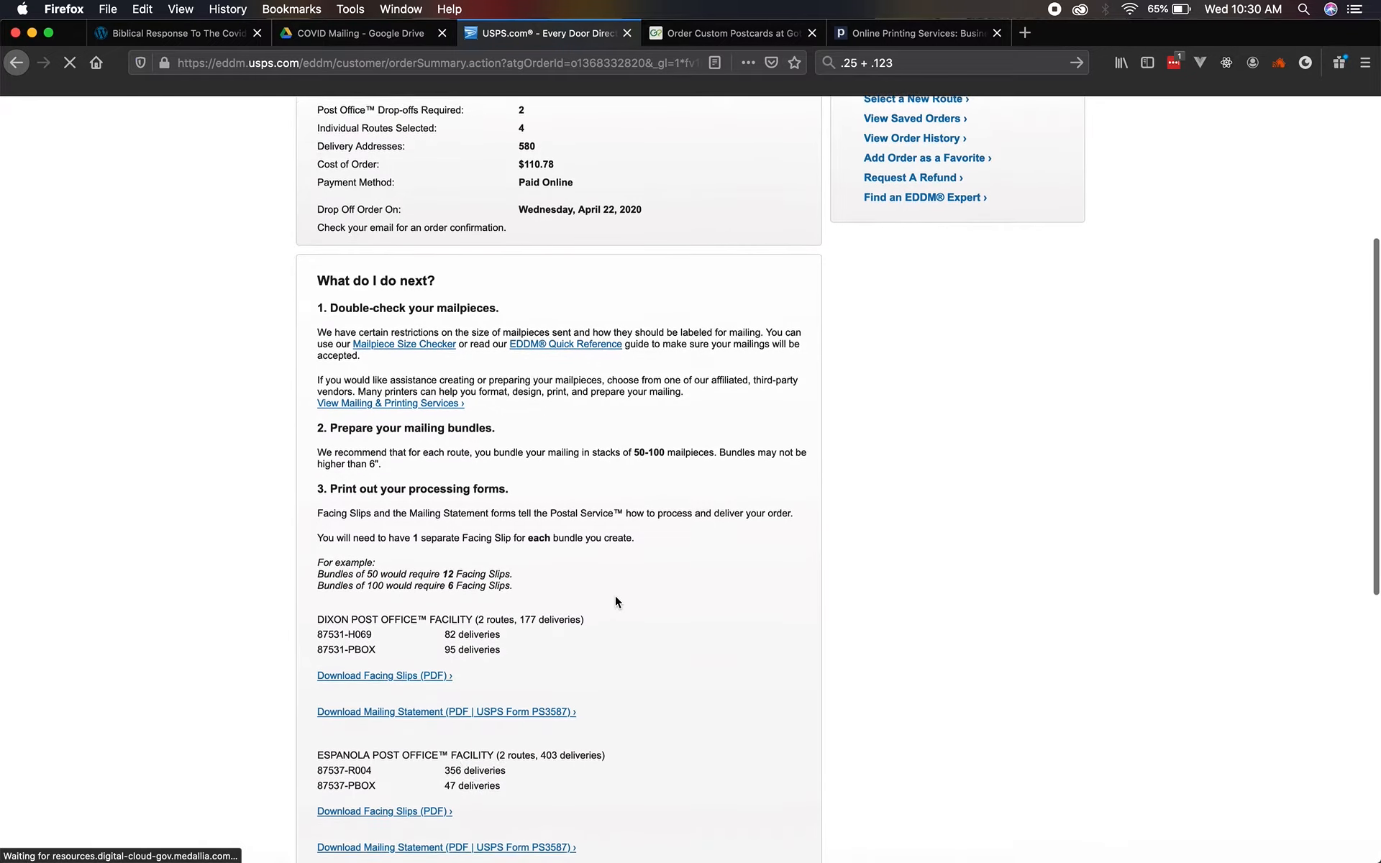
scroll("down", 3)
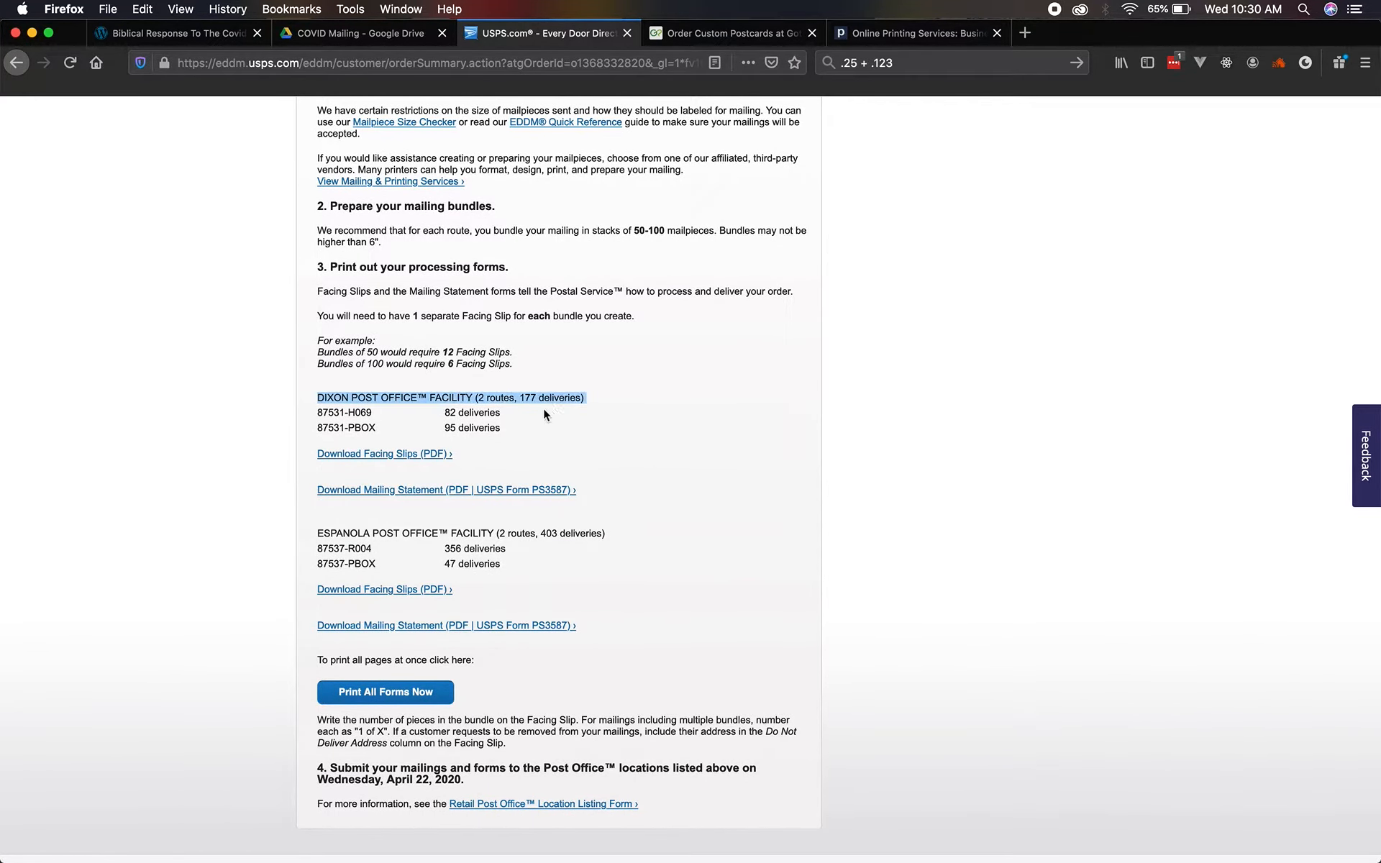
mouse_move(492, 412)
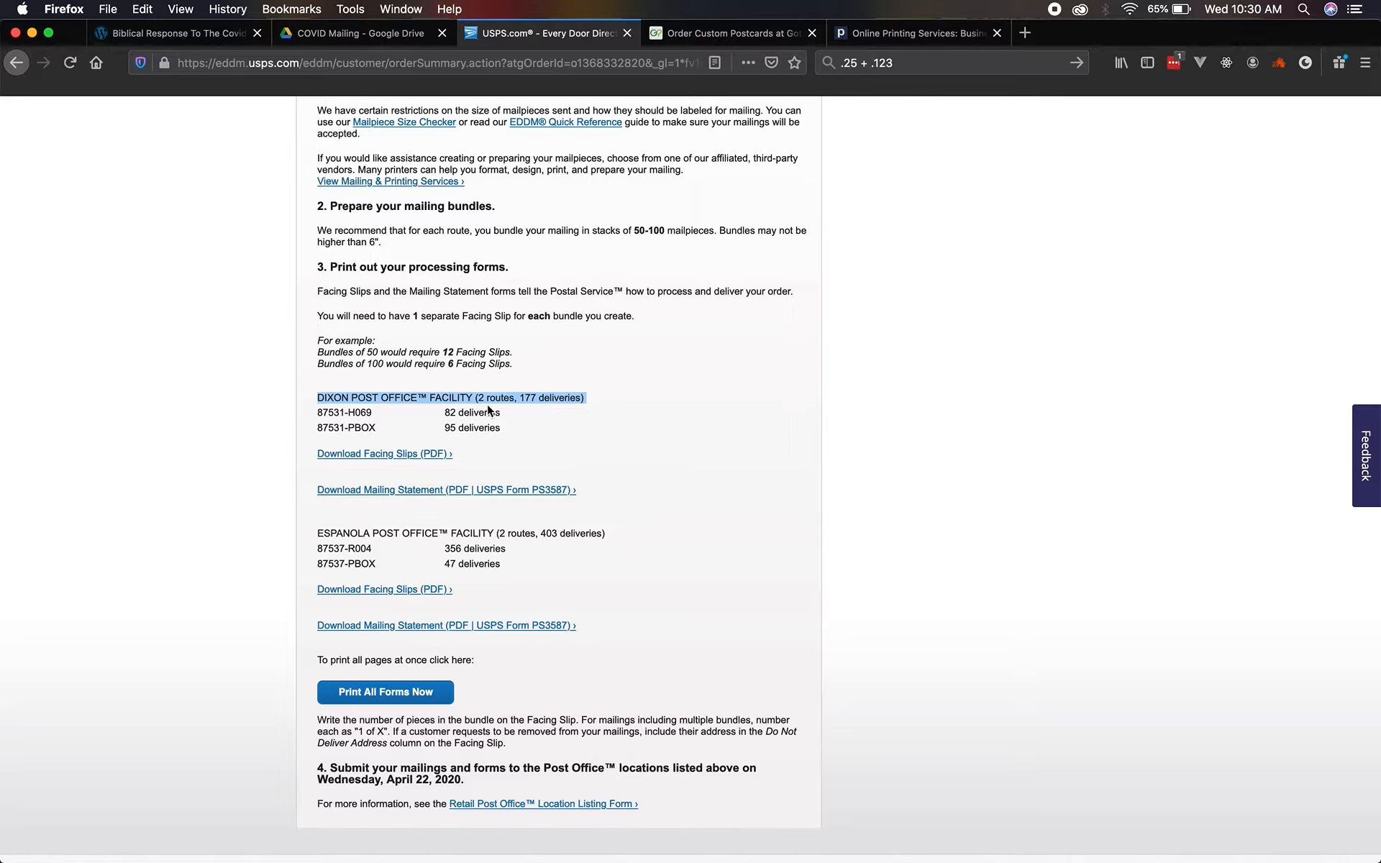
mouse_move(531, 401)
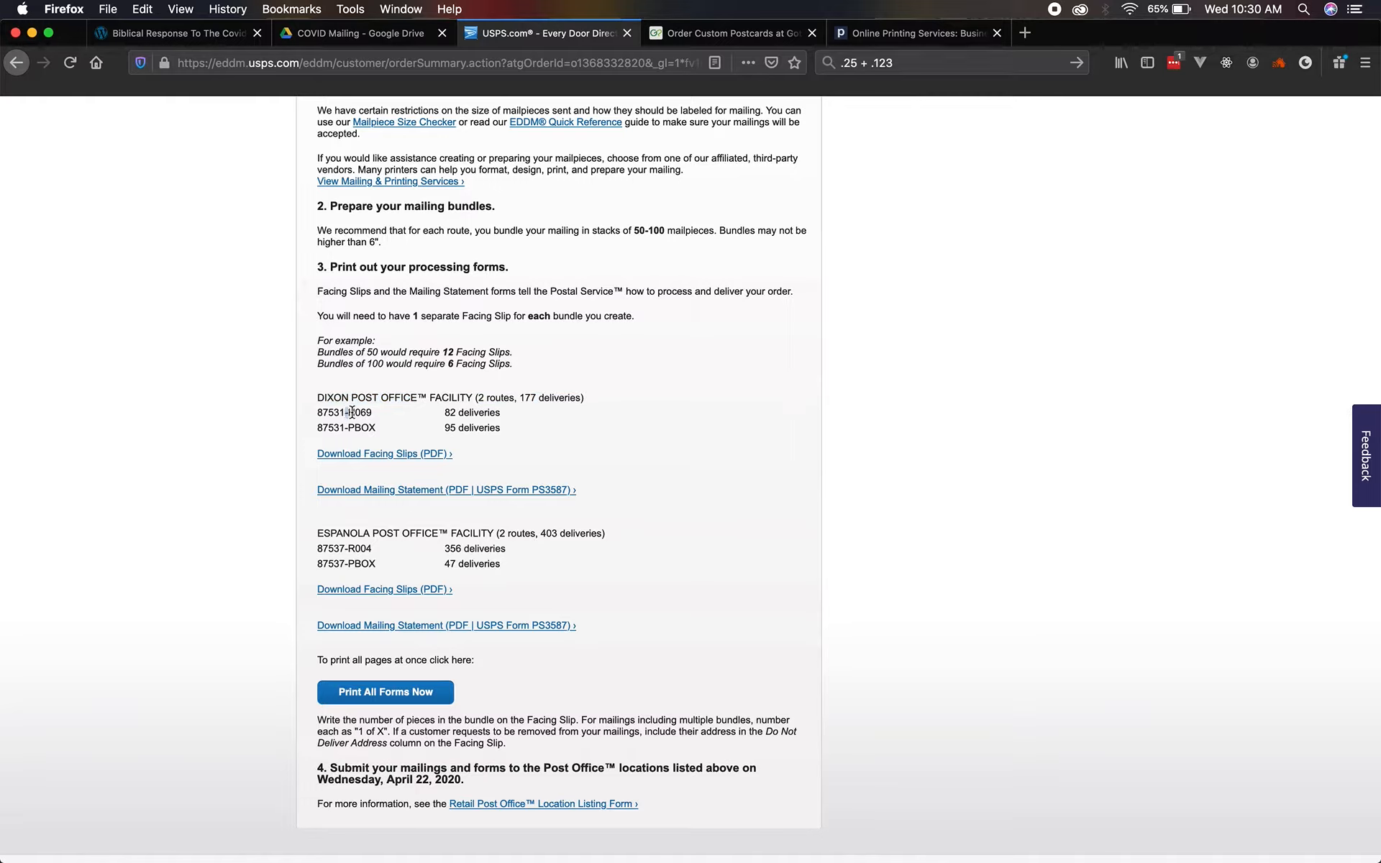
double_click(357, 413)
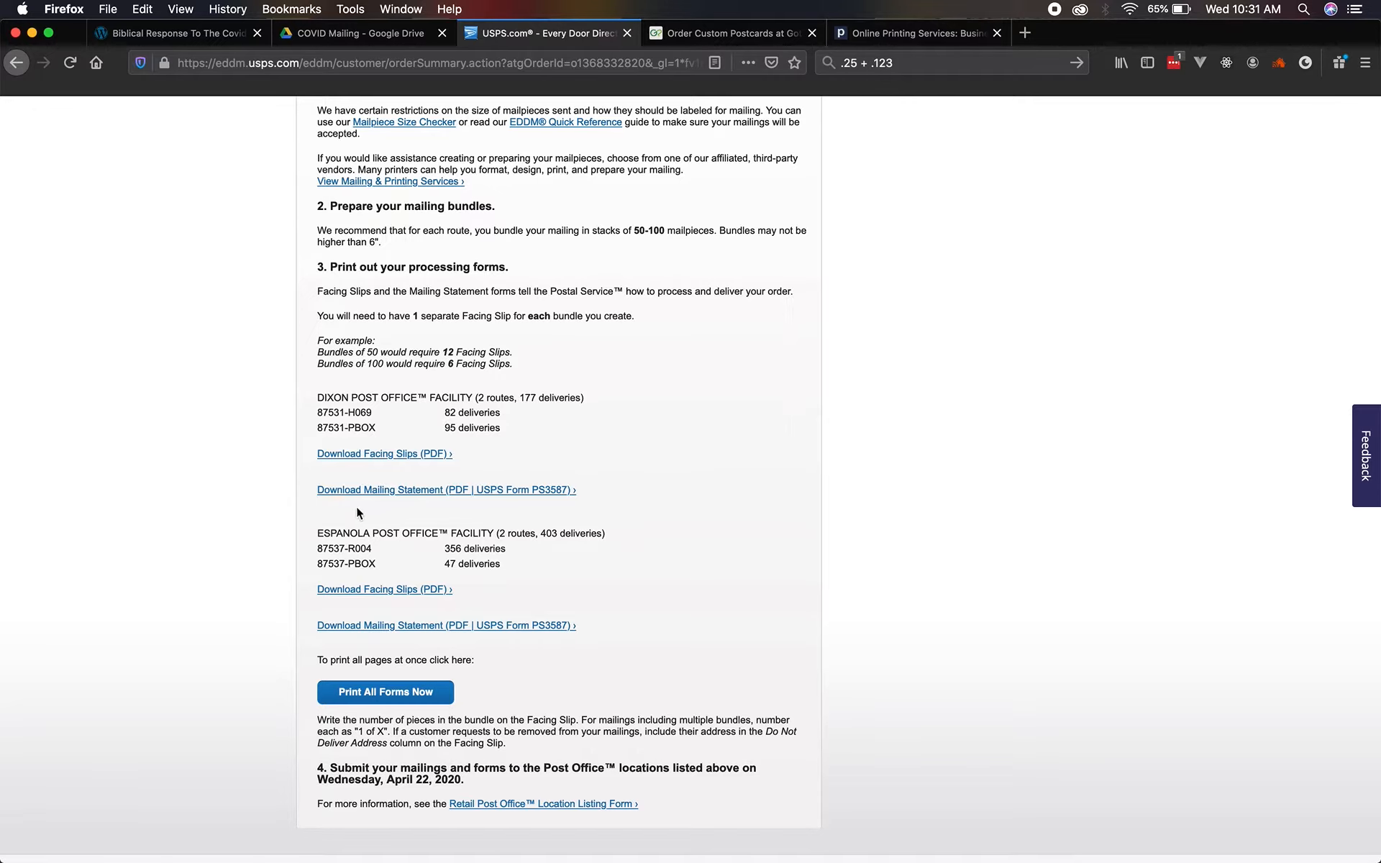
left_click_drag(317, 533, 606, 533)
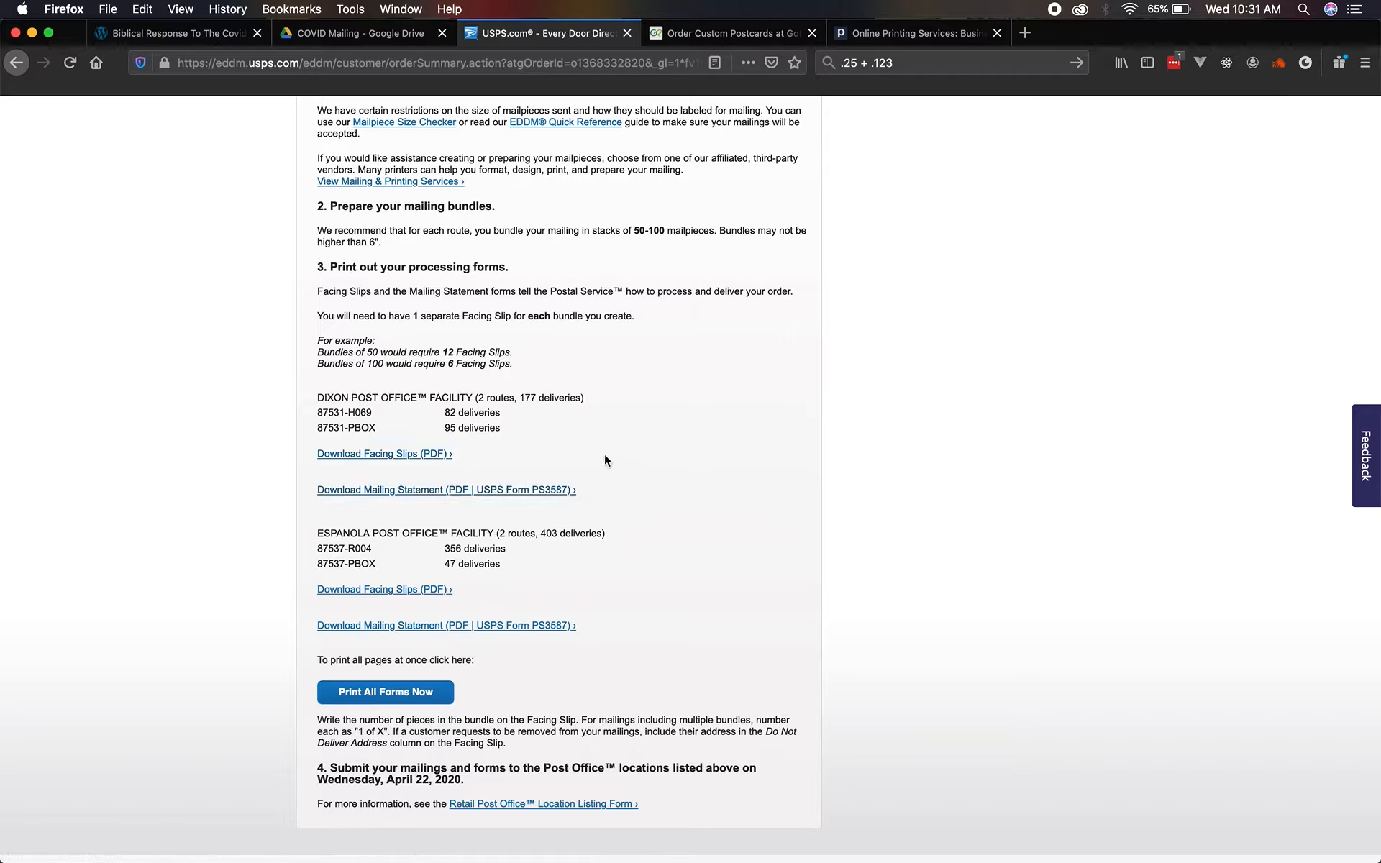
mouse_move(561, 468)
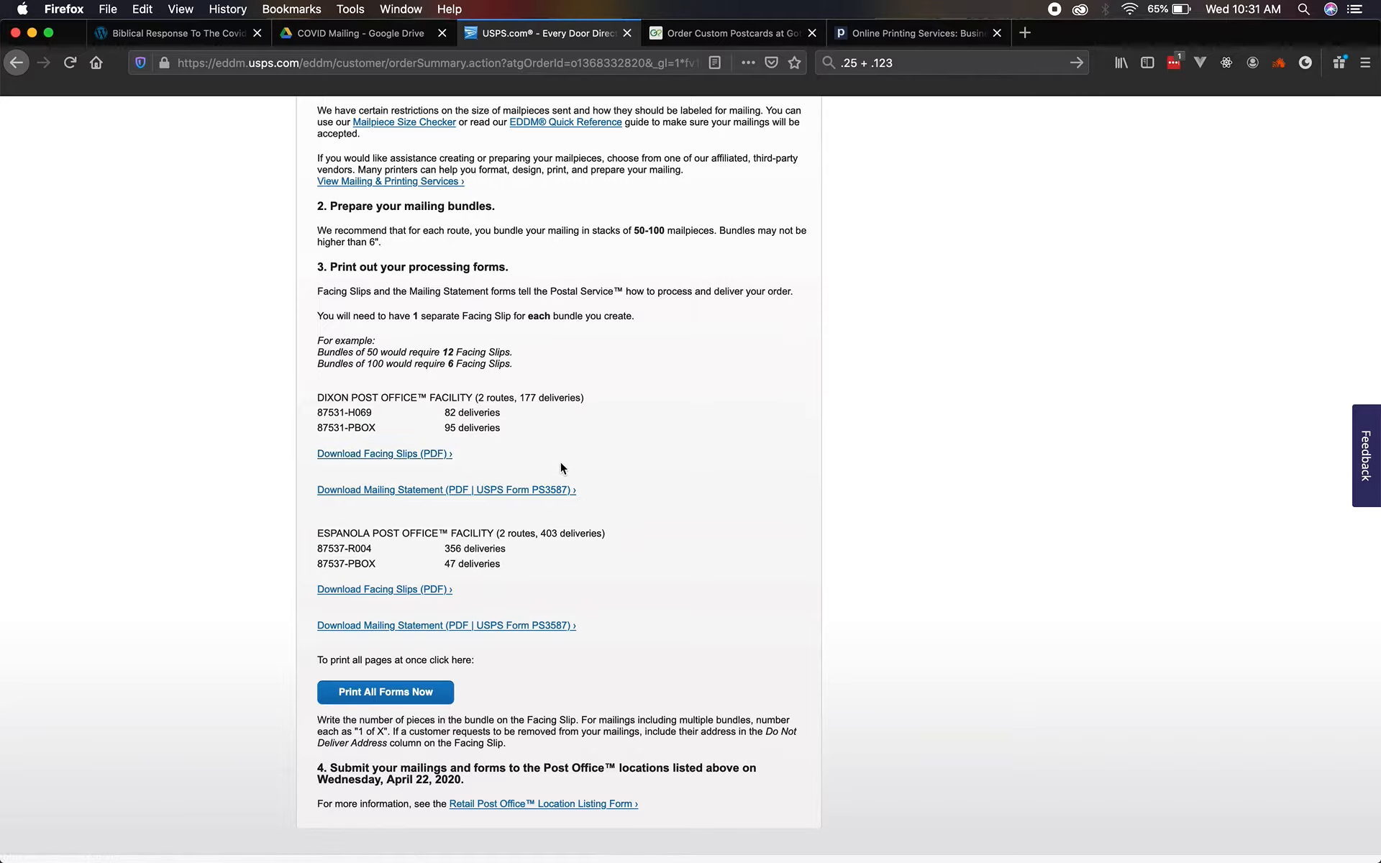
mouse_move(501, 496)
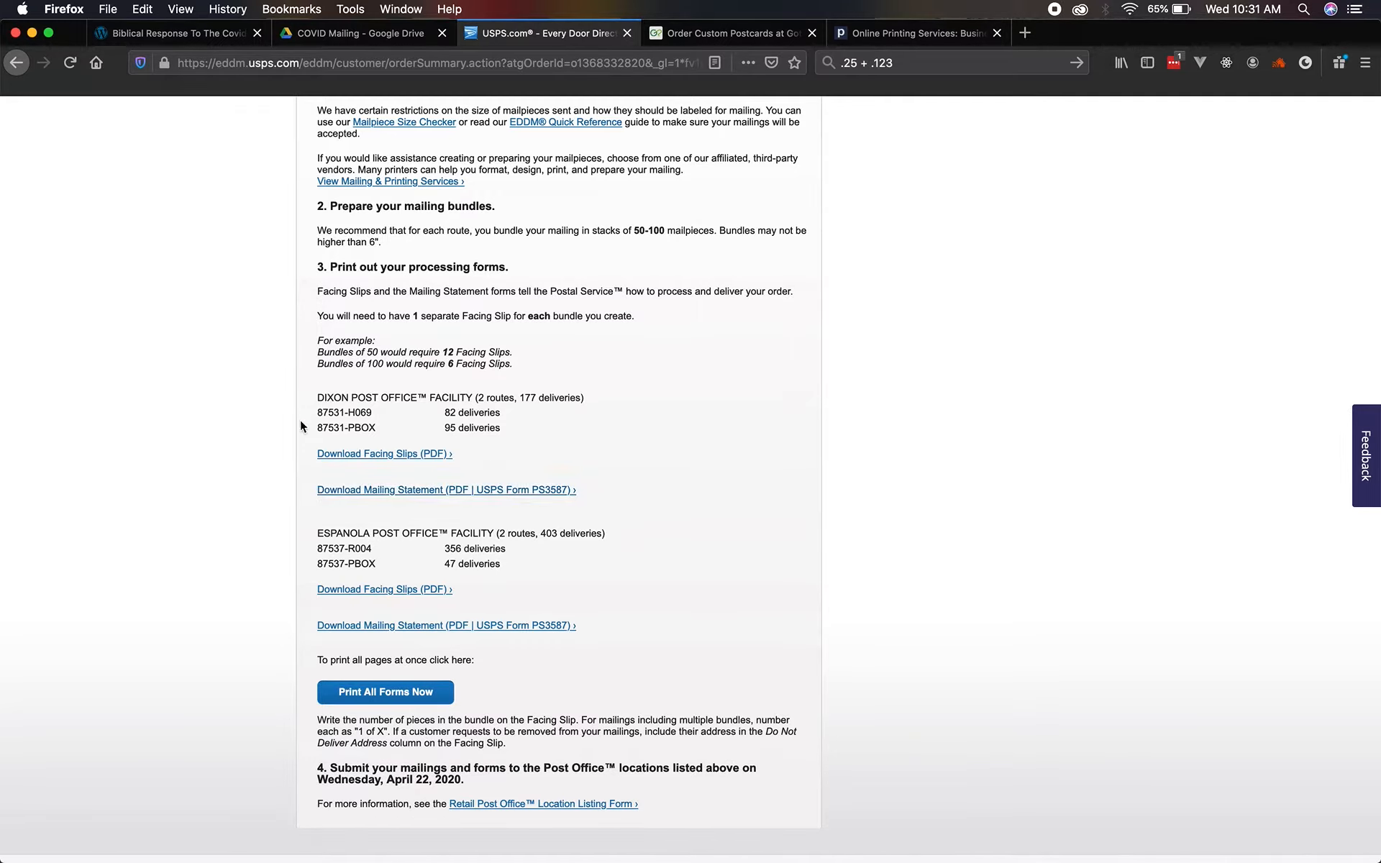
mouse_move(371, 378)
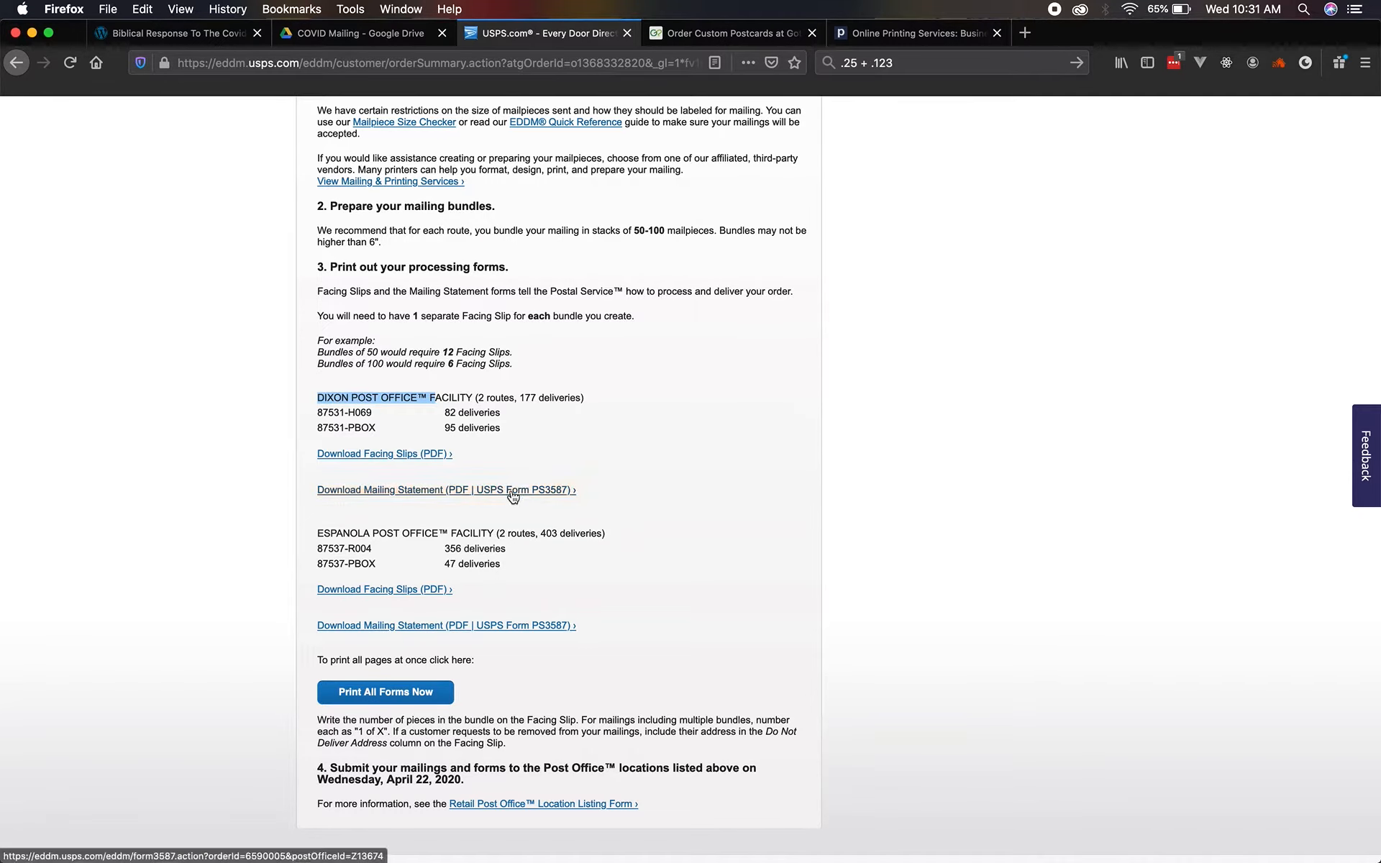
left_click(446, 490)
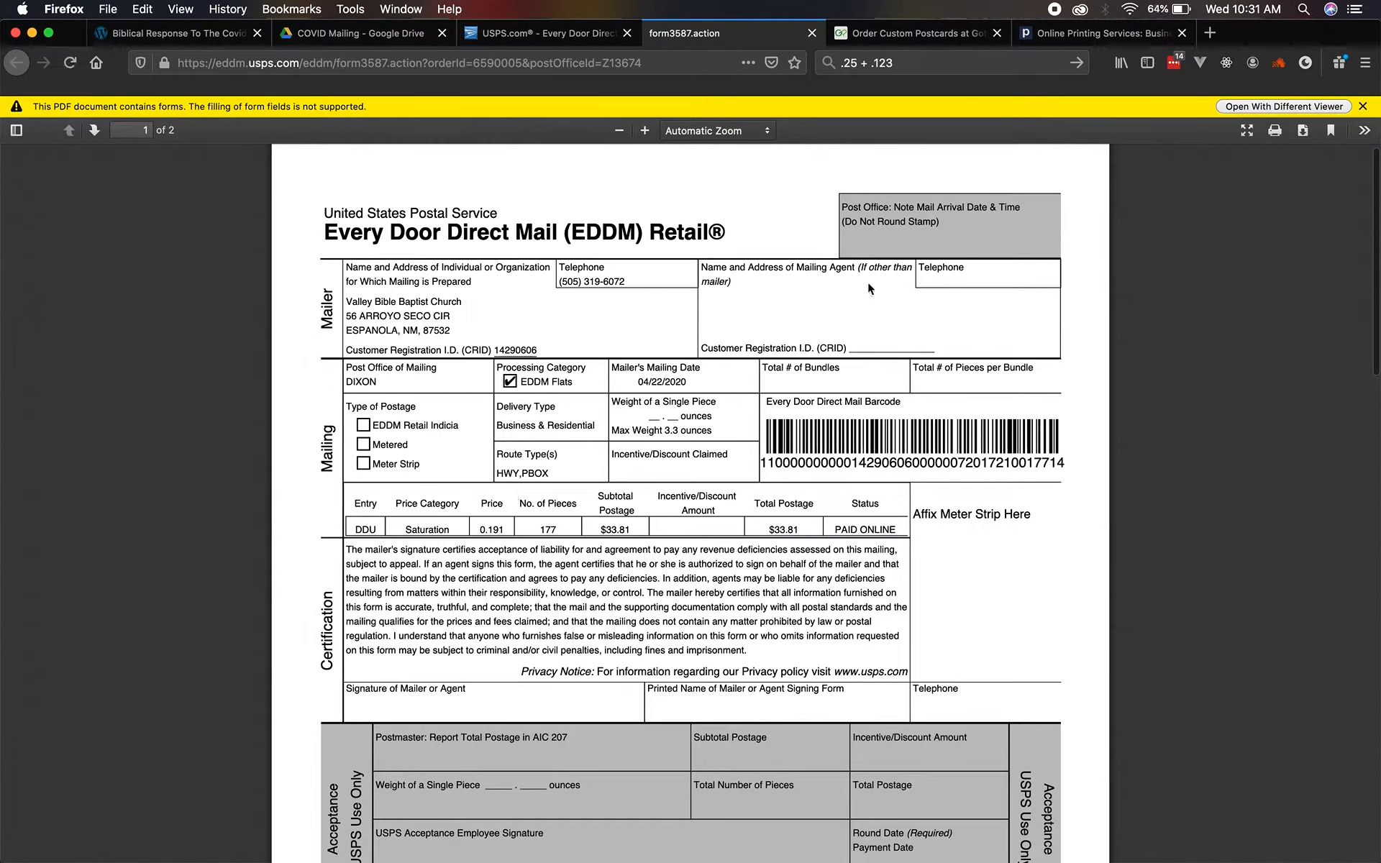
mouse_move(1371, 105)
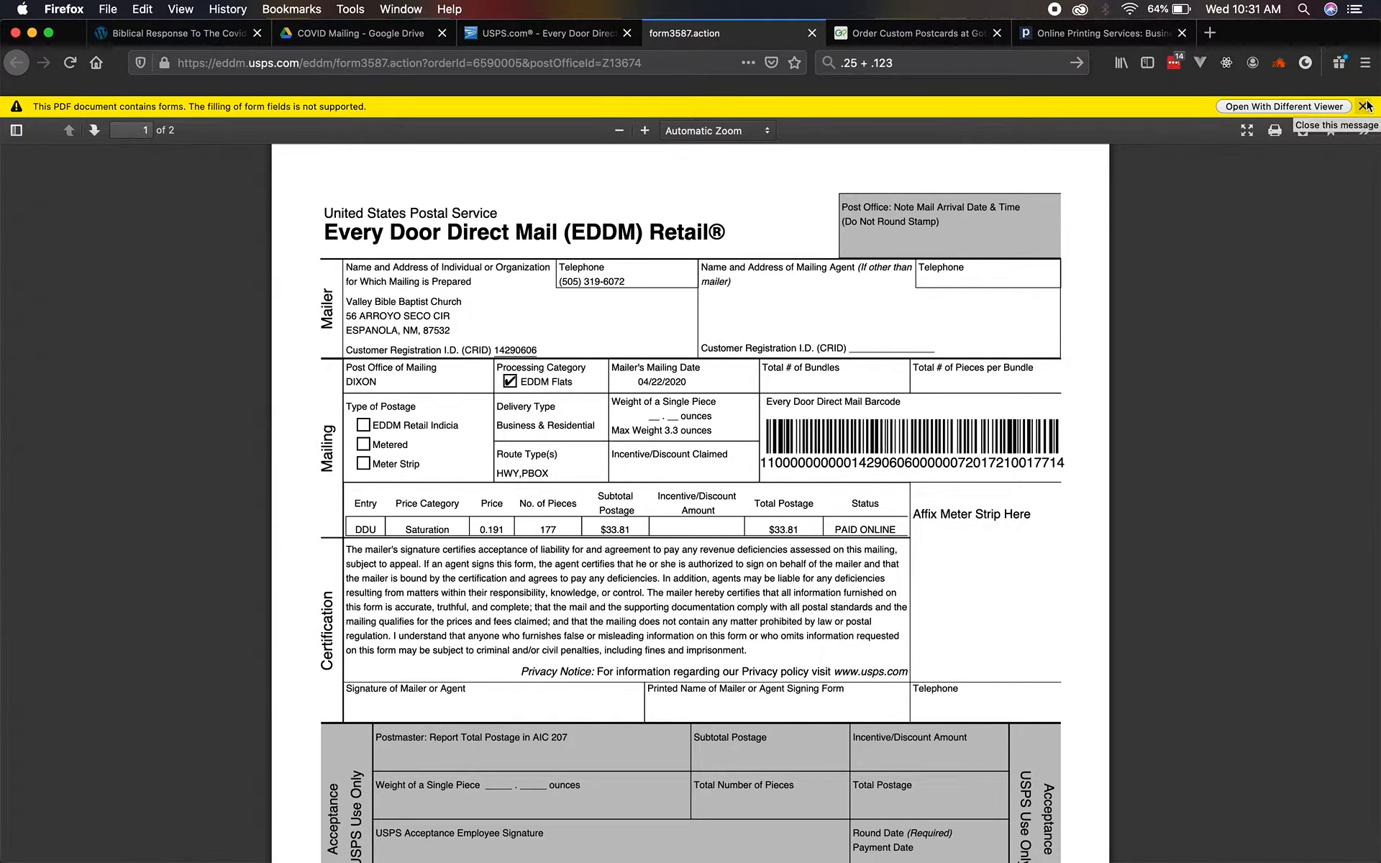
left_click(1367, 106)
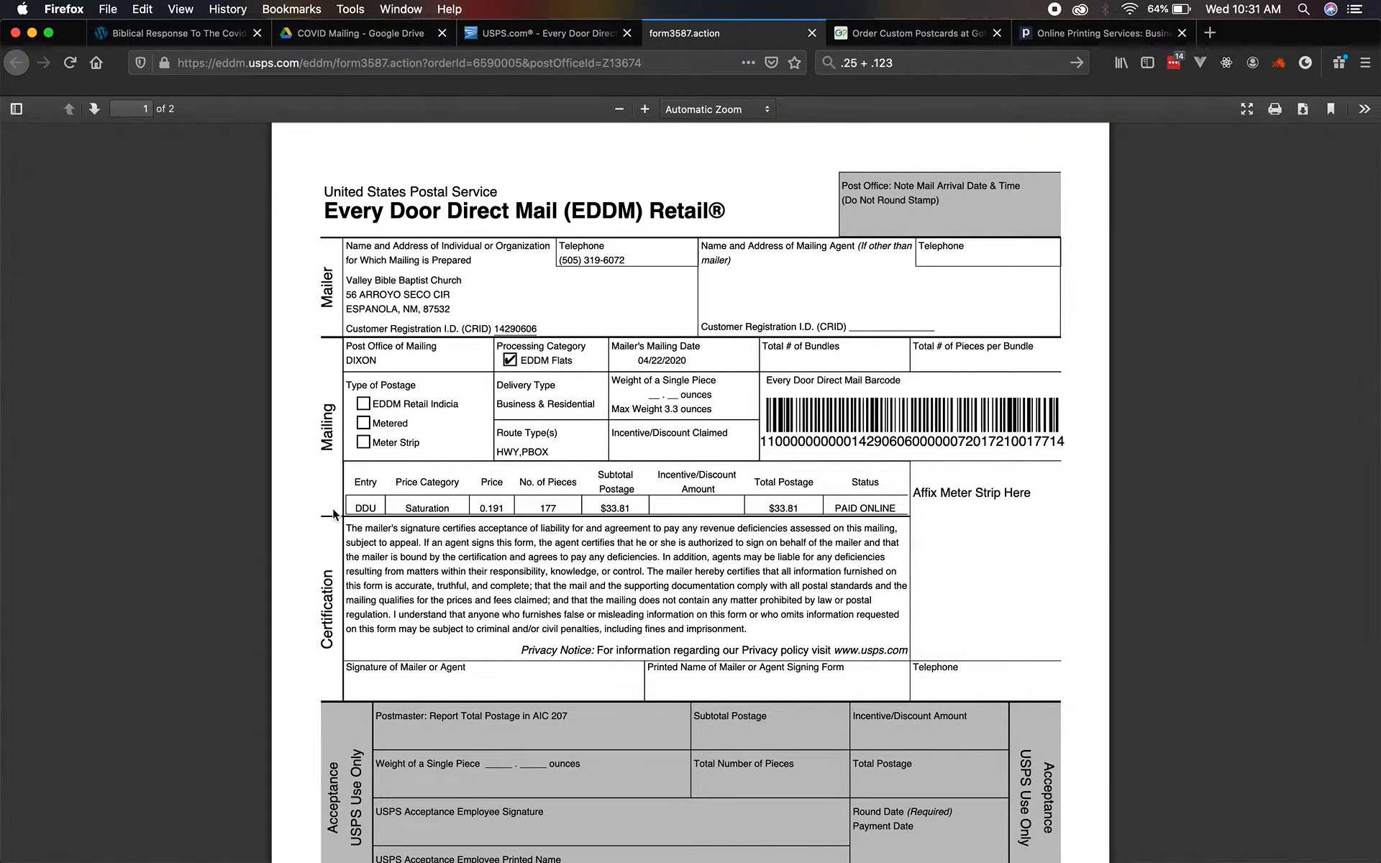
scroll("down", 3)
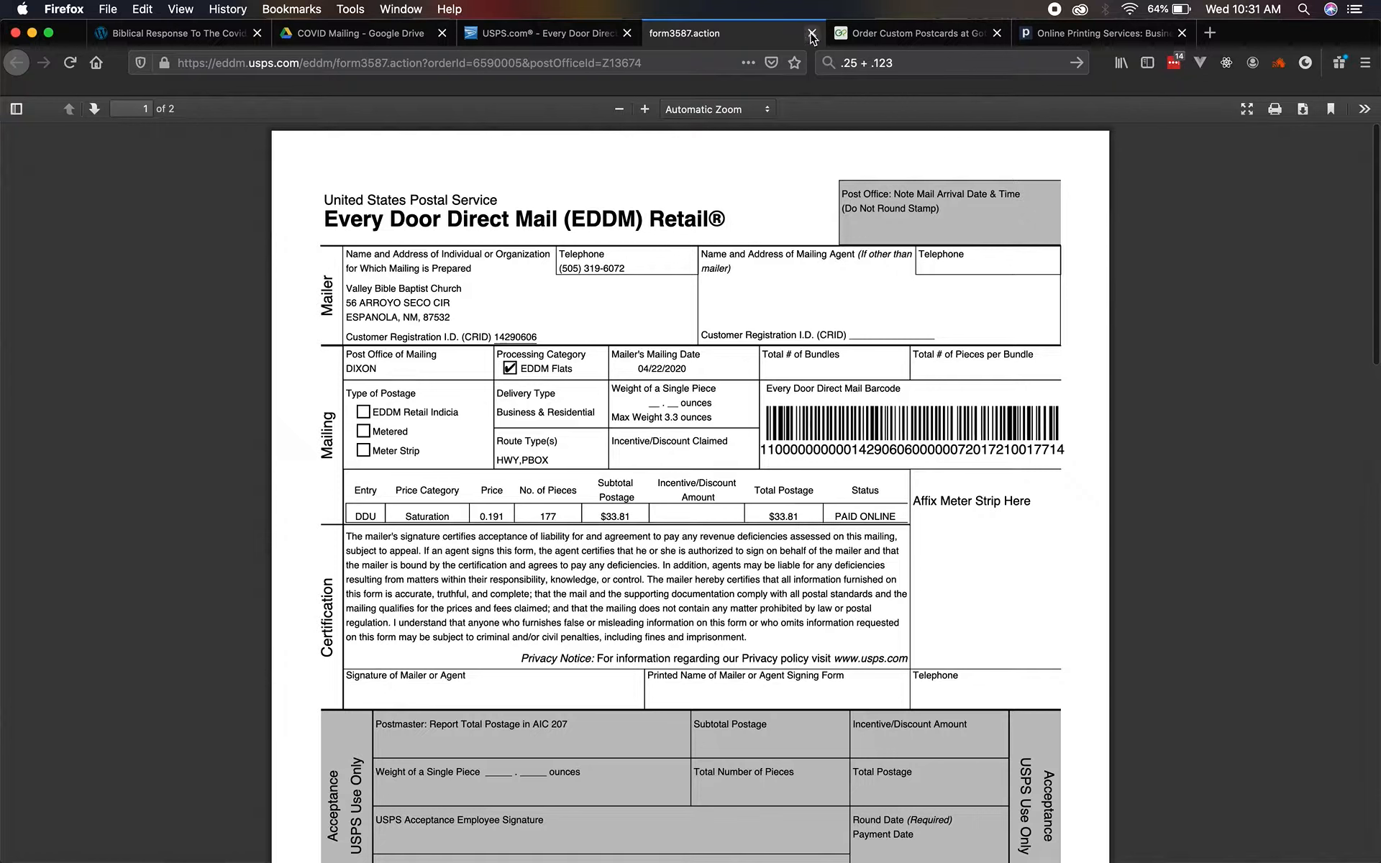
left_click(785, 33)
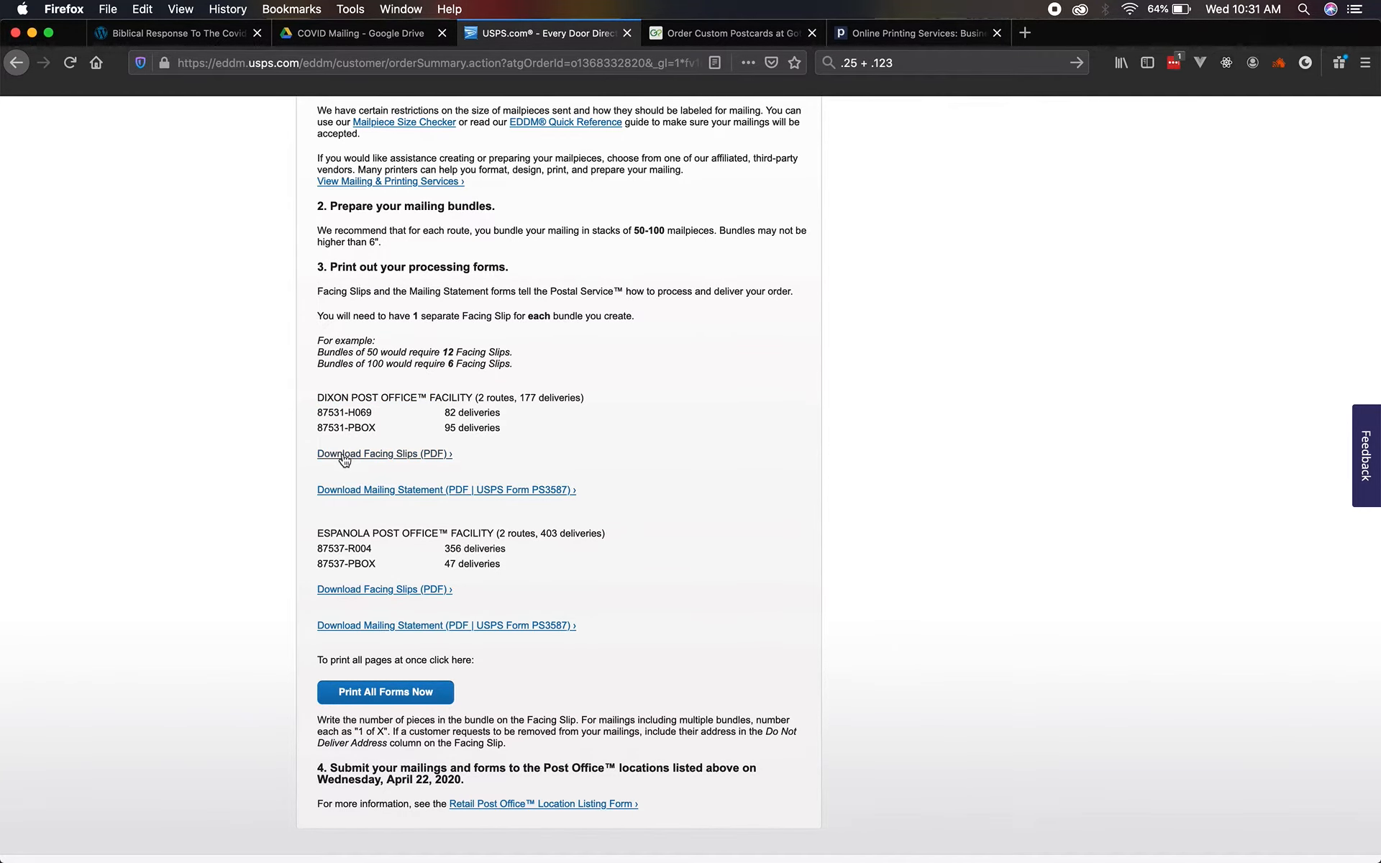
Download the facing slips PDF for the Espanola Post Office facility.
scroll("down", 3)
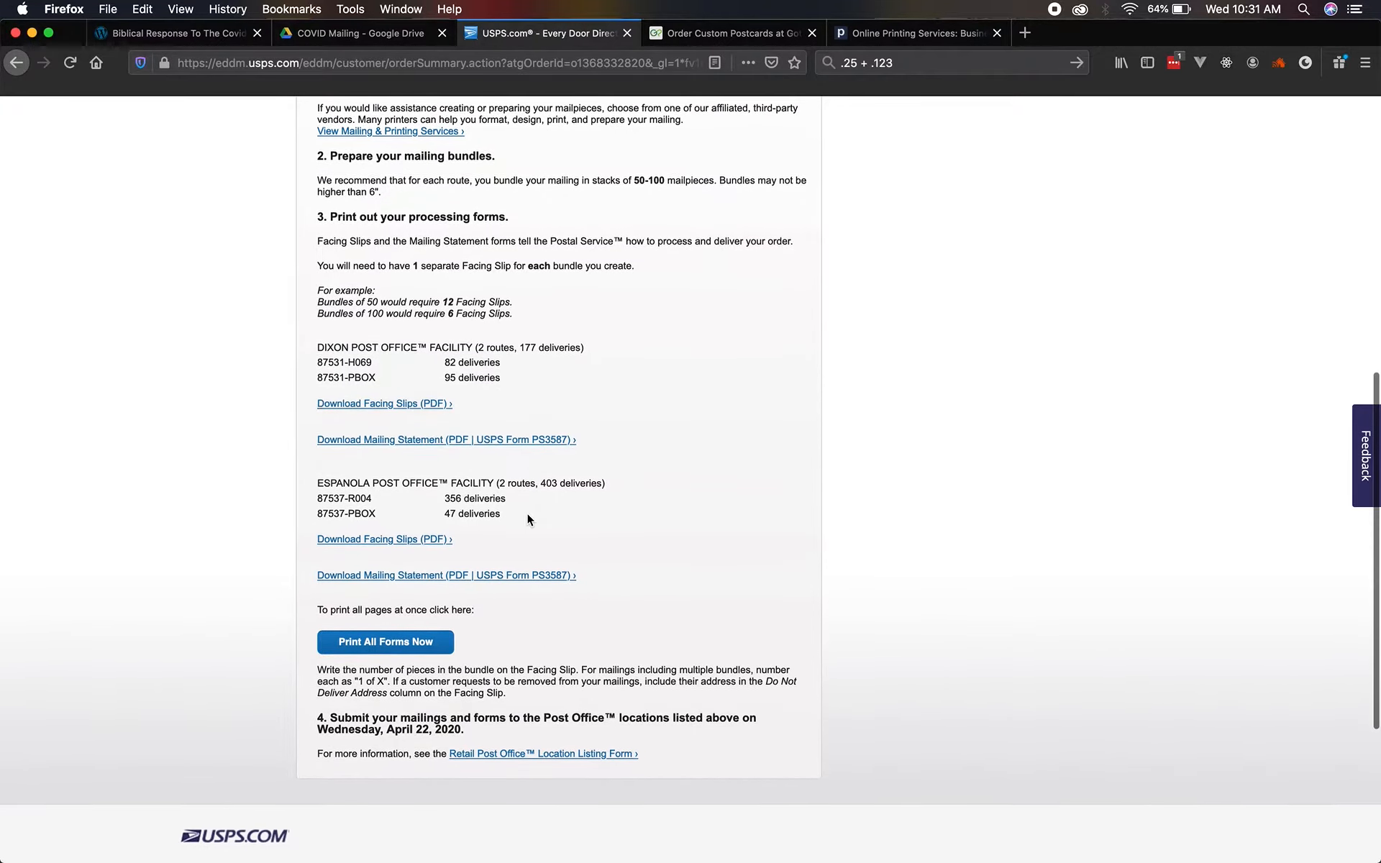
double_click(452, 496)
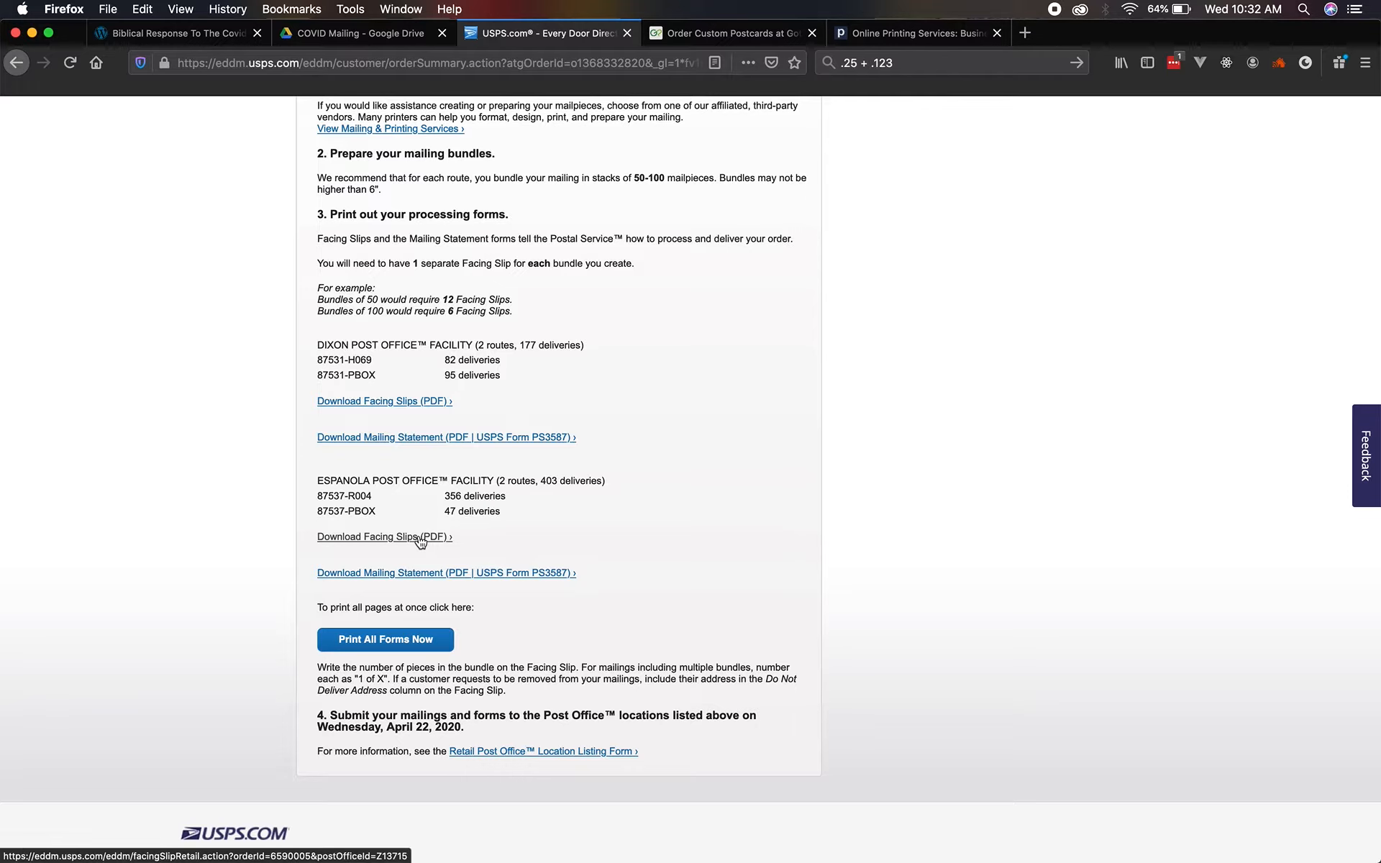
left_click(385, 536)
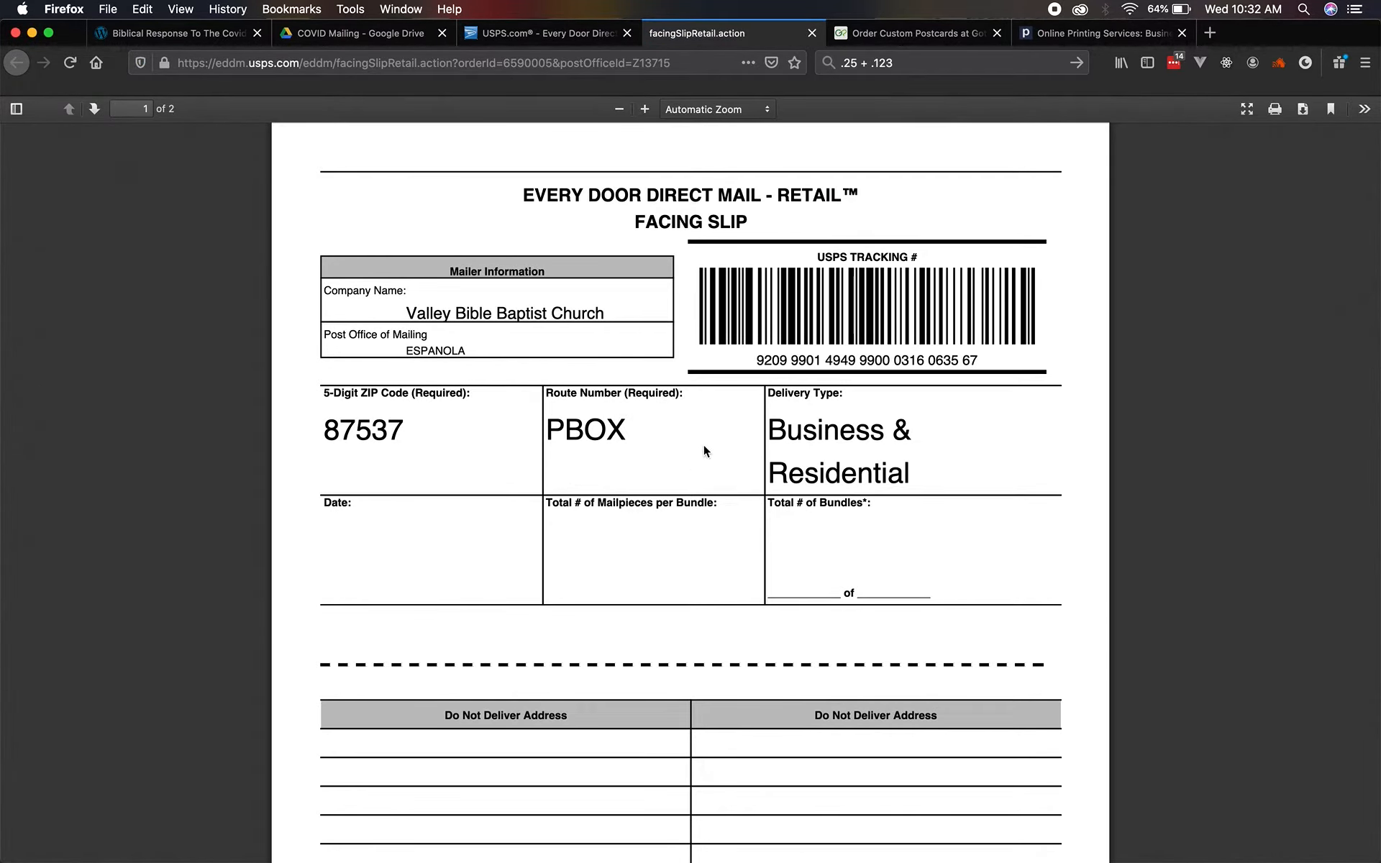
Page through the Espanola facing slips PDF and return to its first slip.
scroll("down", 3)
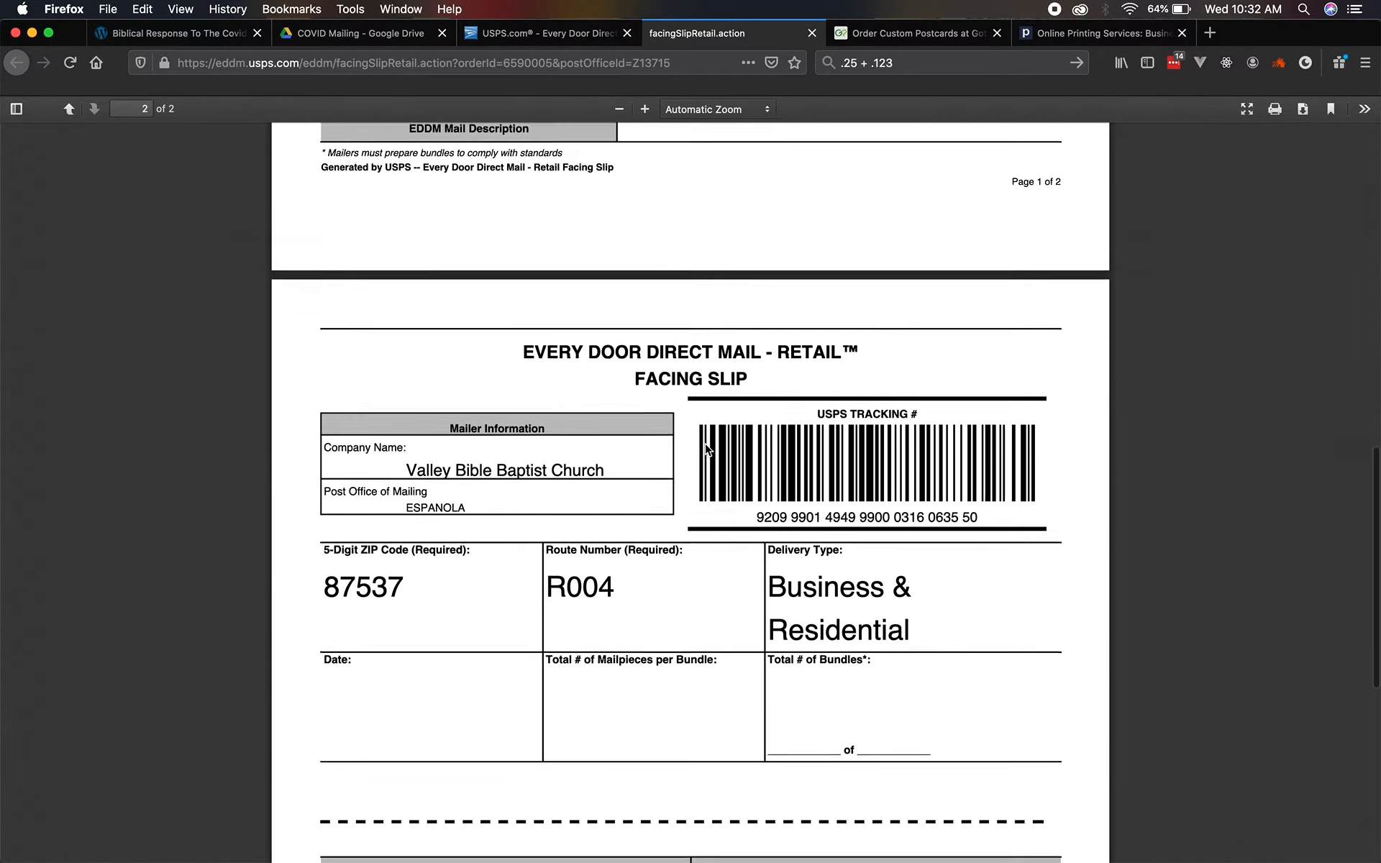
scroll("down", 3)
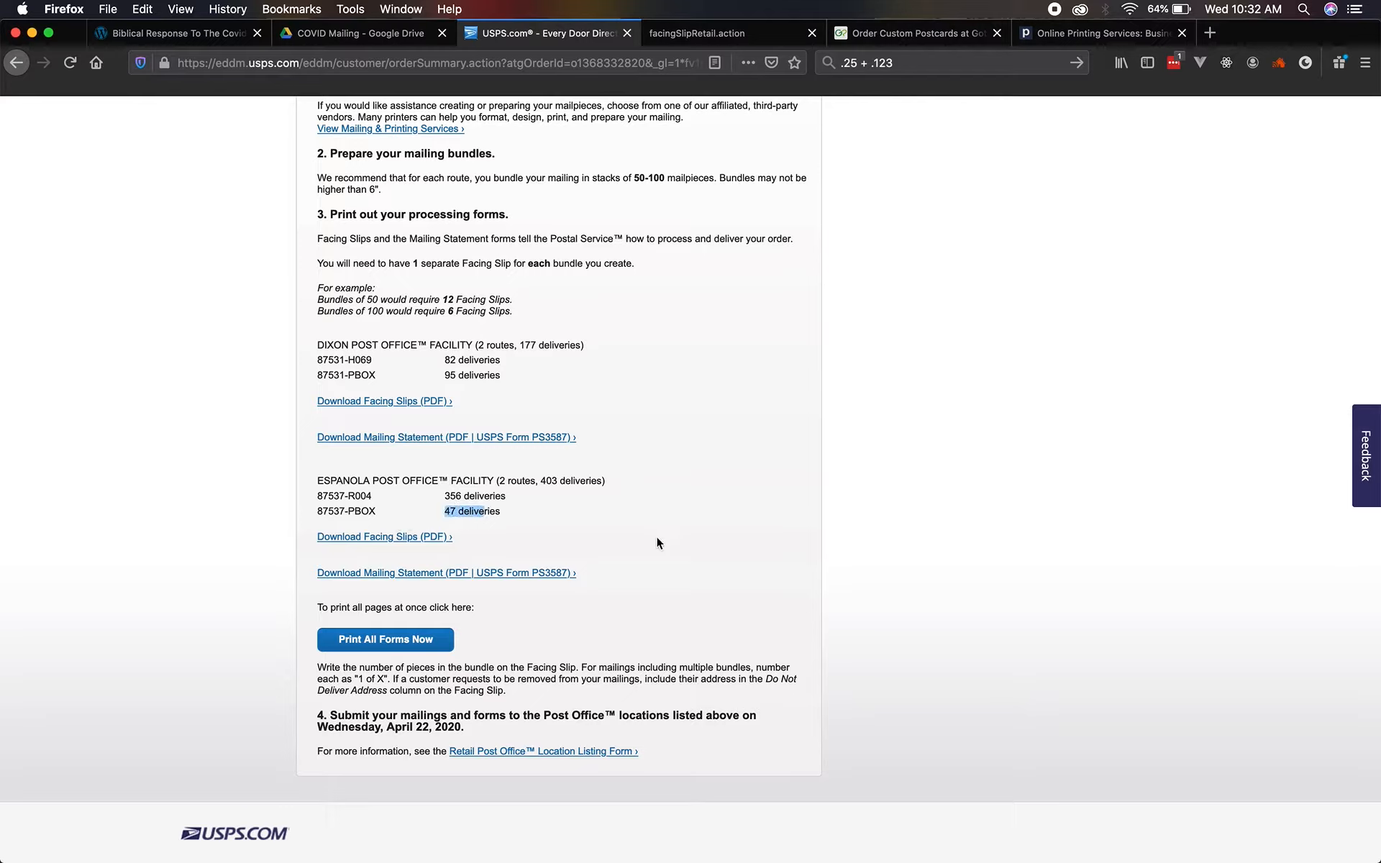
mouse_move(814, 539)
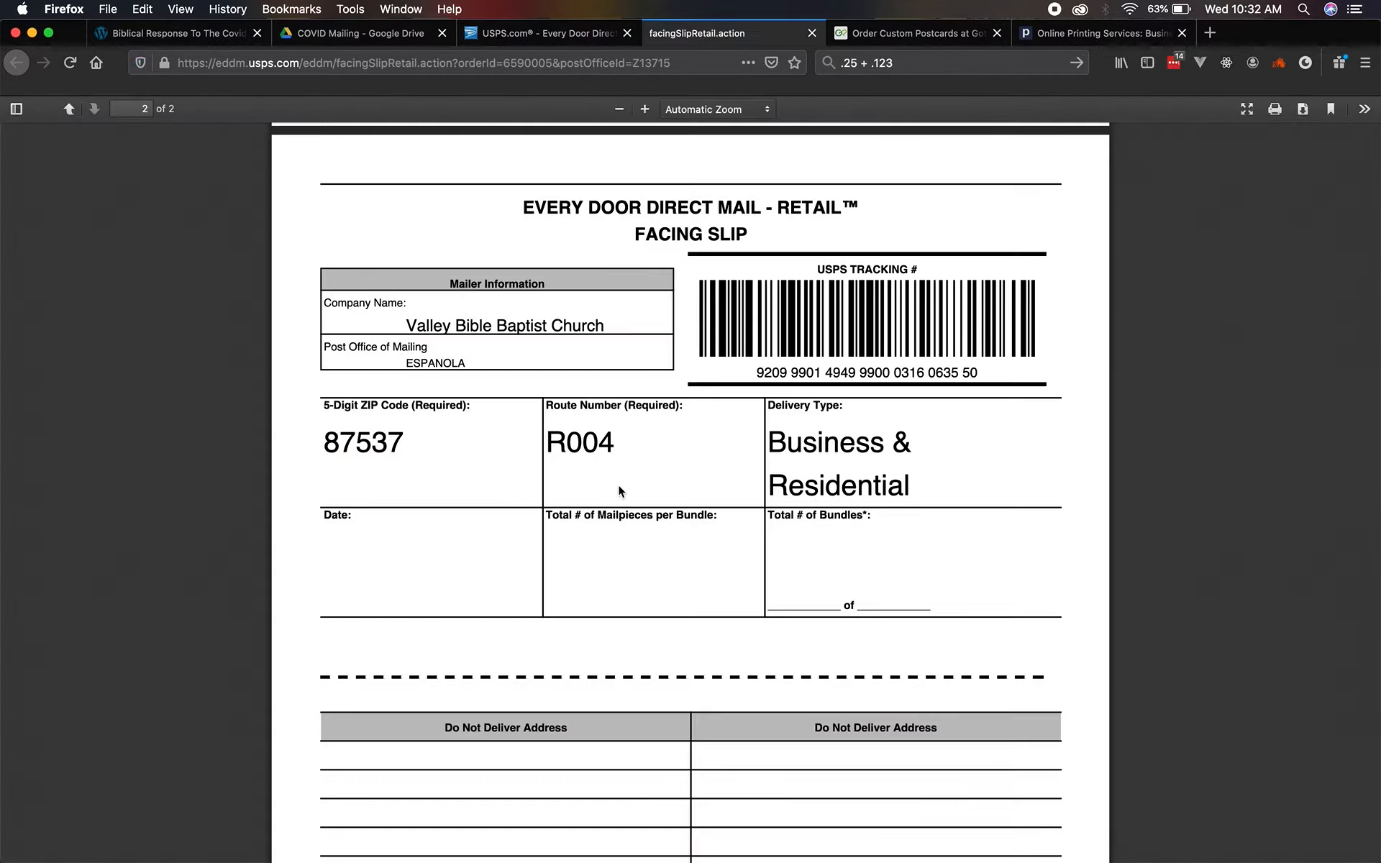
left_click(69, 108)
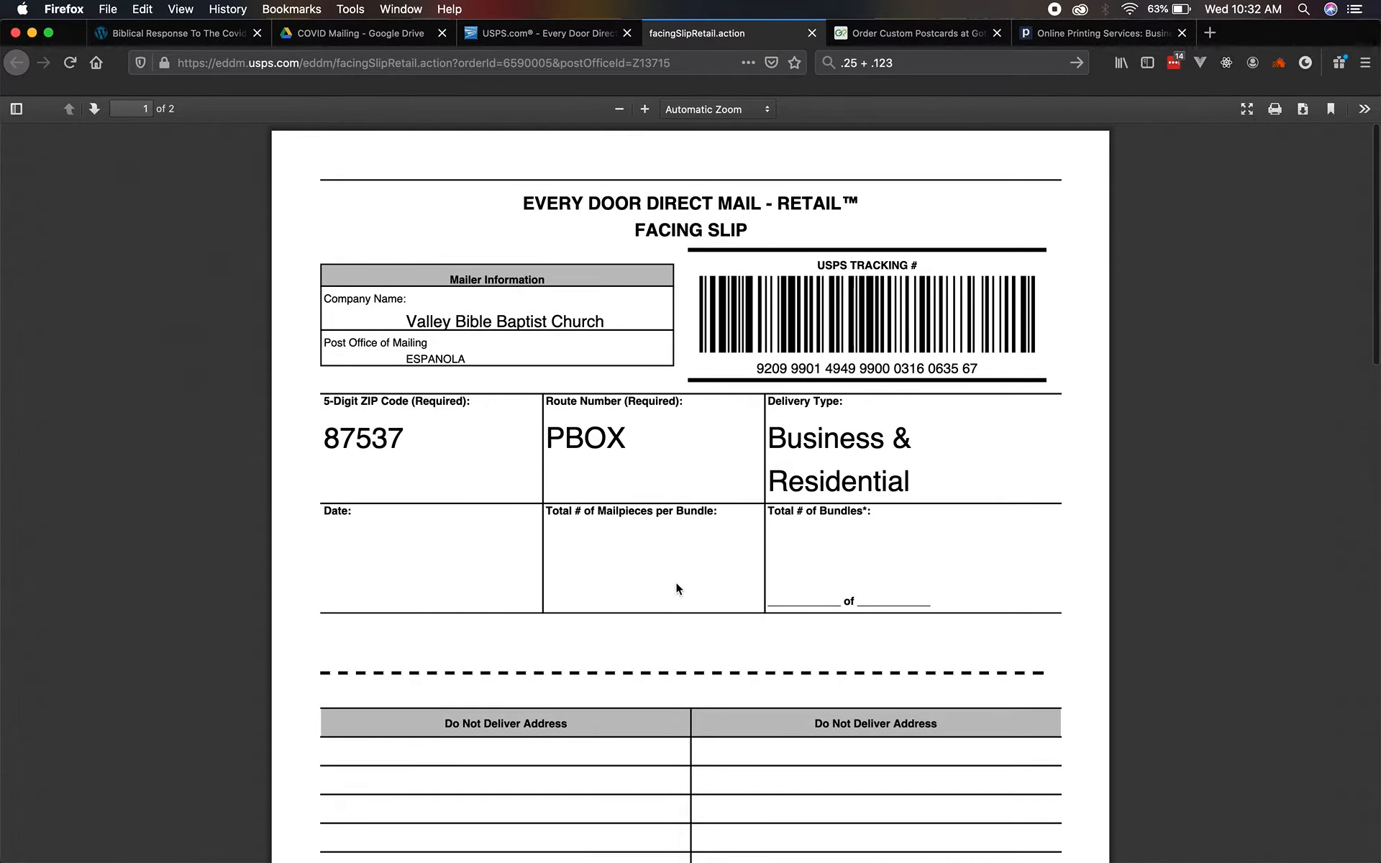
mouse_move(685, 523)
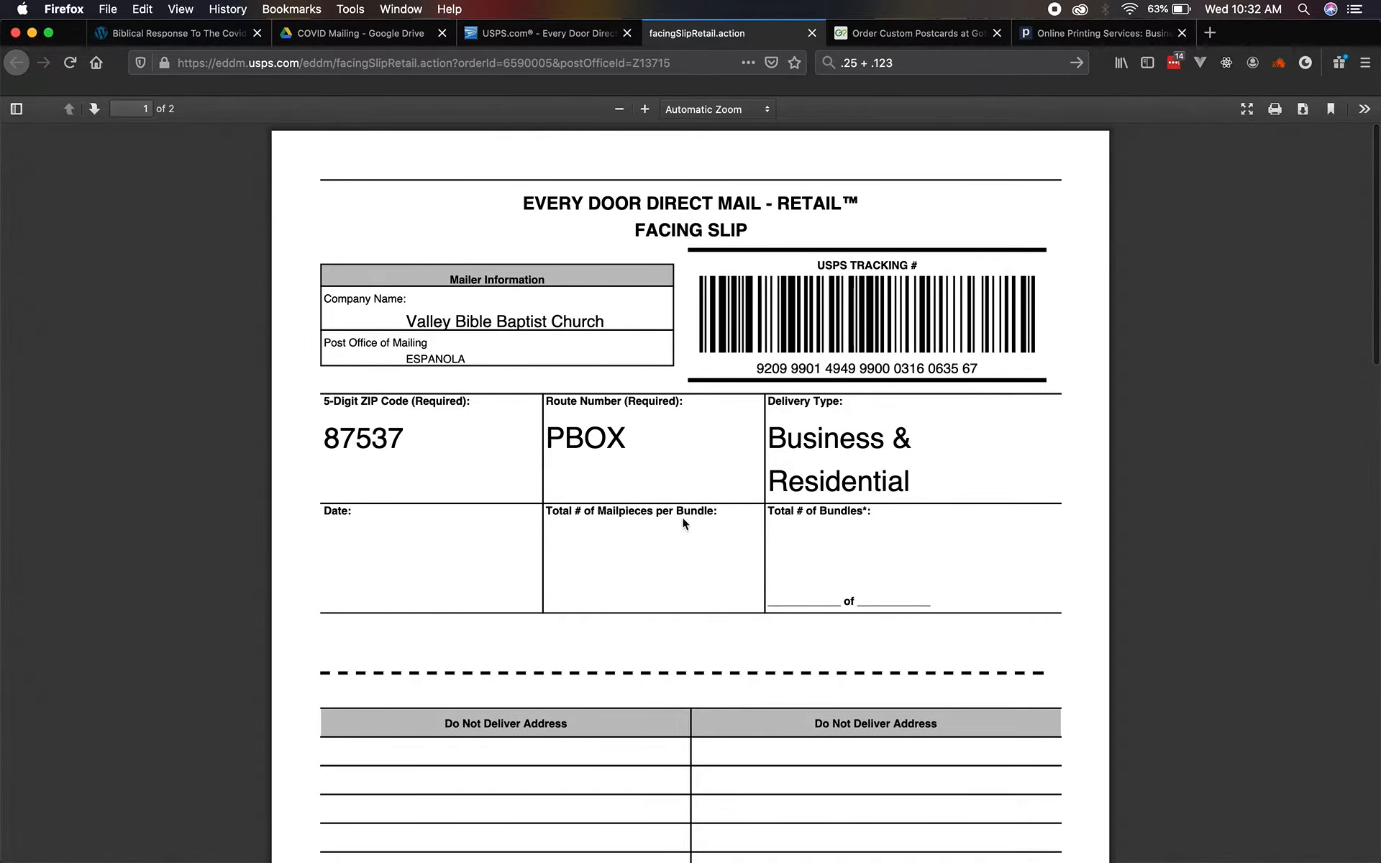
mouse_move(652, 600)
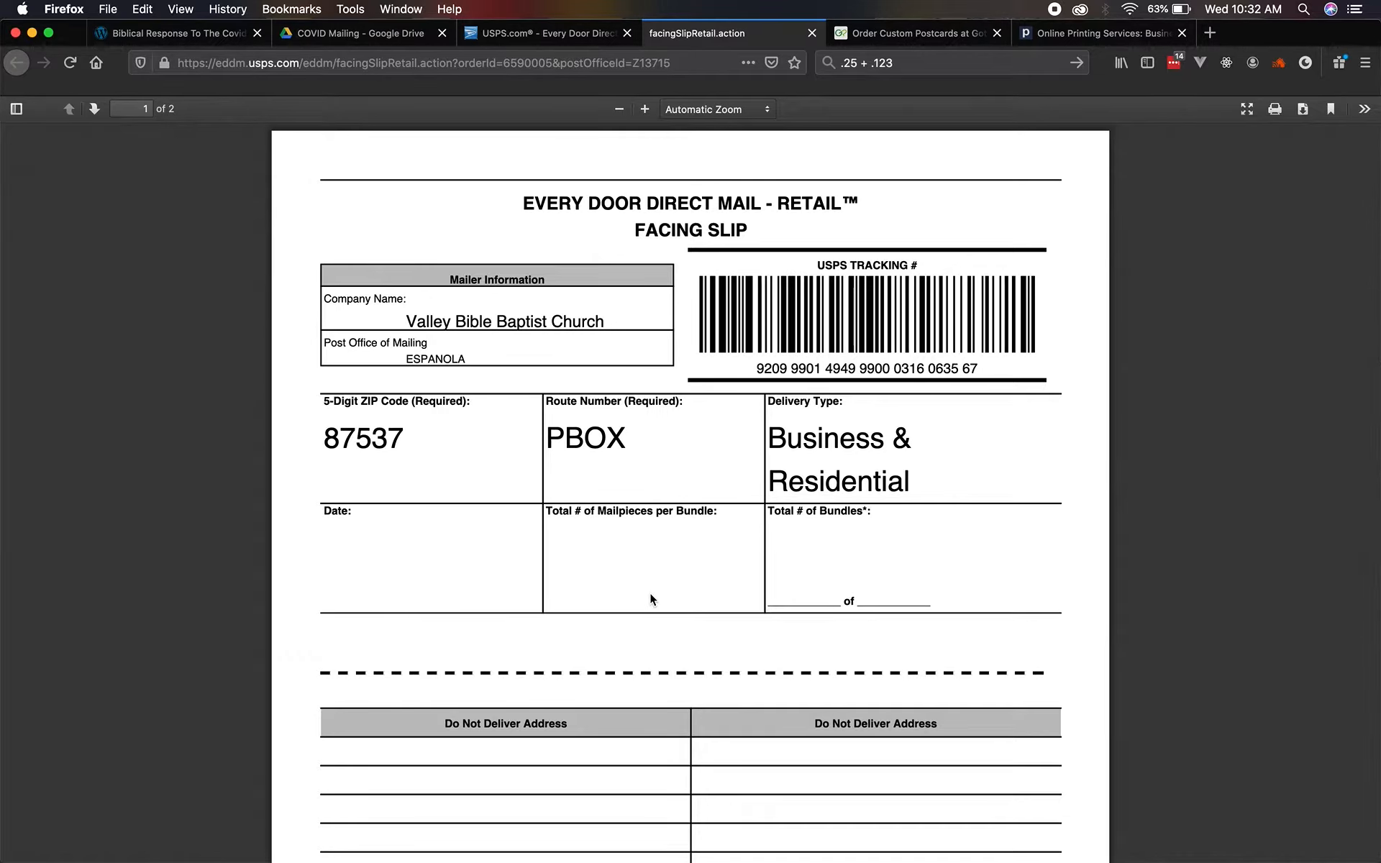
mouse_move(898, 606)
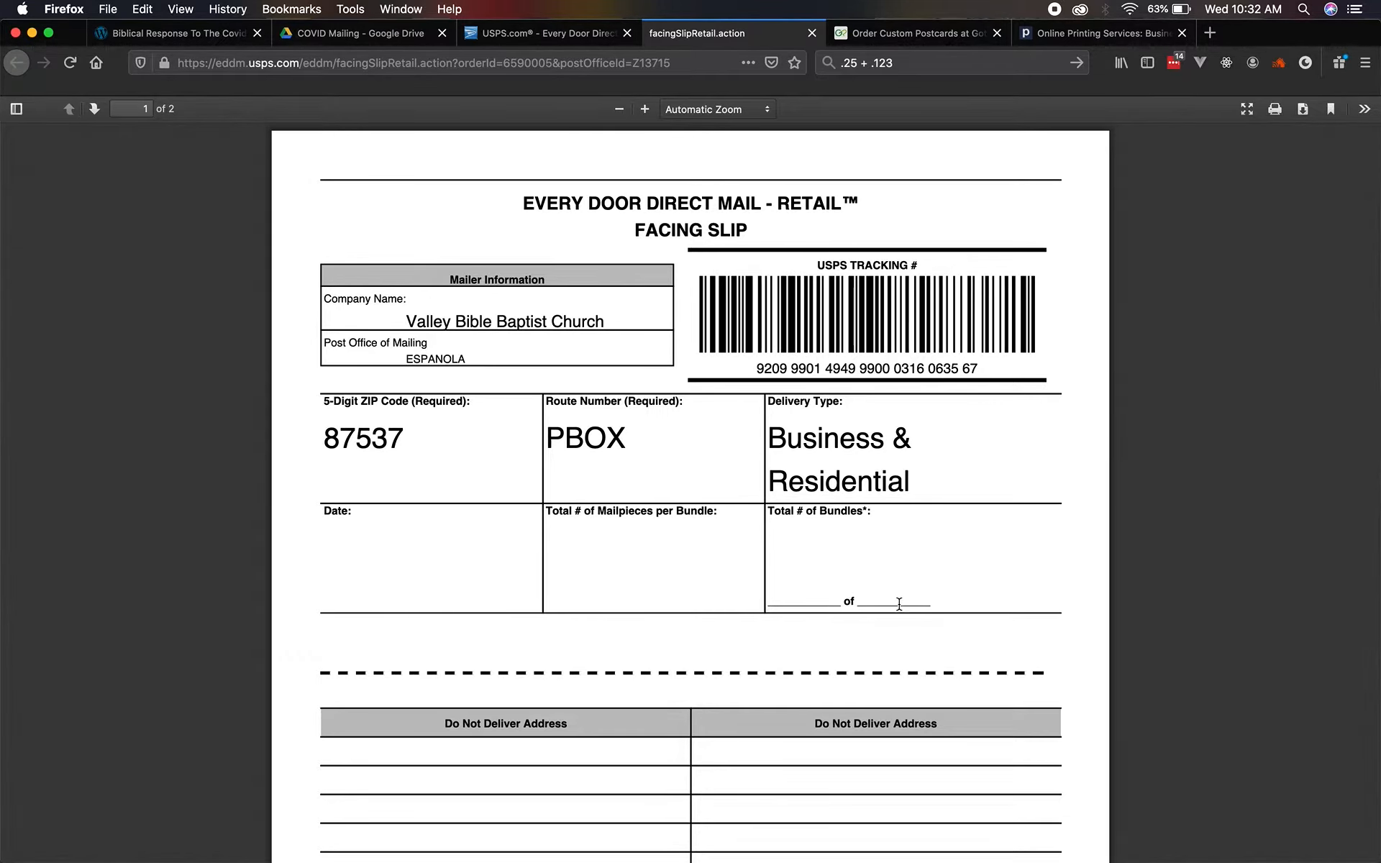
From the order summary tab, download the Espanola mailing statement (PS Form 3587) into its own tab.
left_click(547, 33)
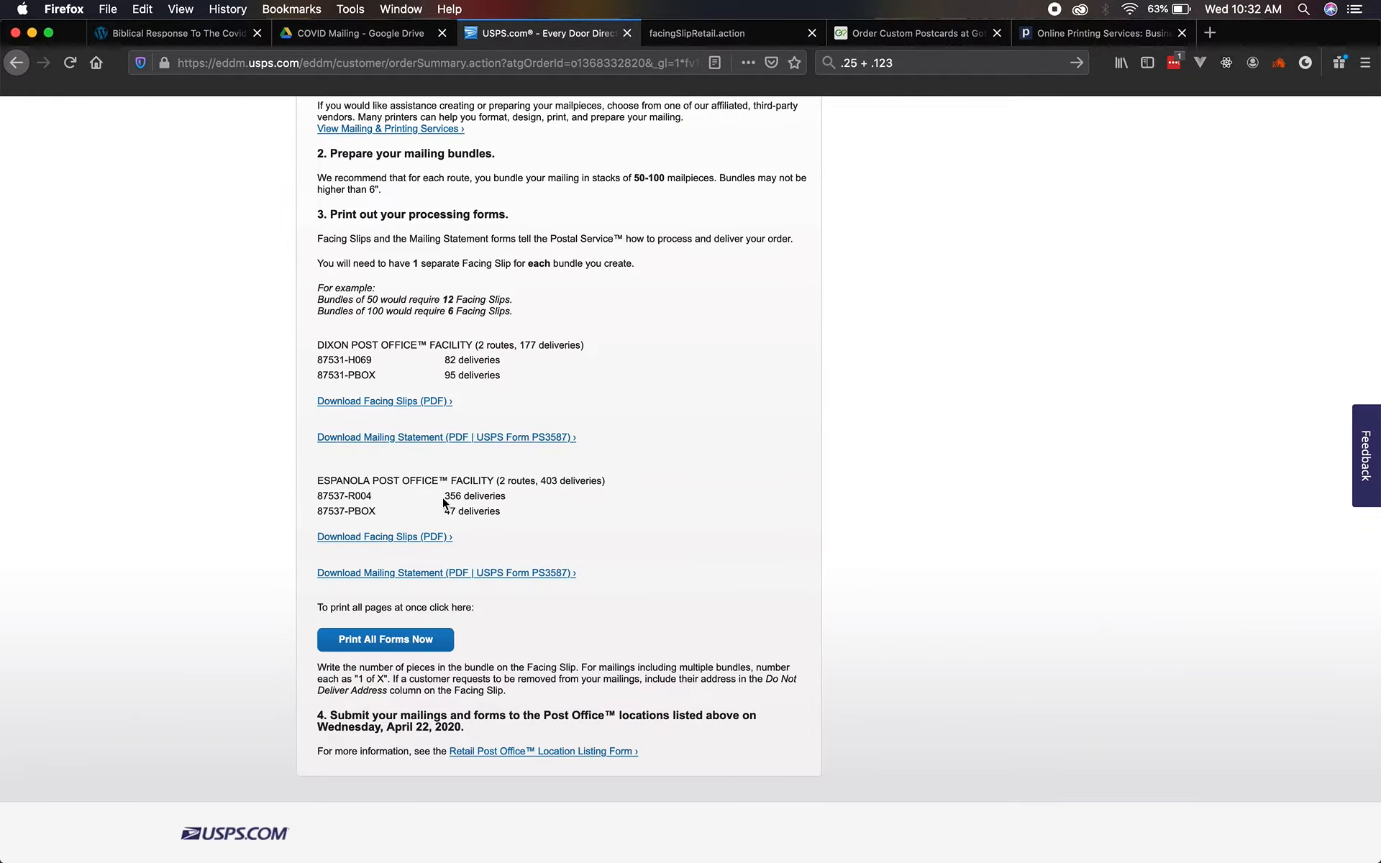
mouse_move(495, 502)
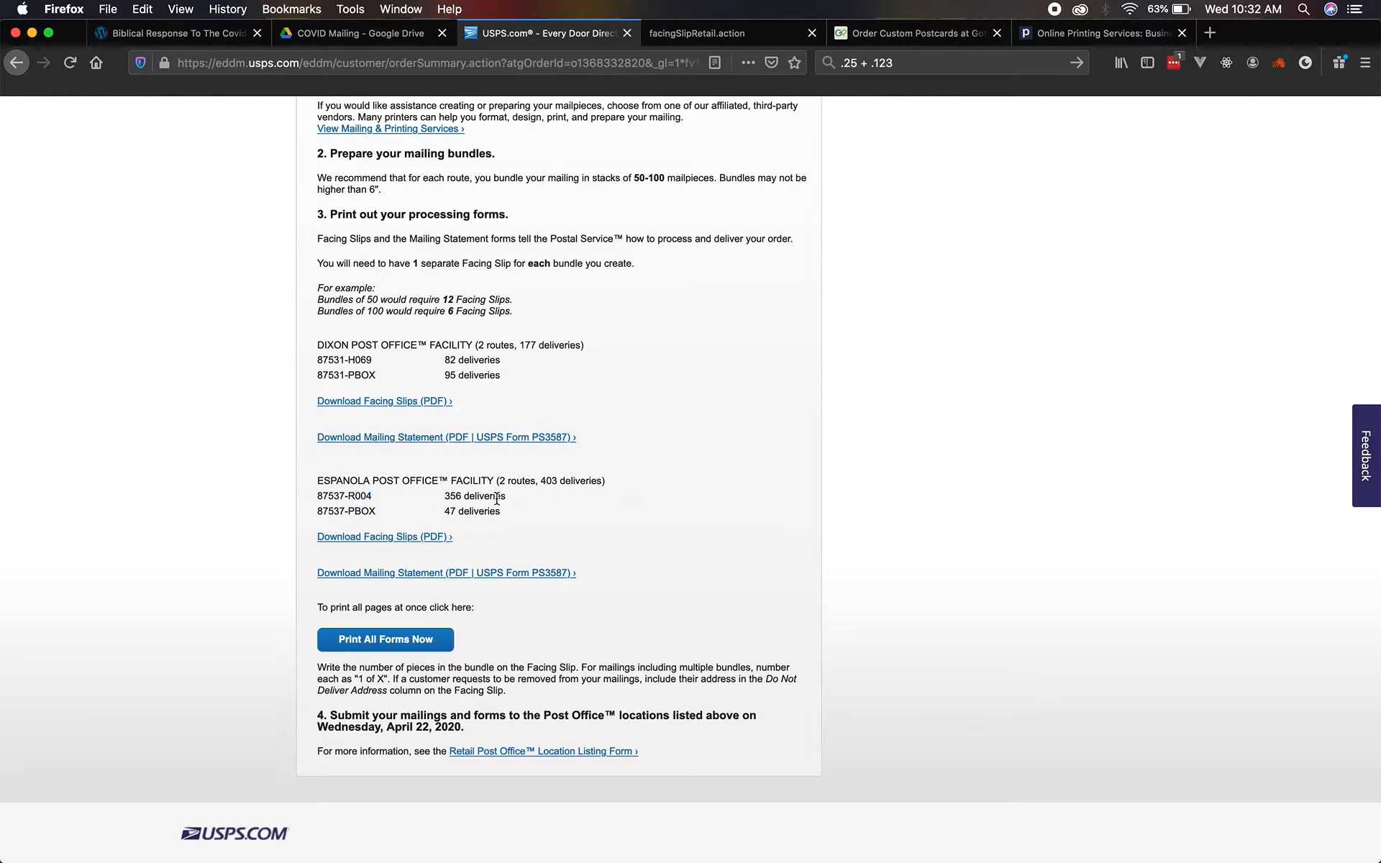
left_click(384, 537)
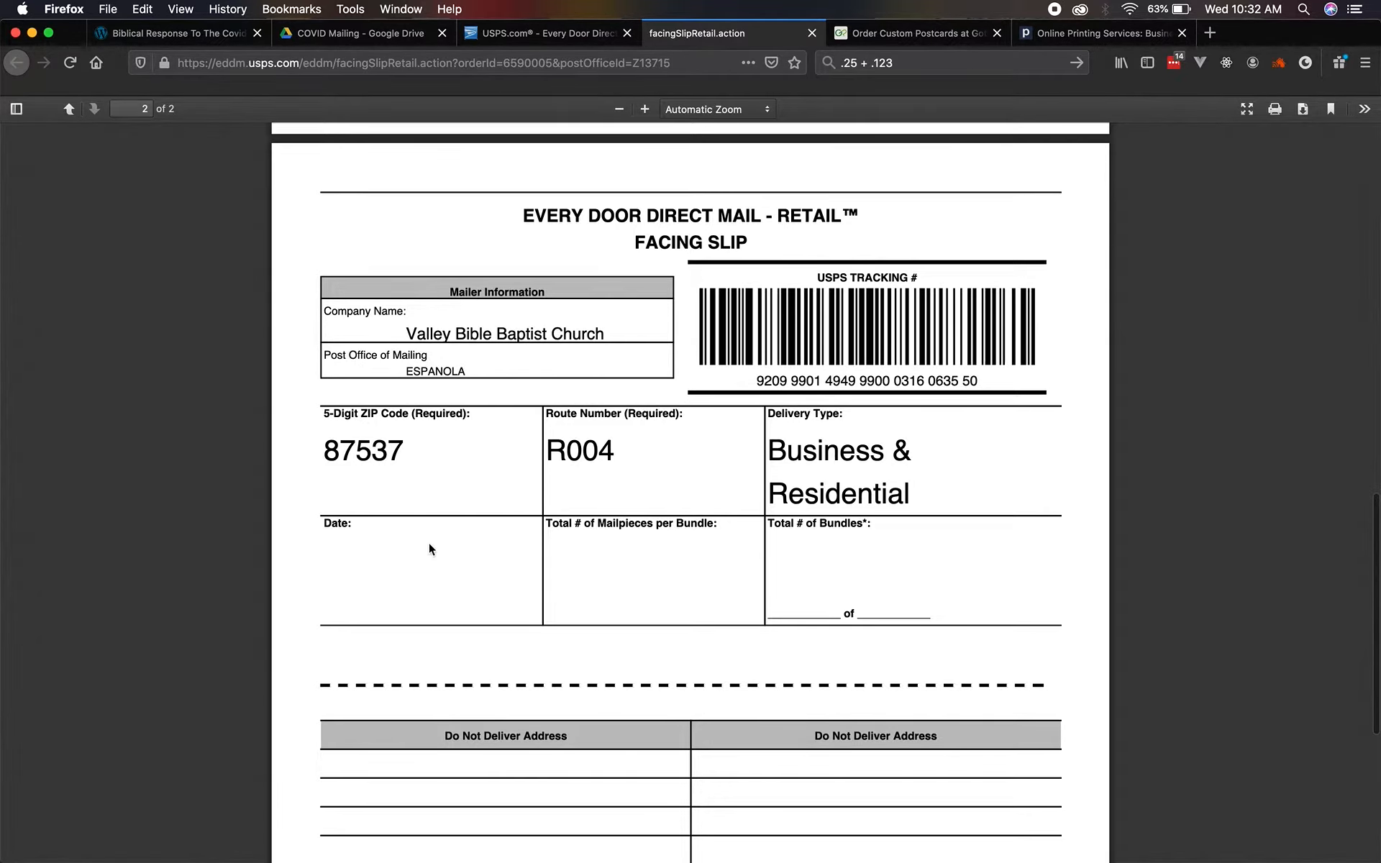
mouse_move(813, 646)
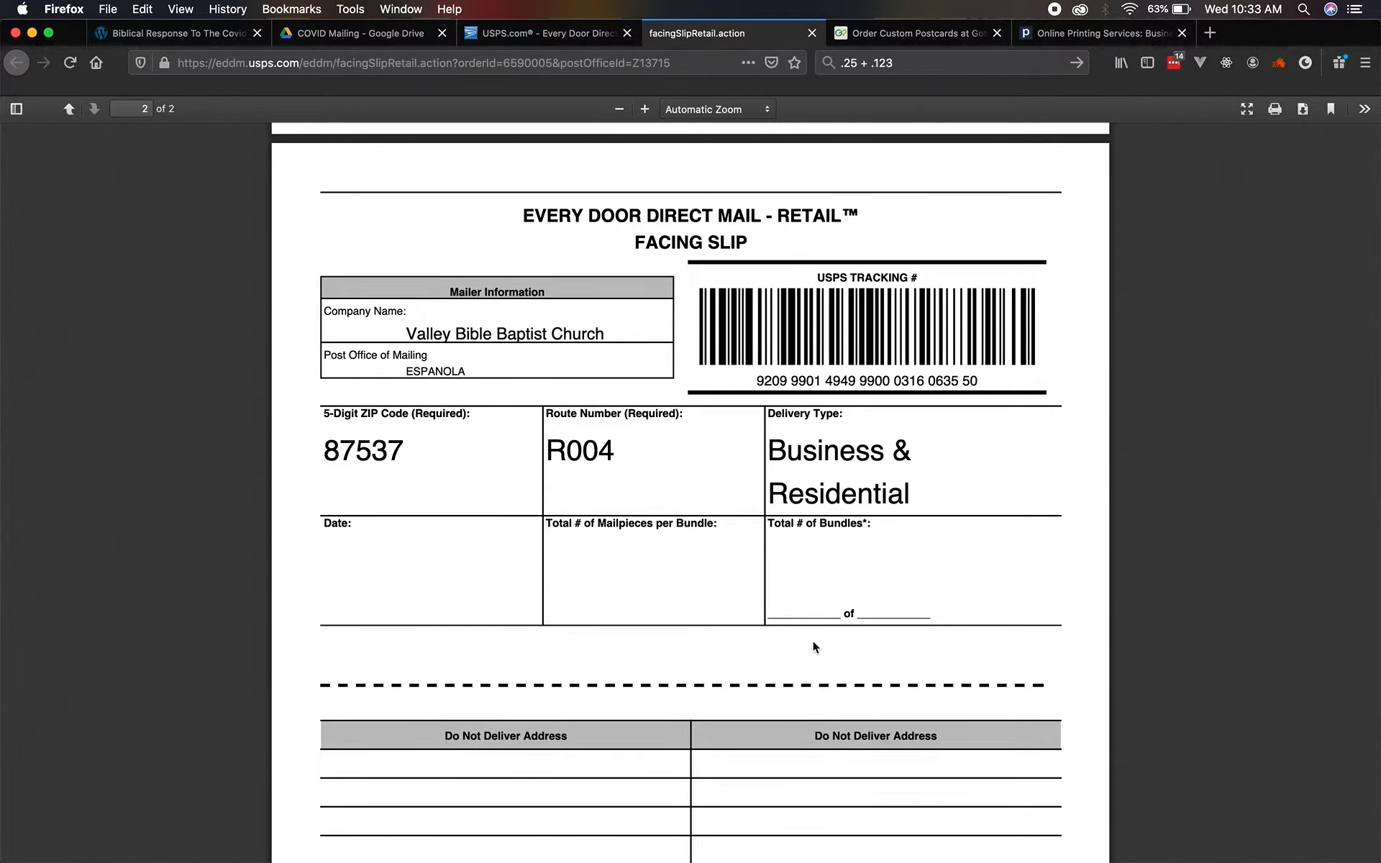
mouse_move(623, 567)
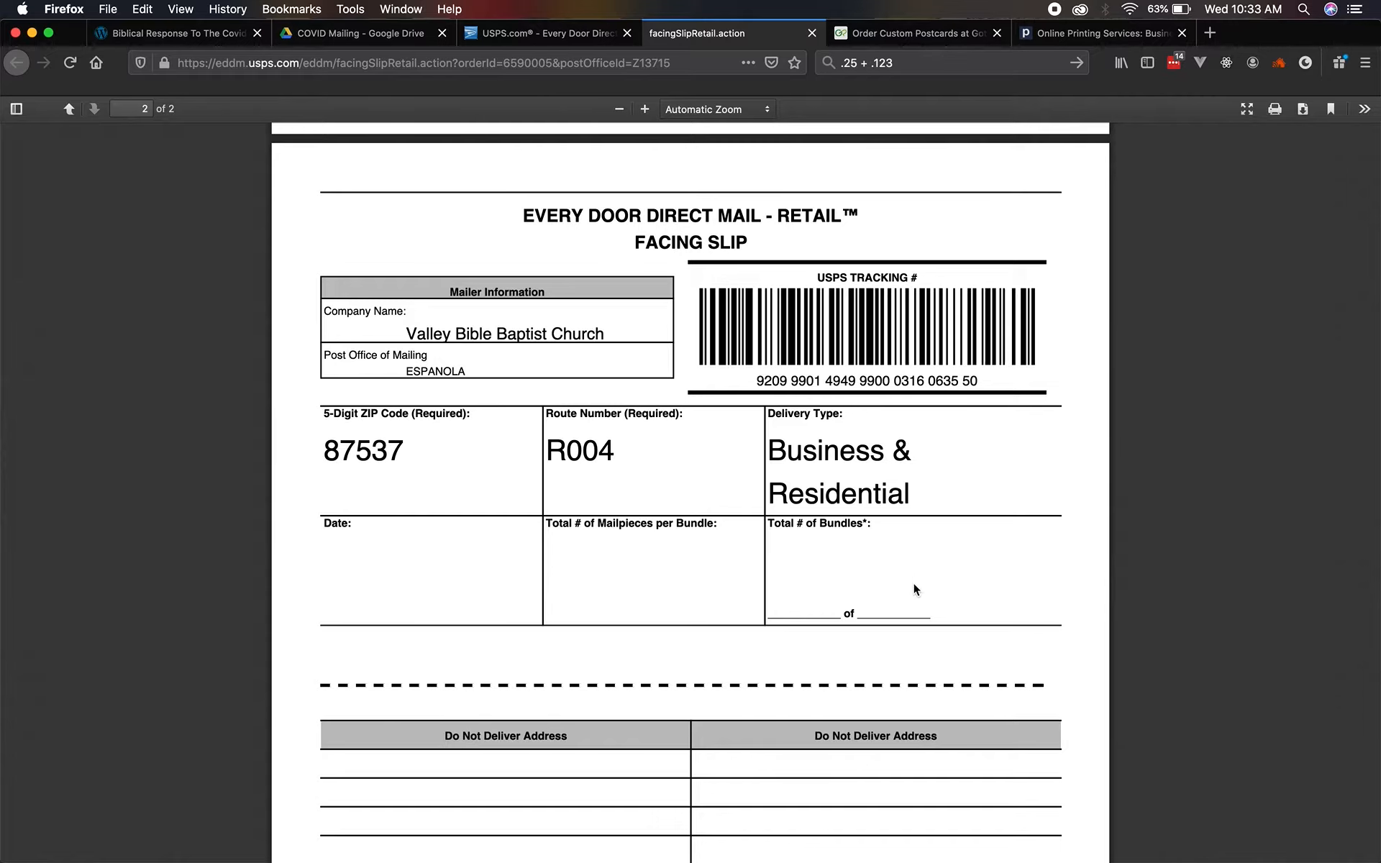
mouse_move(801, 492)
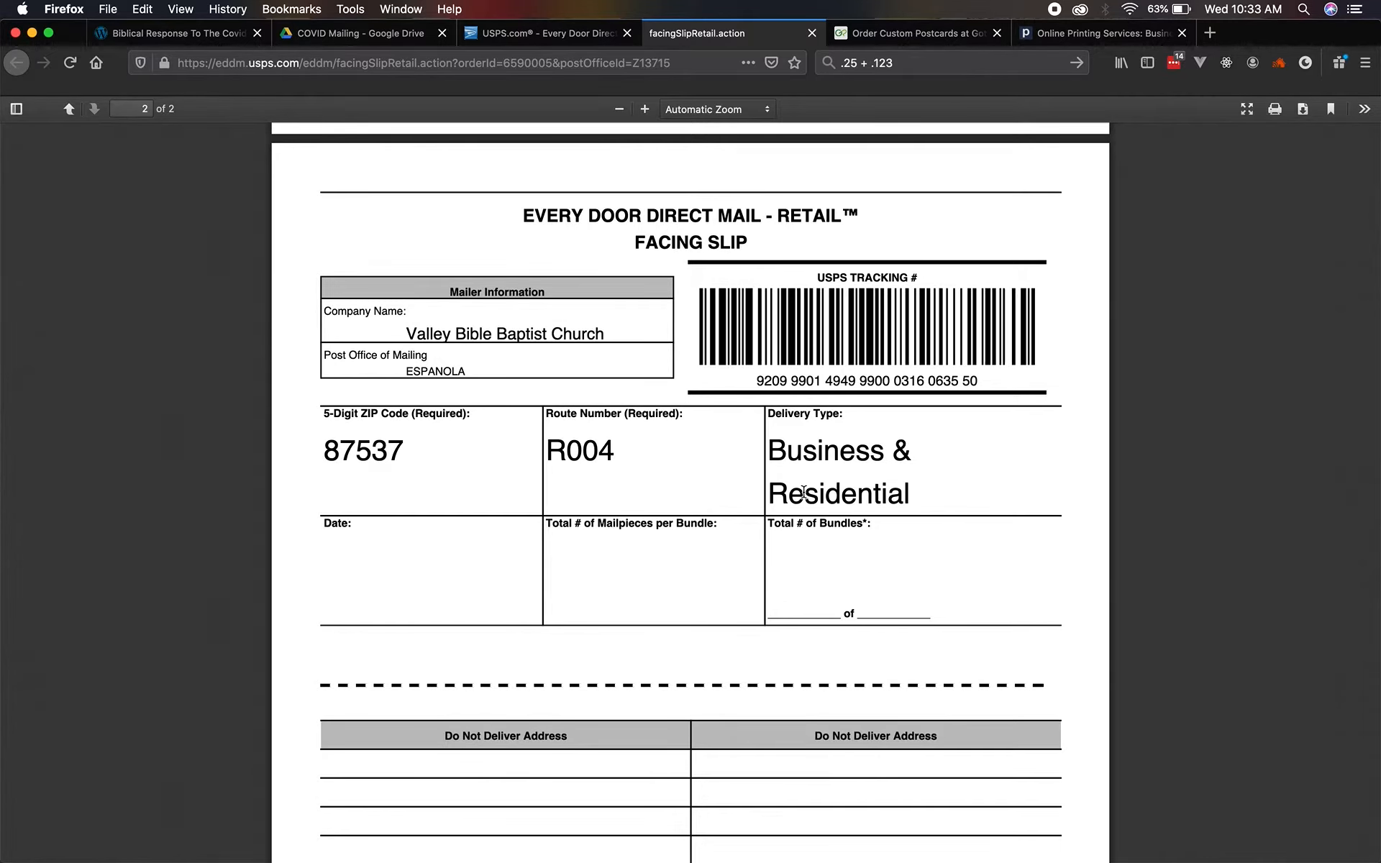
left_click(547, 33)
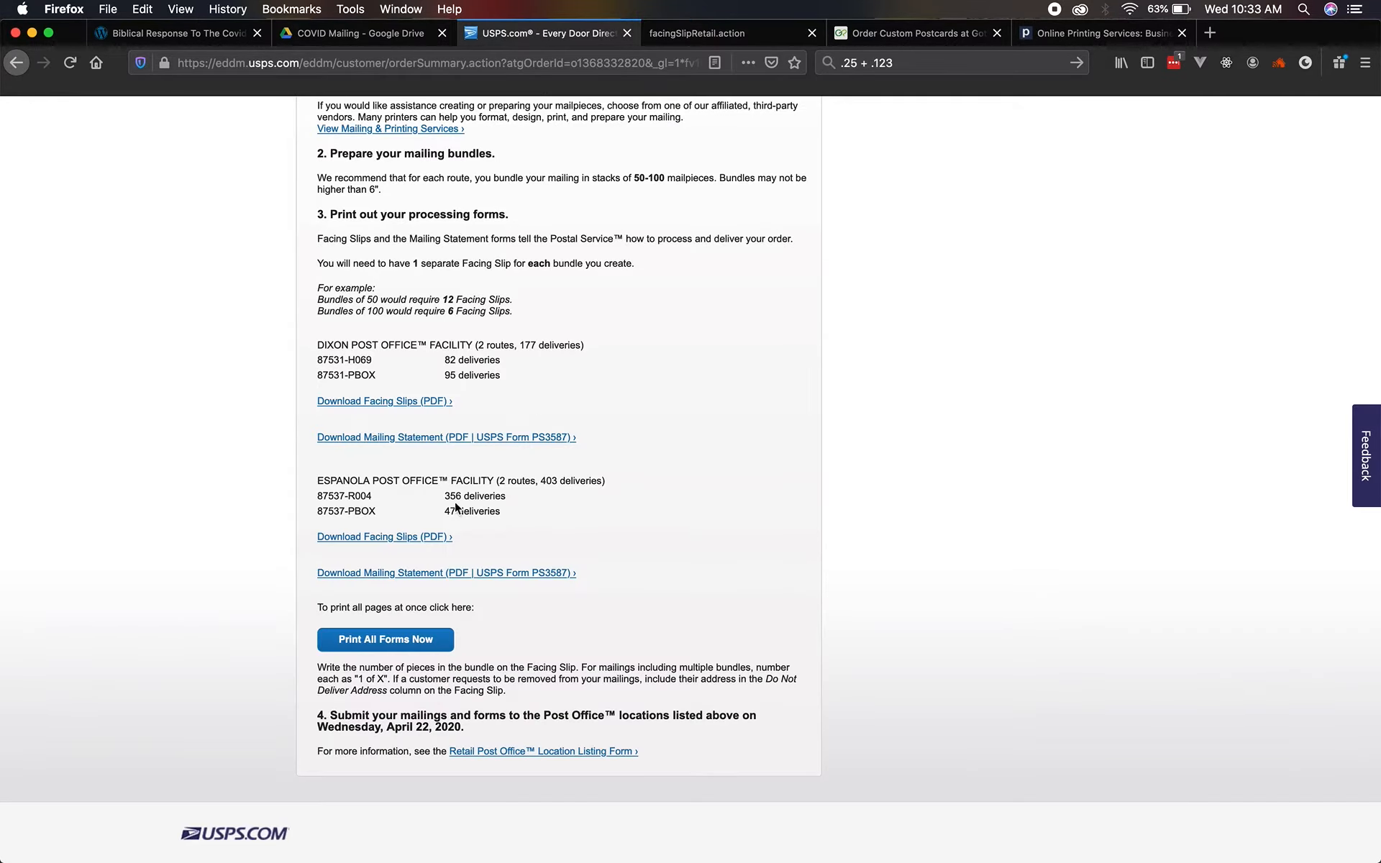
left_click(383, 537)
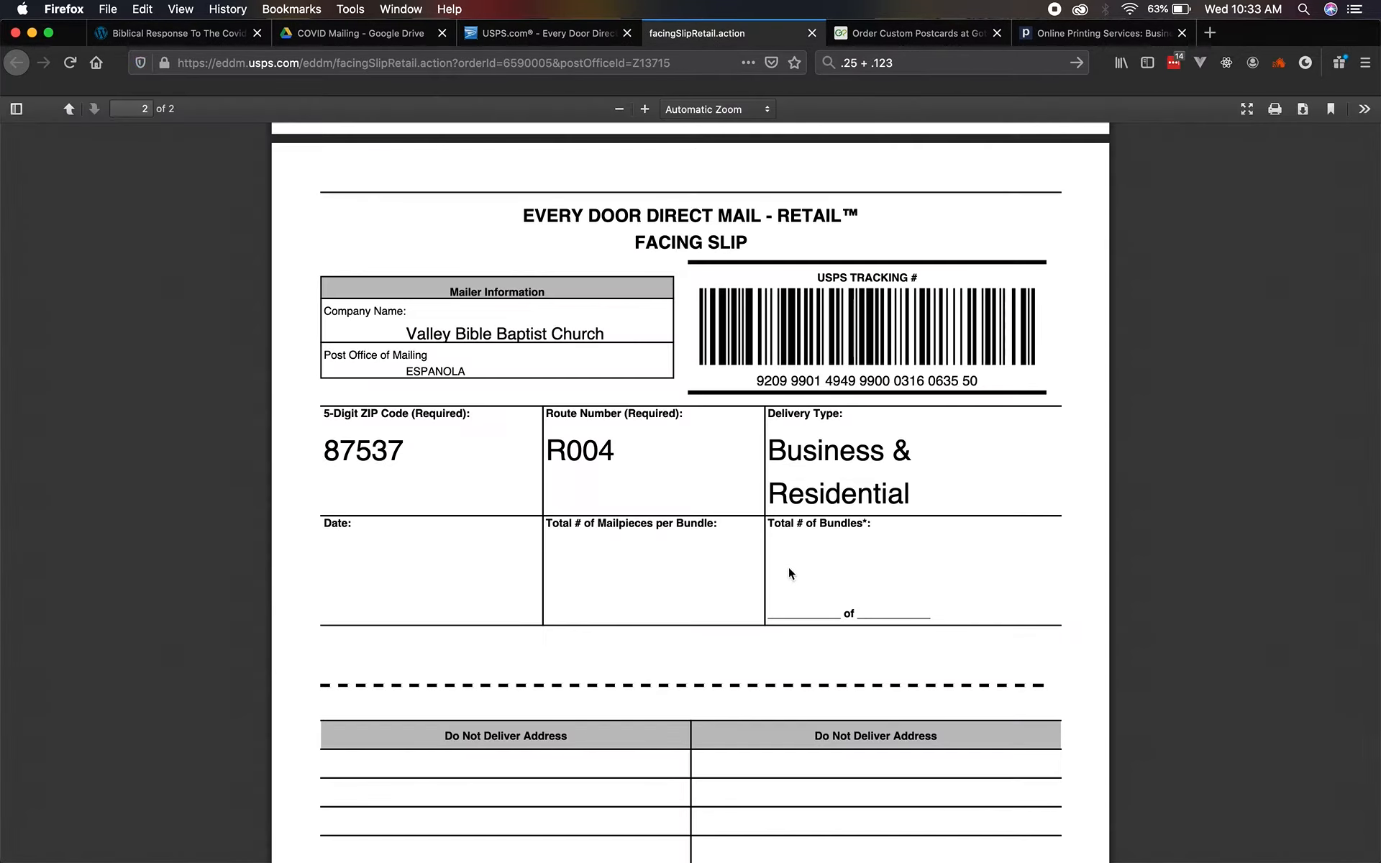
mouse_move(618, 566)
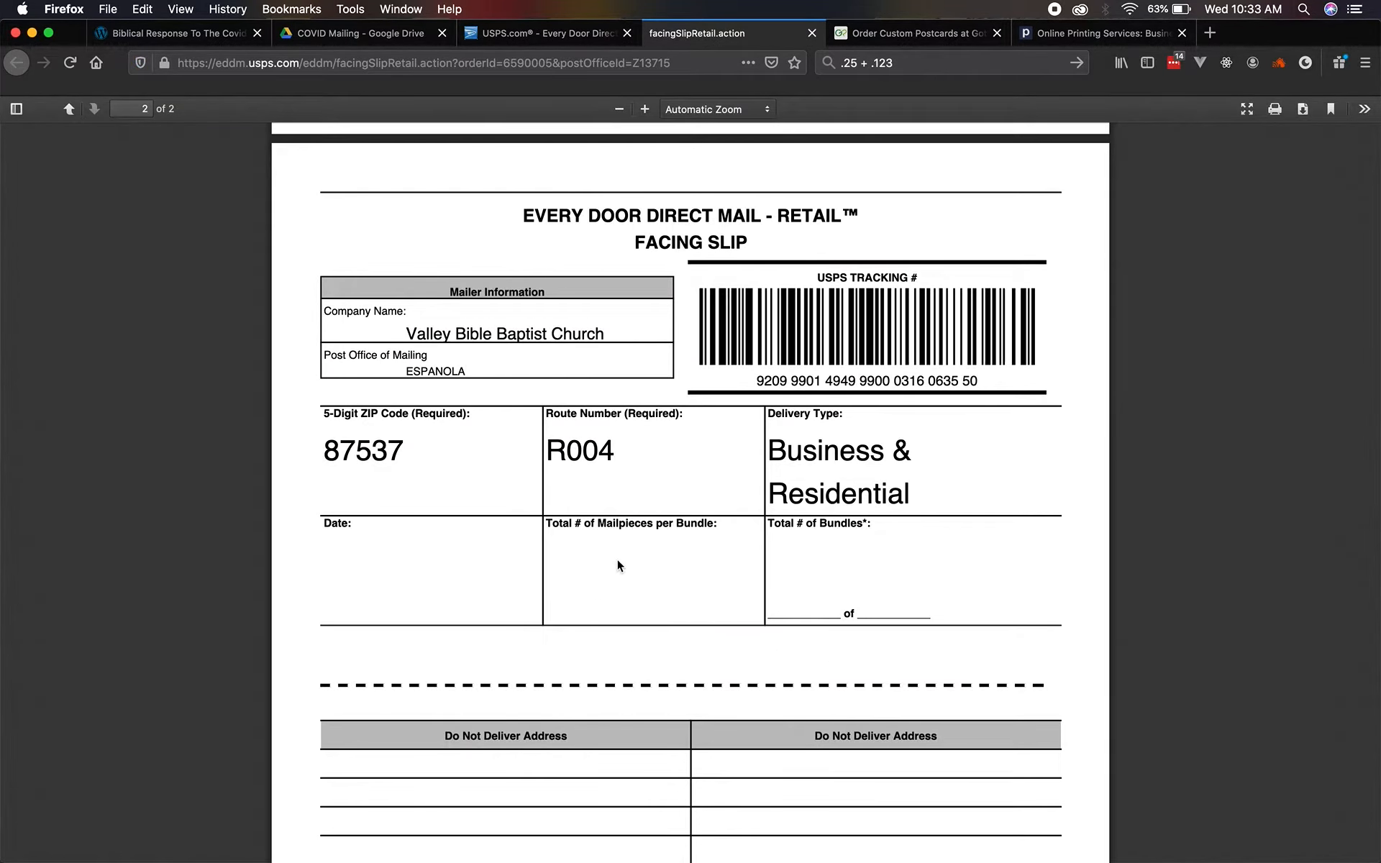
mouse_move(673, 587)
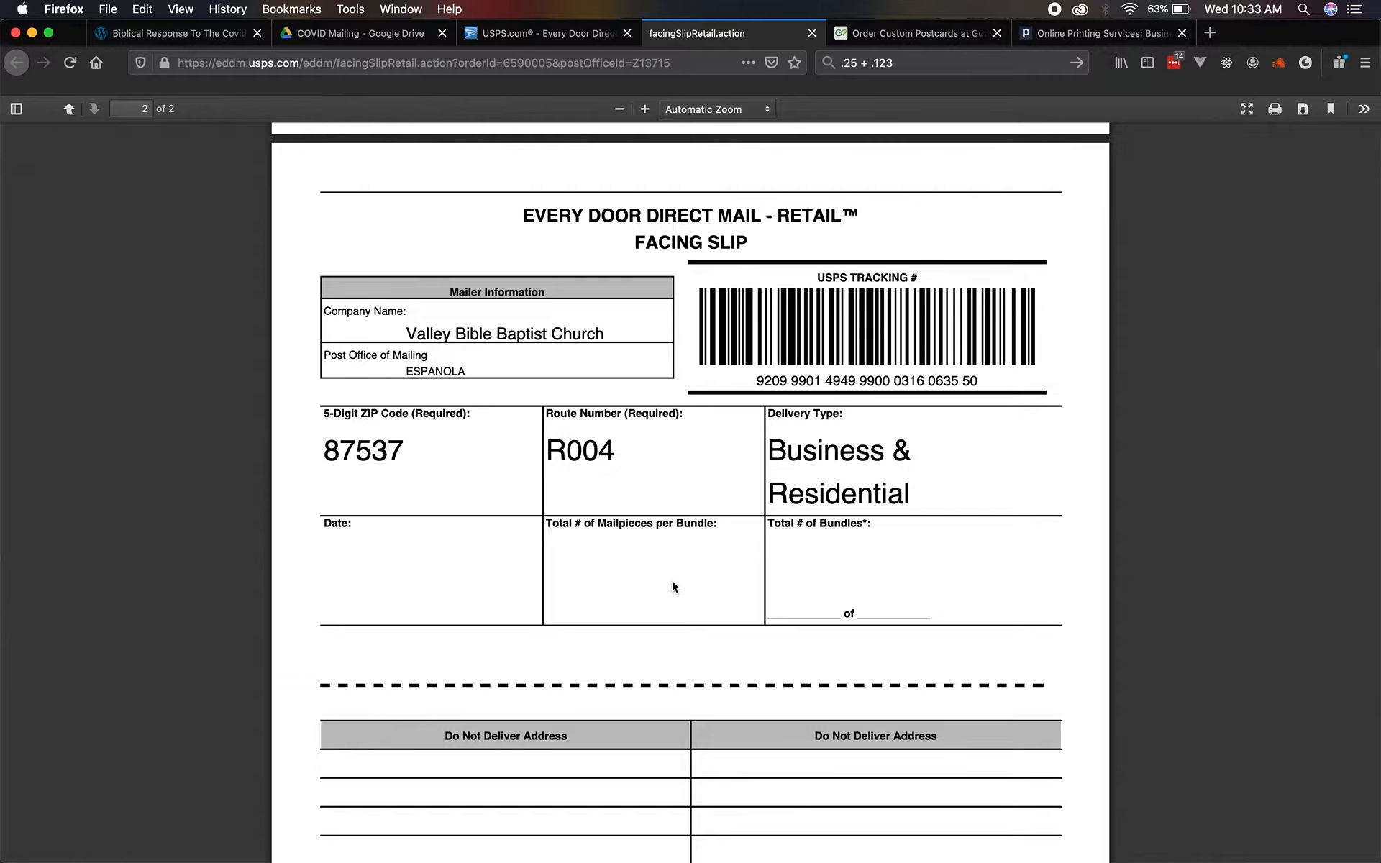
mouse_move(850, 510)
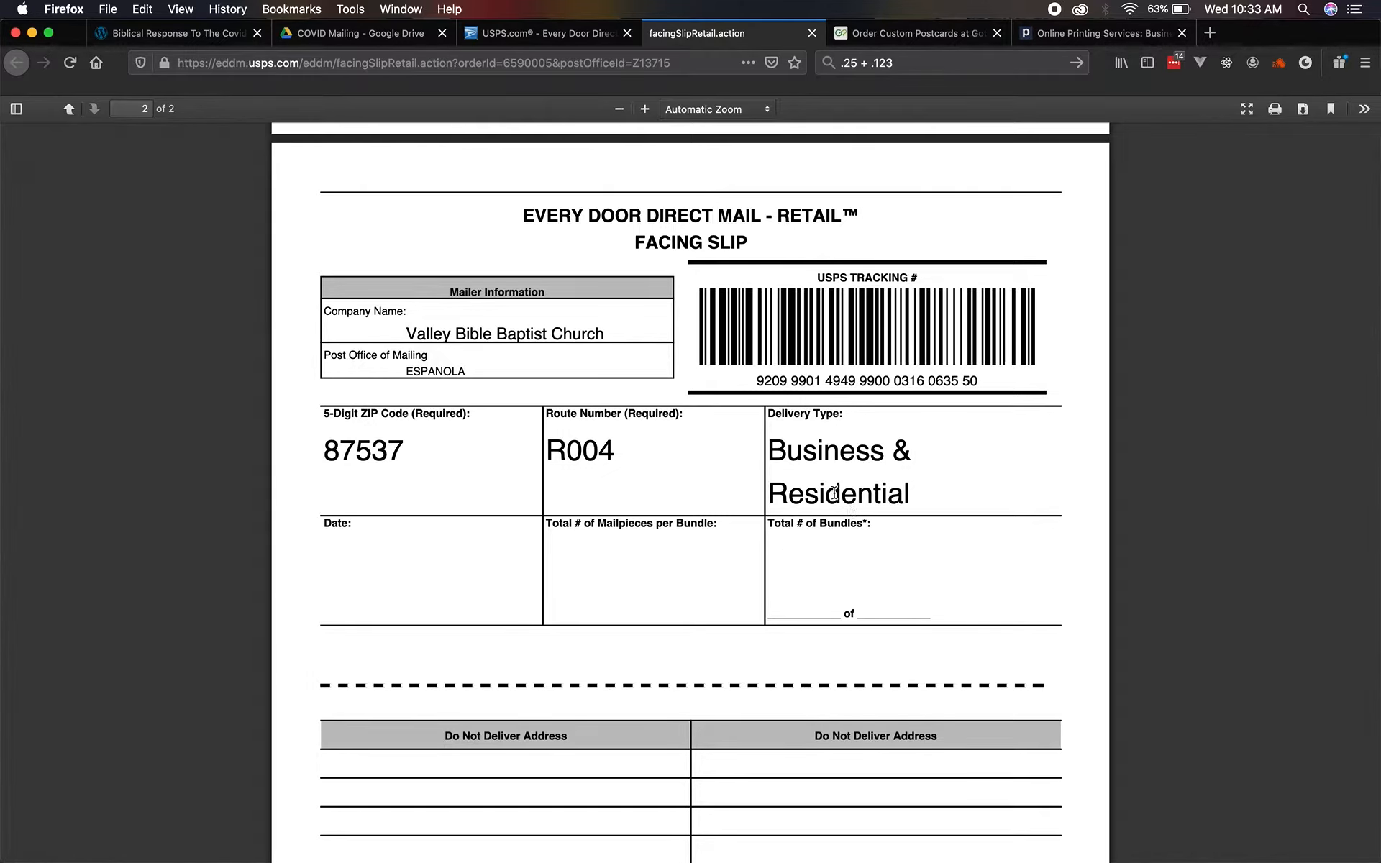
mouse_move(685, 572)
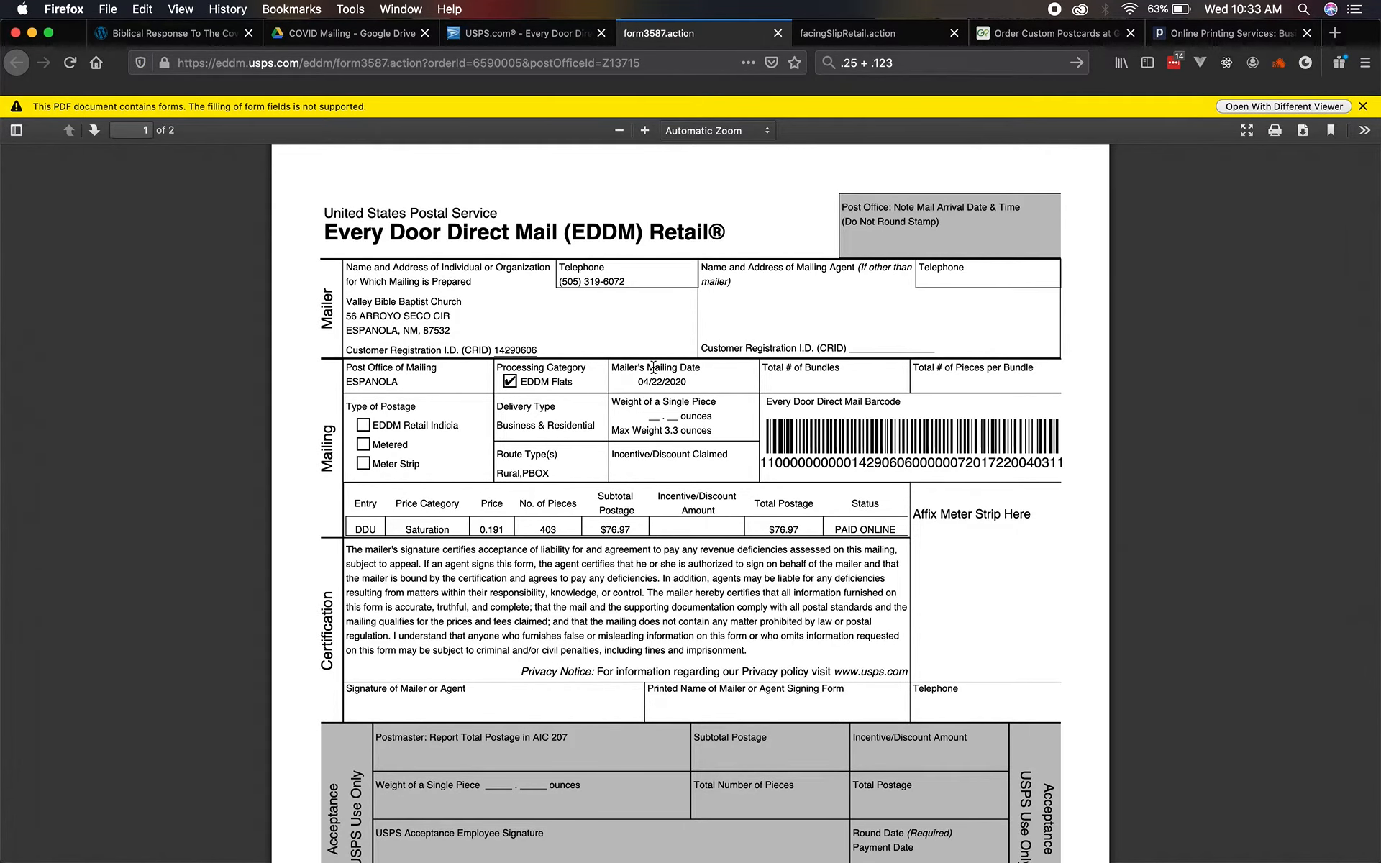
mouse_move(712, 451)
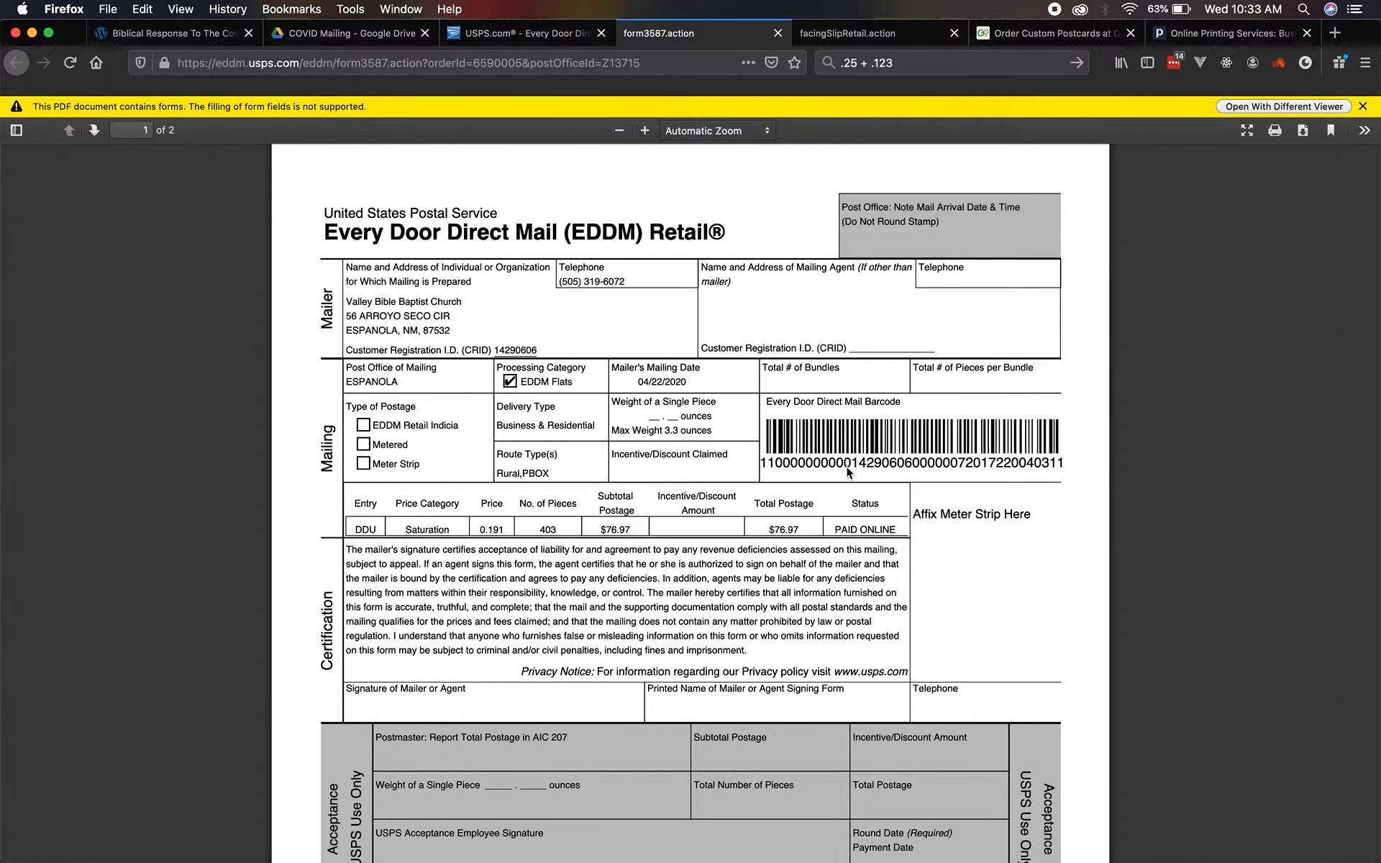
Switch back to the facing slip tab showing ZIP 87537 route R004.
left_click(519, 33)
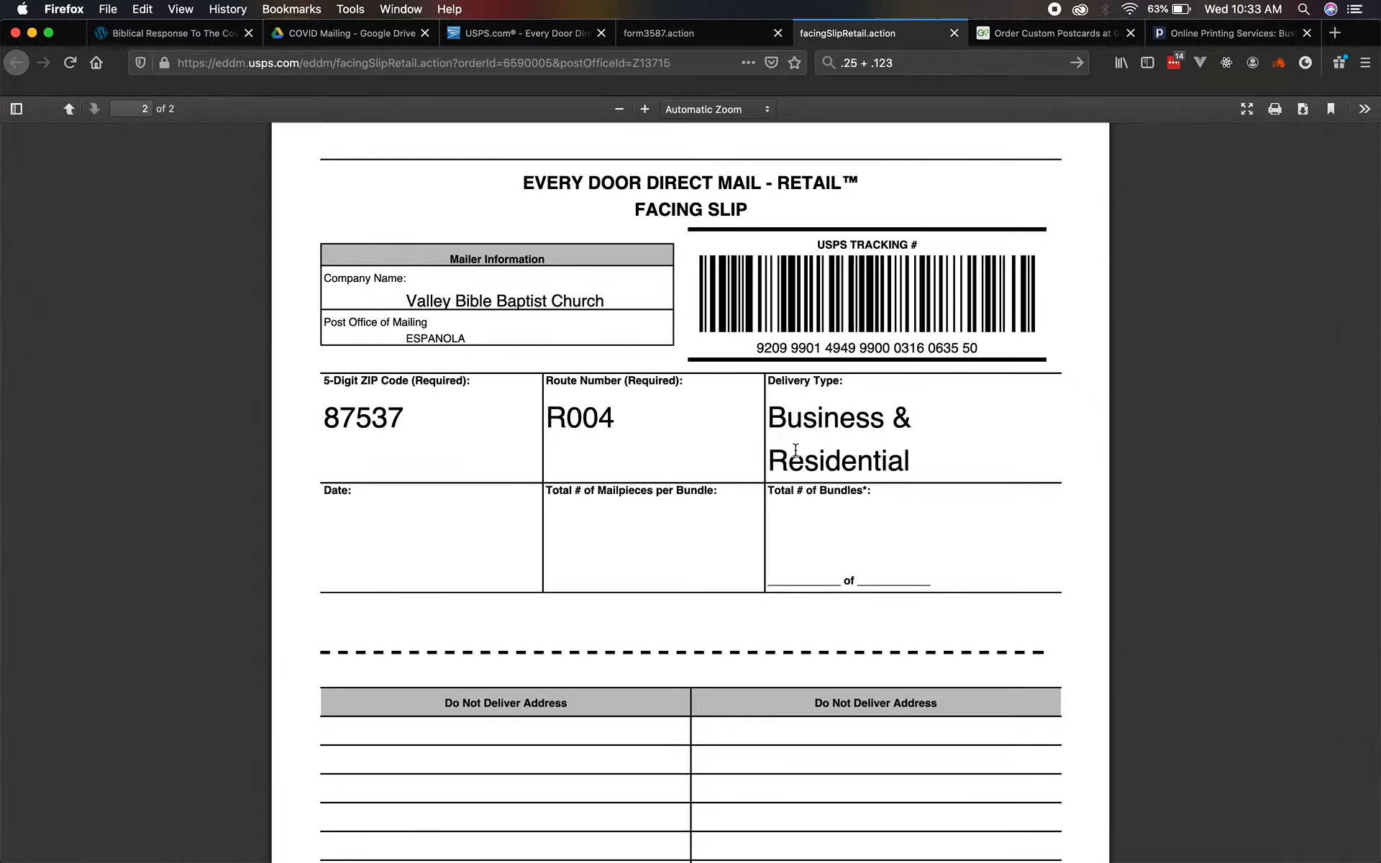
mouse_move(790, 582)
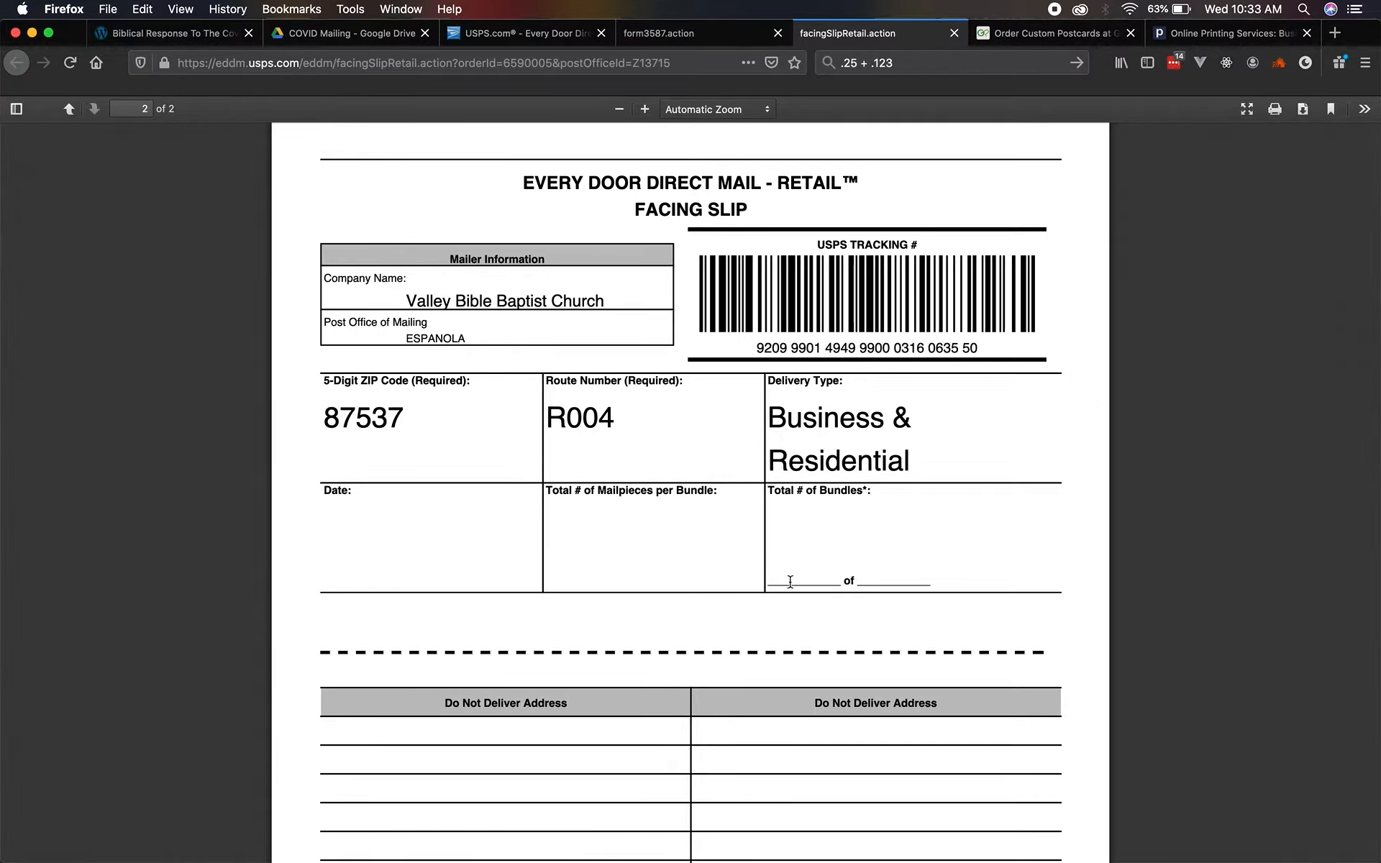
mouse_move(921, 530)
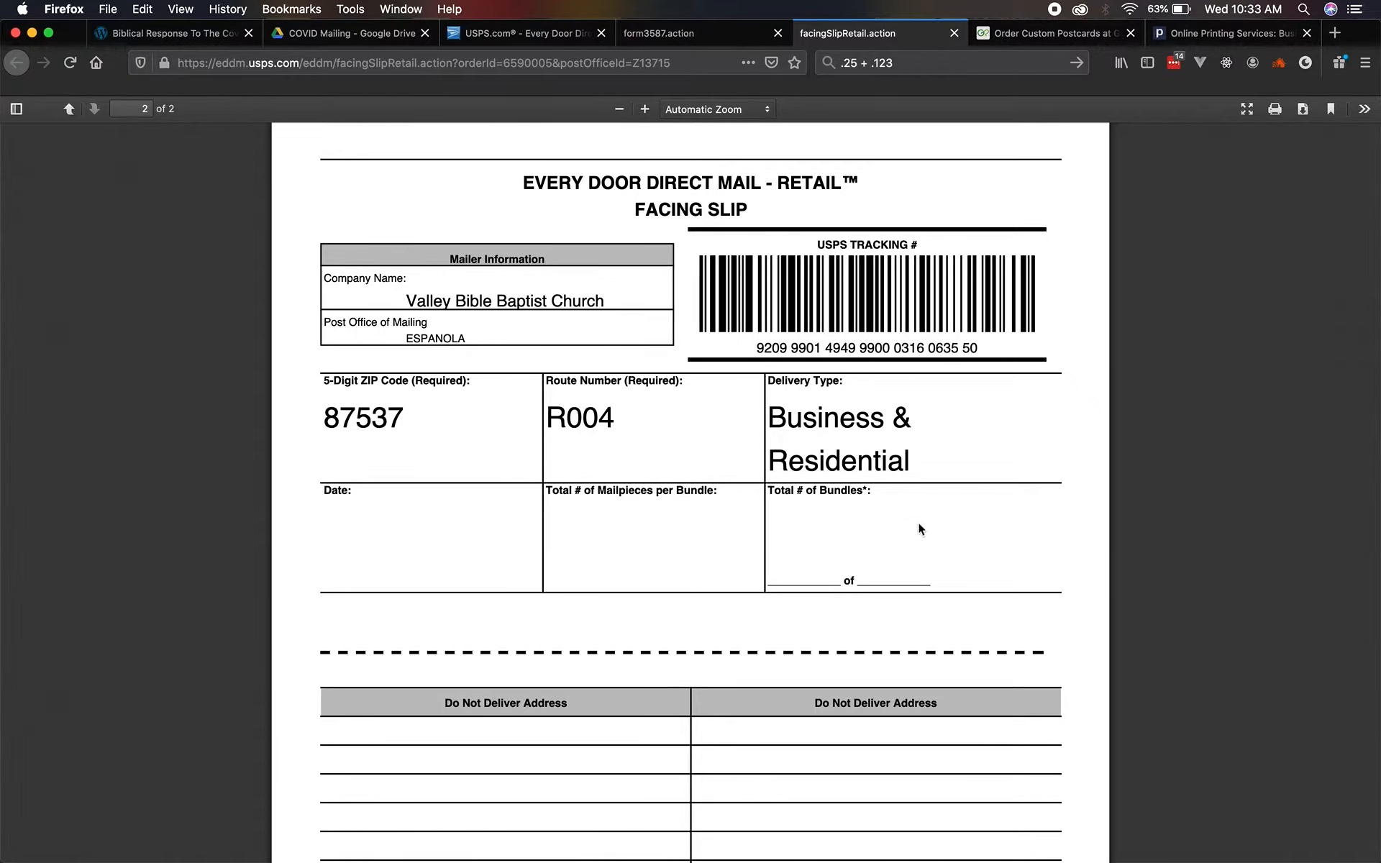
mouse_move(603, 586)
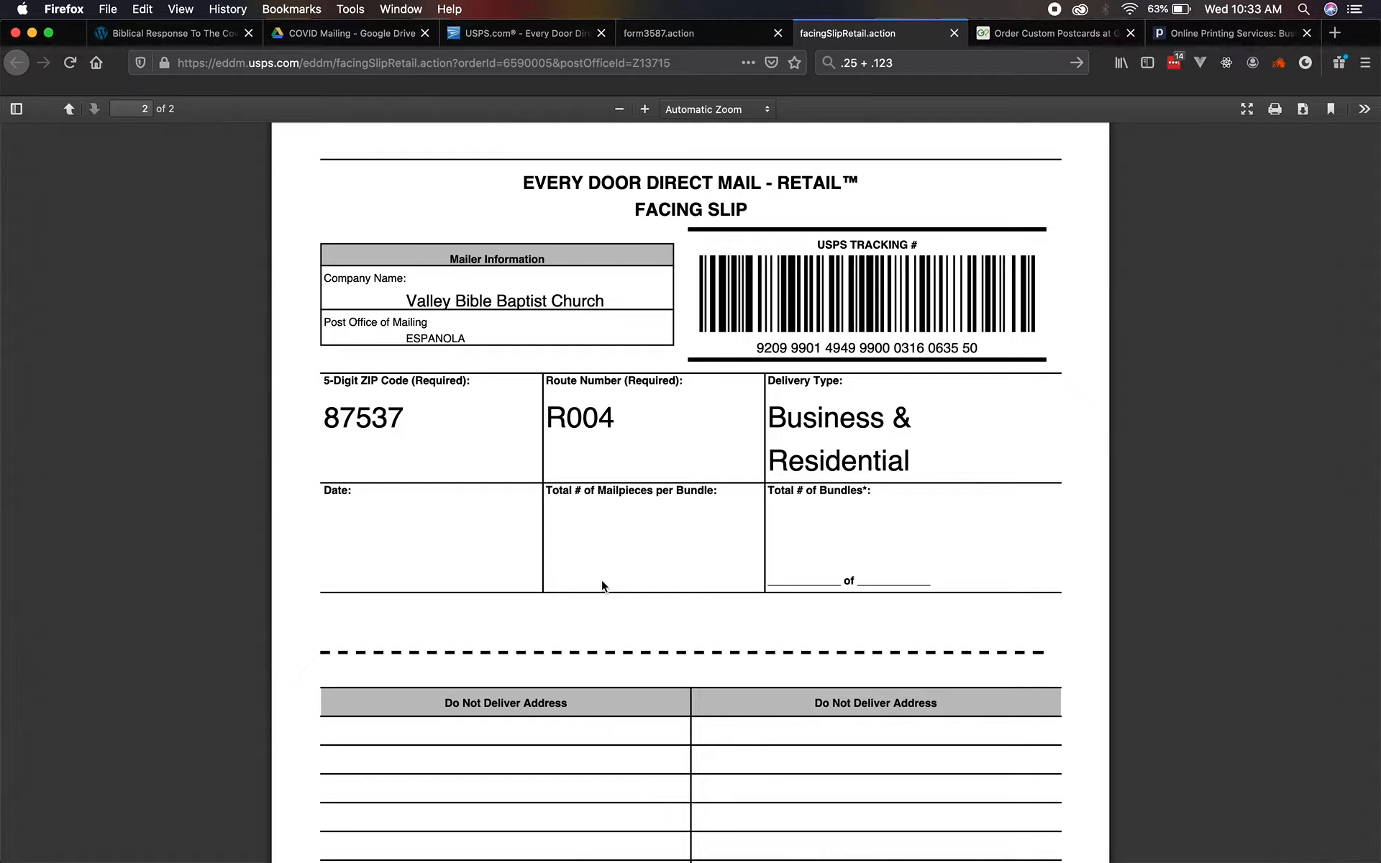
mouse_move(606, 575)
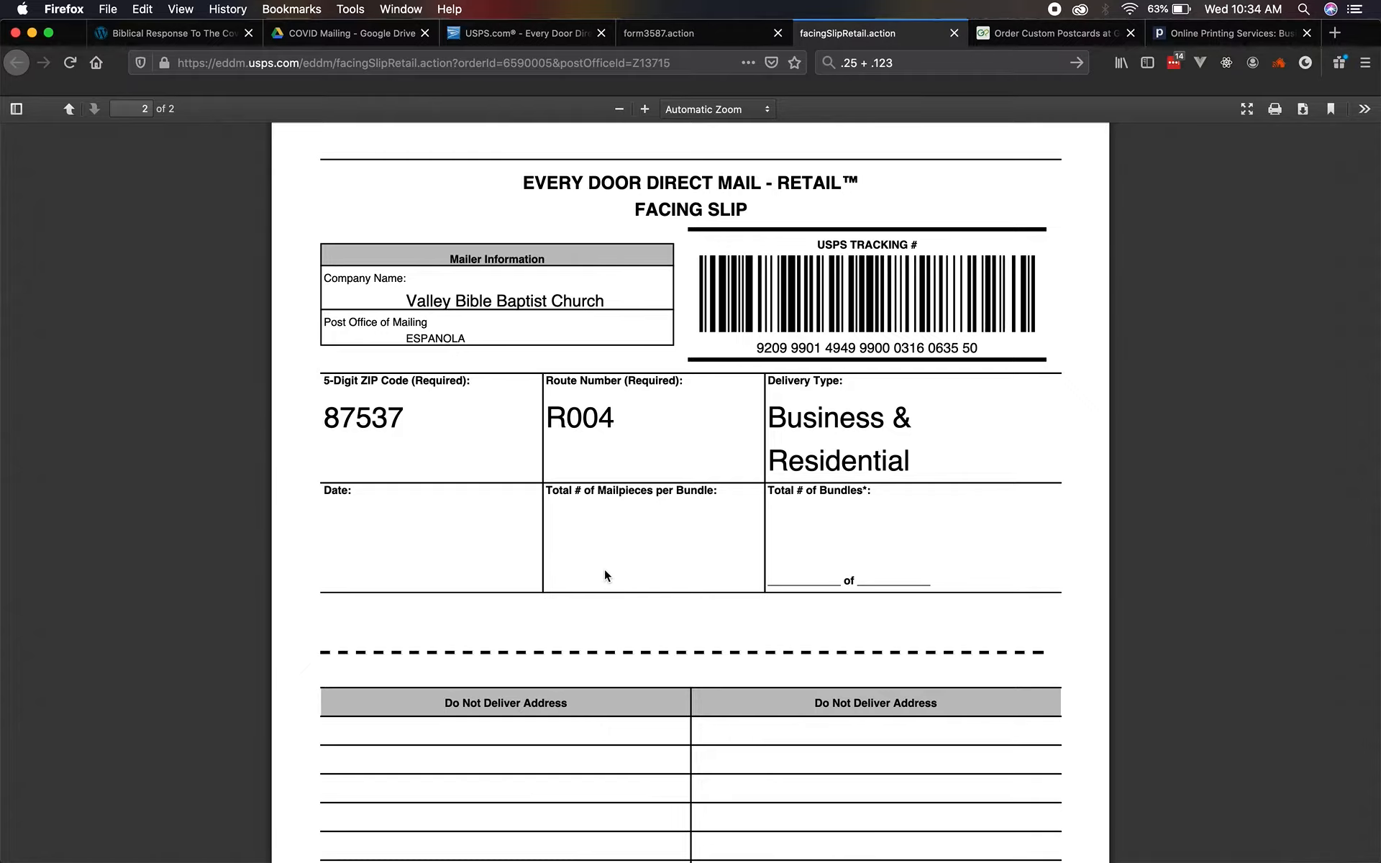
mouse_move(692, 592)
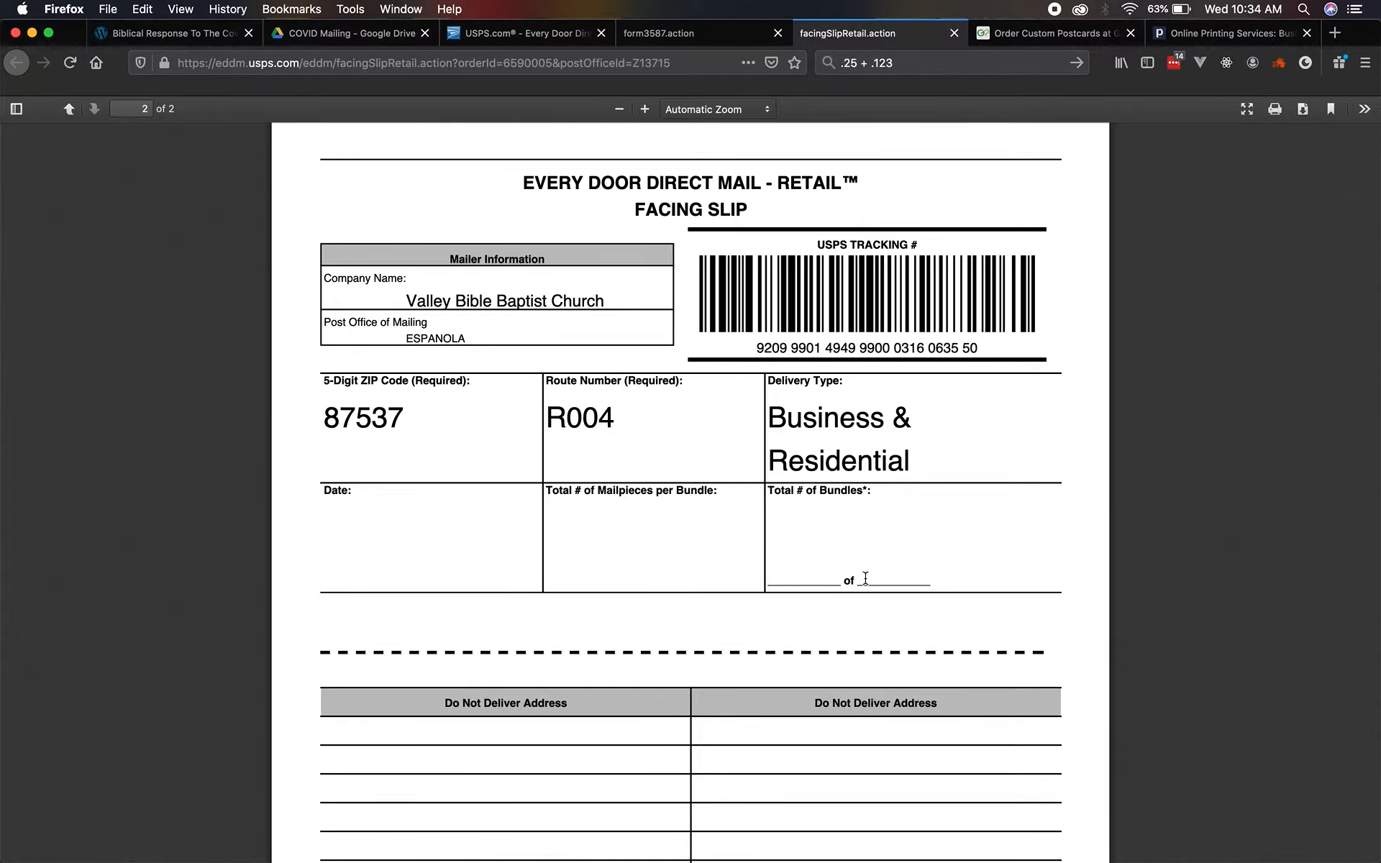
mouse_move(665, 572)
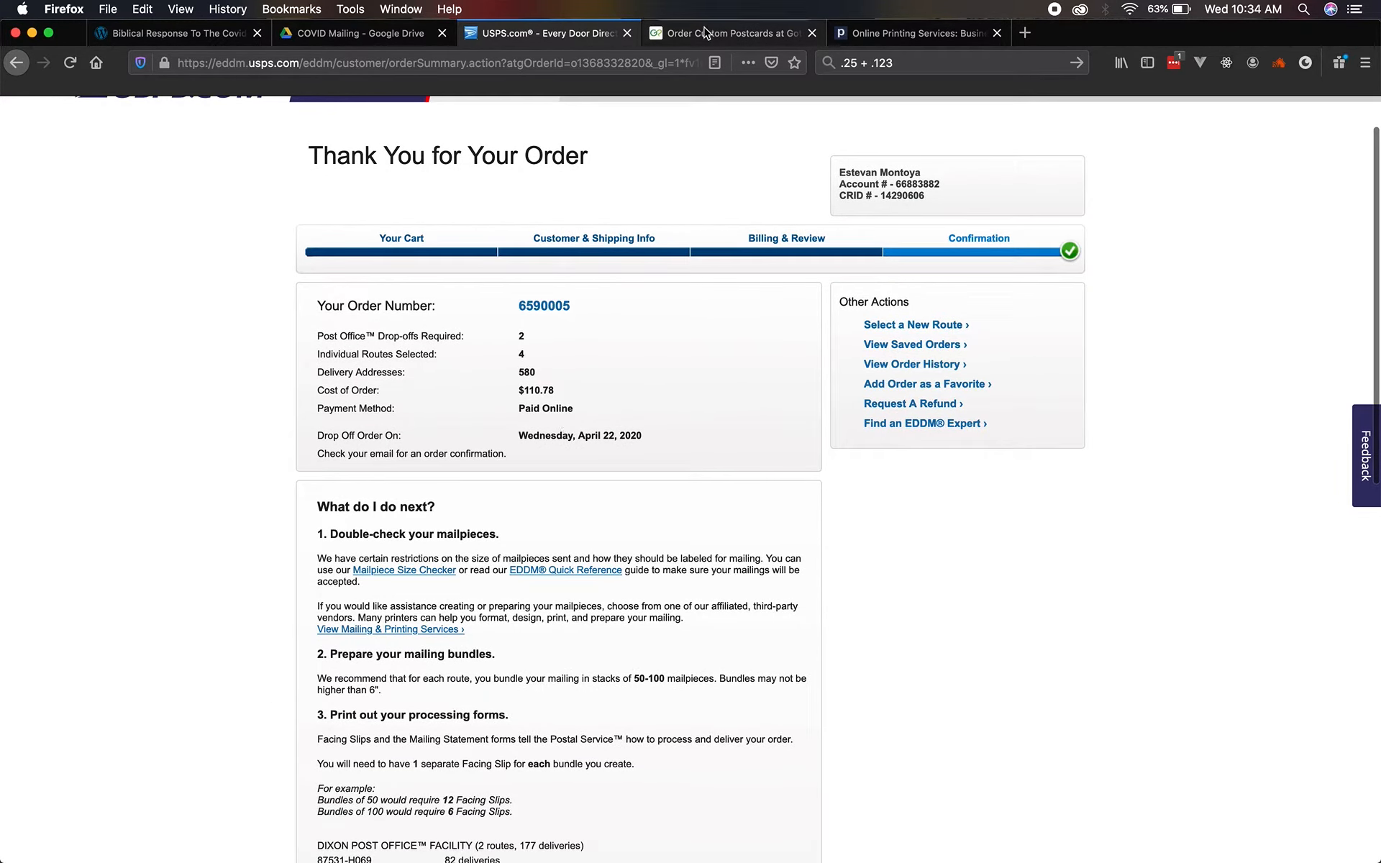
Leave the USPS order and move through the GotPrint tab to the Primoprint site.
left_click(728, 33)
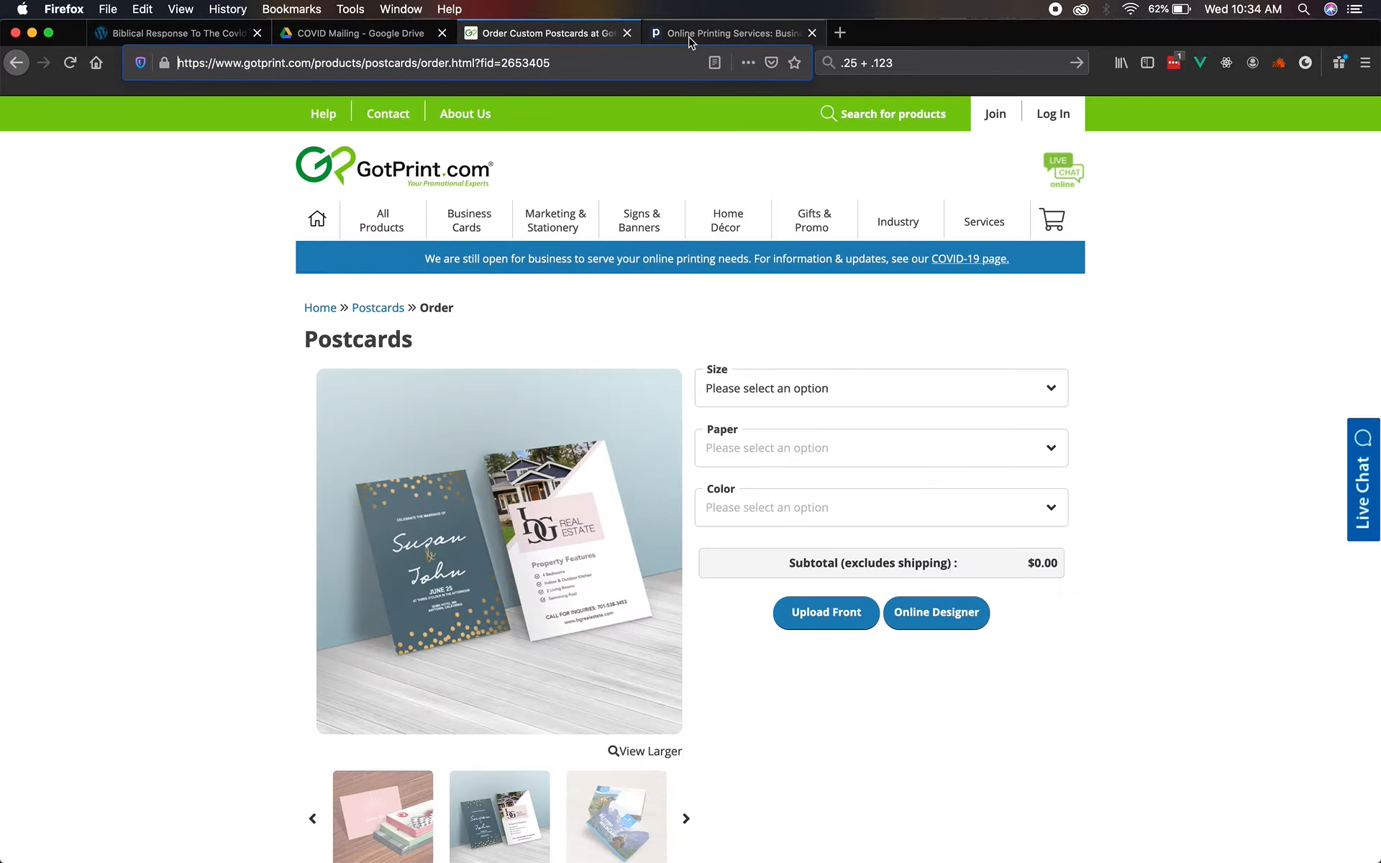
left_click(730, 33)
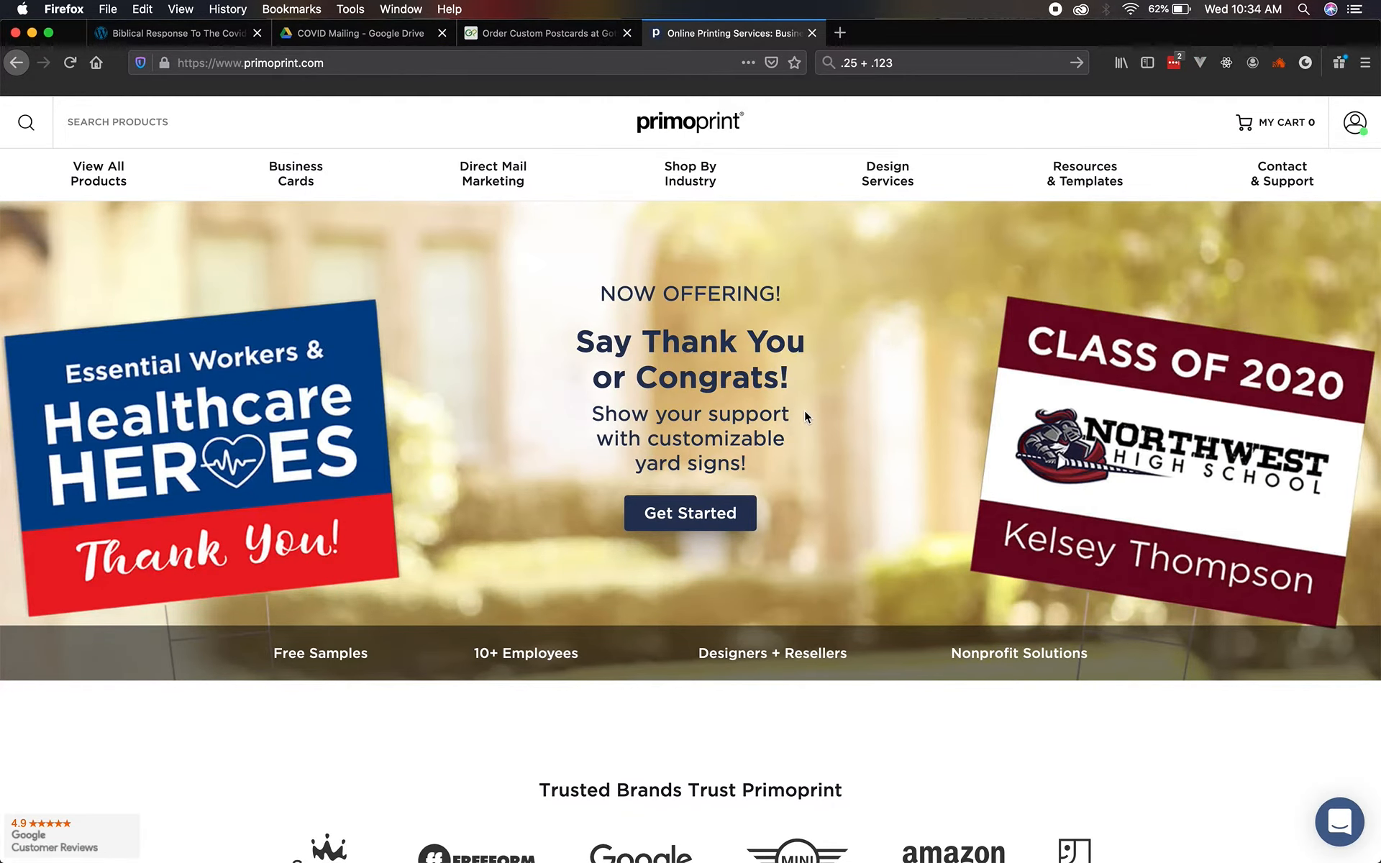
mouse_move(685, 469)
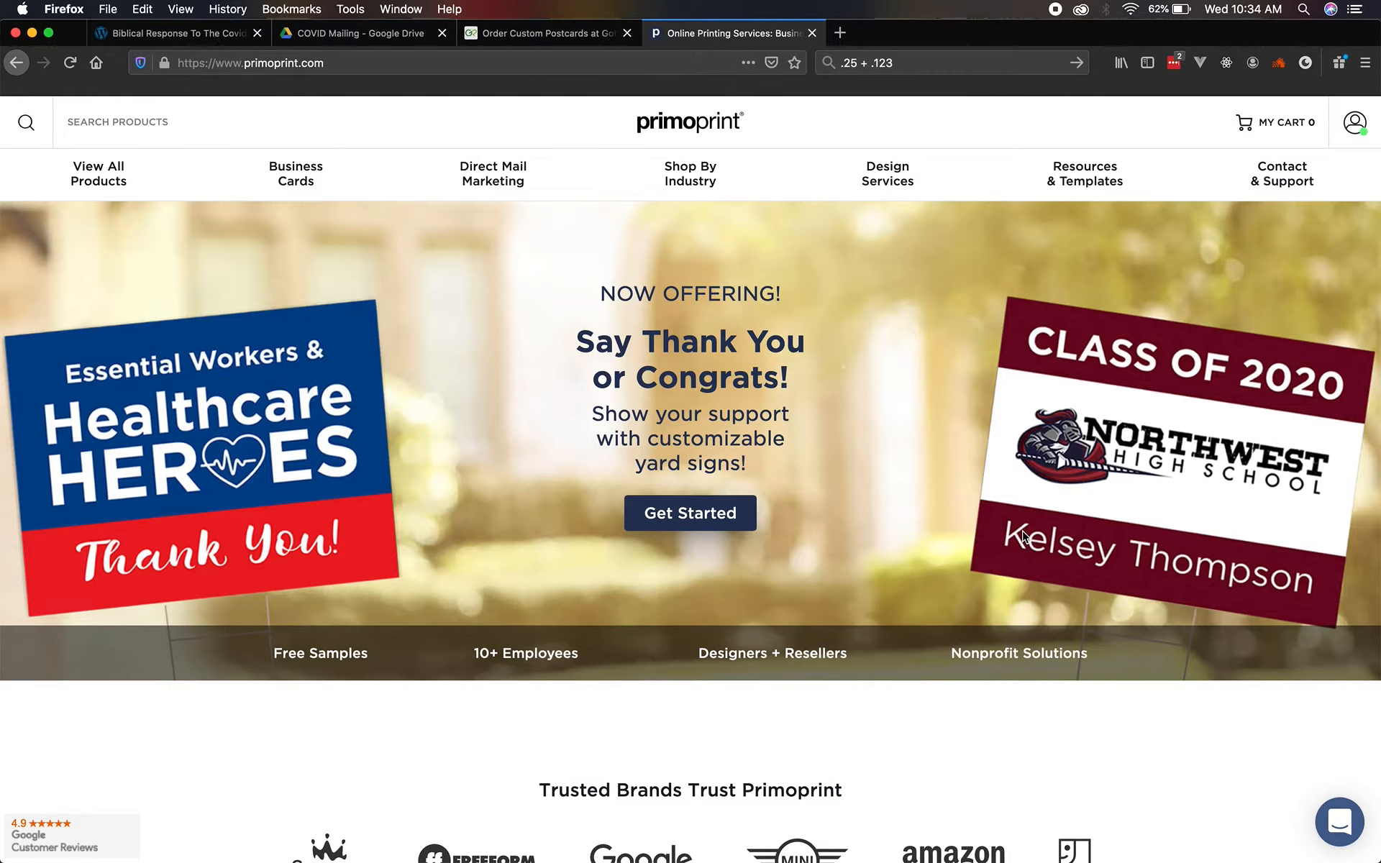
mouse_move(888, 174)
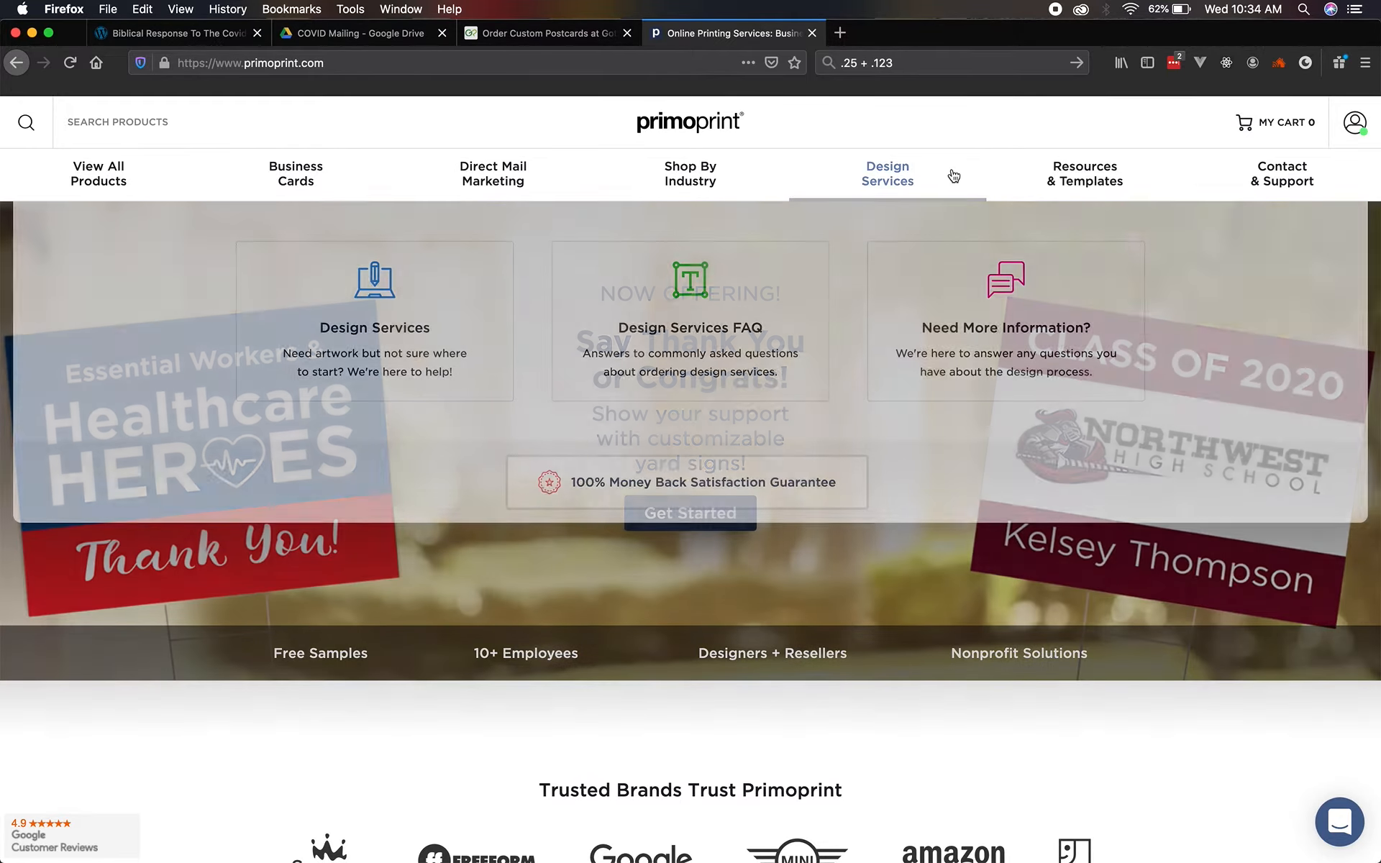
mouse_move(492, 174)
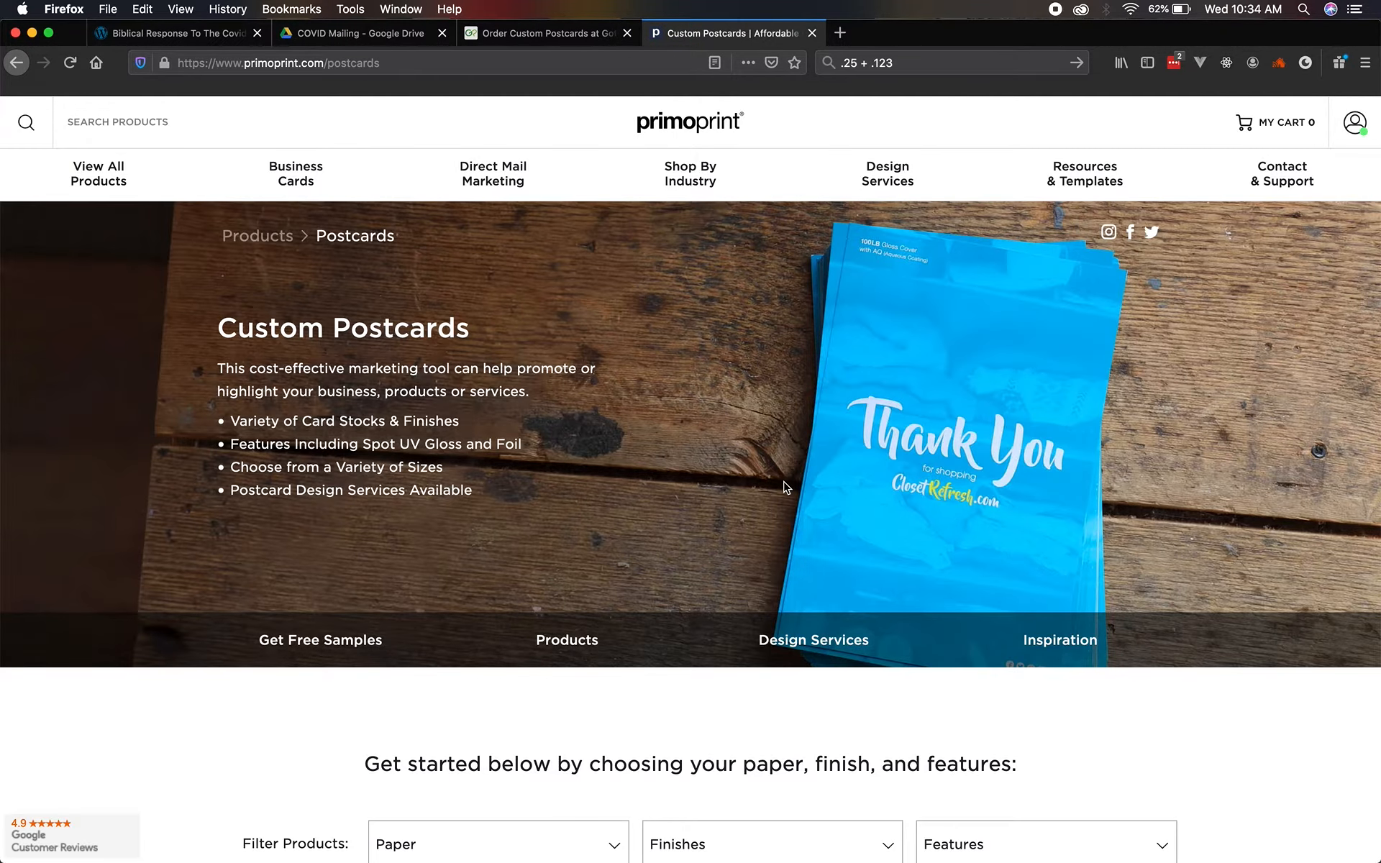
Filter Primoprint postcards by paper type and go to the Uncoated Postcards page with its size list showing.
left_click(498, 422)
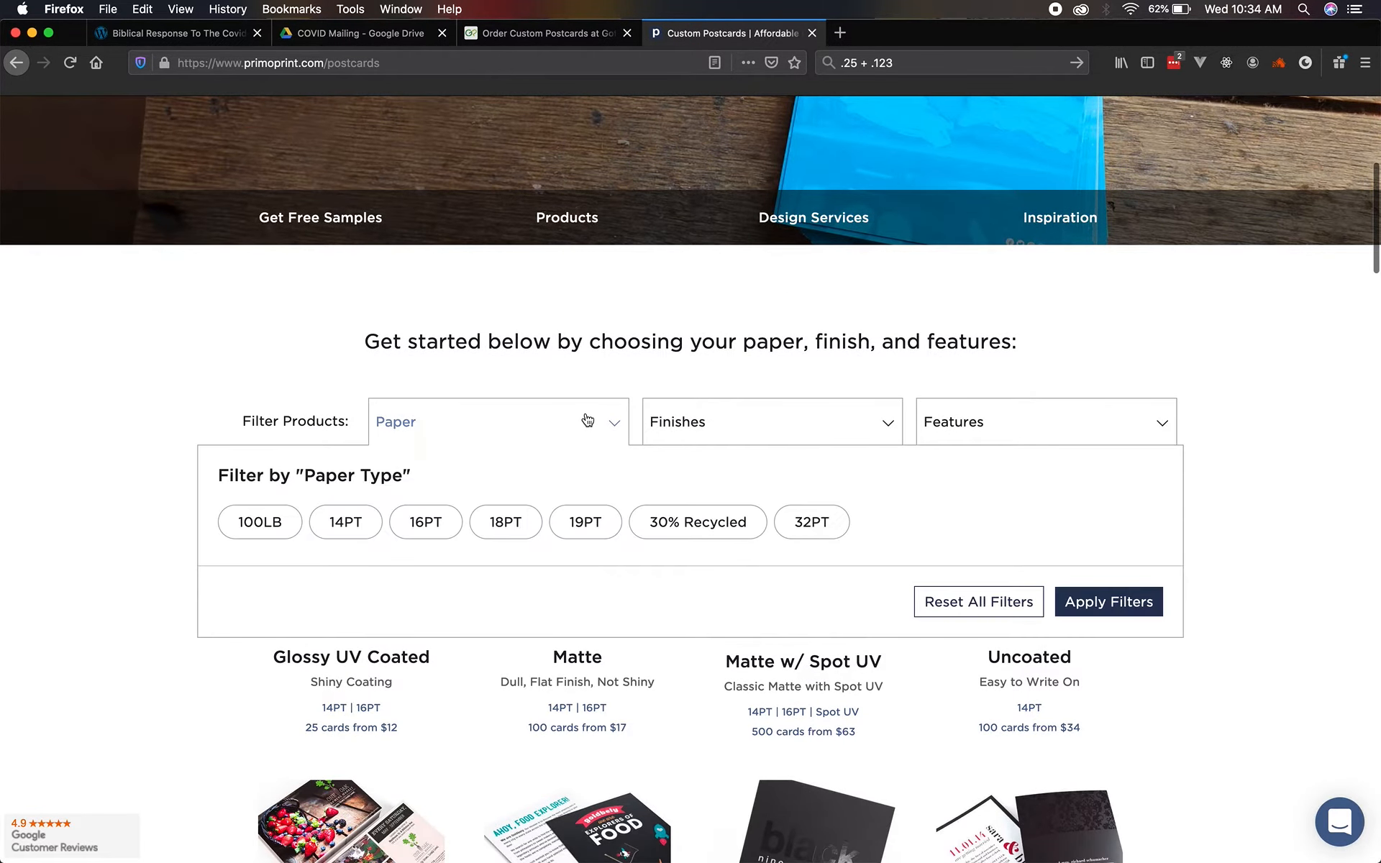
left_click(345, 523)
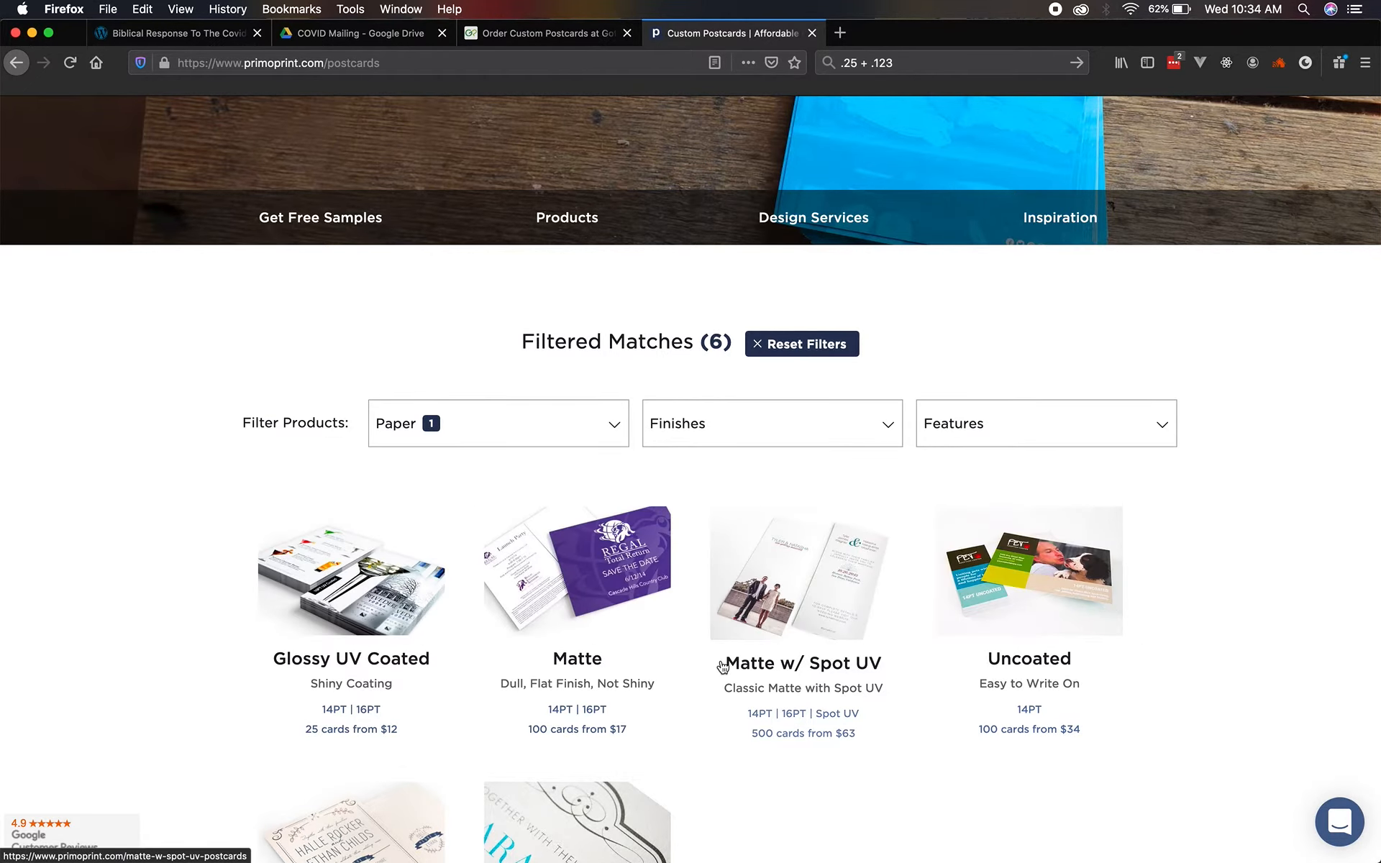
scroll("down", 3)
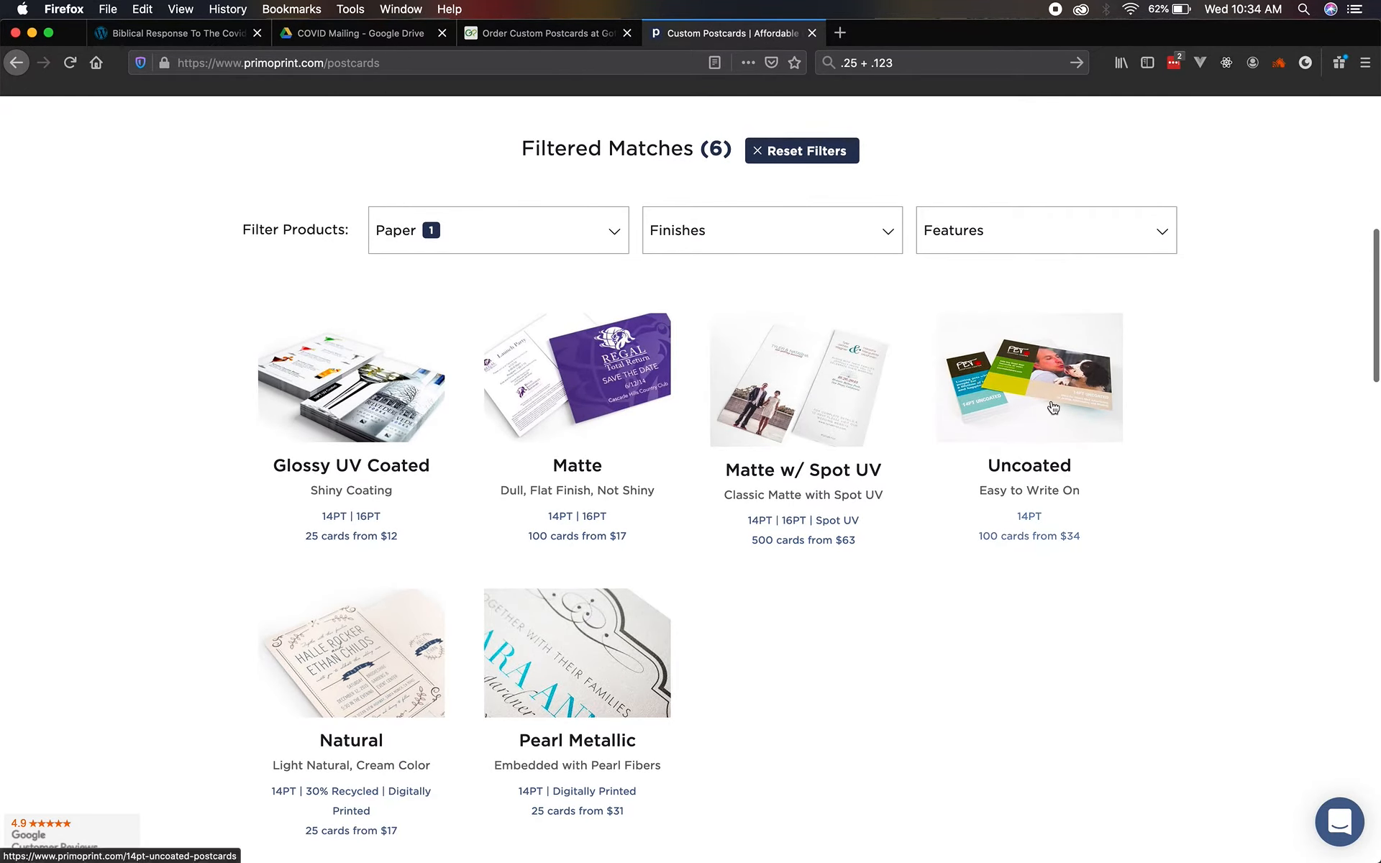
mouse_move(1122, 379)
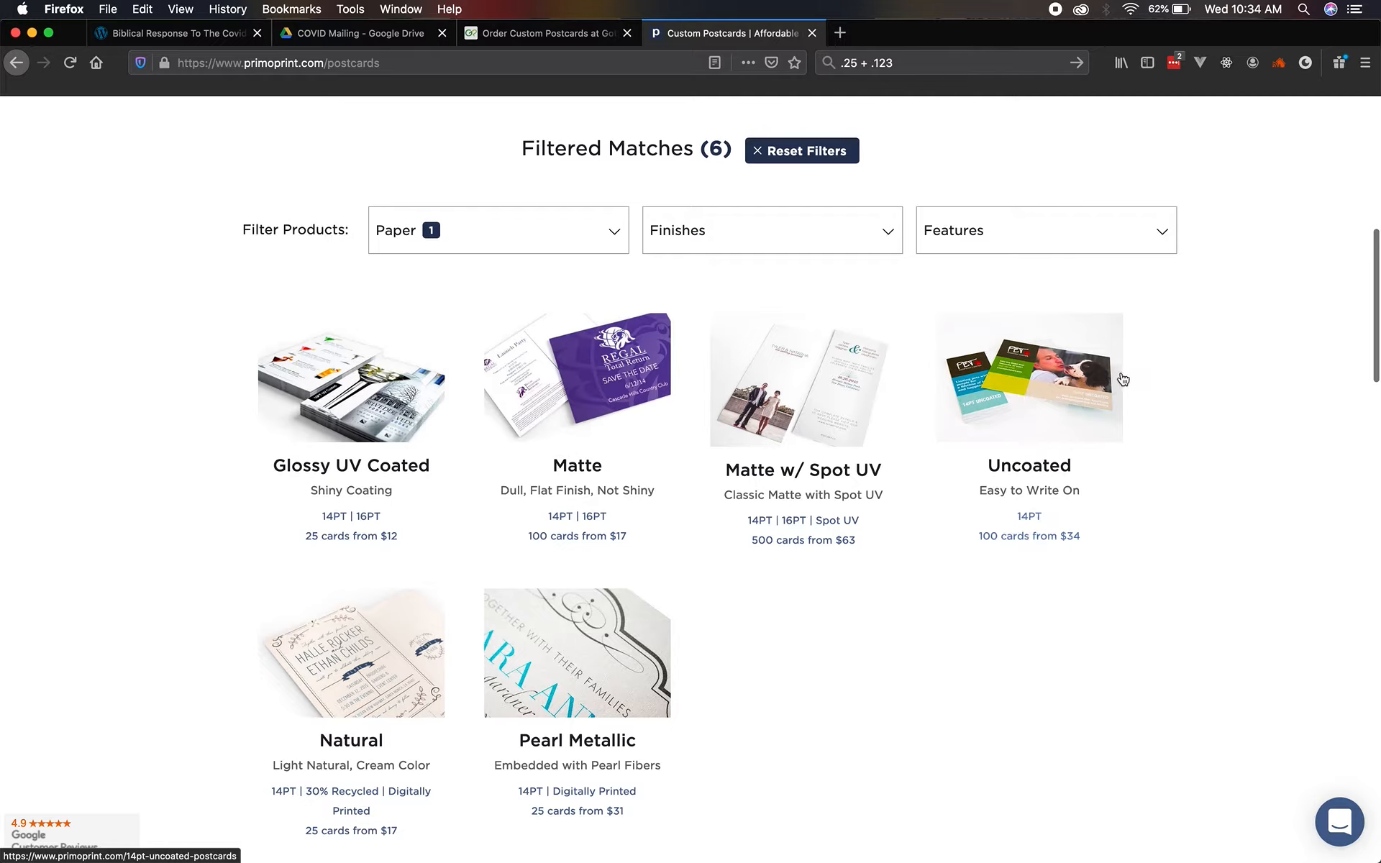
mouse_move(324, 444)
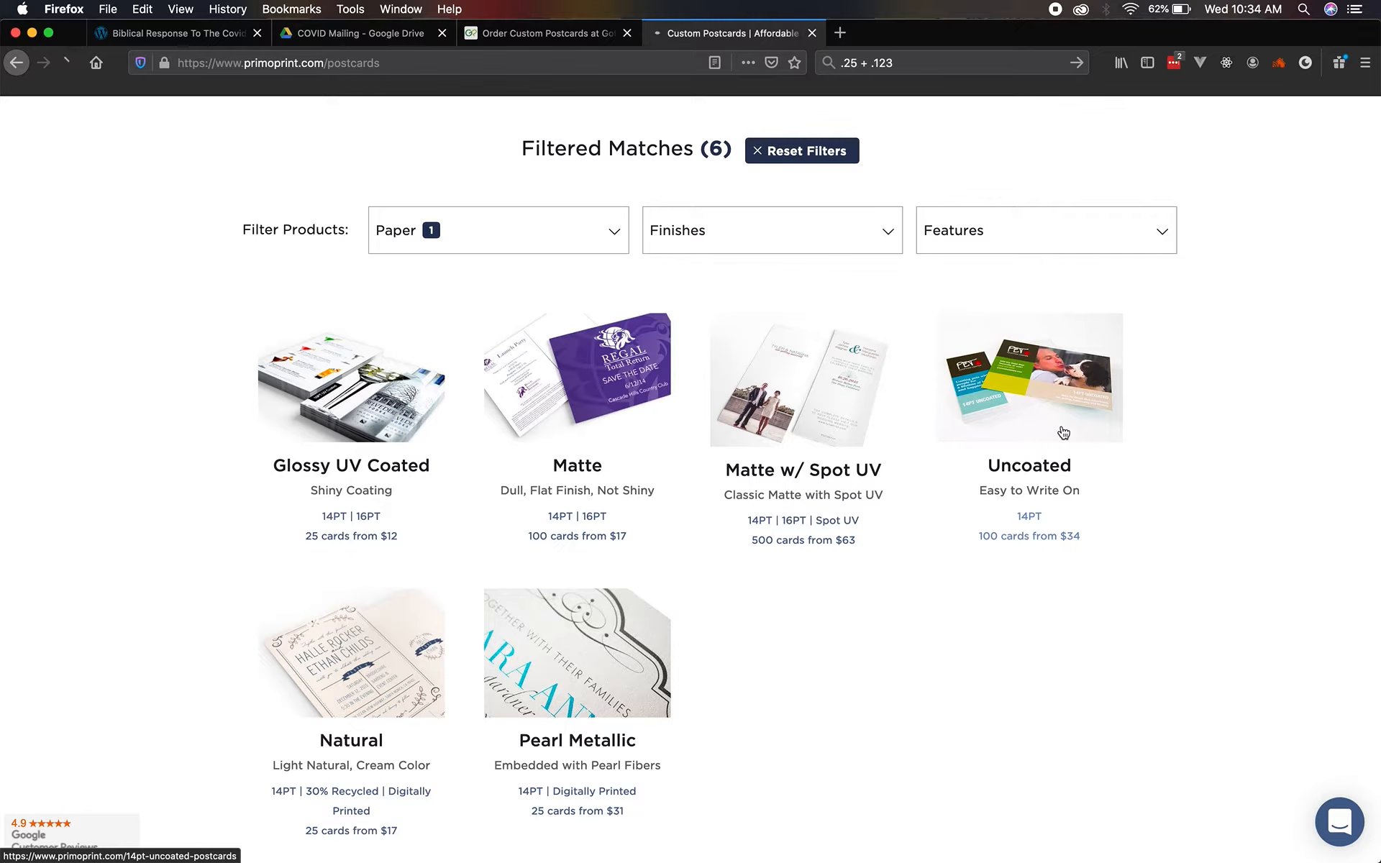
left_click(1027, 379)
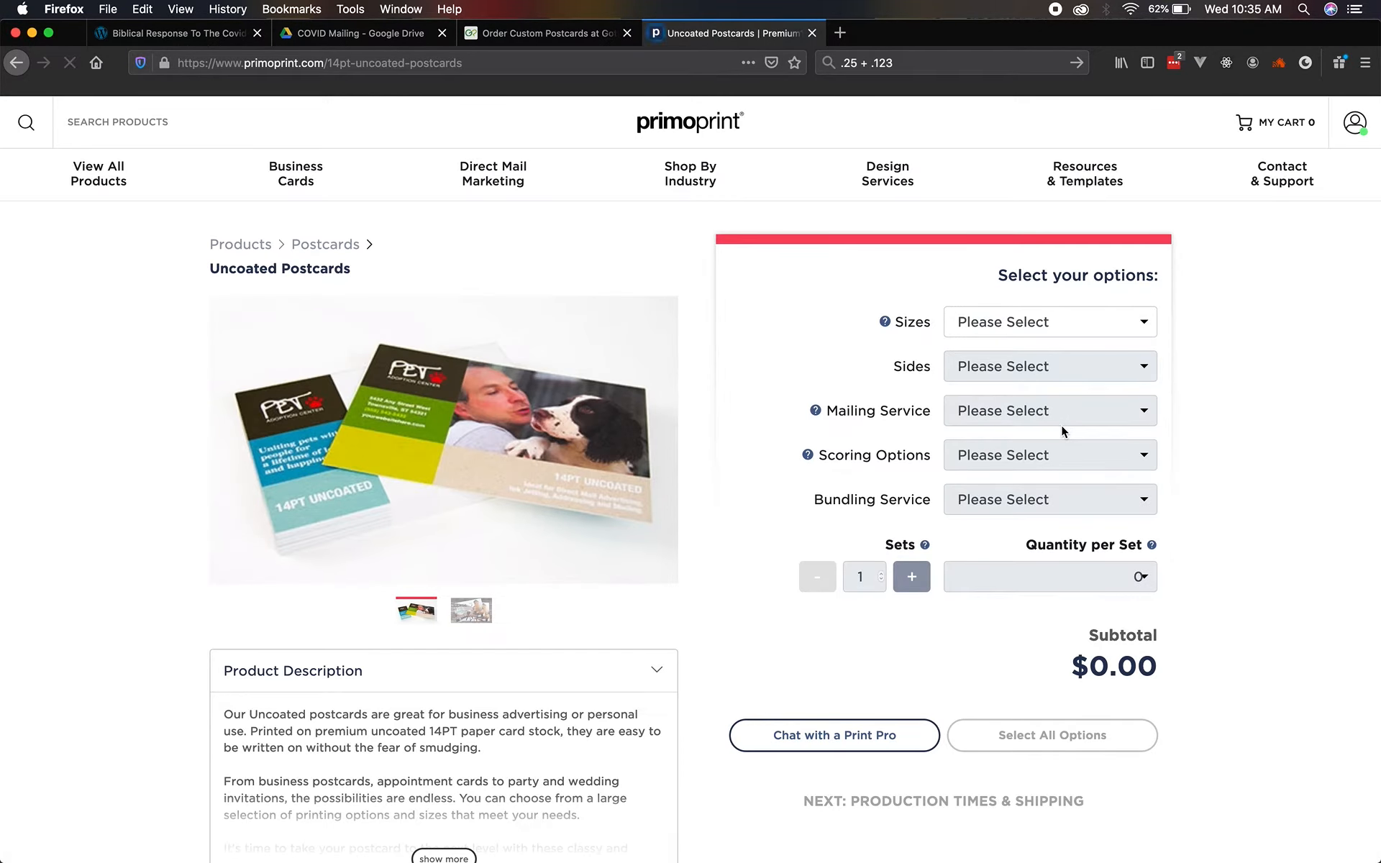
left_click(1049, 321)
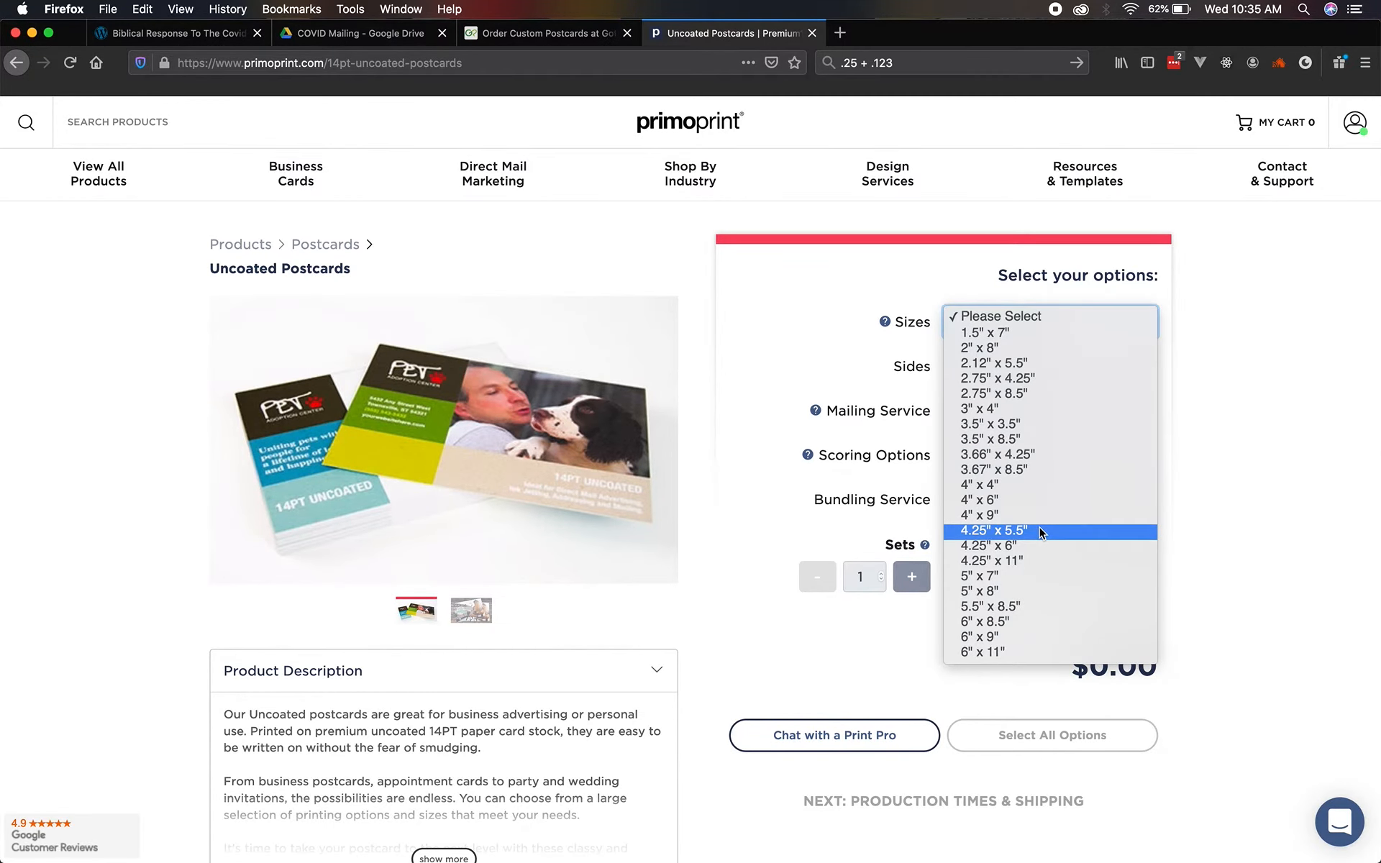
mouse_move(995, 622)
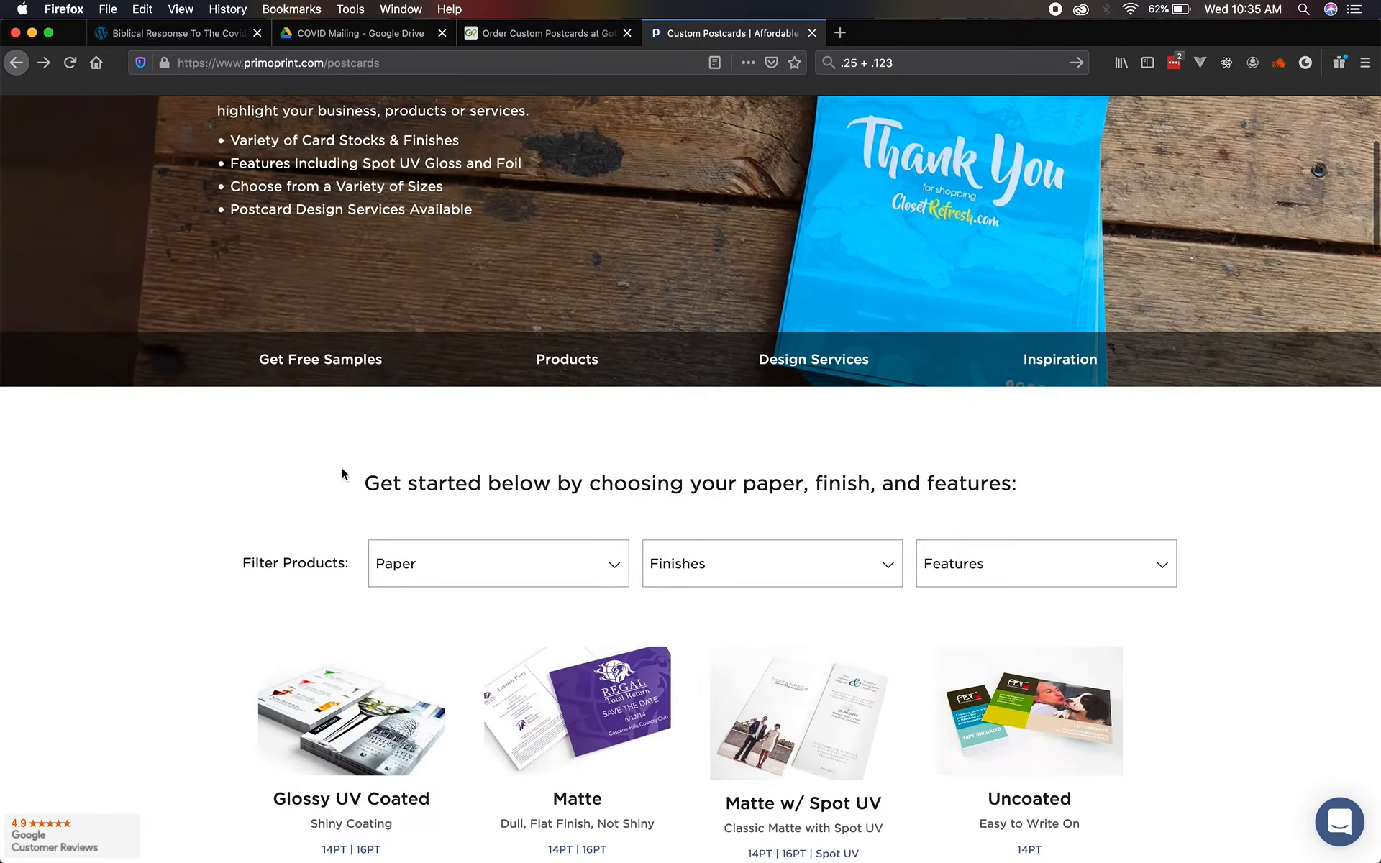
Filter the postcard list to 14PT paper and scroll to the Matte postcard product.
left_click(498, 564)
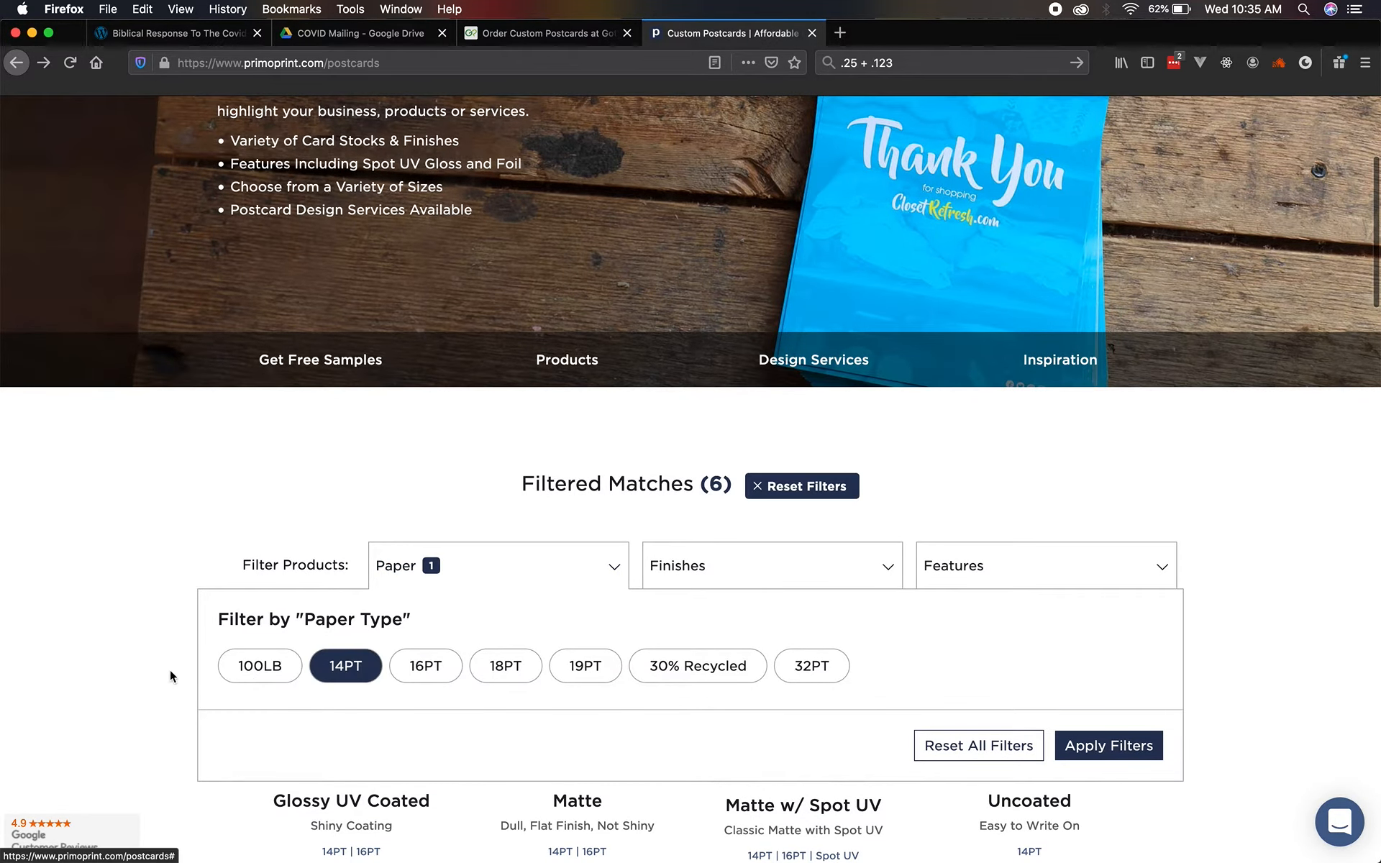
left_click(1108, 746)
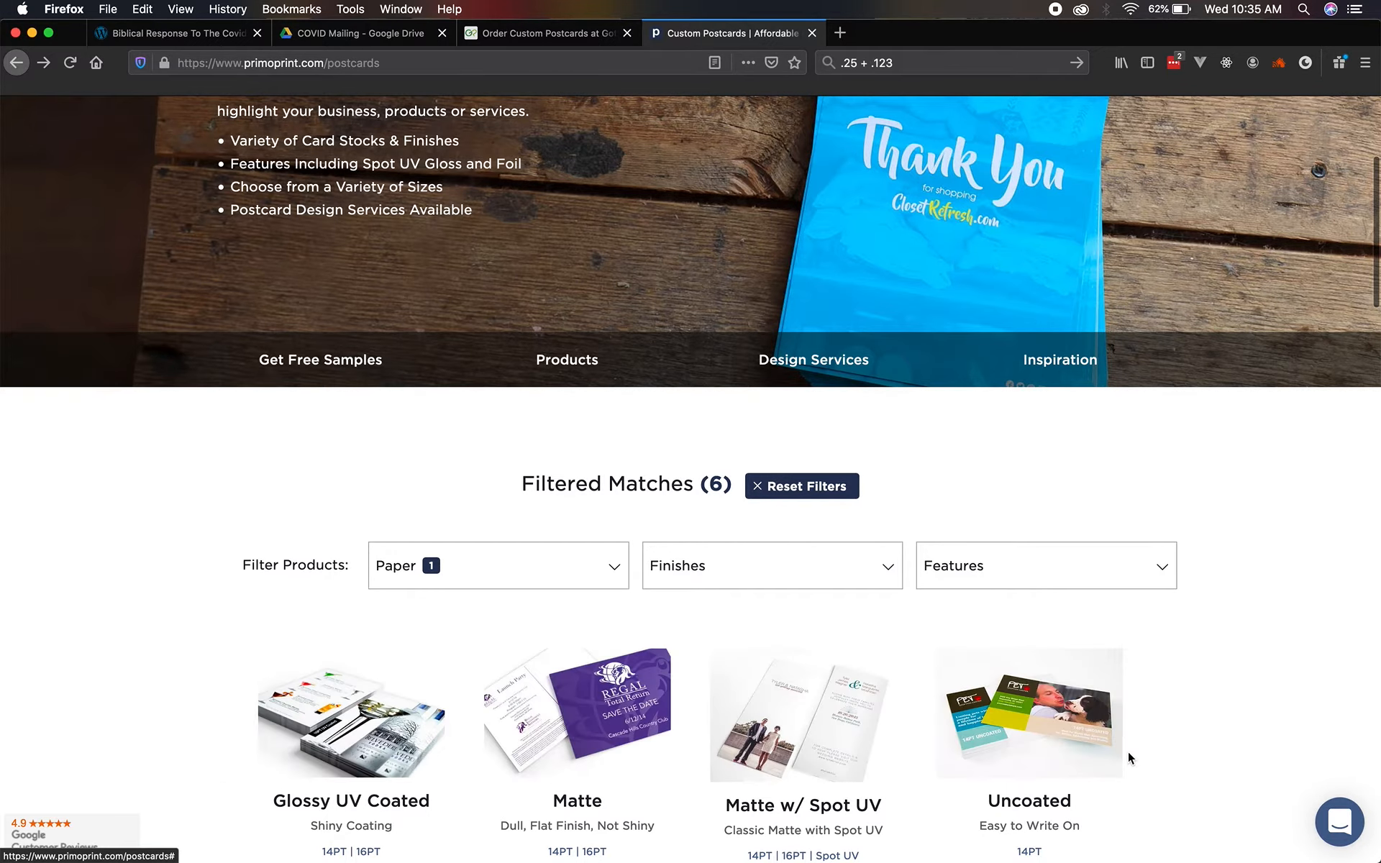
scroll("down", 3)
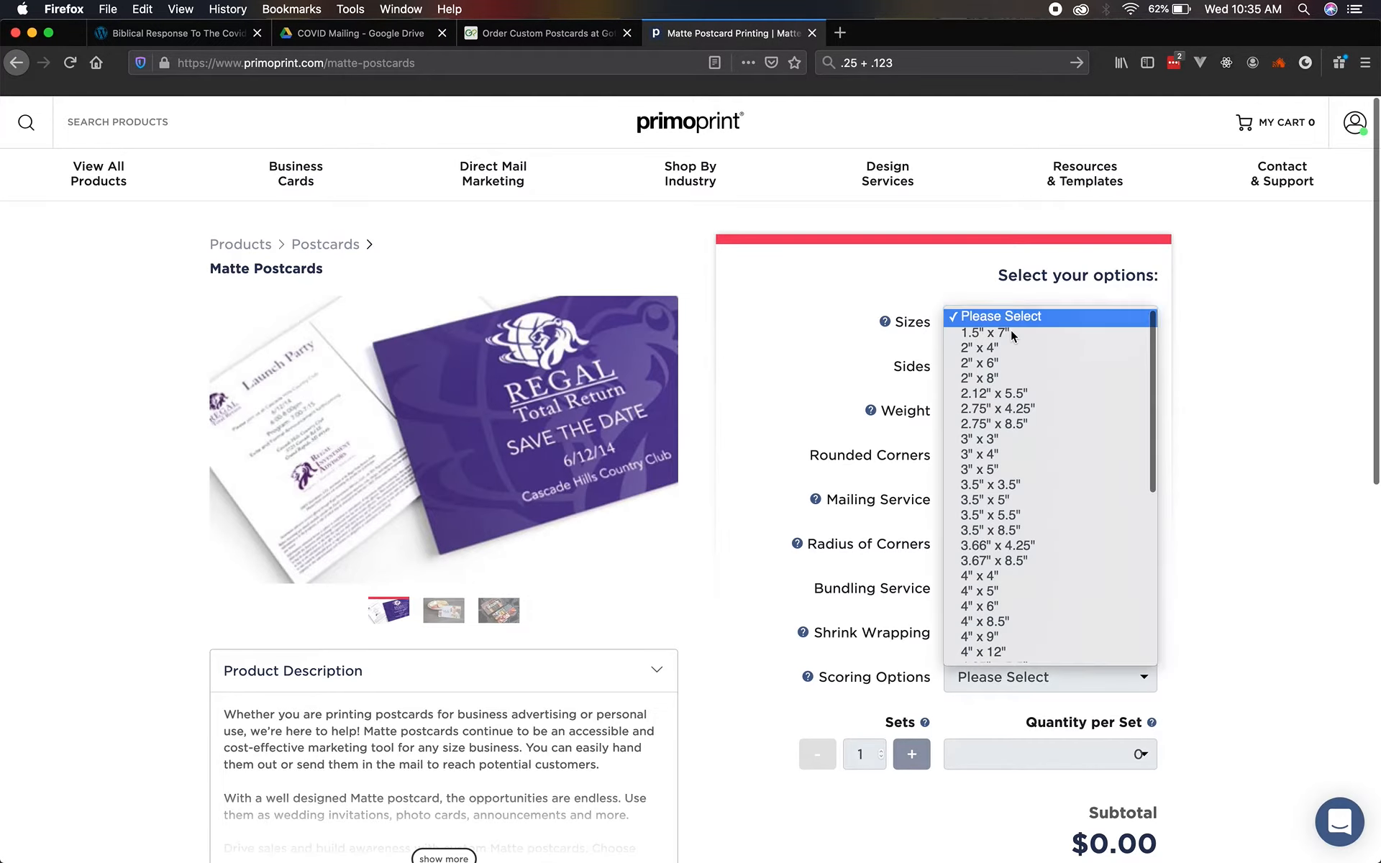
Set the matte postcard to 6.5" x 9", printed both sides, 14PT weight.
scroll("down", 3)
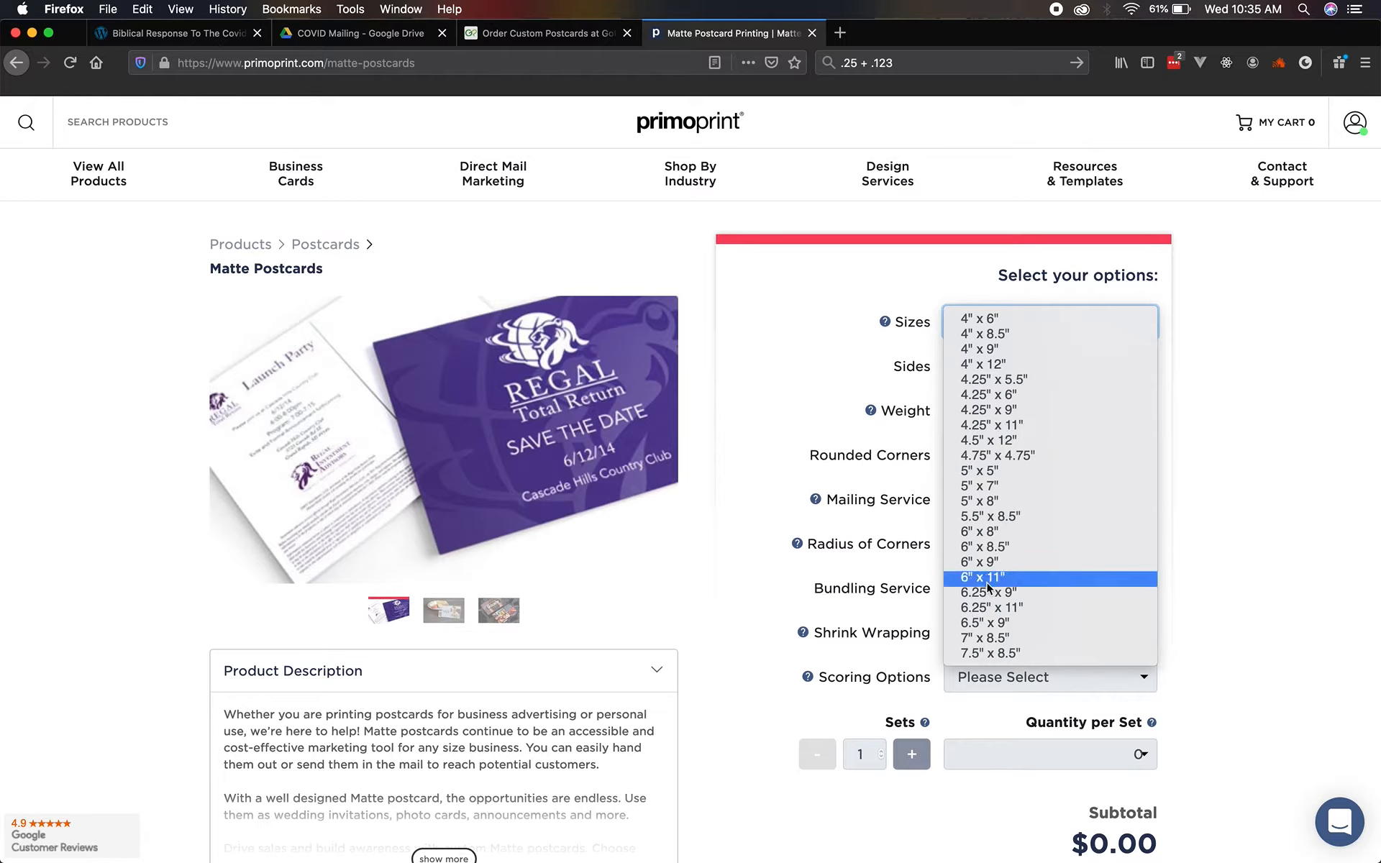
left_click(980, 623)
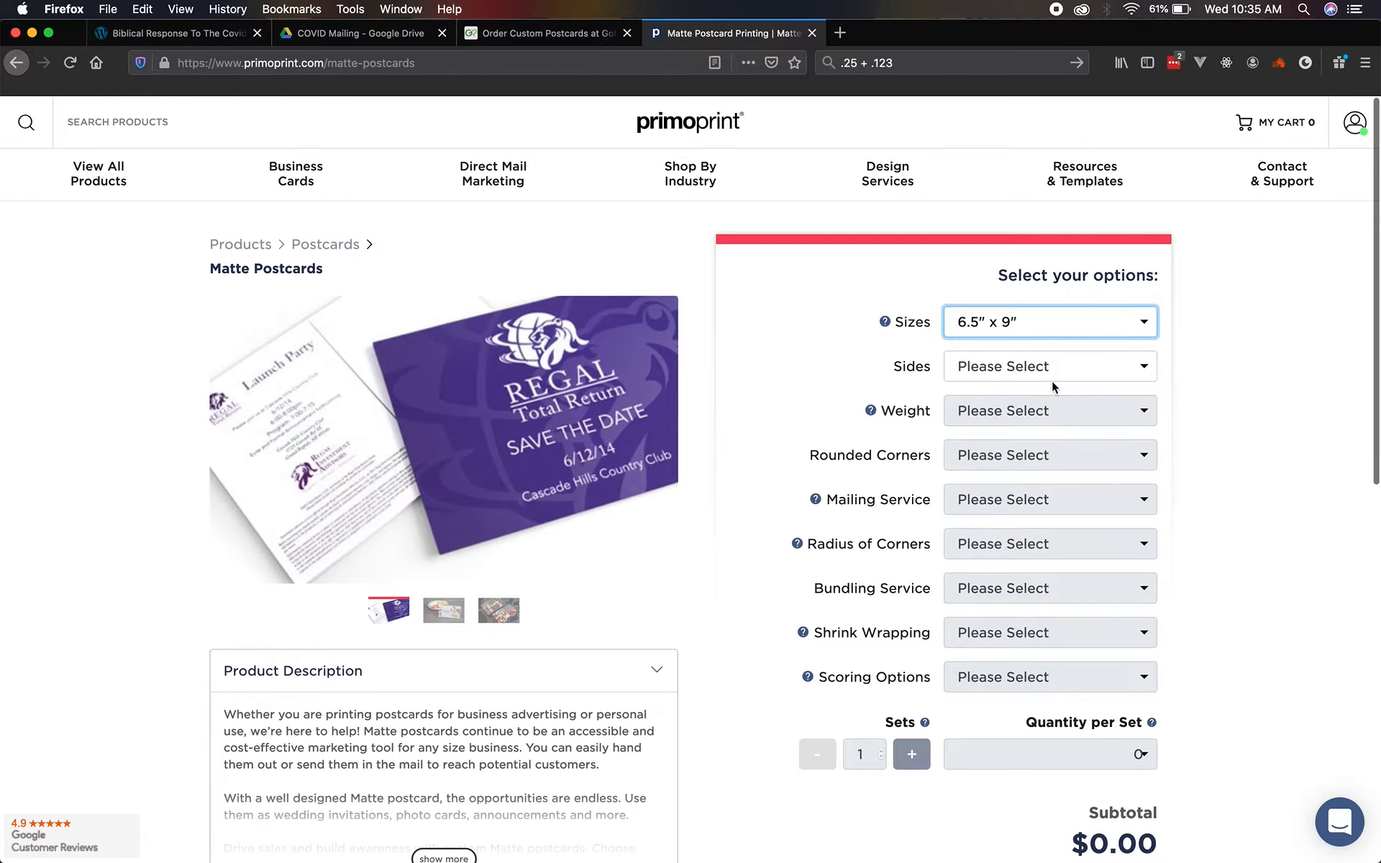
left_click(1049, 367)
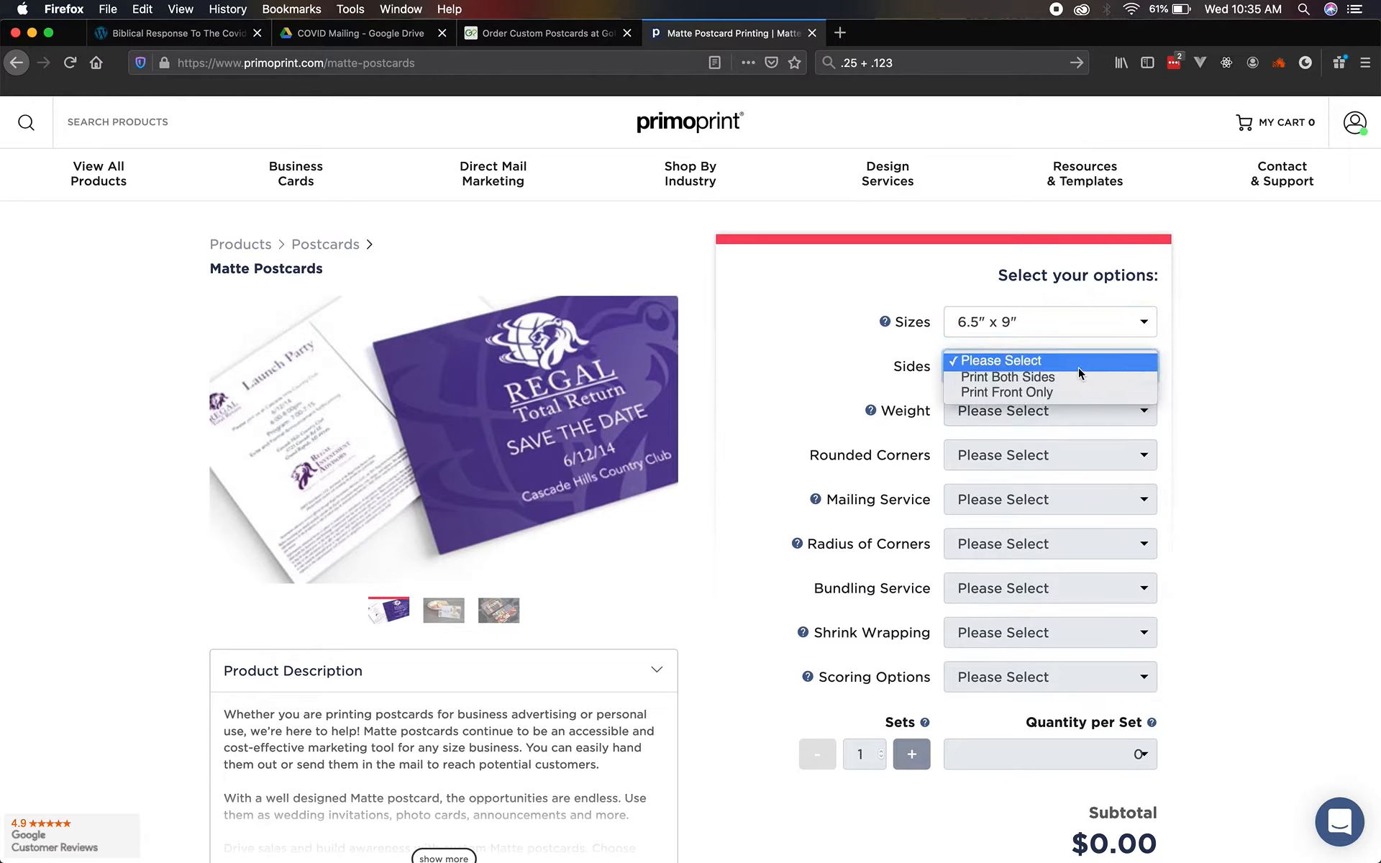
left_click(1010, 377)
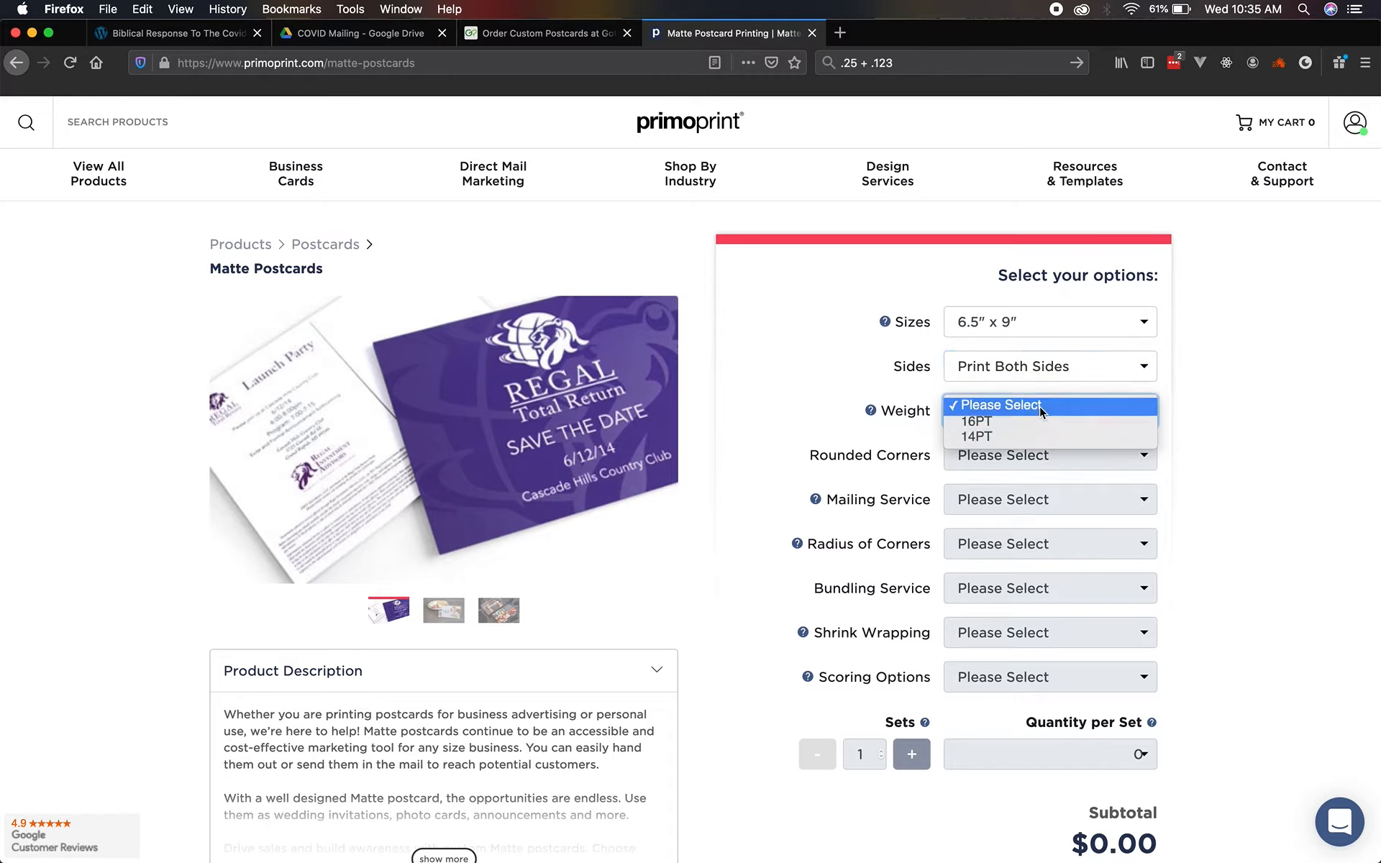
left_click(979, 437)
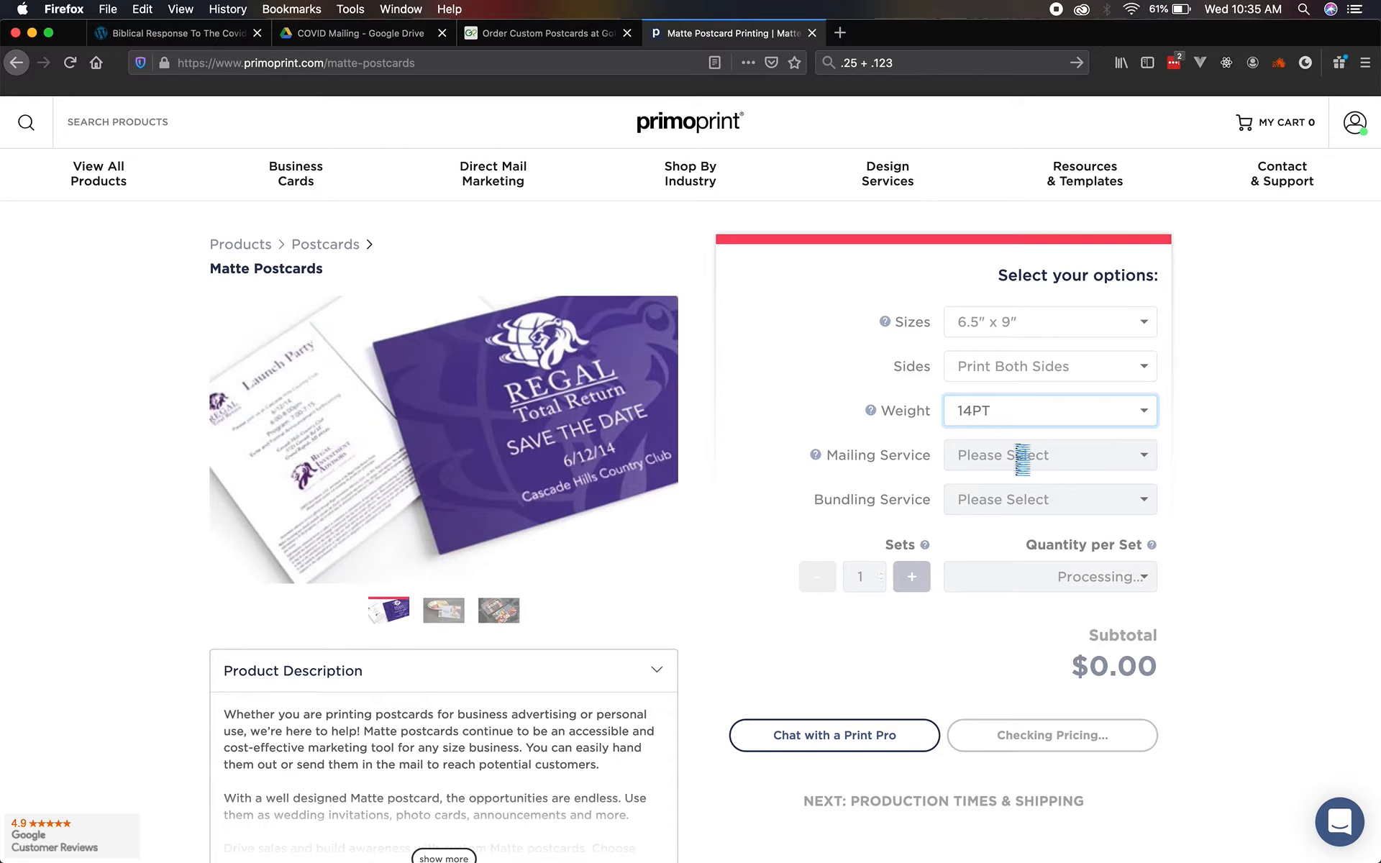
Choose to mail the postcards ourselves and bundle in 100s, dismissing both notices.
left_click(1049, 456)
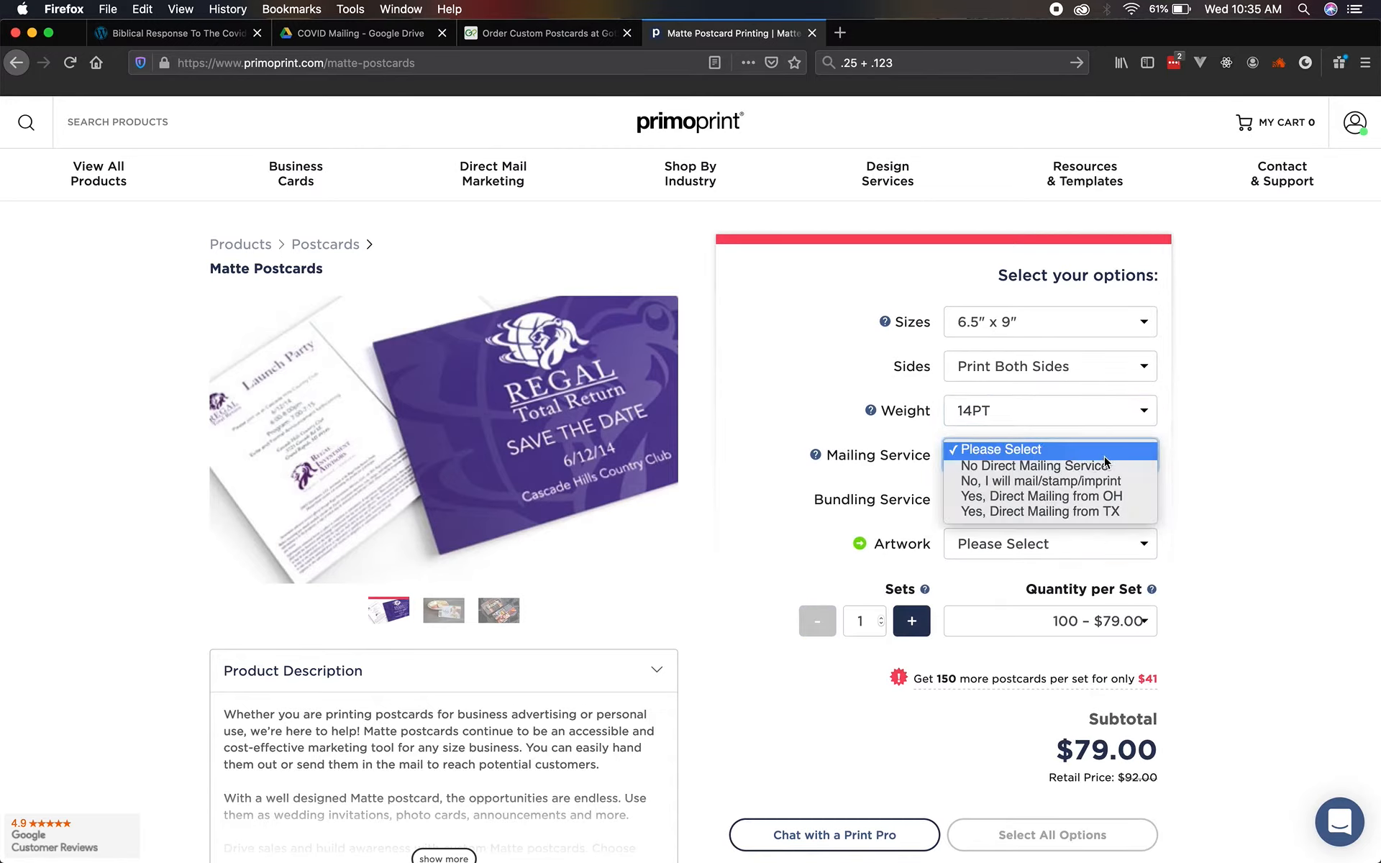
mouse_move(1033, 465)
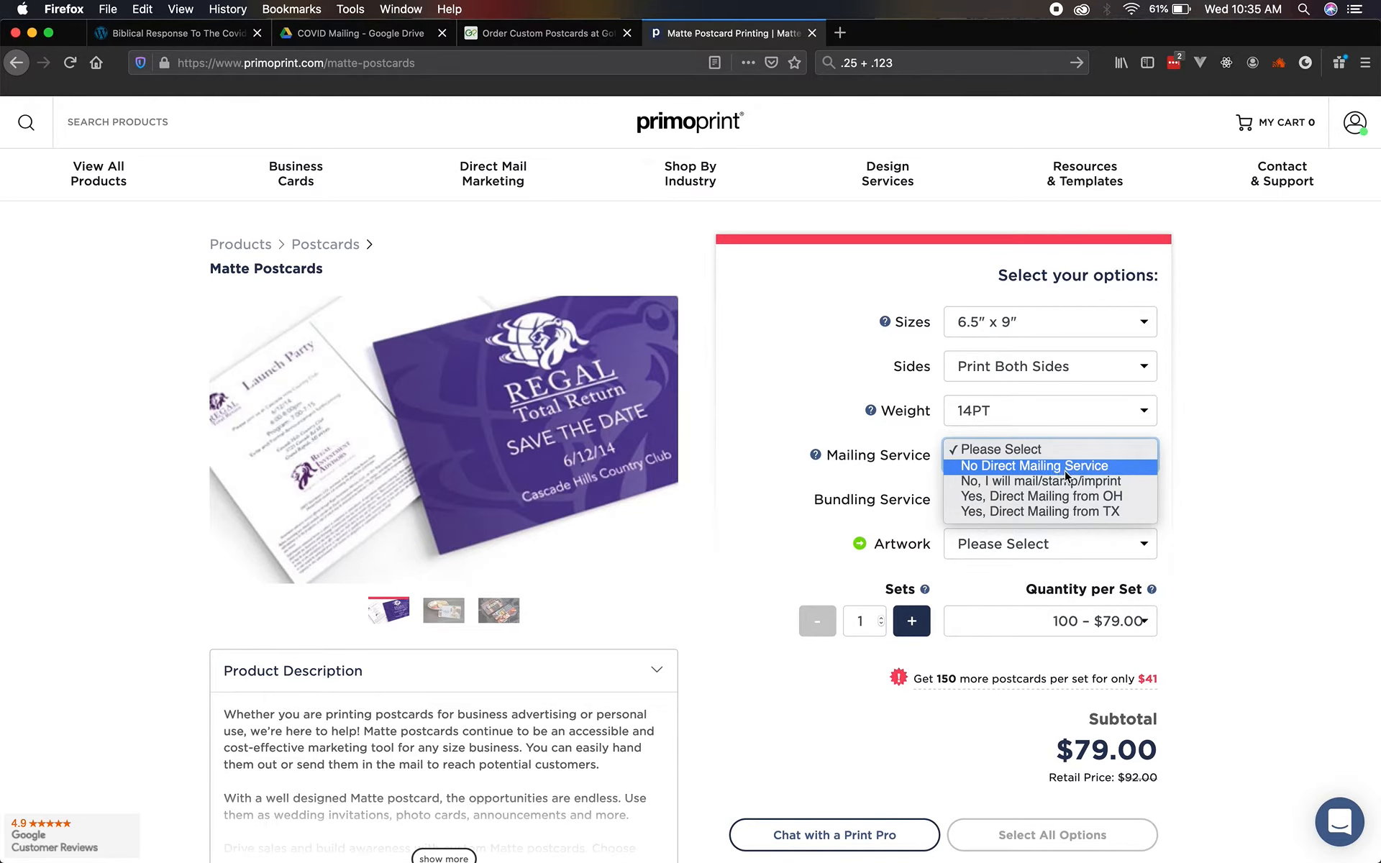
left_click(1041, 480)
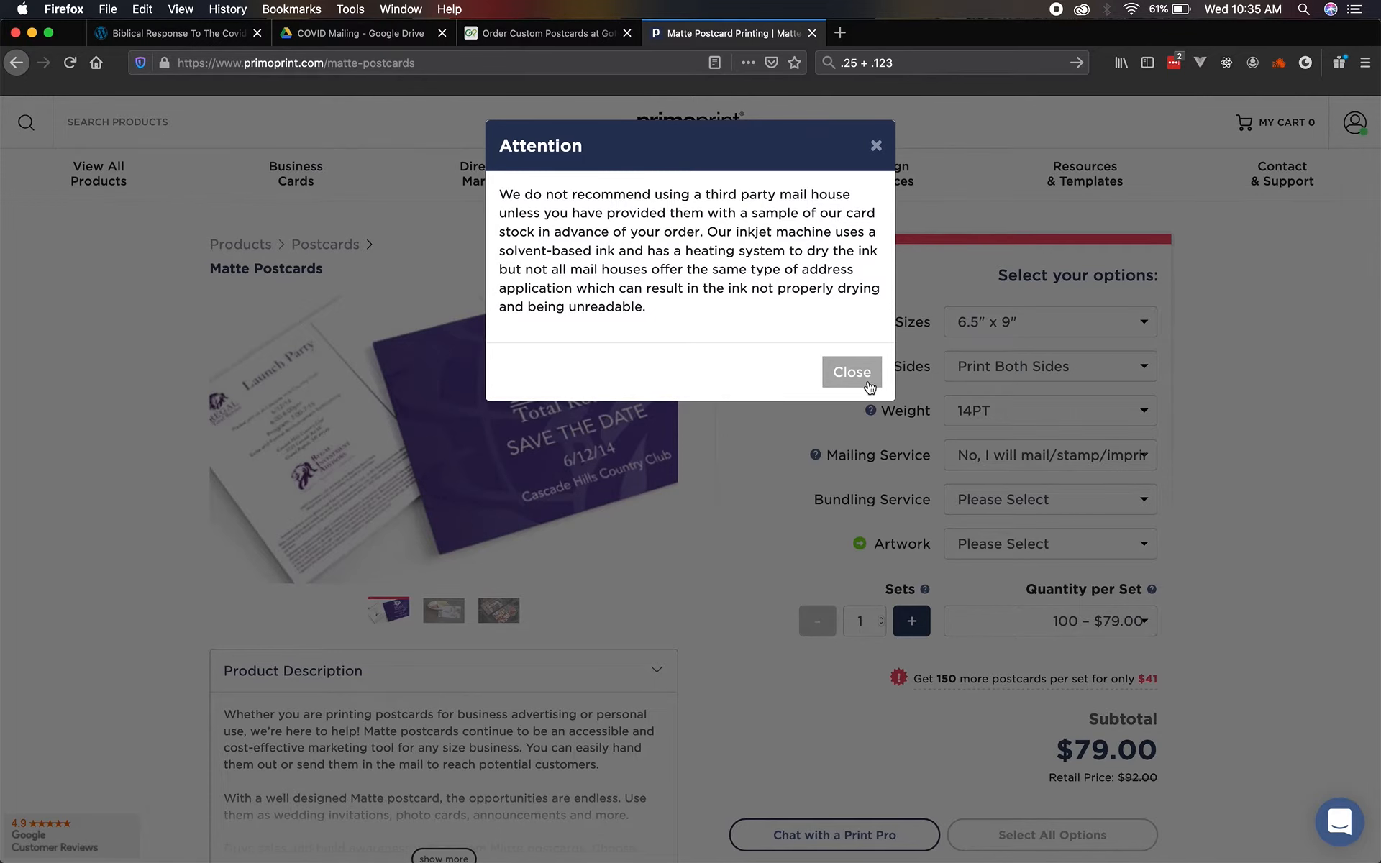
left_click(851, 371)
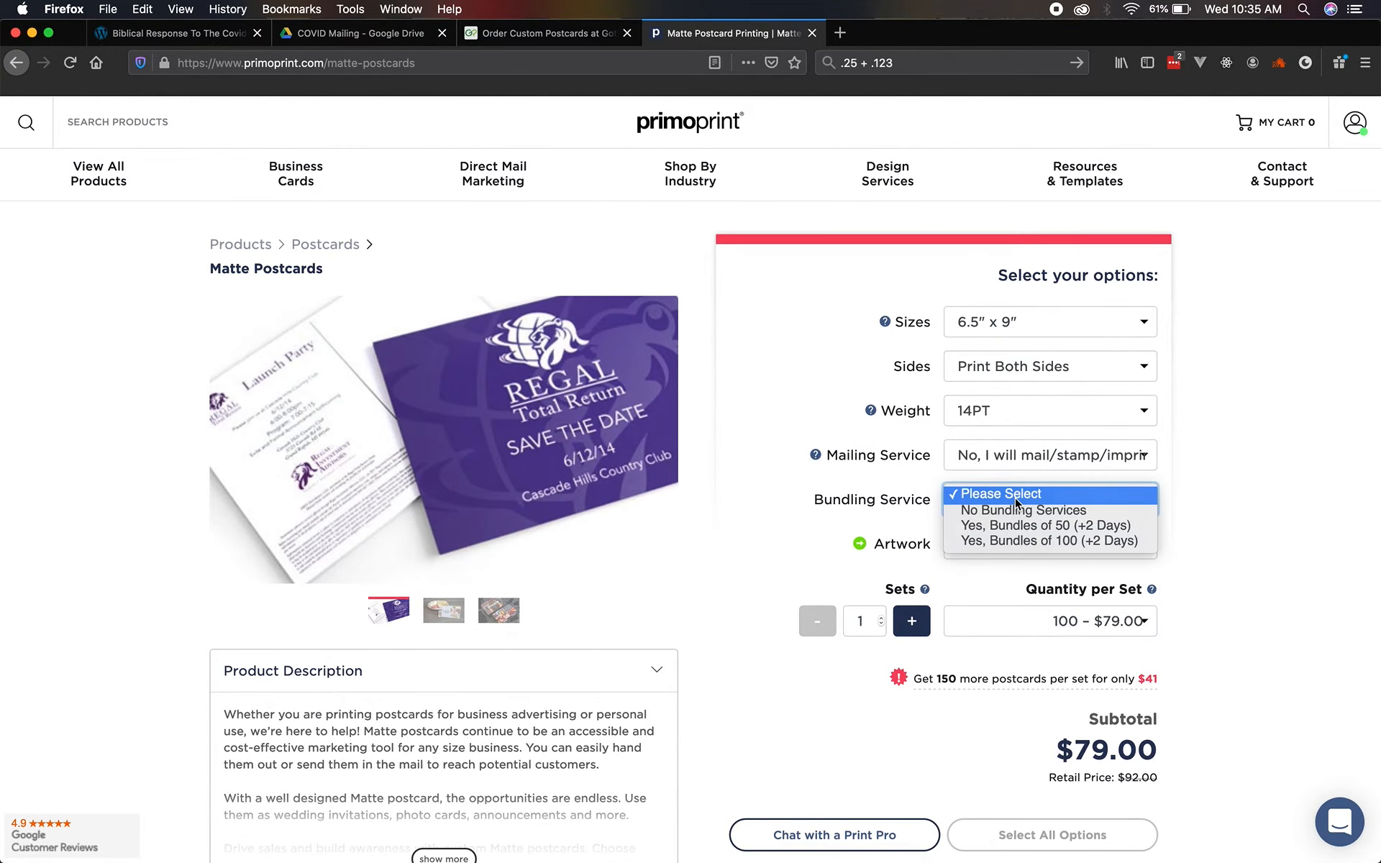
mouse_move(1049, 541)
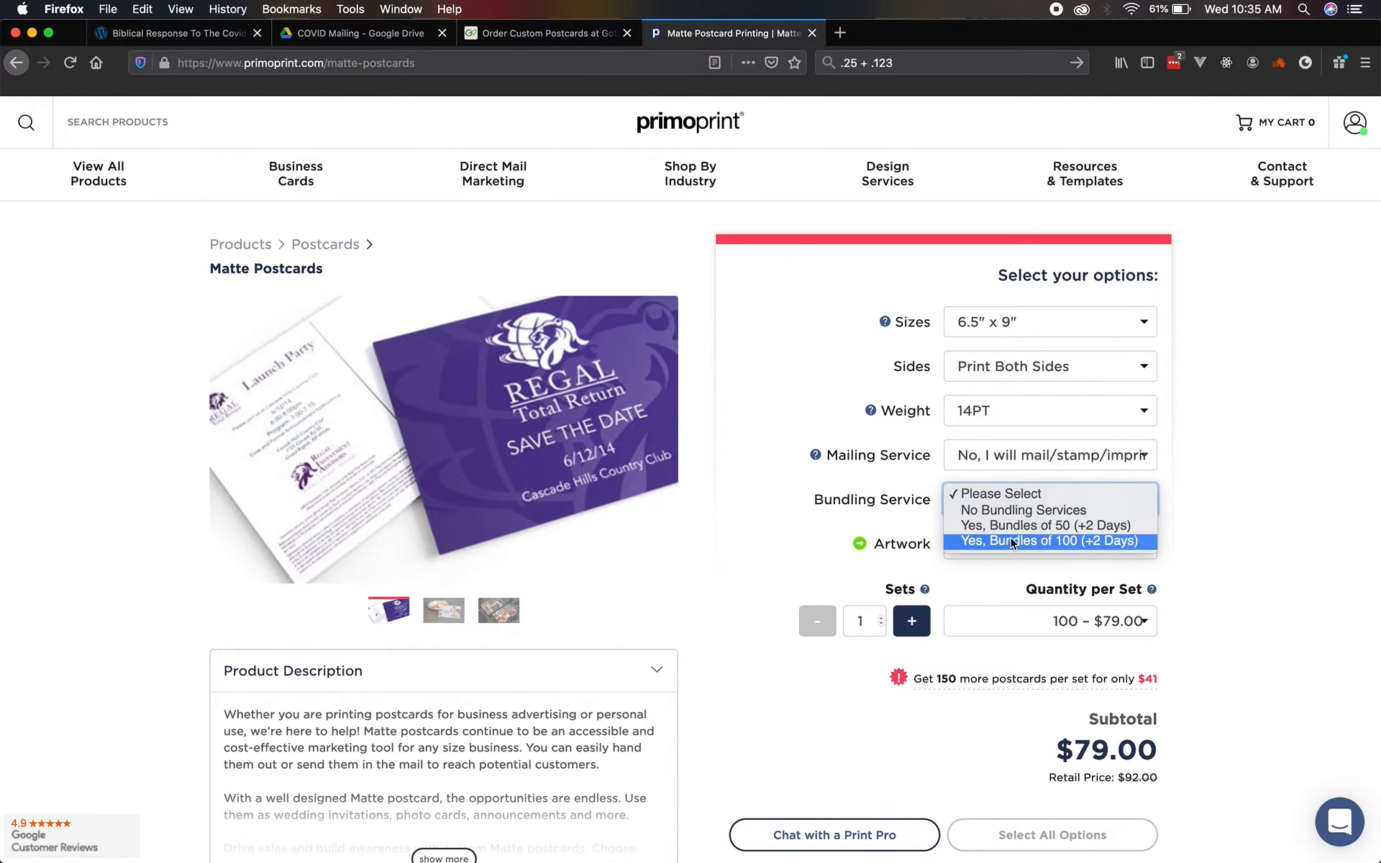
left_click(1046, 541)
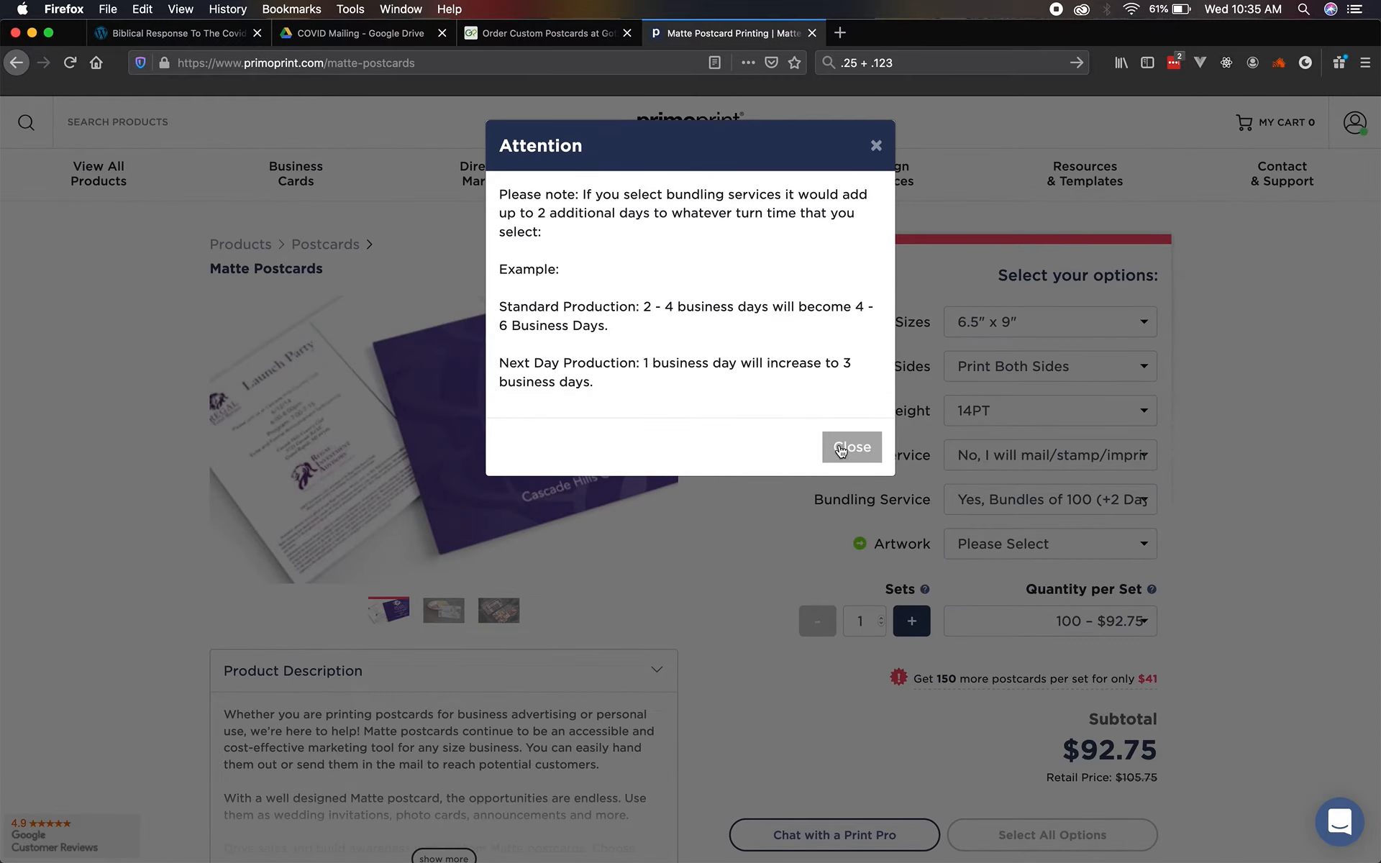
left_click(851, 447)
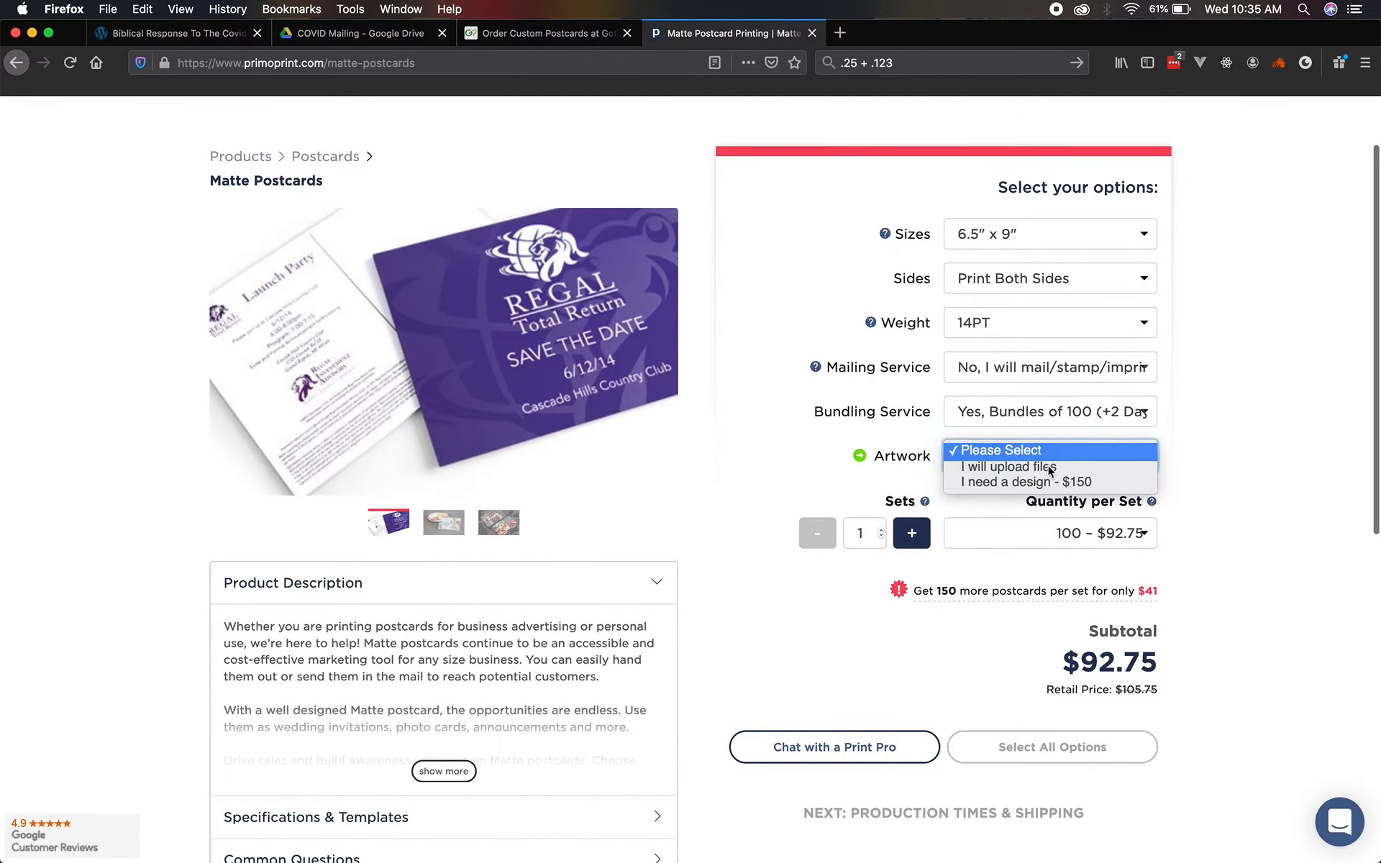
Choose uploaded artwork and a quantity of 2500 postcards for $269.50.
left_click(1008, 466)
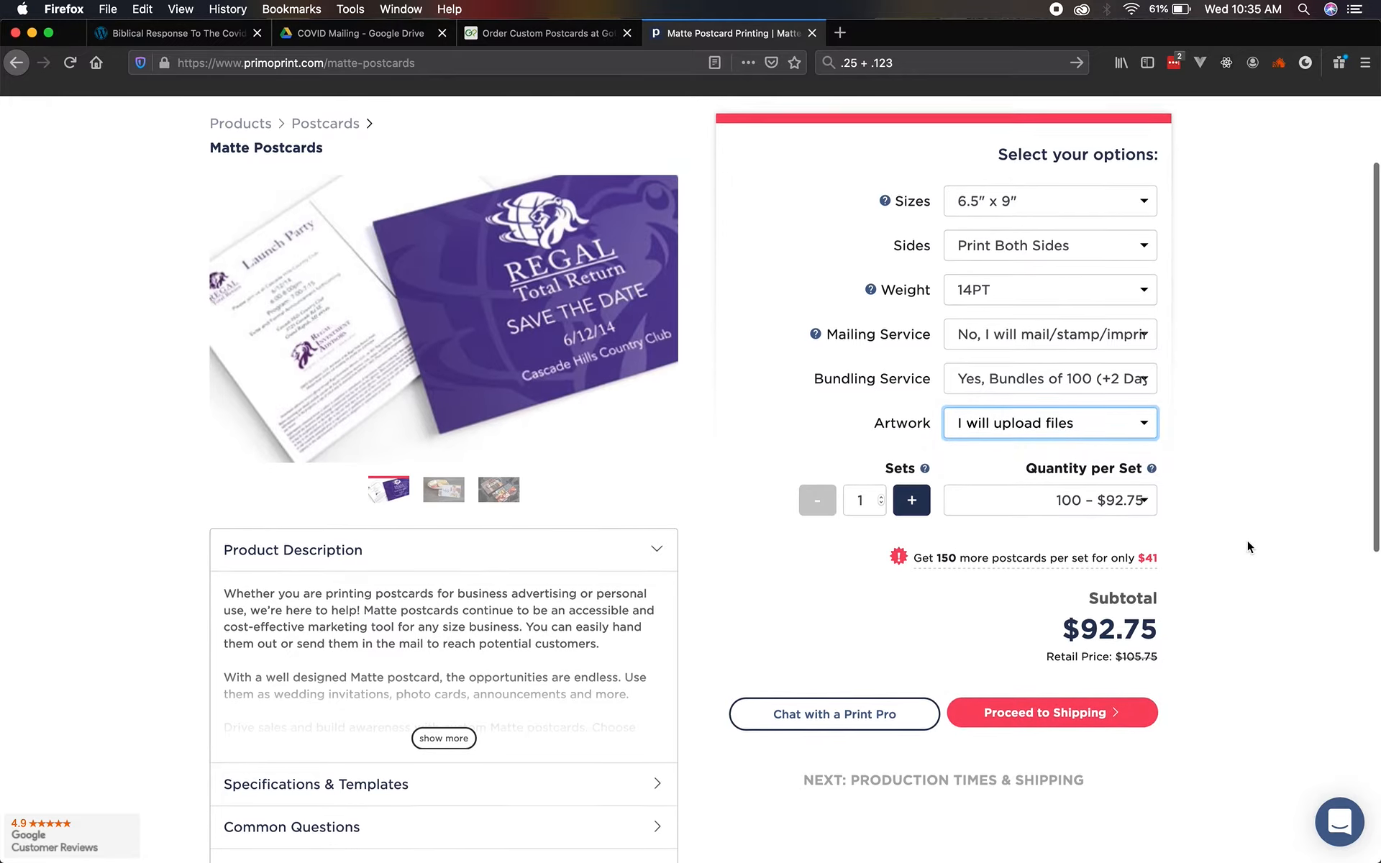
left_click(1049, 501)
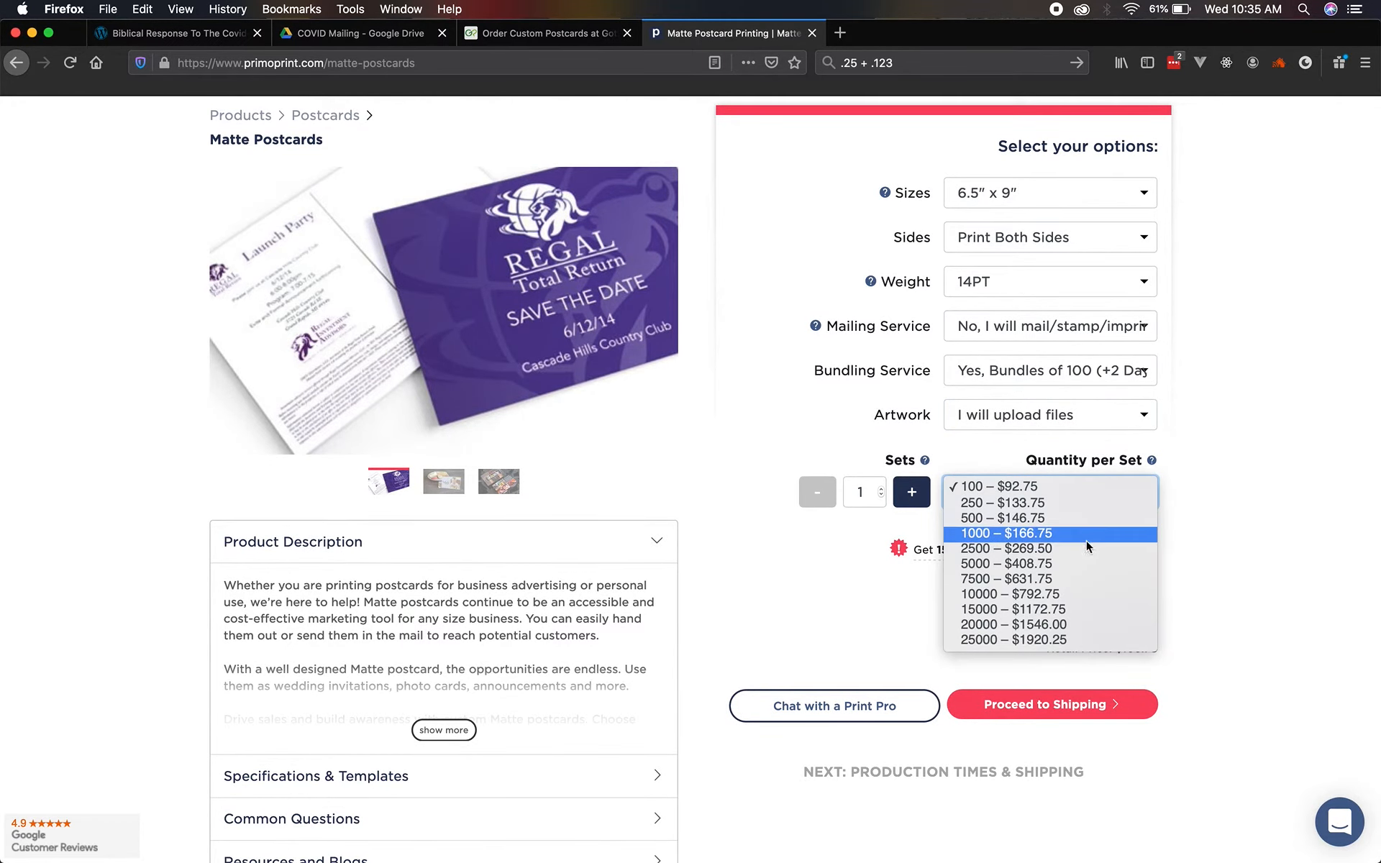
left_click(1004, 549)
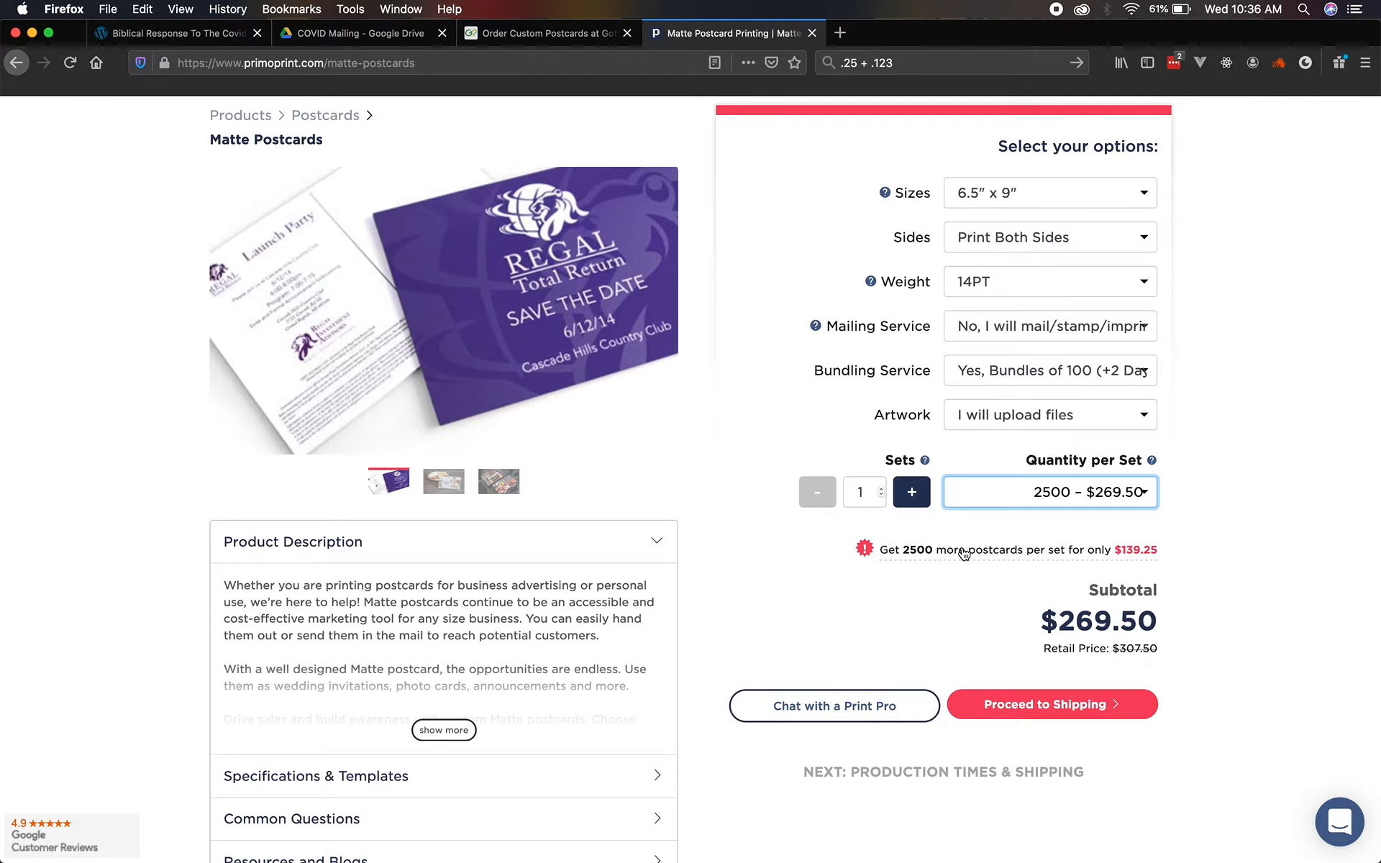
mouse_move(1059, 622)
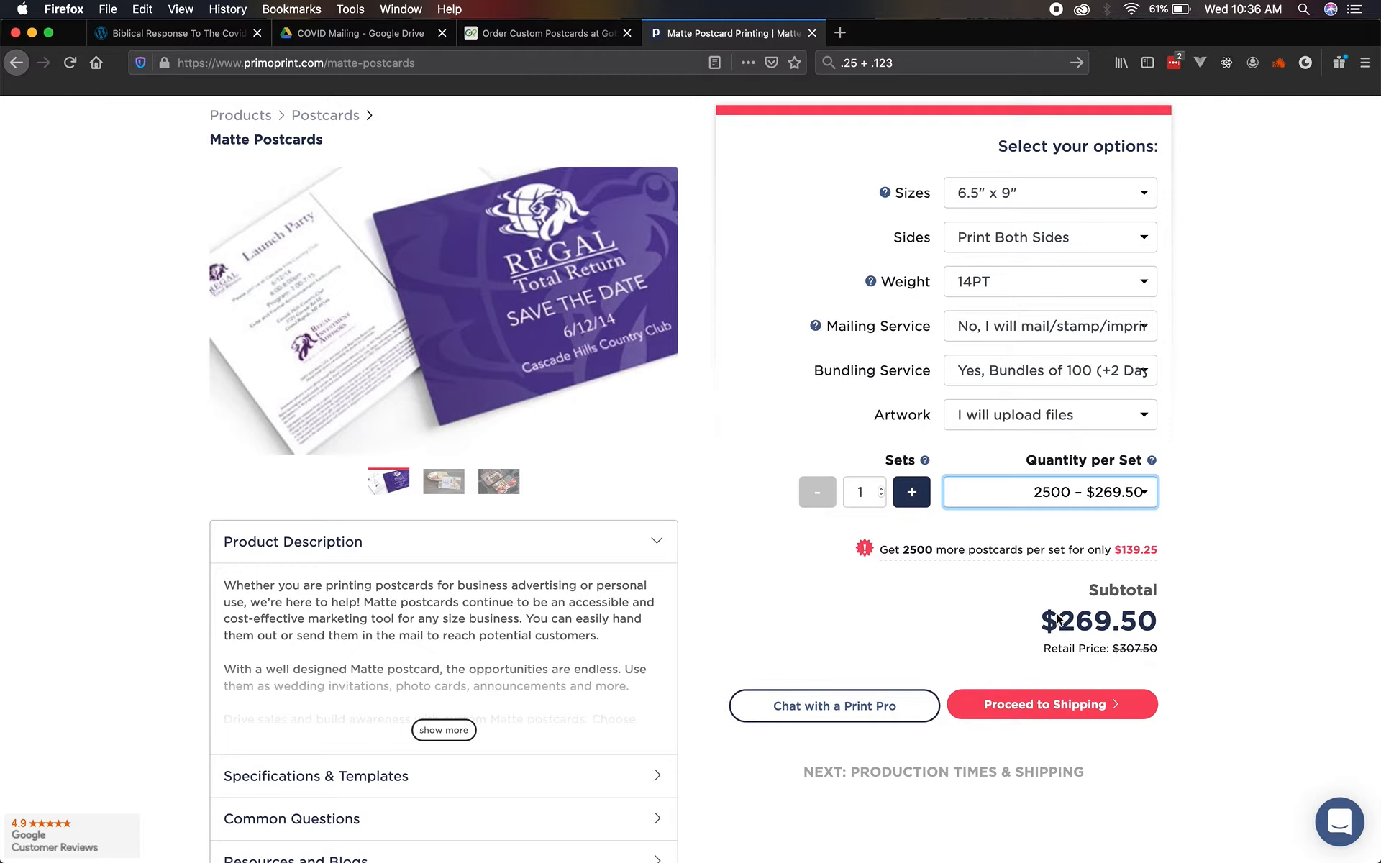
mouse_move(383, 51)
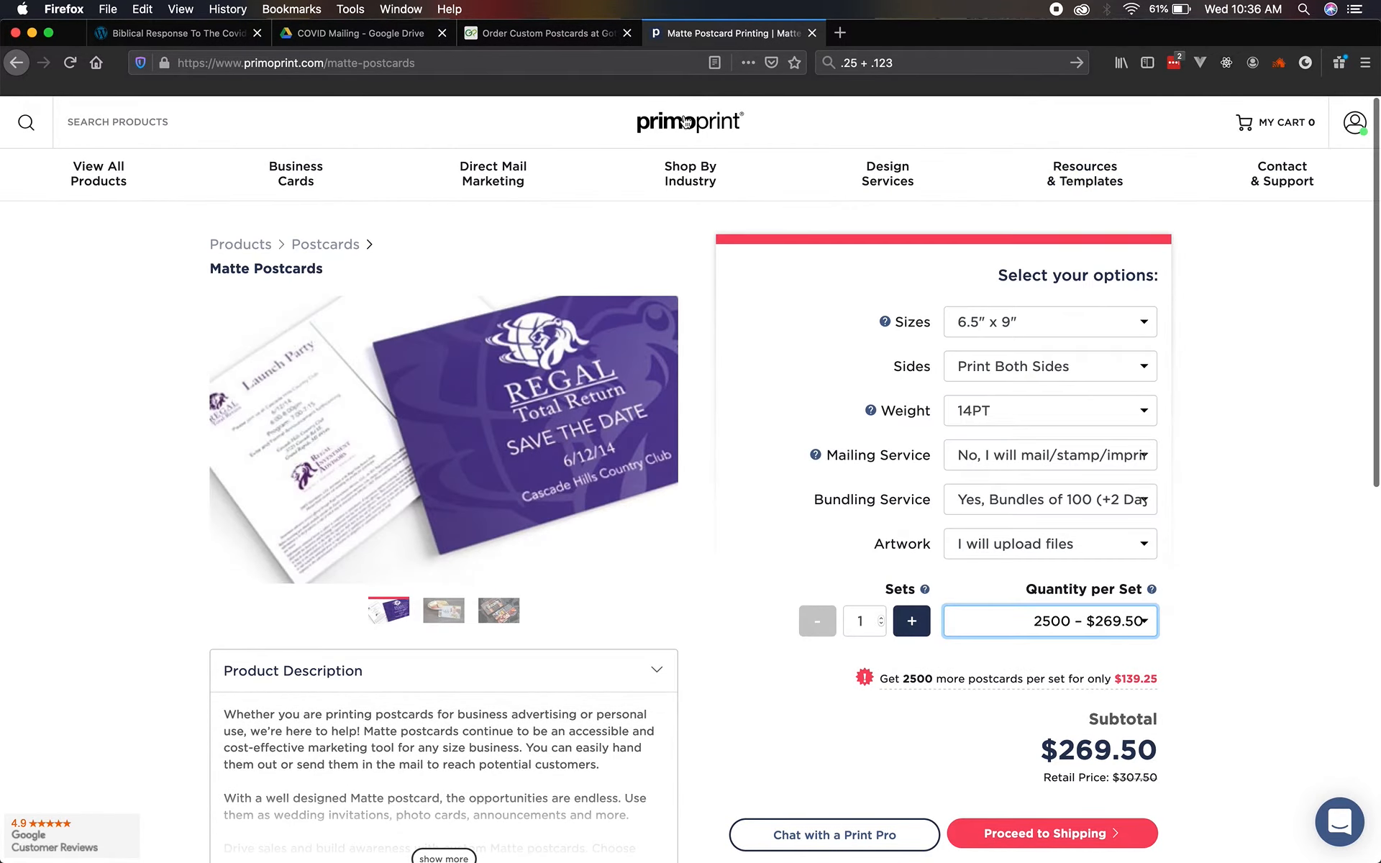
From the Primoprint home page, find and browse the Nonprofit and Church Printing page.
left_click(690, 121)
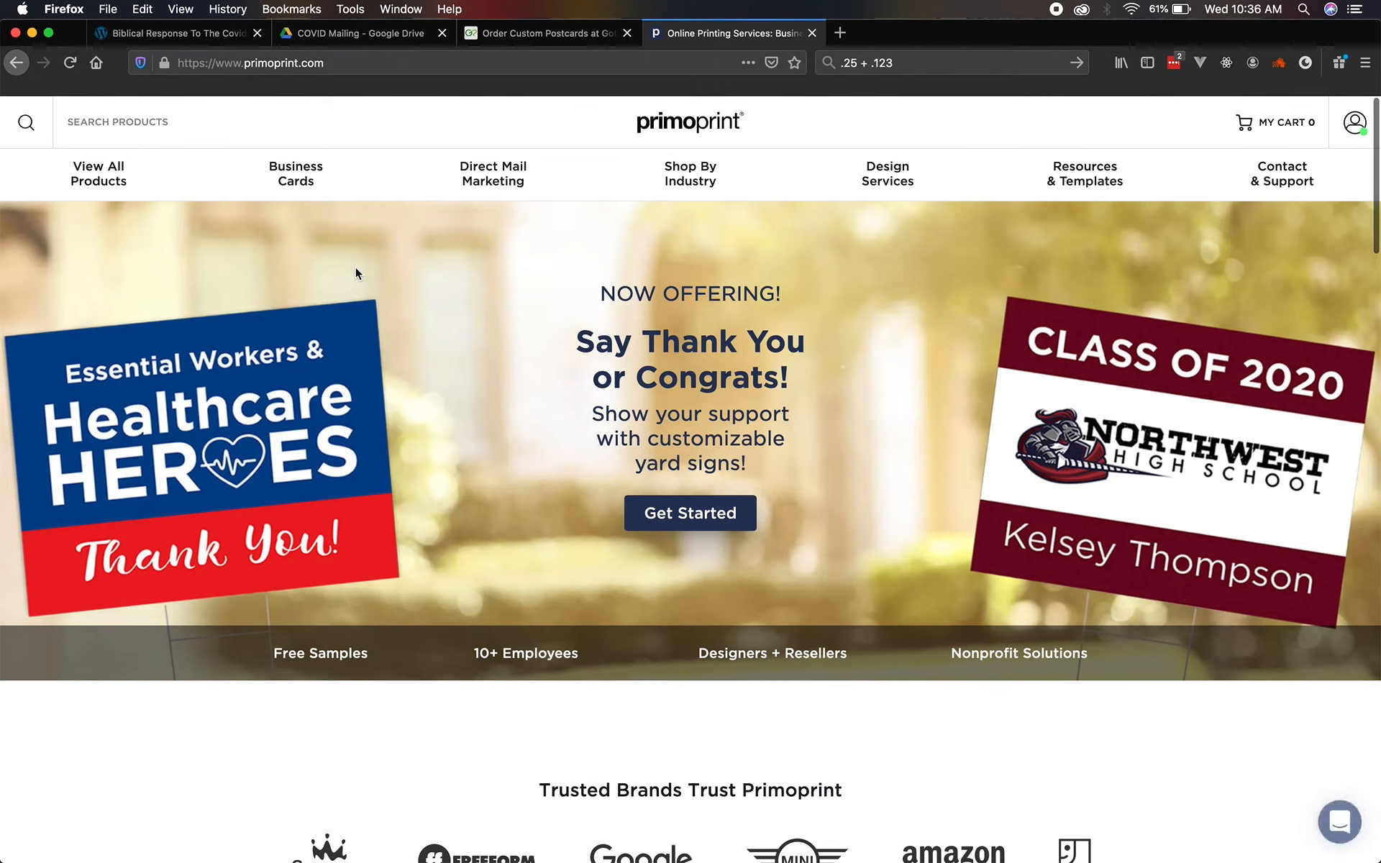
type("non")
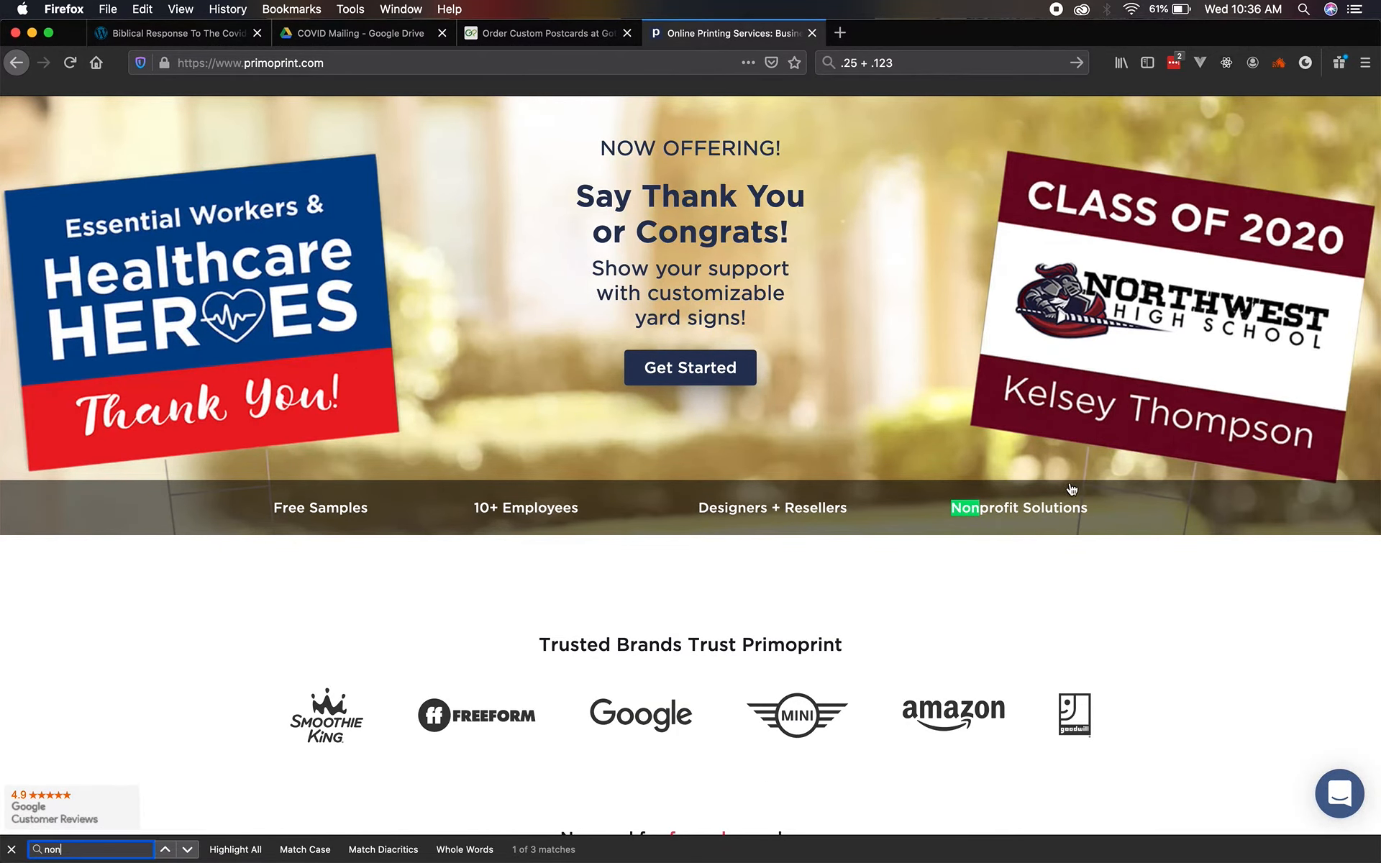
left_click(1019, 508)
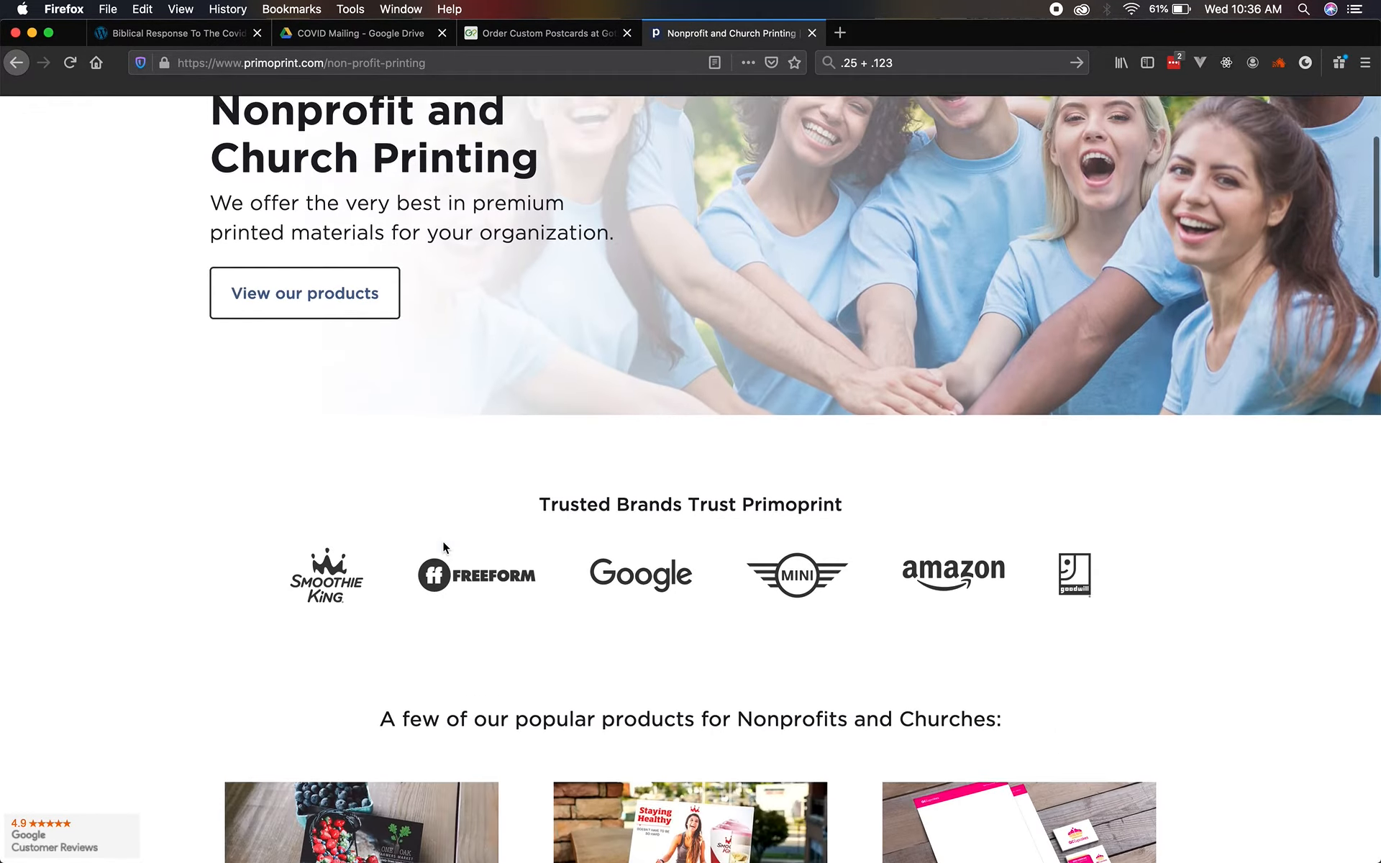
scroll("down", 3)
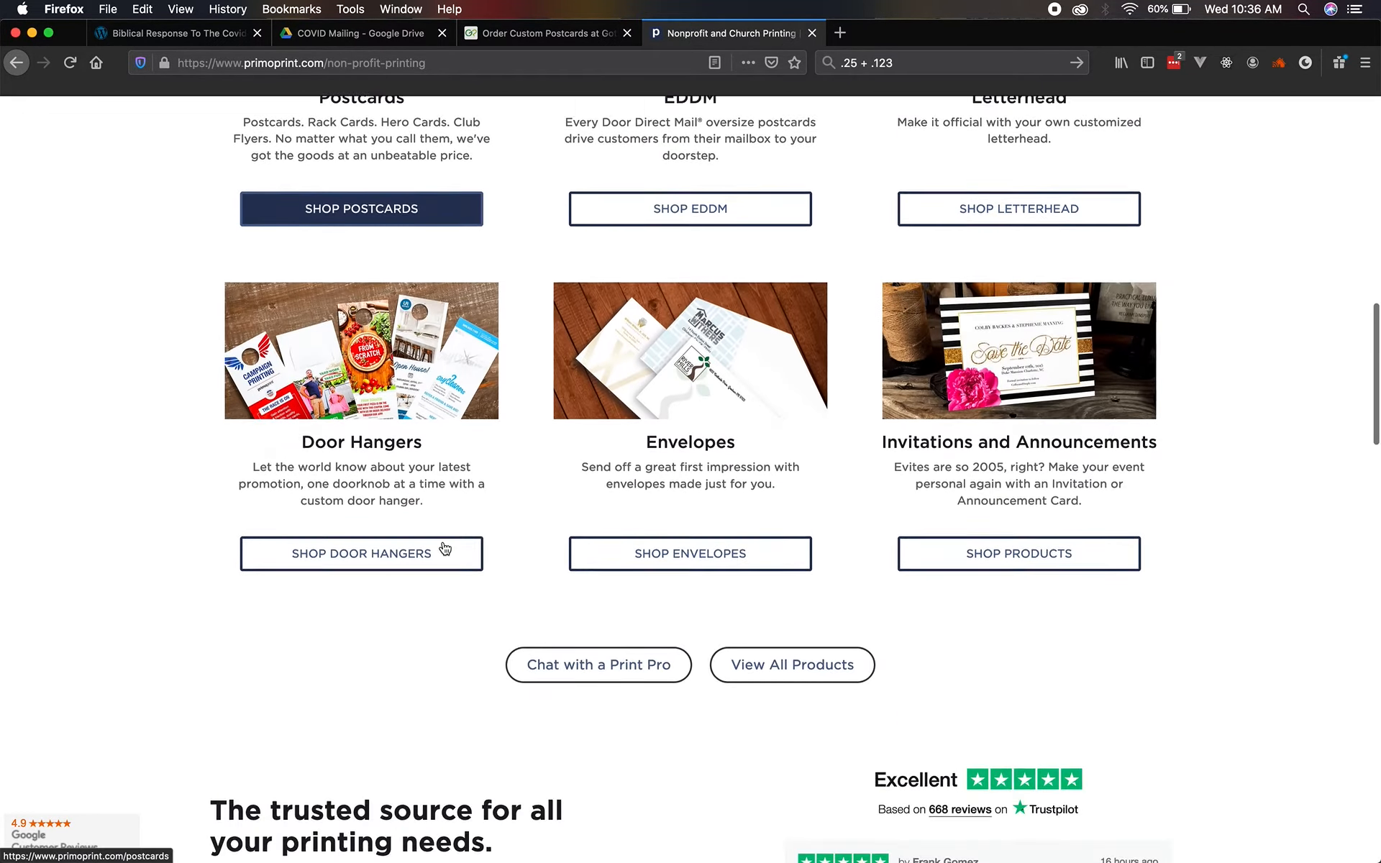
scroll("down", 3)
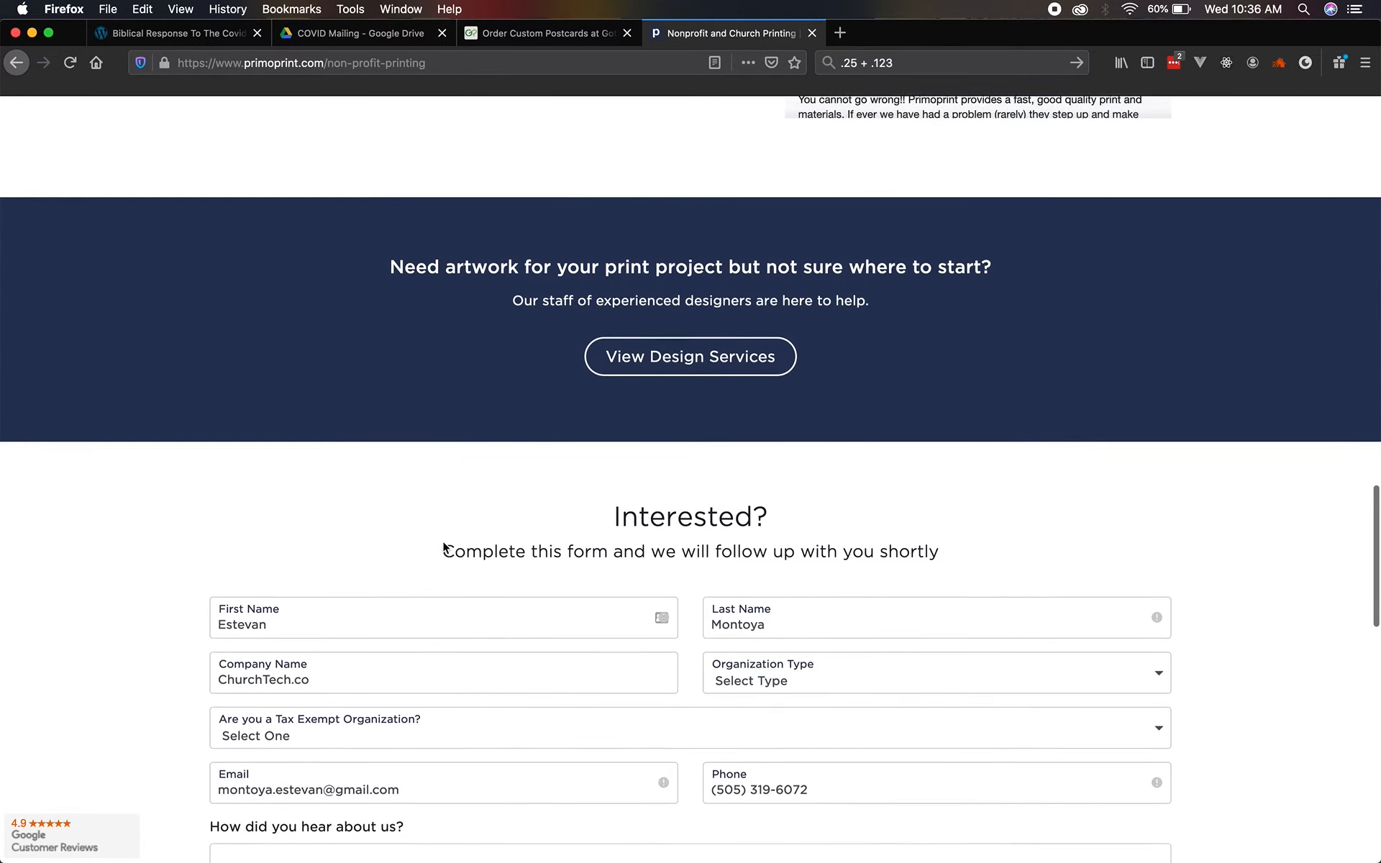
scroll("down", 3)
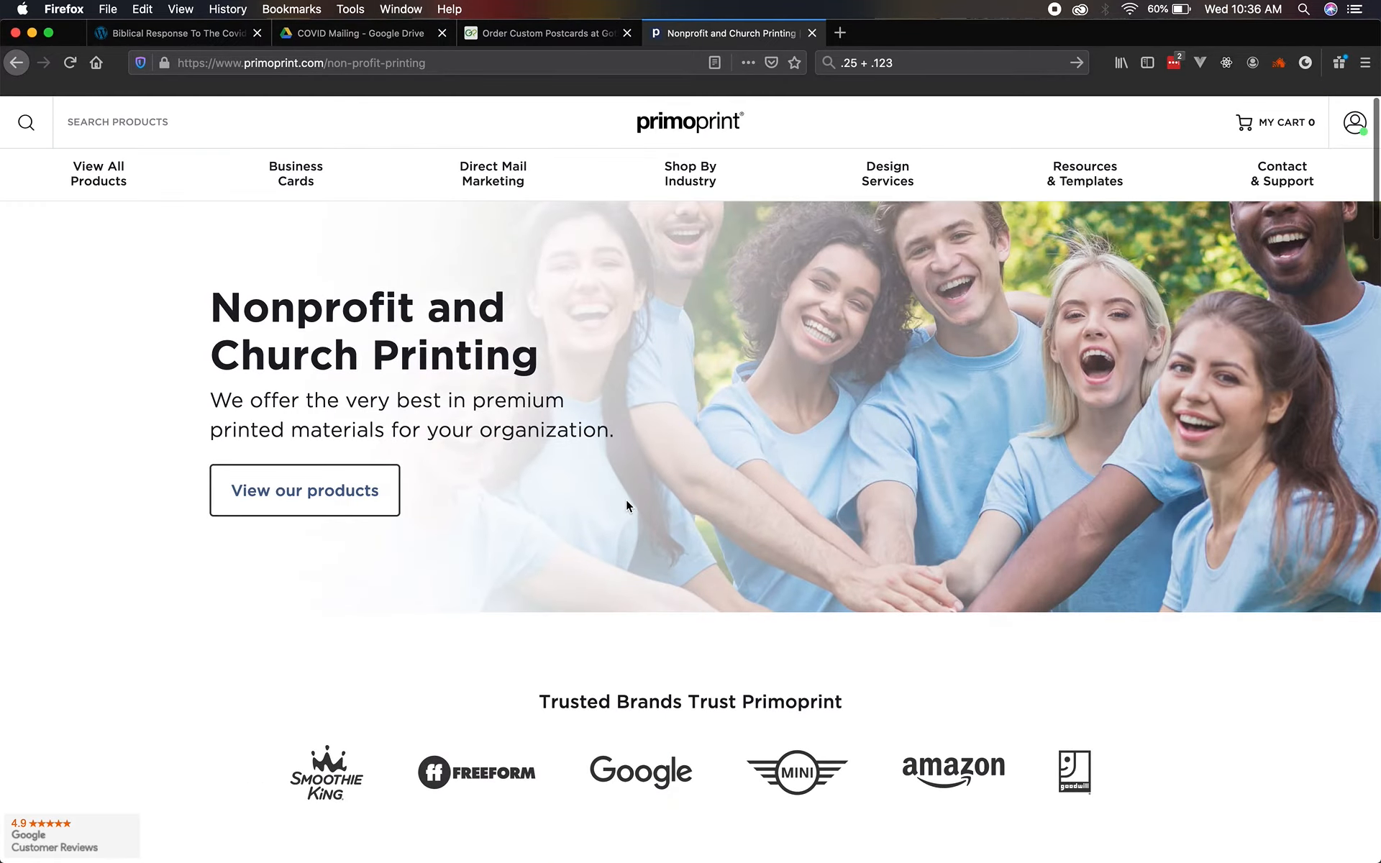
mouse_move(554, 53)
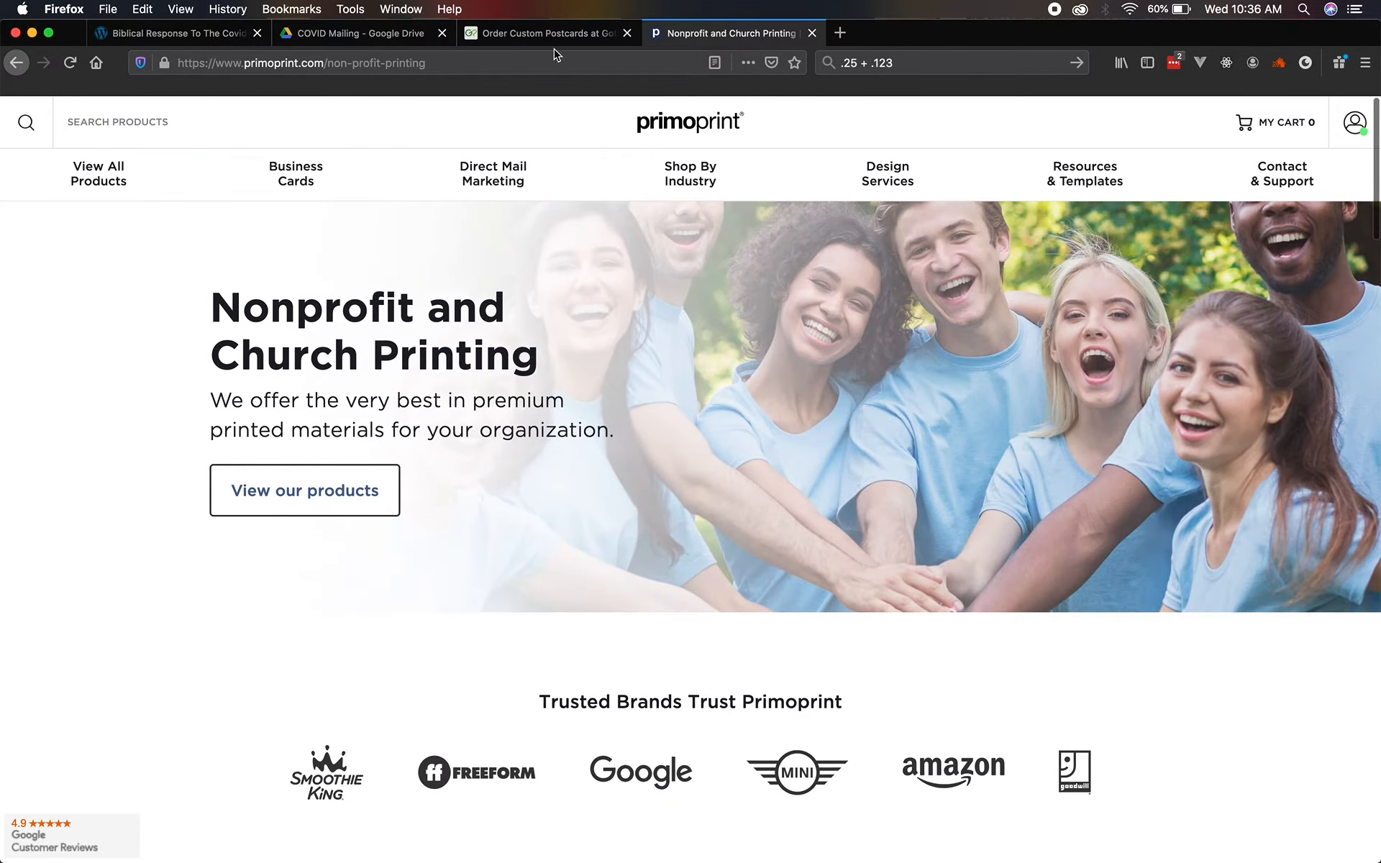
In the GotPrint order, choose the 6.5" x 9" EDDM Eligible postcard size.
left_click(547, 33)
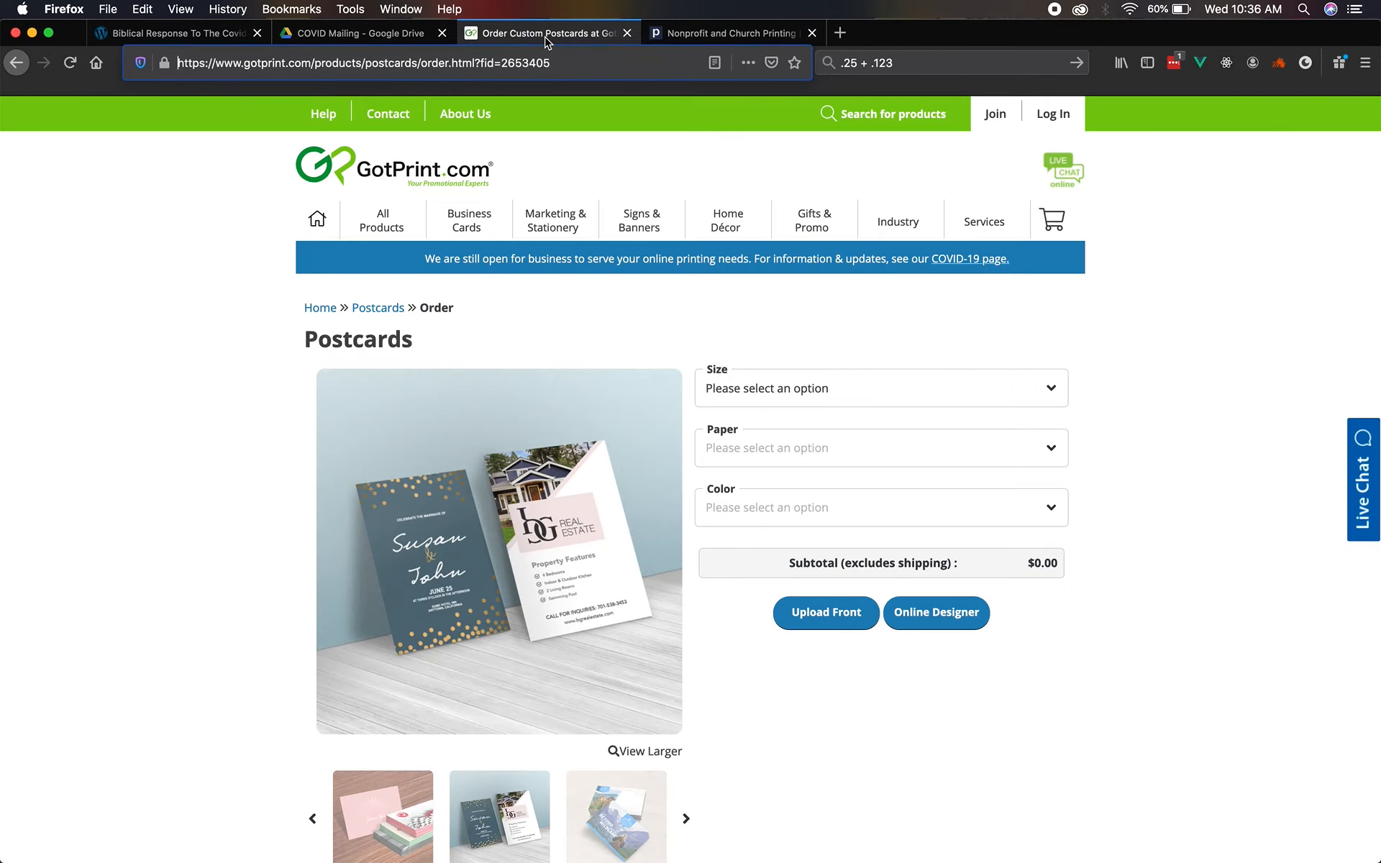
mouse_move(1228, 440)
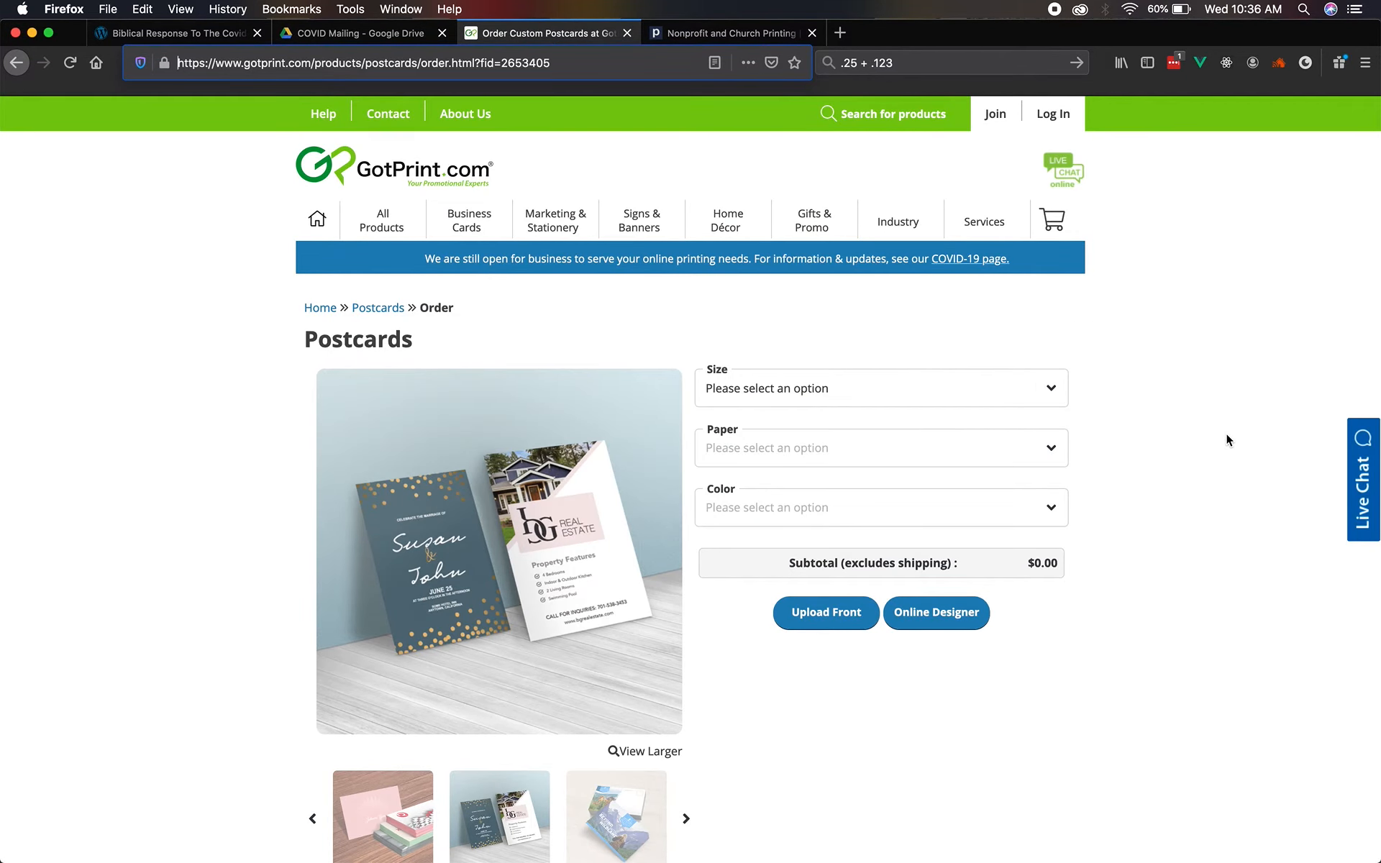
left_click(880, 387)
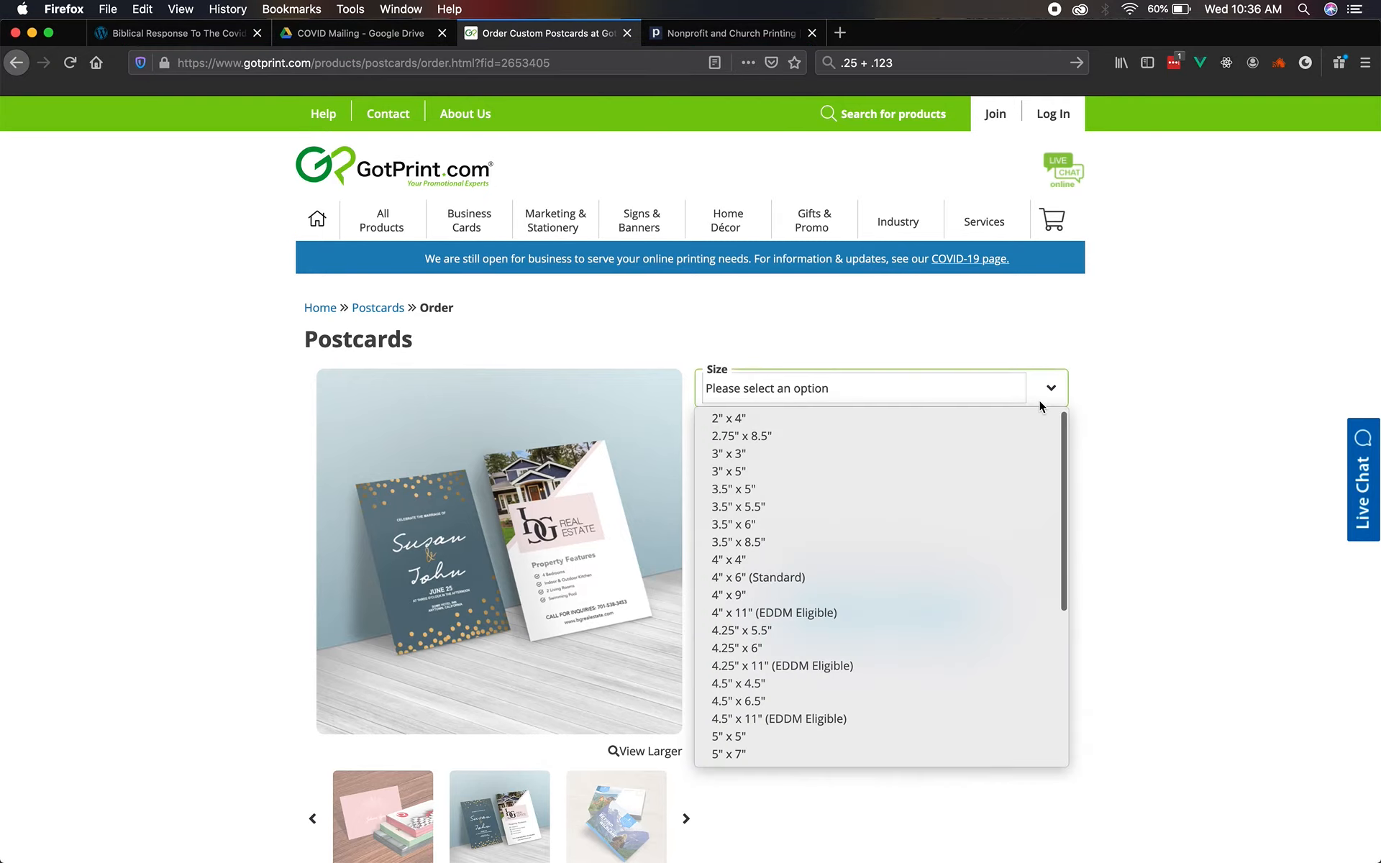
scroll("down", 3)
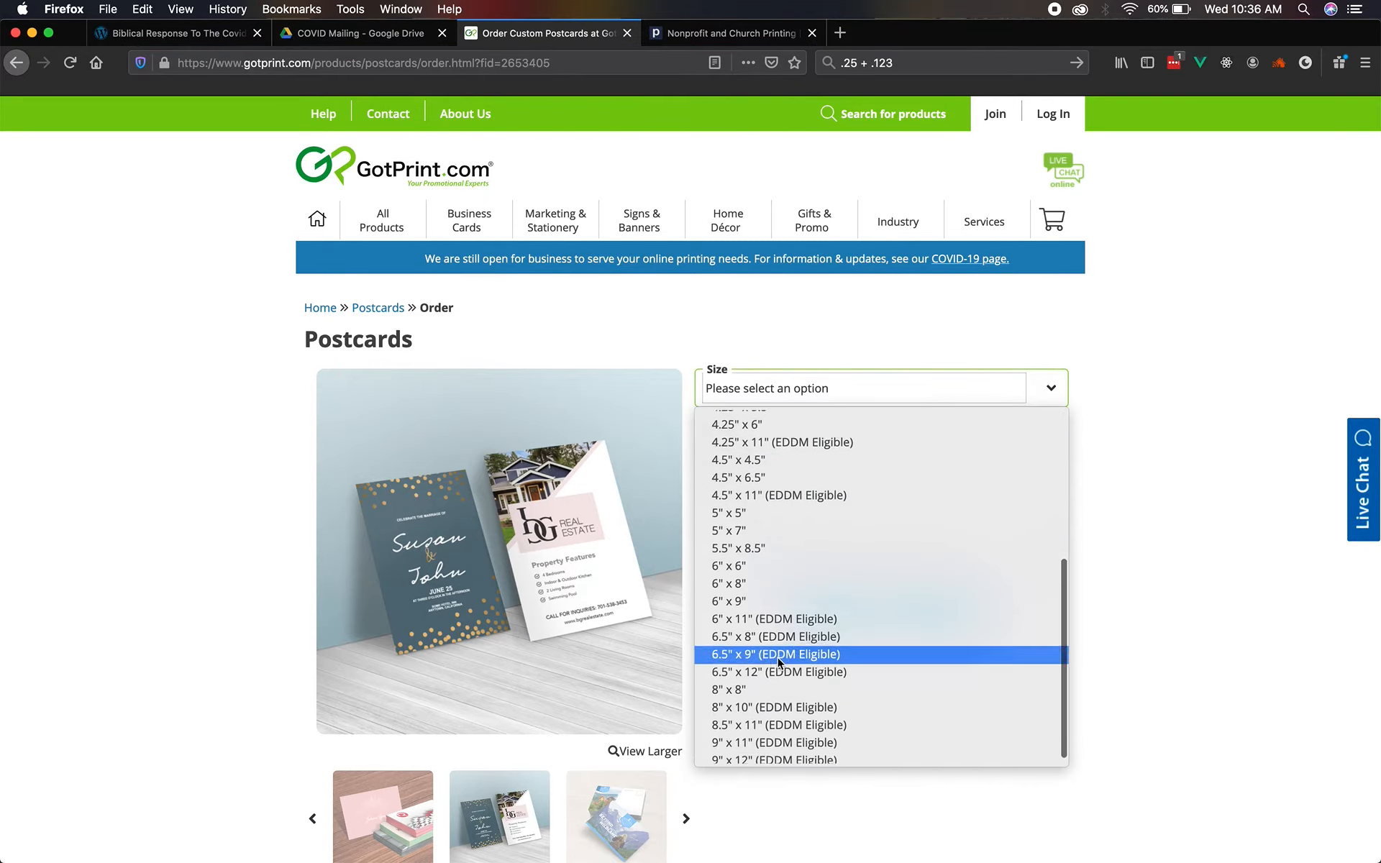
left_click(779, 655)
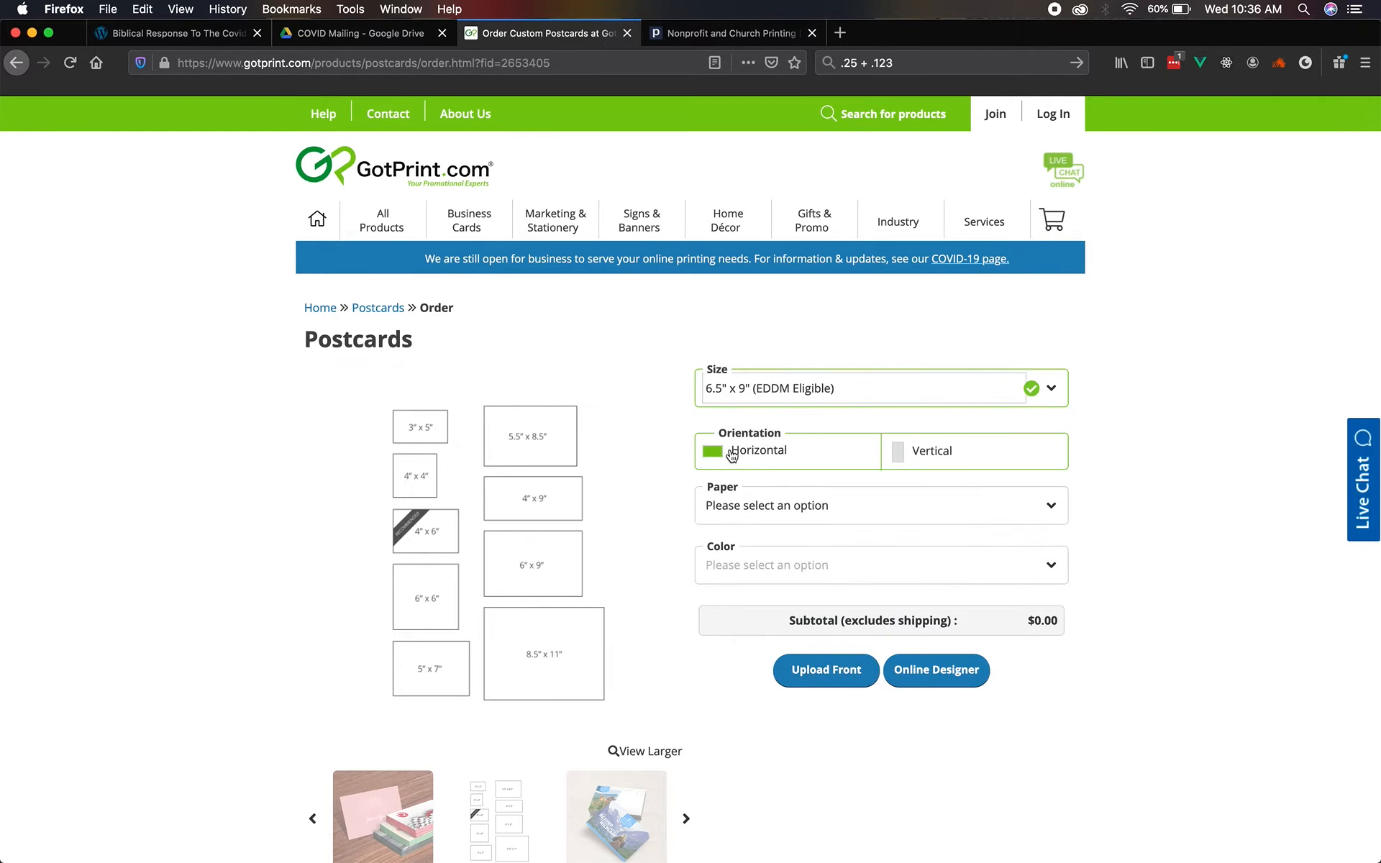
Set 14 pt. Uncoated Cover paper, full color both sides, and browse the quantity list toward 2500.
left_click(881, 505)
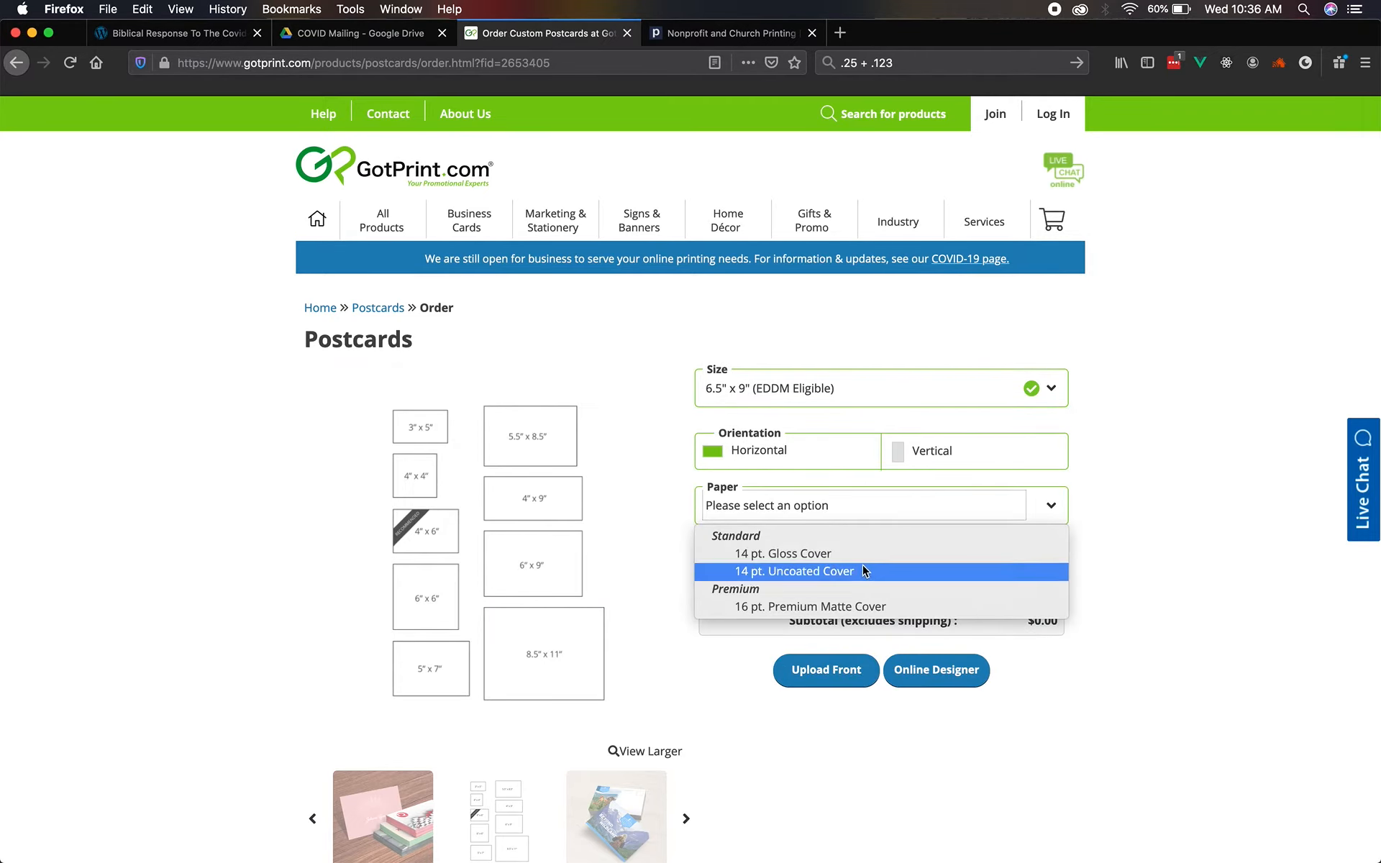
left_click(795, 571)
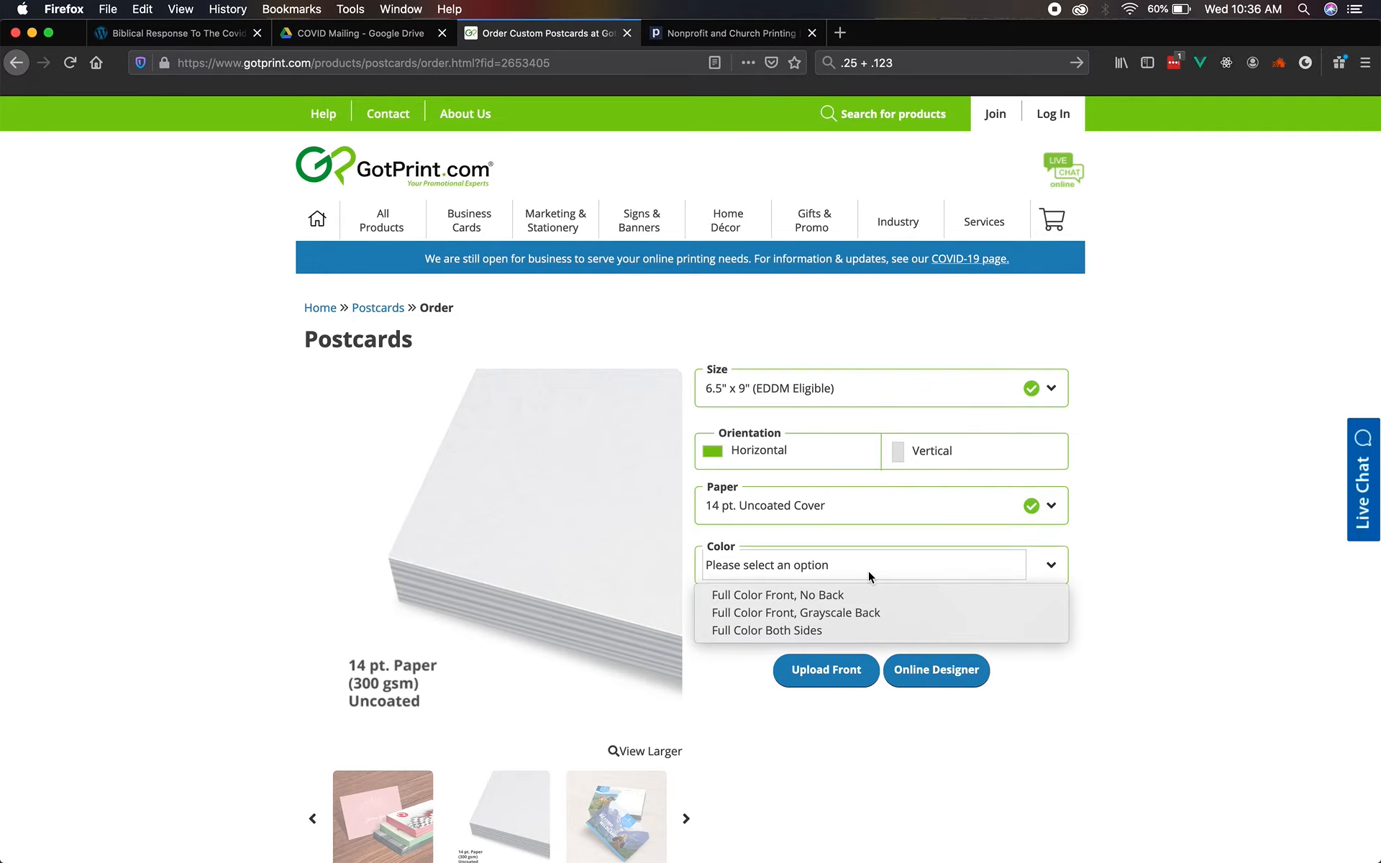
left_click(765, 630)
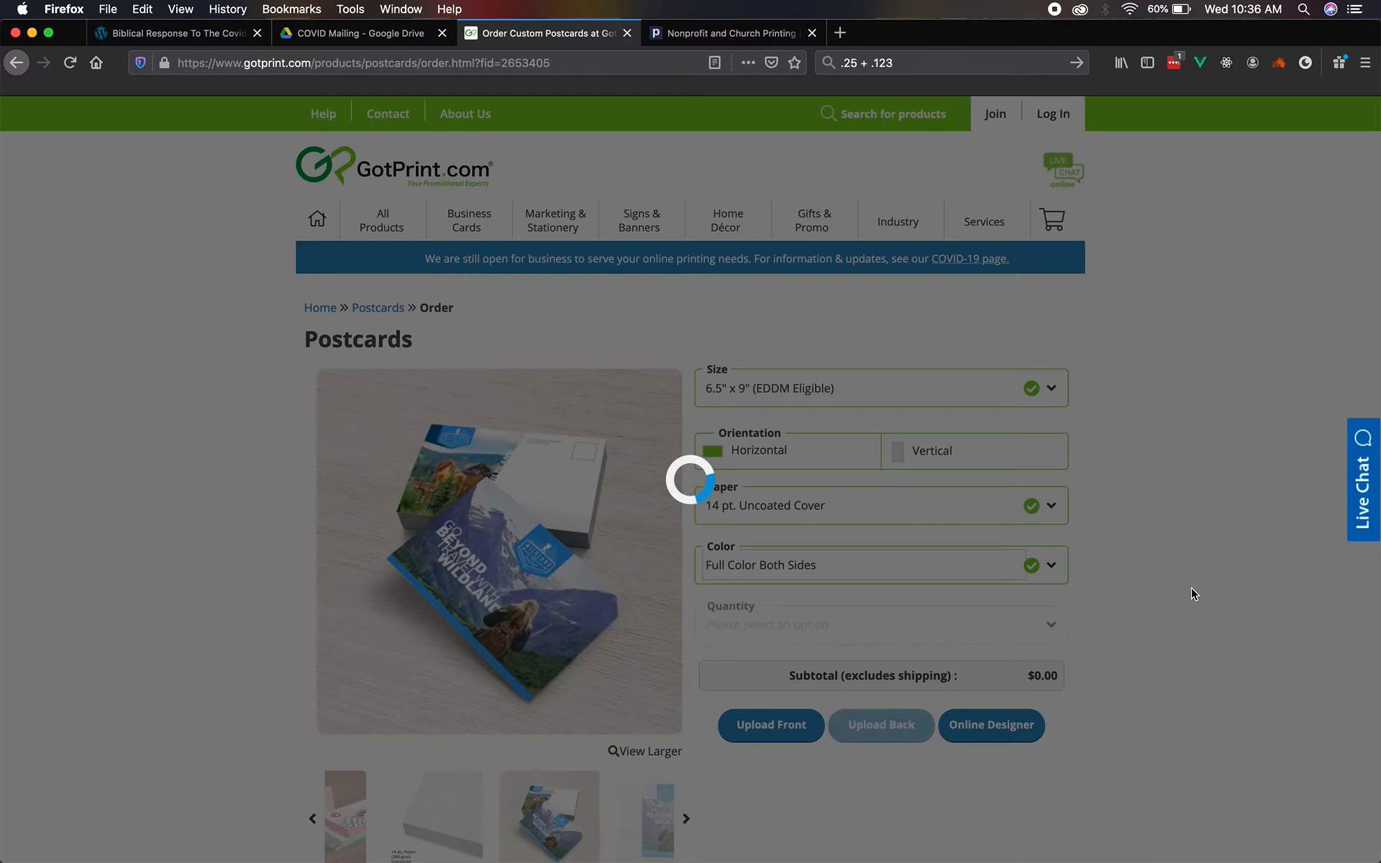
left_click(1049, 451)
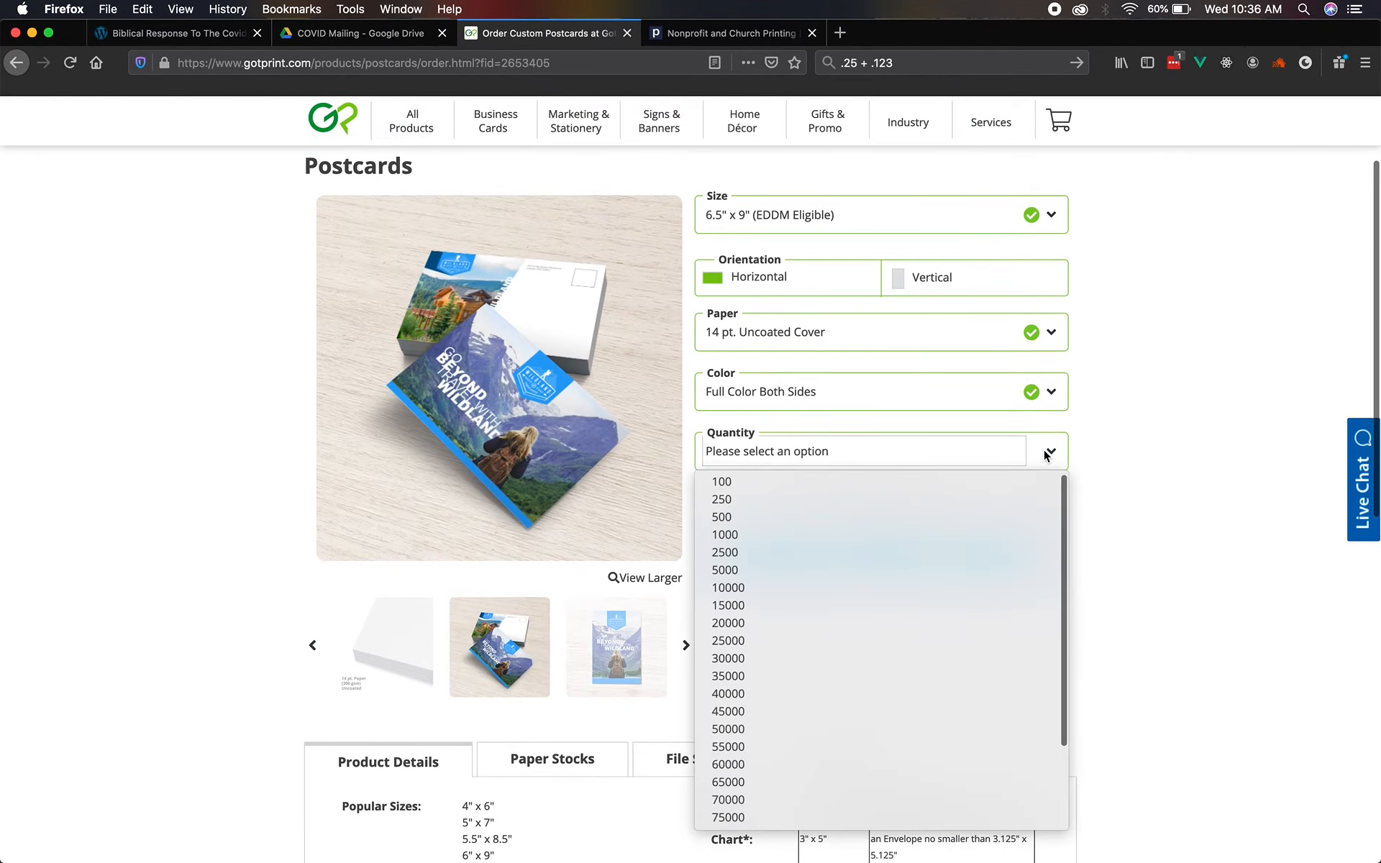
mouse_move(828, 588)
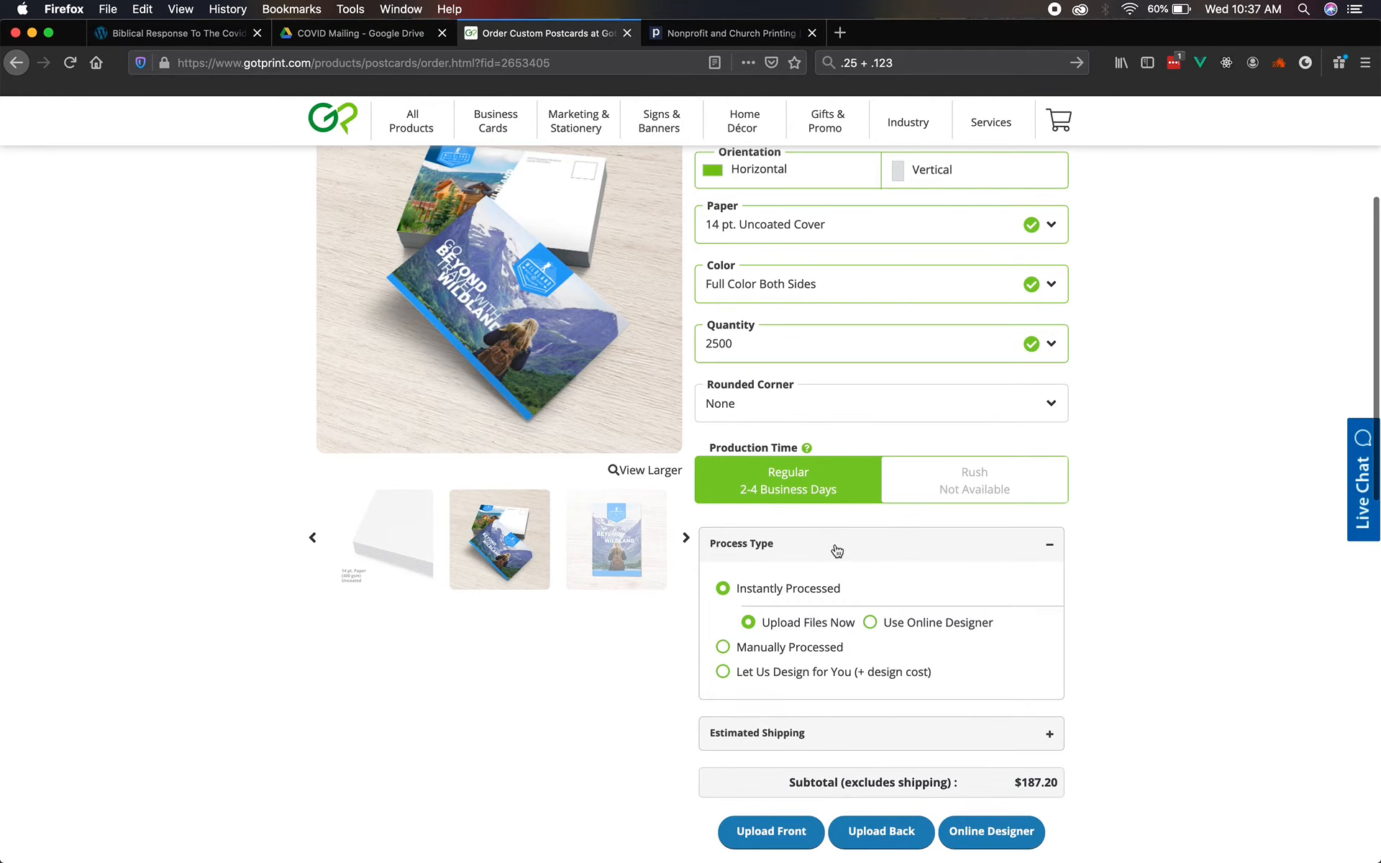
scroll("down", 3)
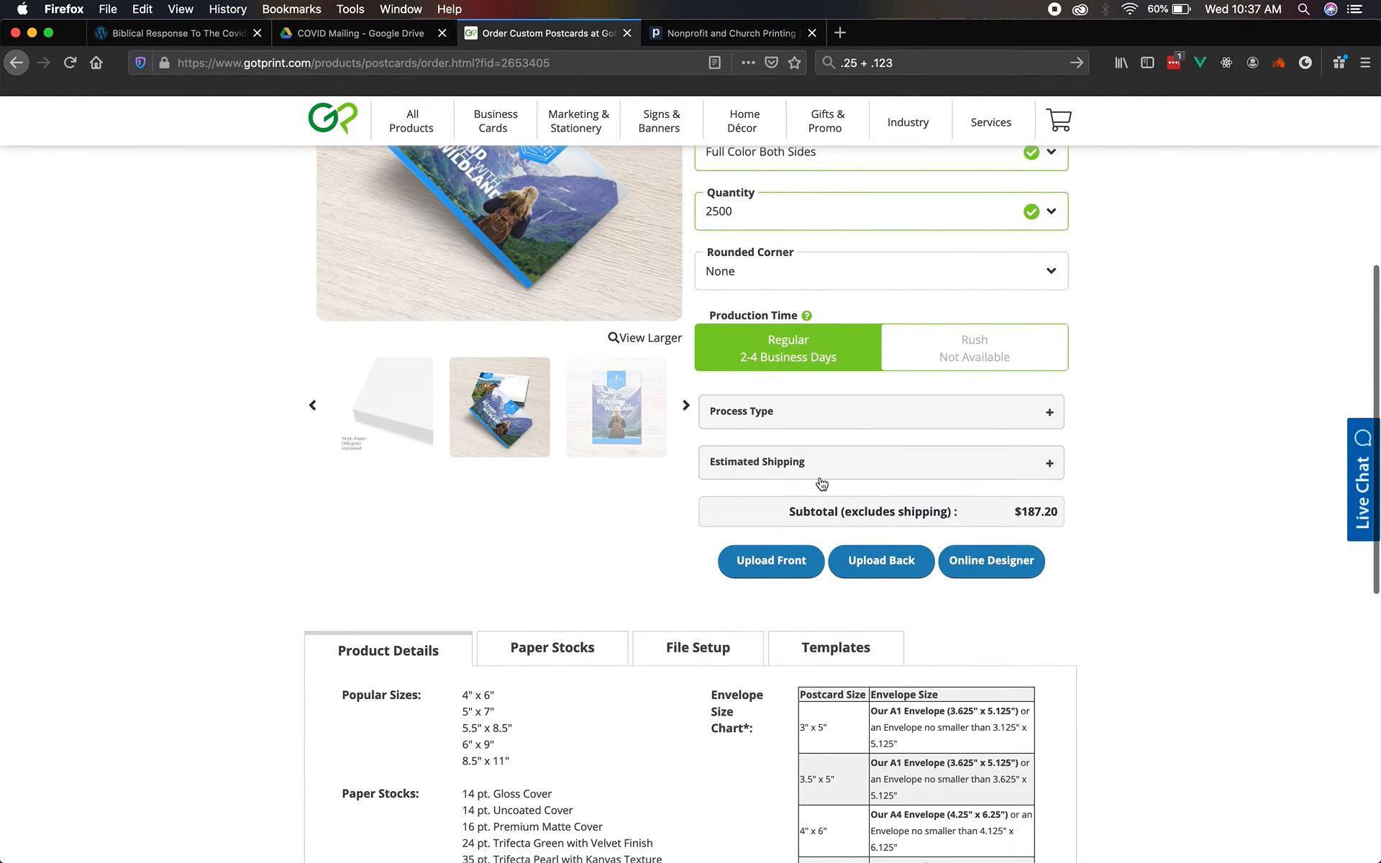
scroll("down", 3)
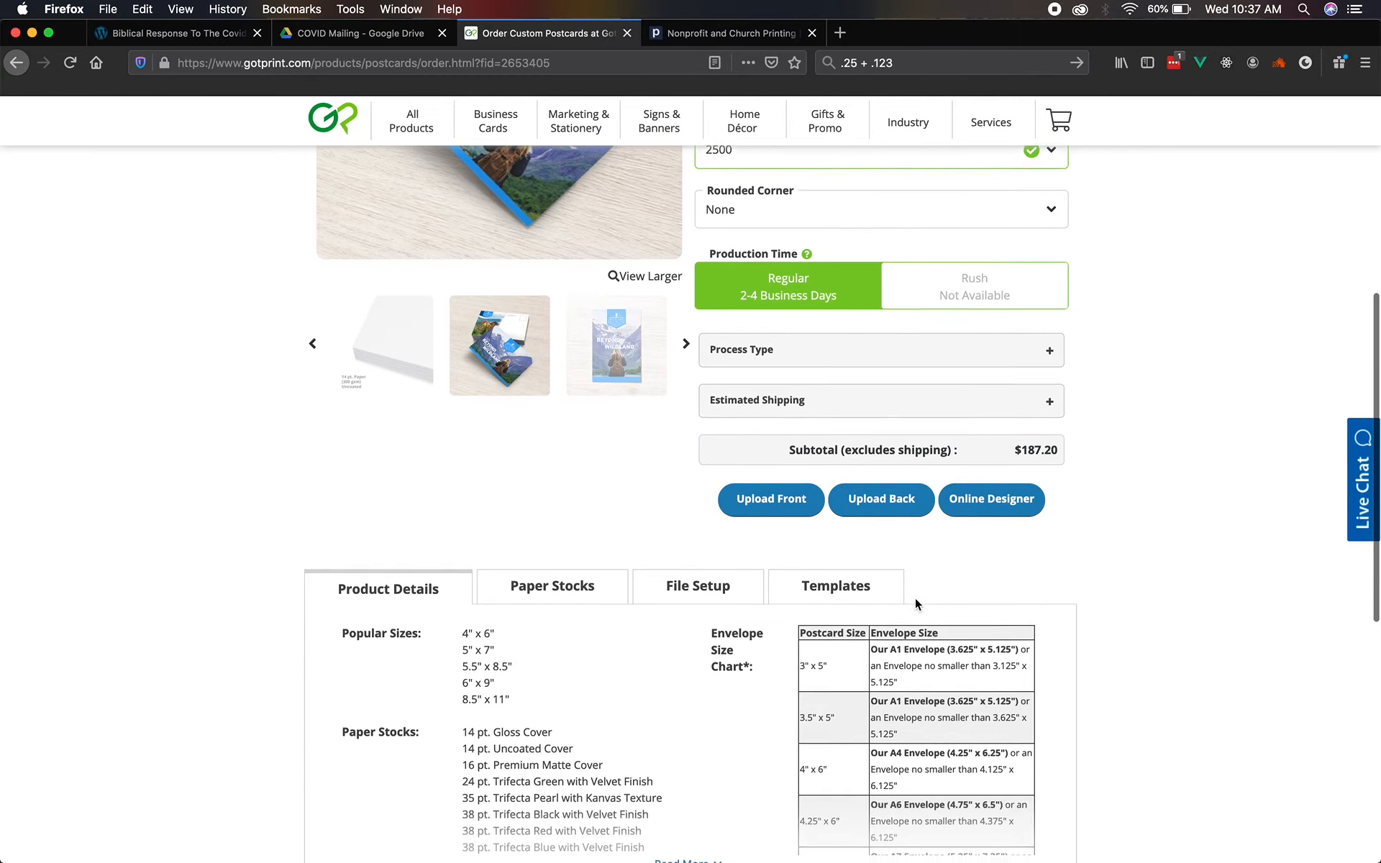
scroll("up", 3)
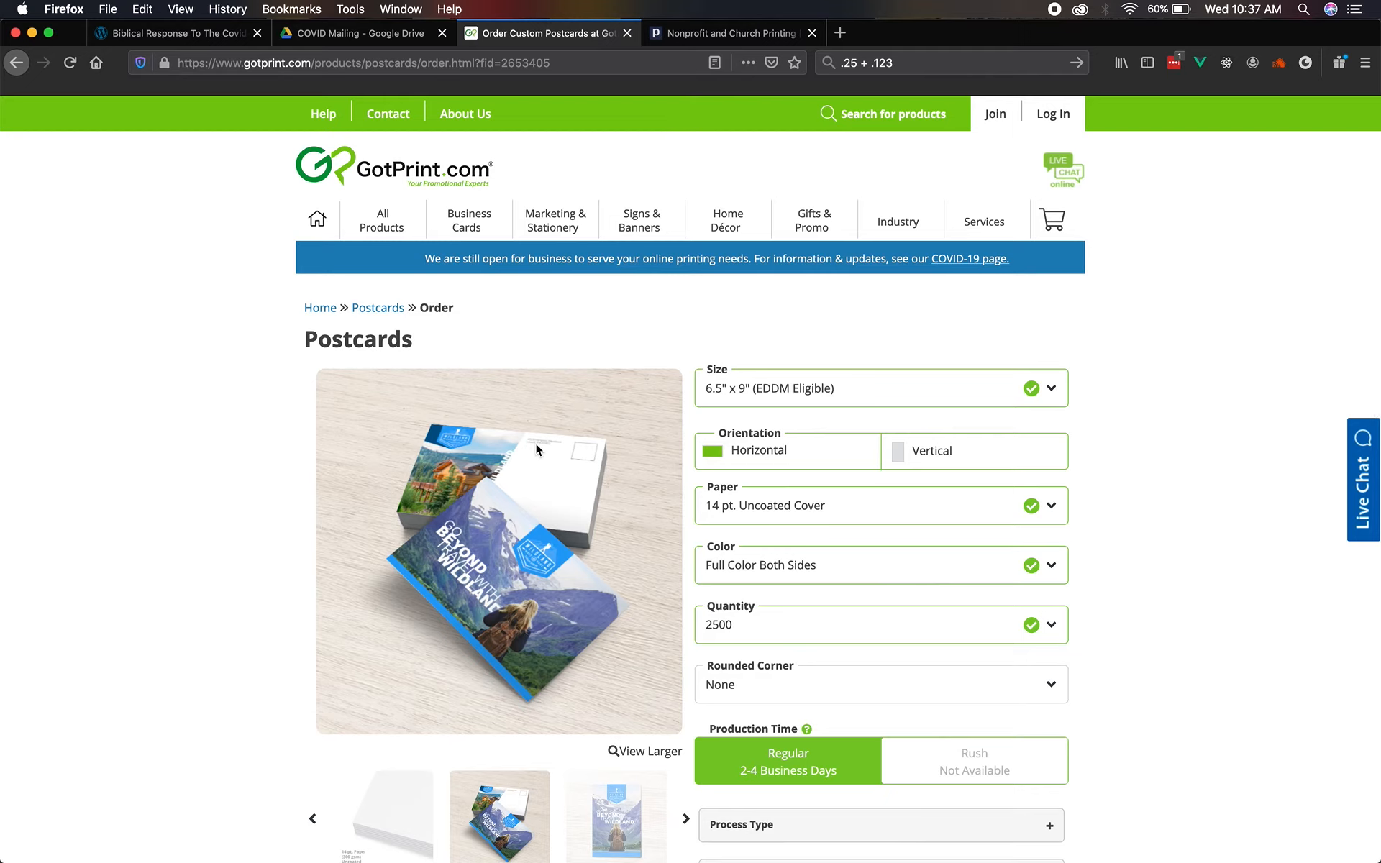
mouse_move(522, 277)
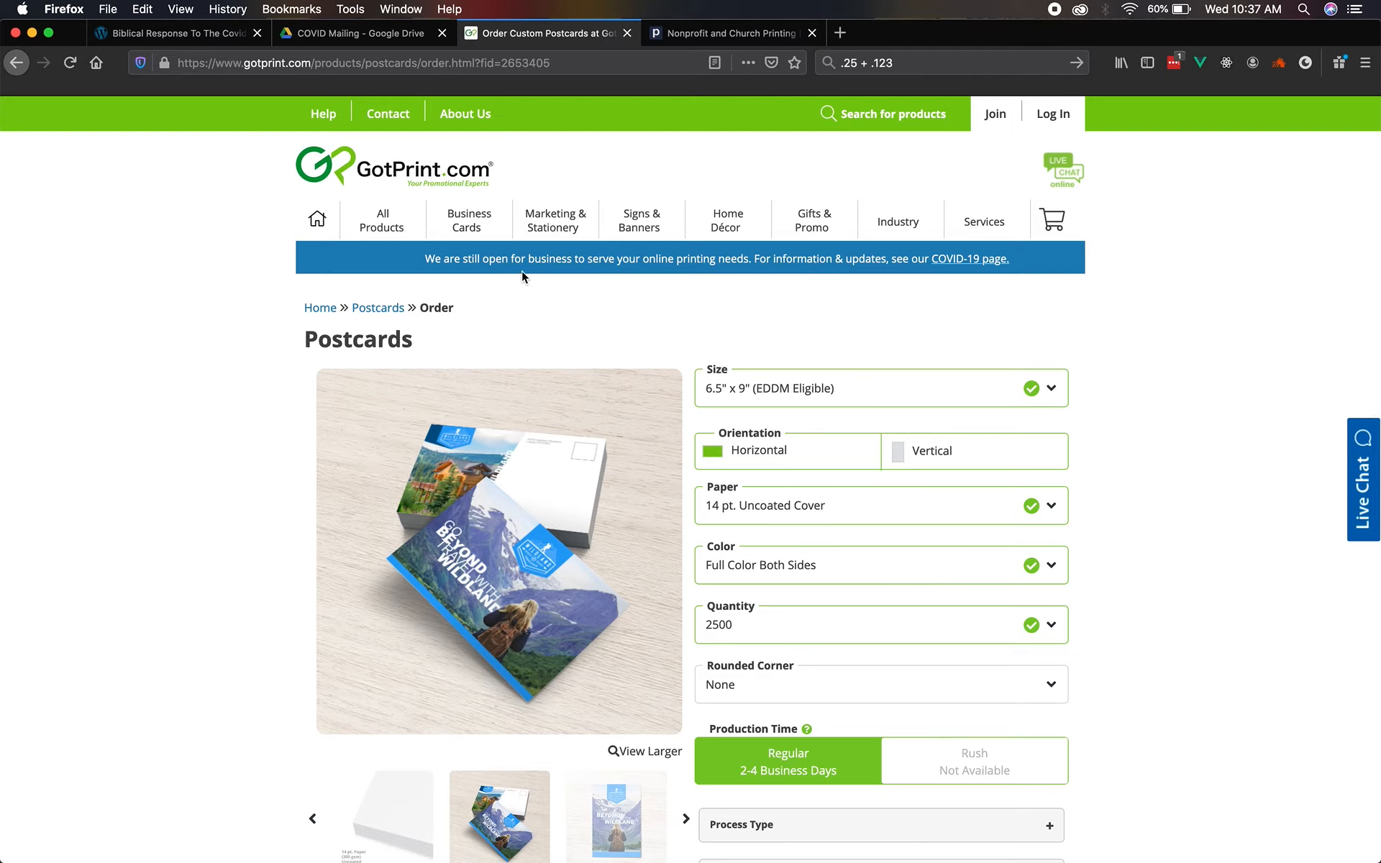
mouse_move(738, 139)
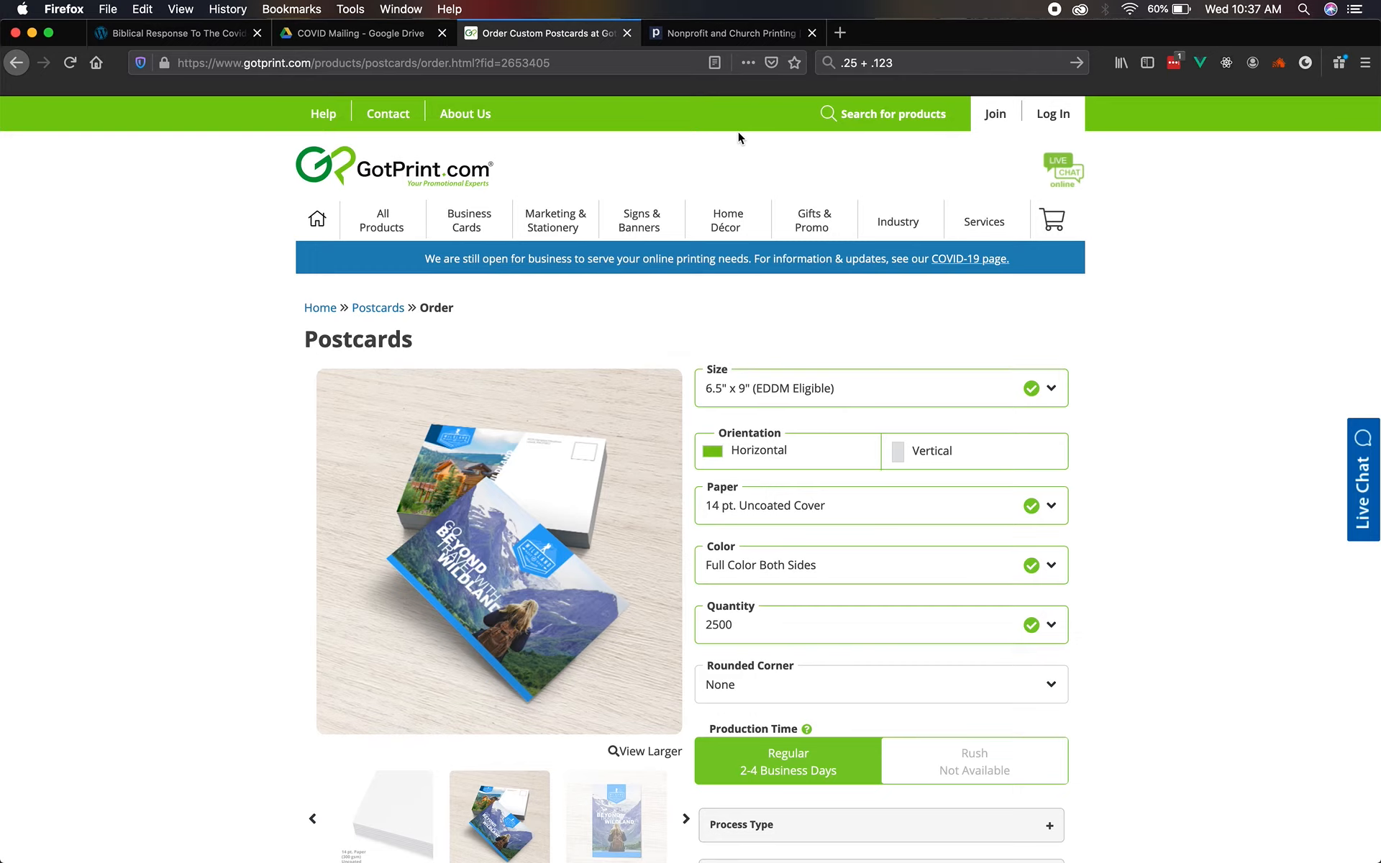
mouse_move(554, 221)
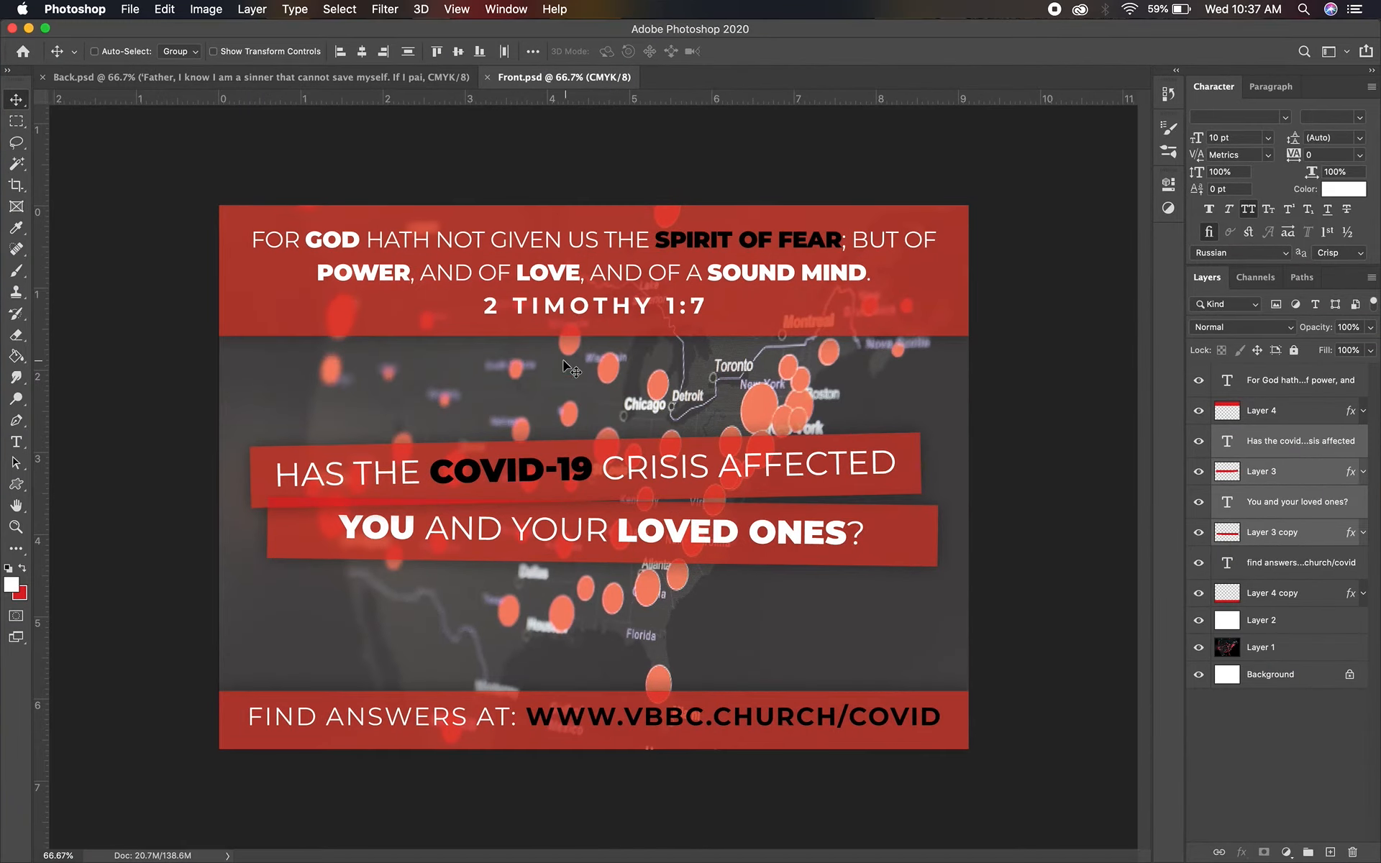
mouse_move(295, 458)
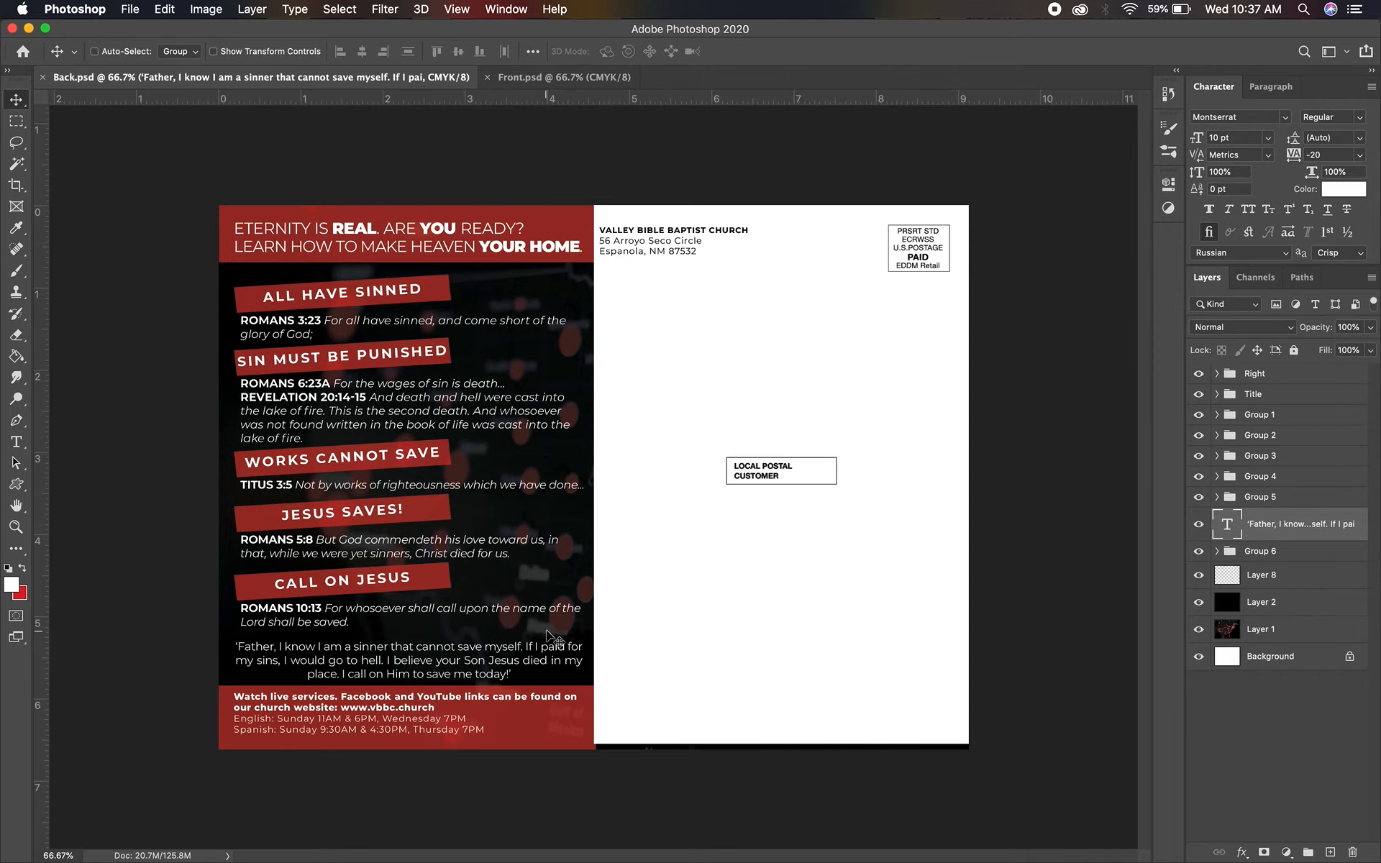
mouse_move(763, 391)
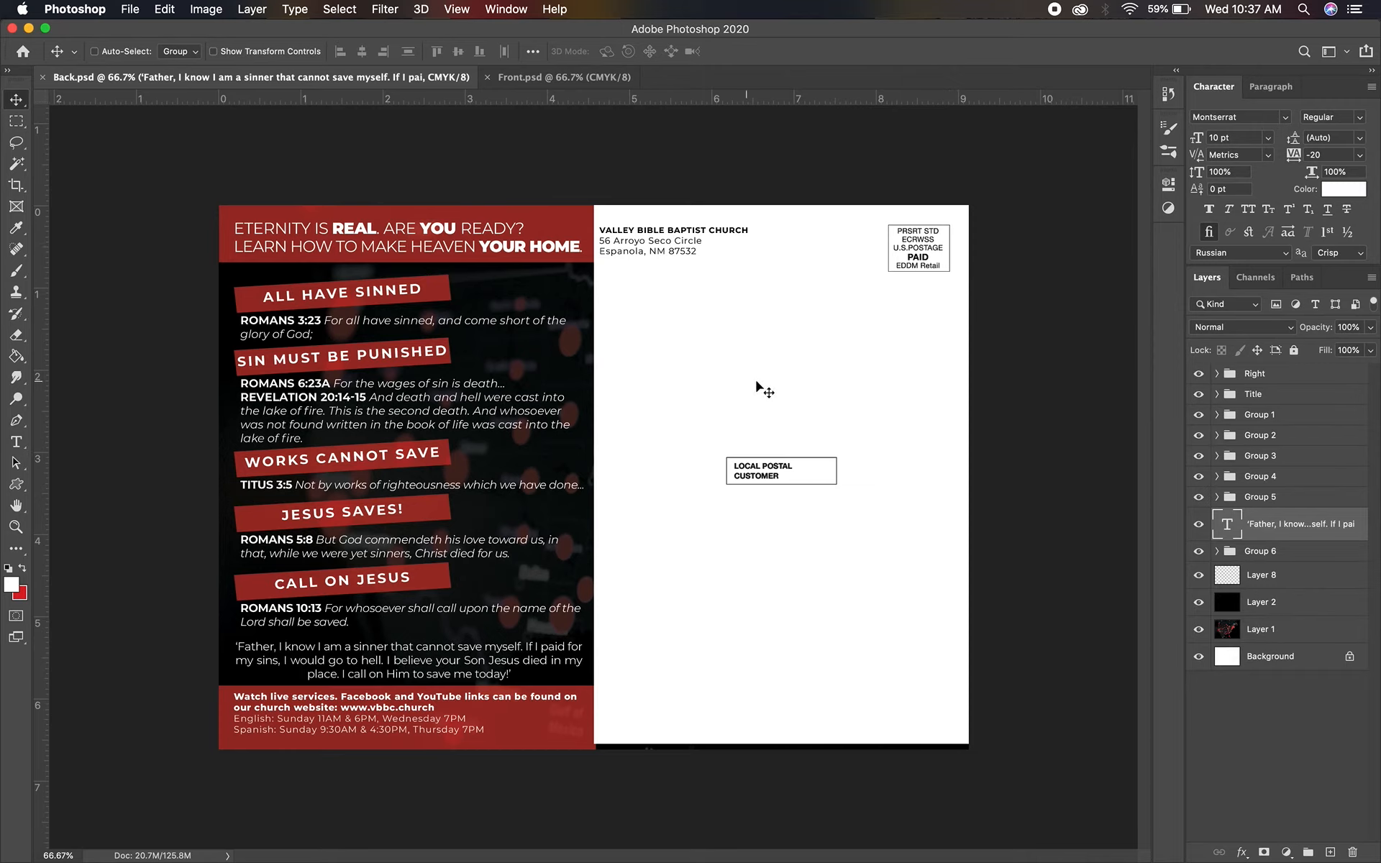
mouse_move(883, 367)
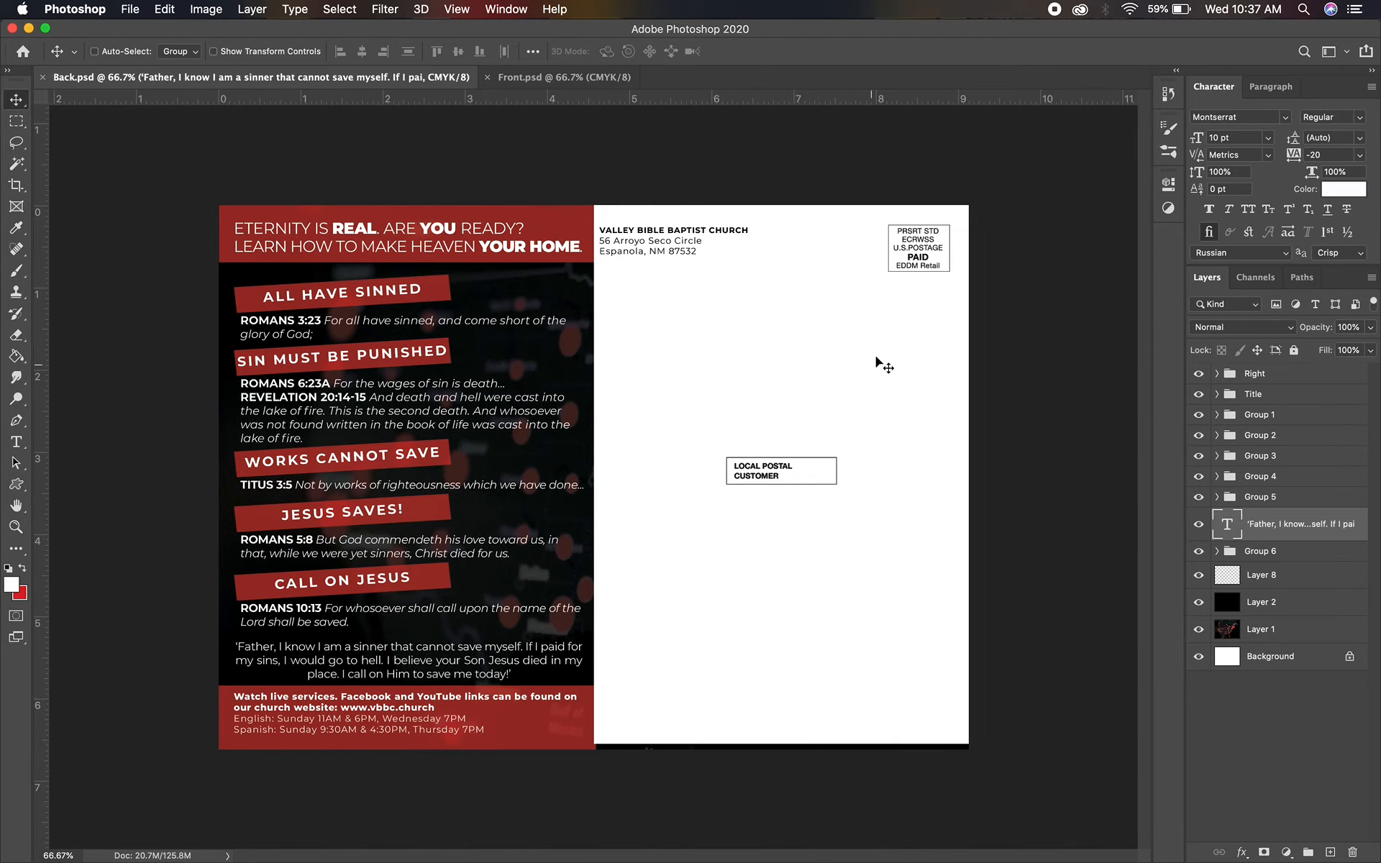
mouse_move(457, 171)
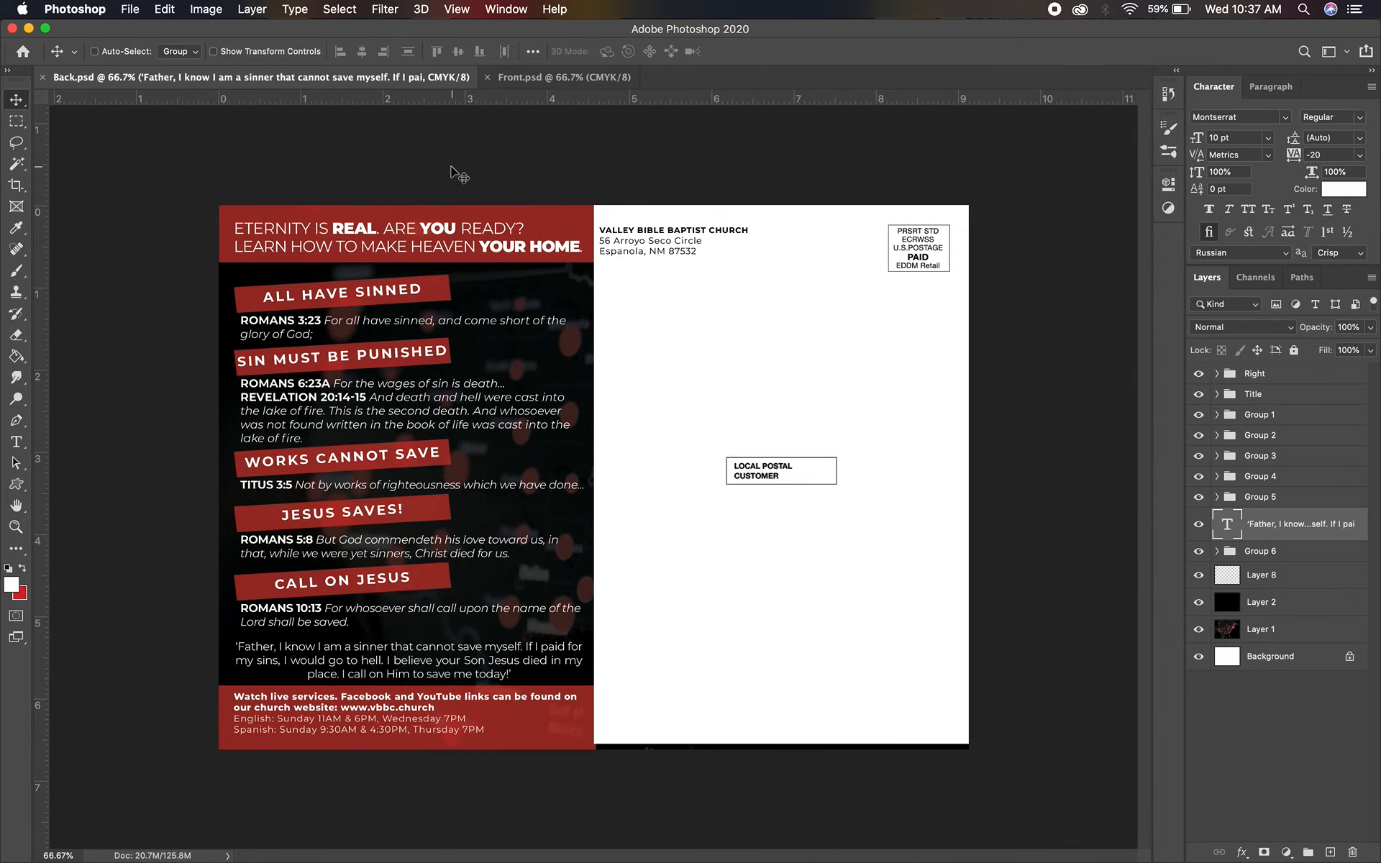
Return to the GotPrint postcard order page after reviewing the designs.
left_click(561, 76)
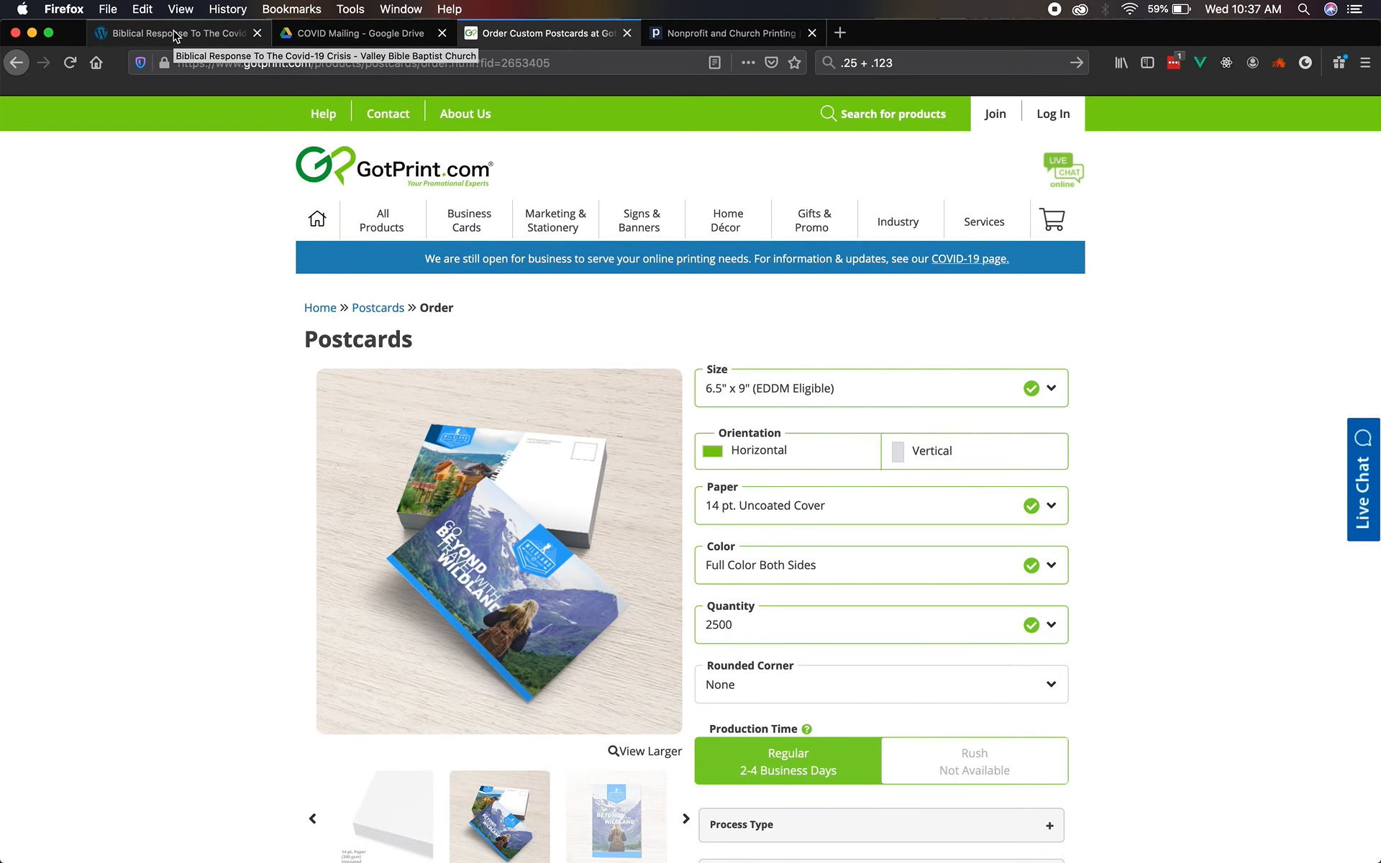
Bring up the church's vbbc.church COVID-19 response landing page in Firefox.
left_click(176, 33)
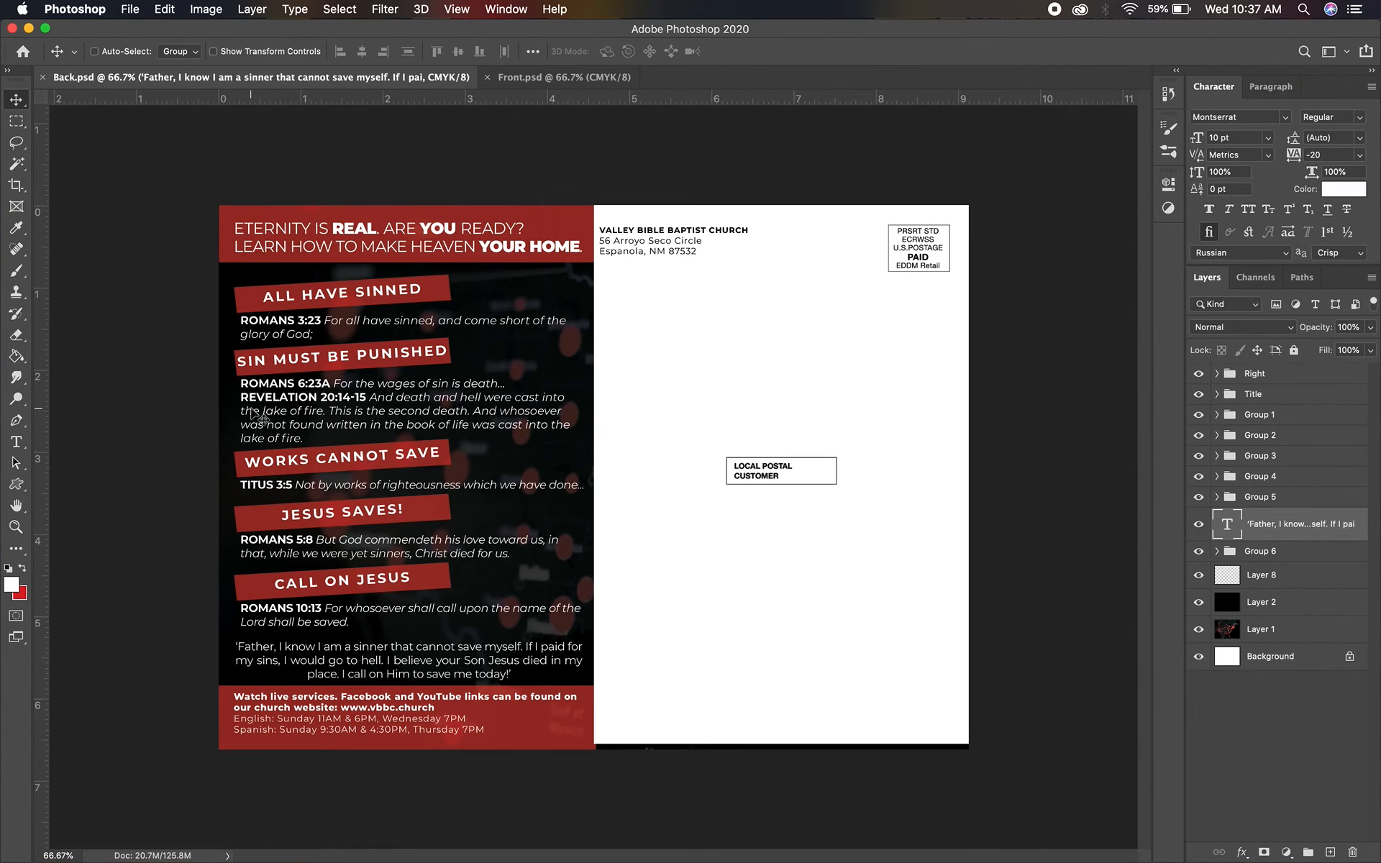
mouse_move(352, 473)
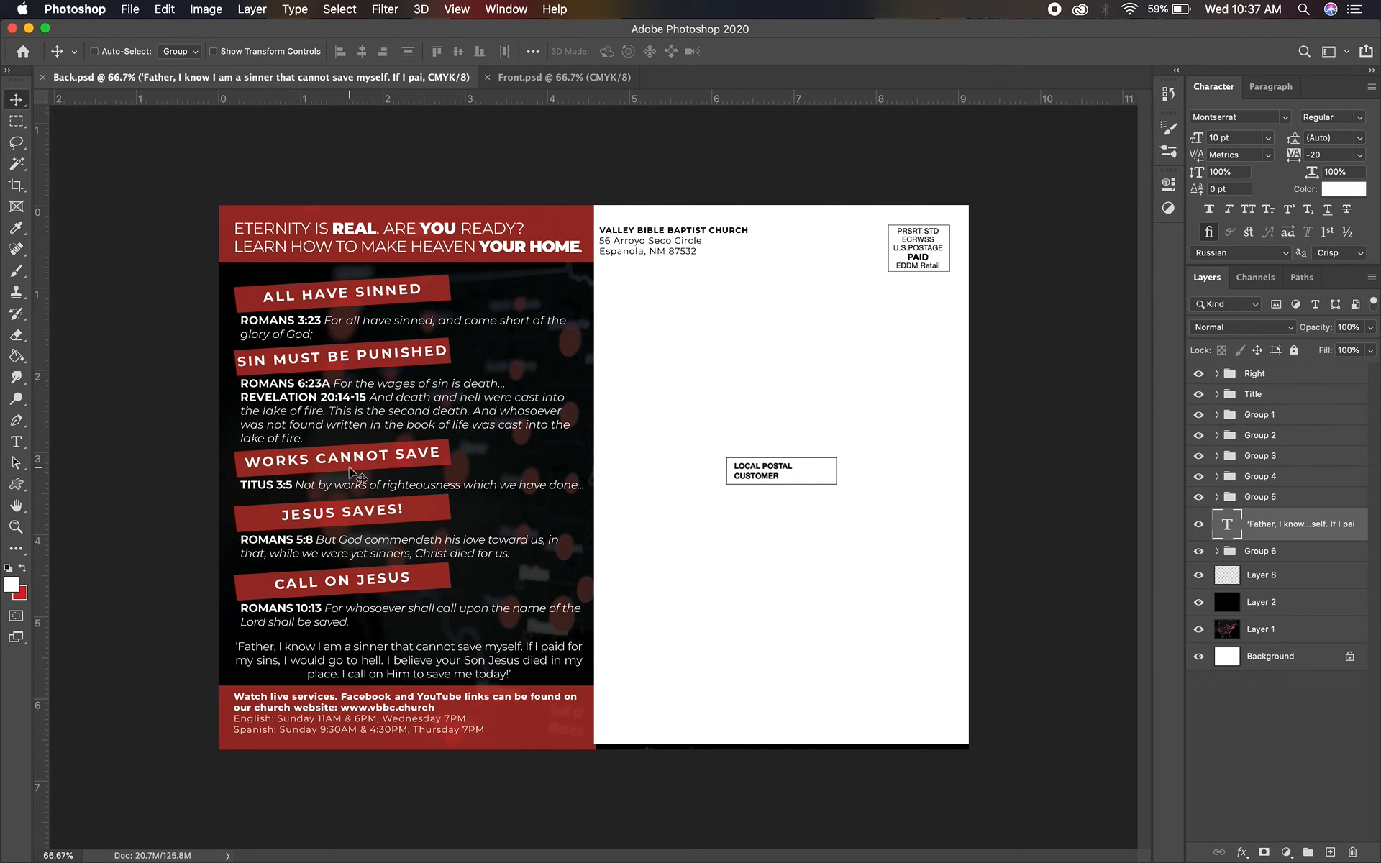
mouse_move(370, 586)
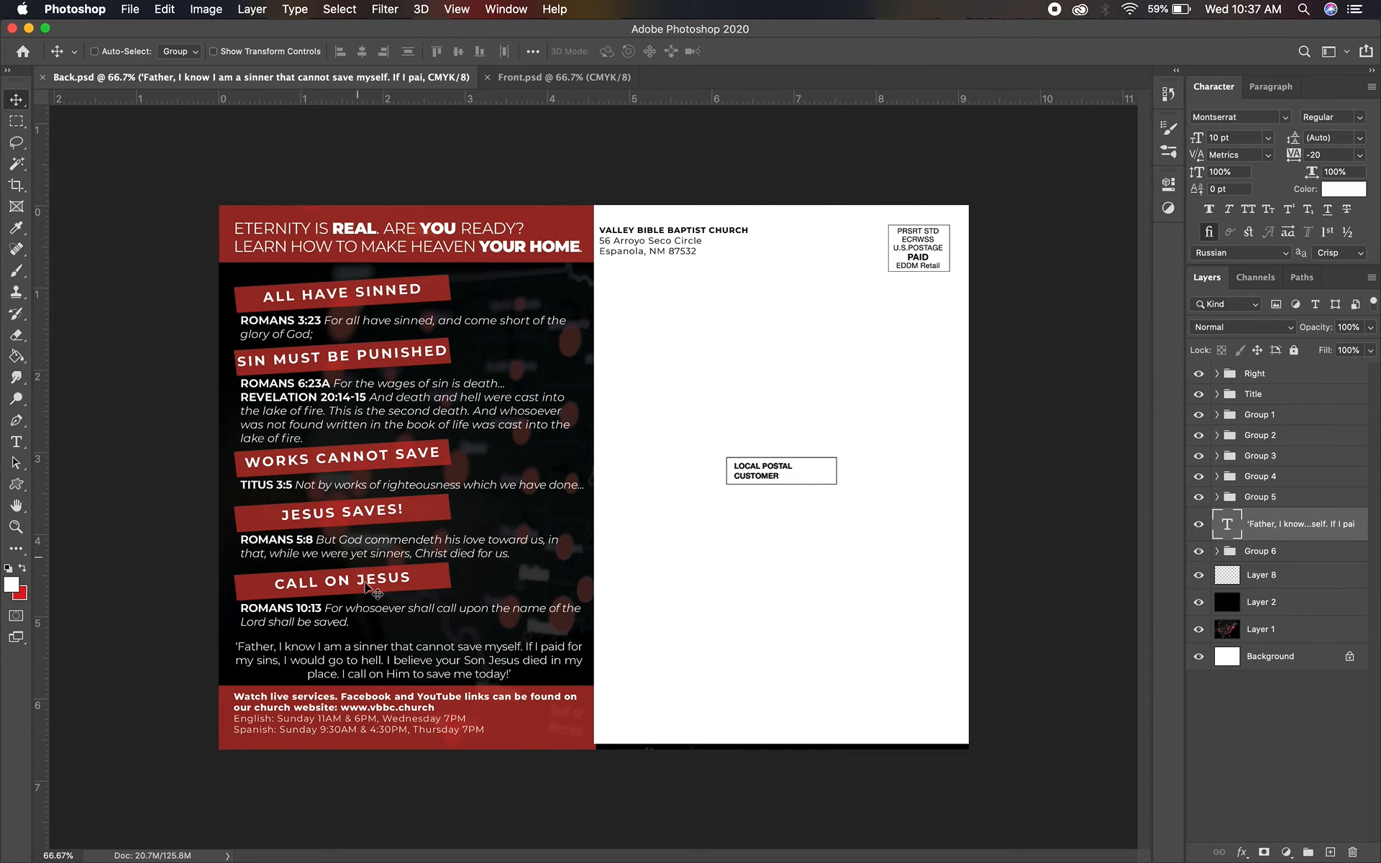
key("mission_control")
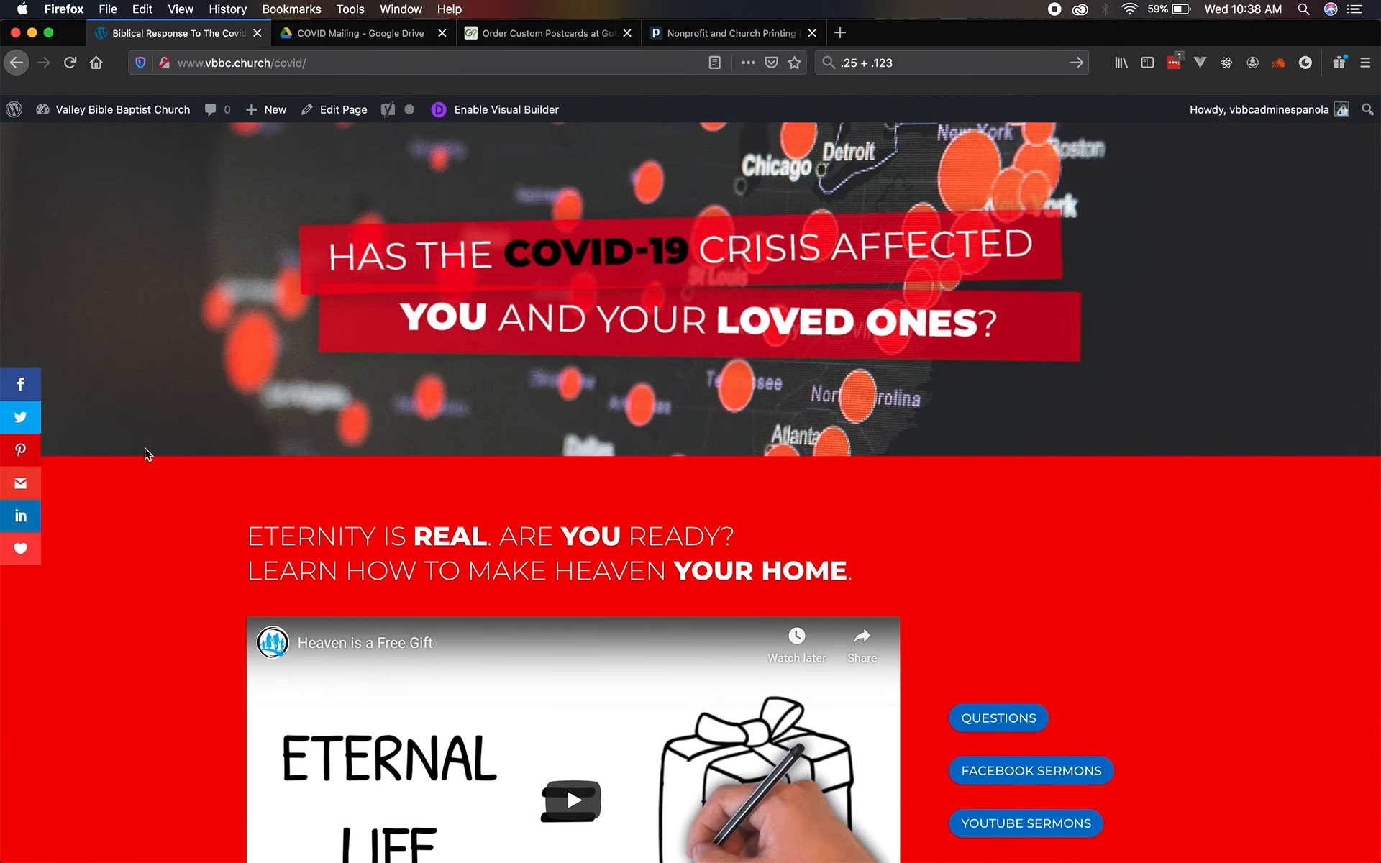
scroll("down", 3)
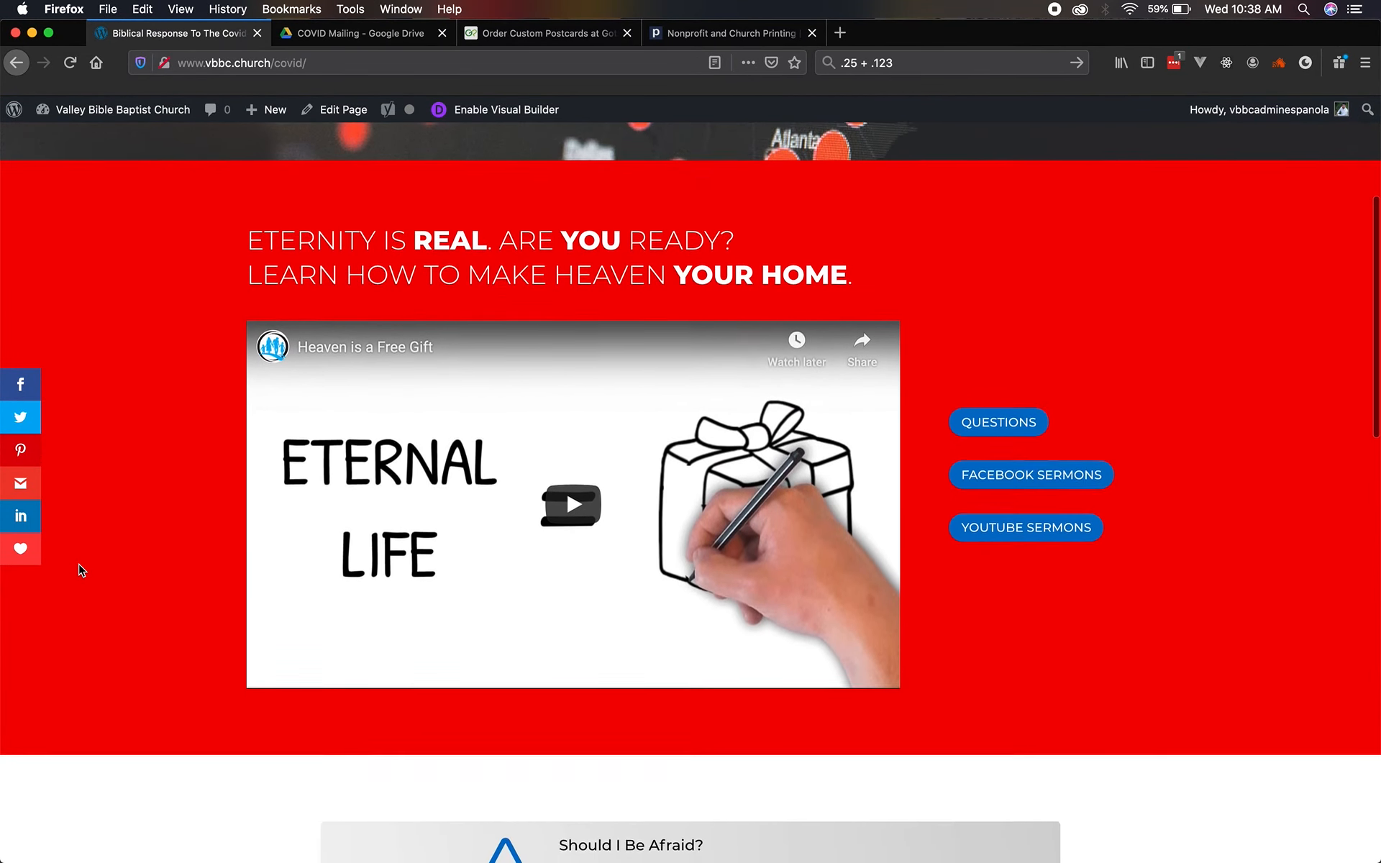
scroll("down", 3)
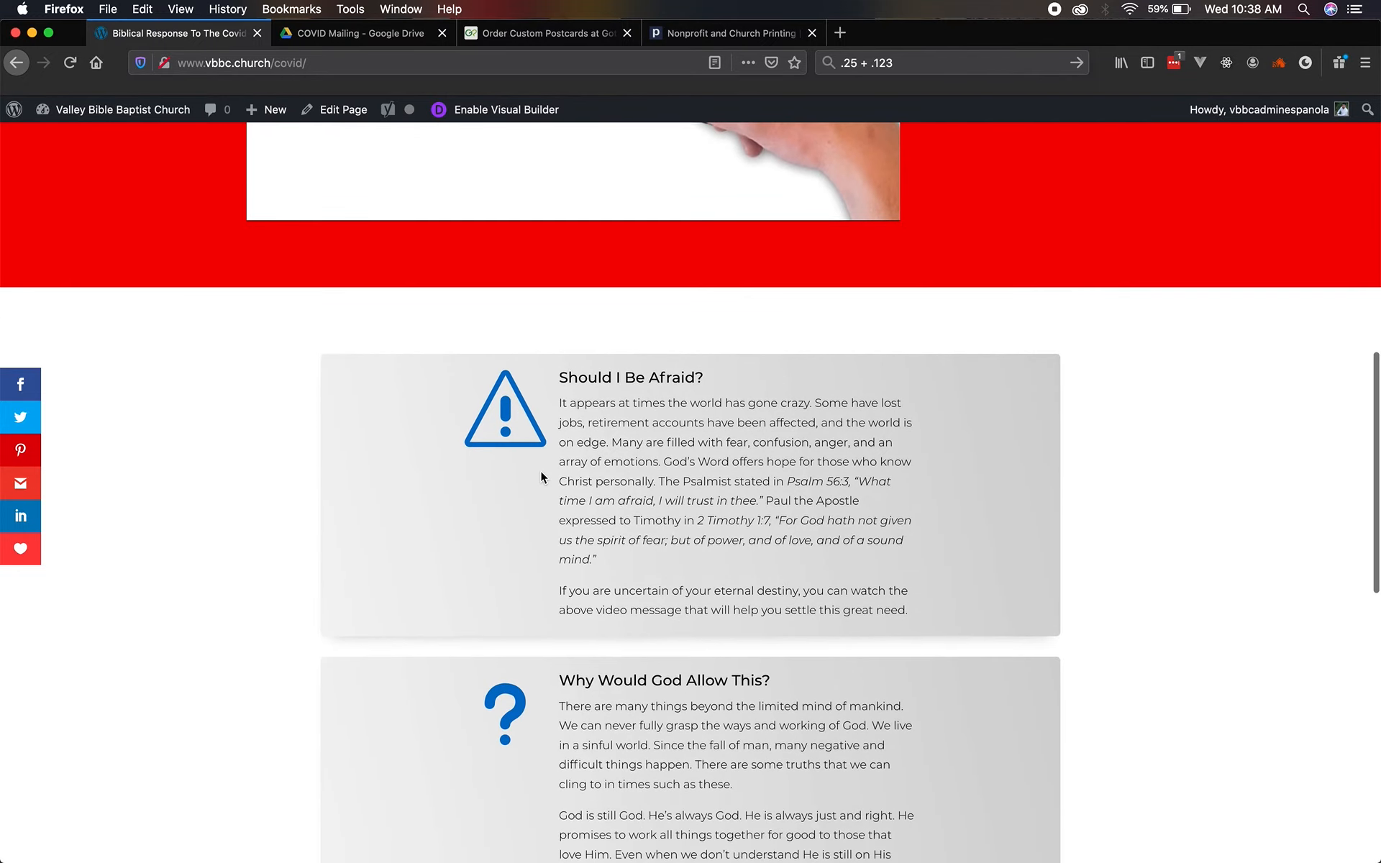
scroll("up", 3)
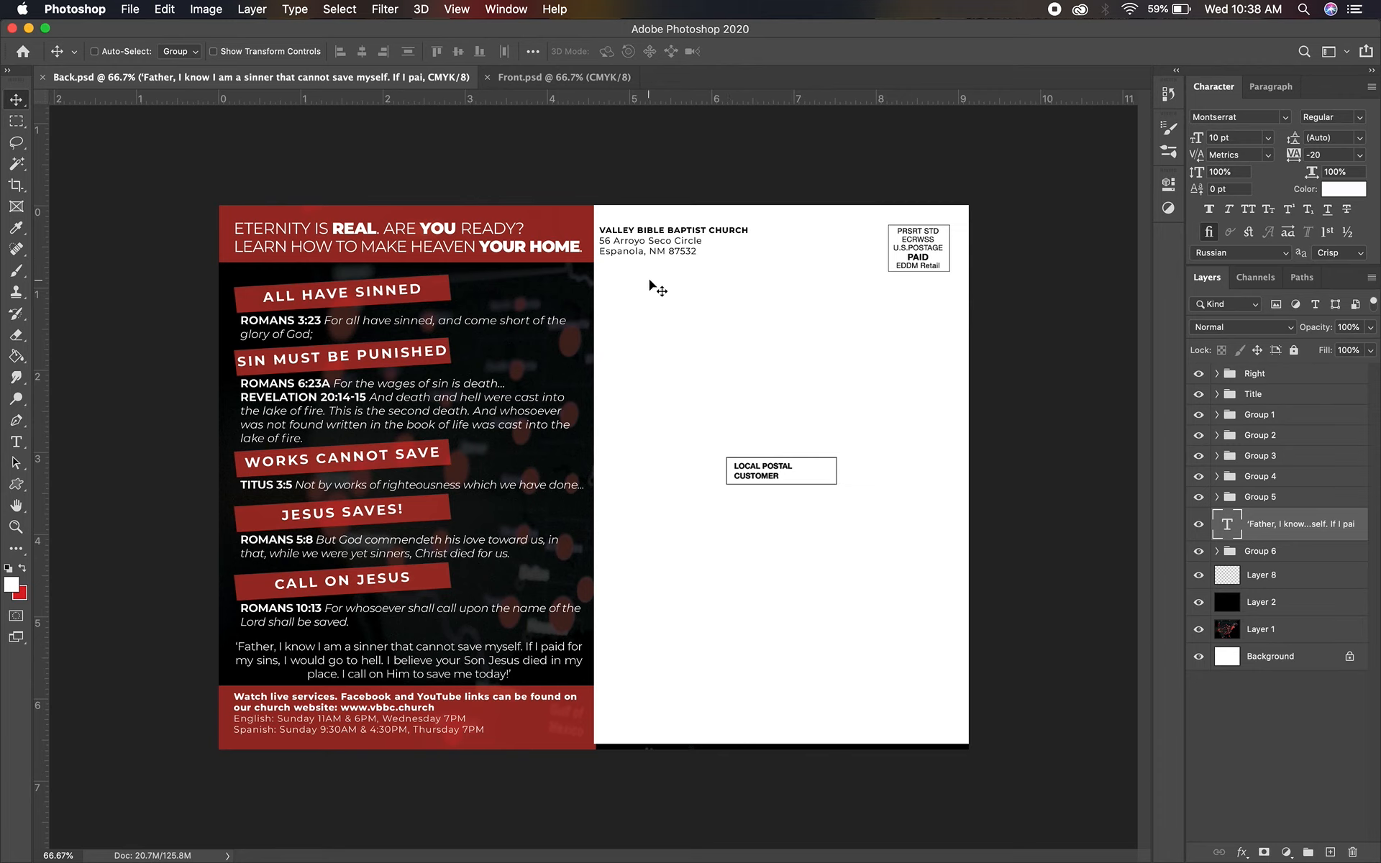
mouse_move(380, 742)
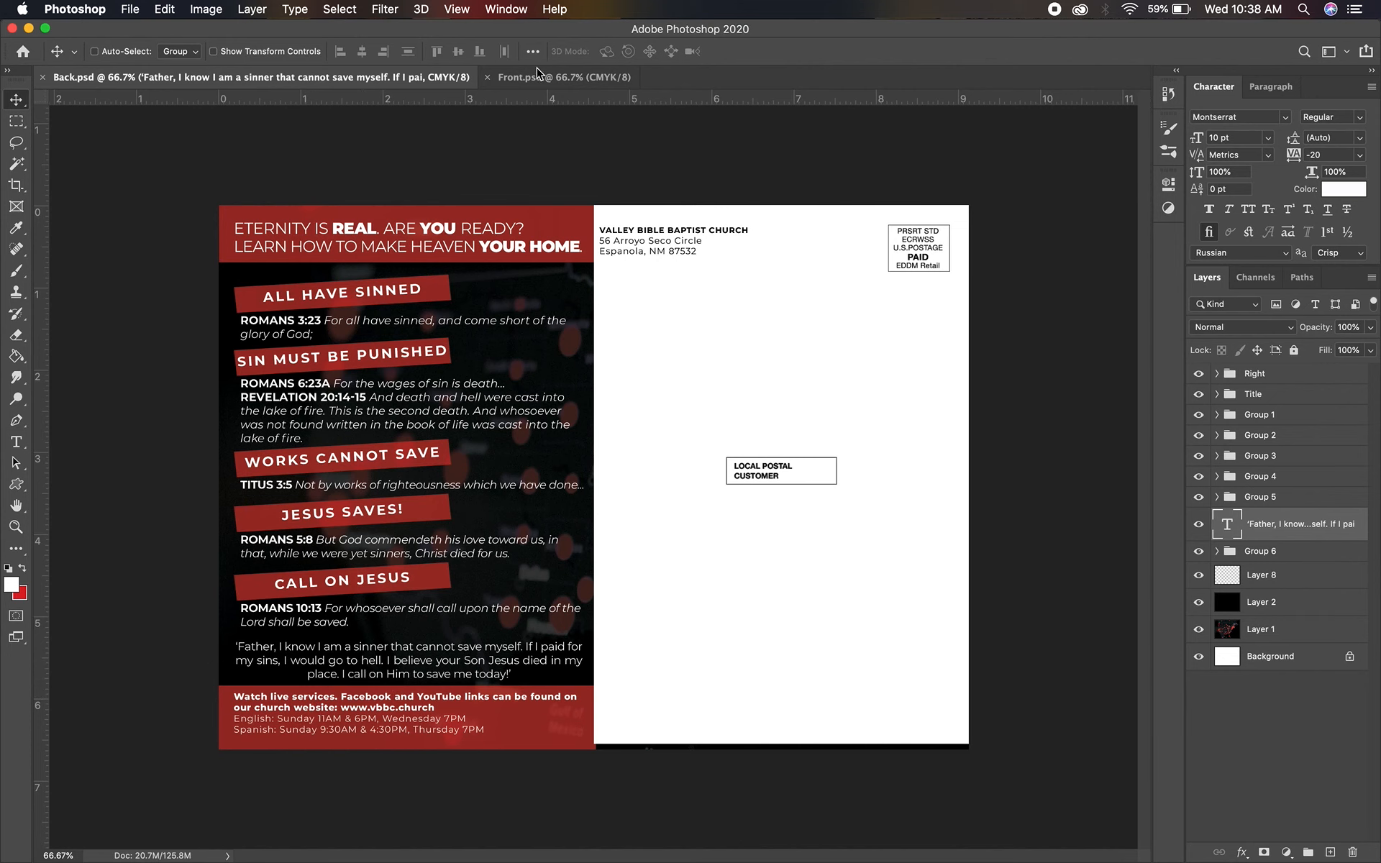
Show the Front.psd postcard with the COVID-19 headline and website link.
left_click(564, 76)
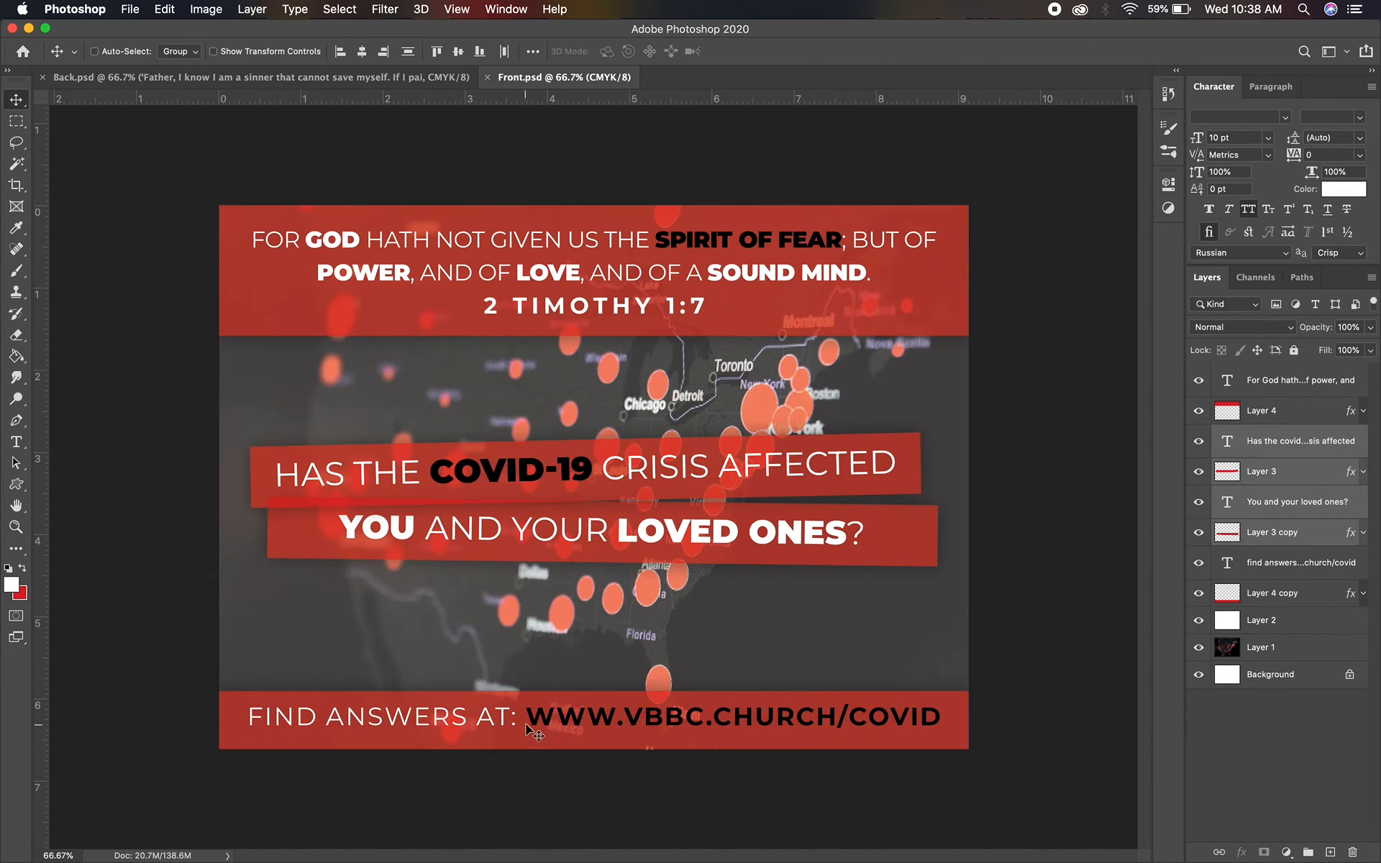